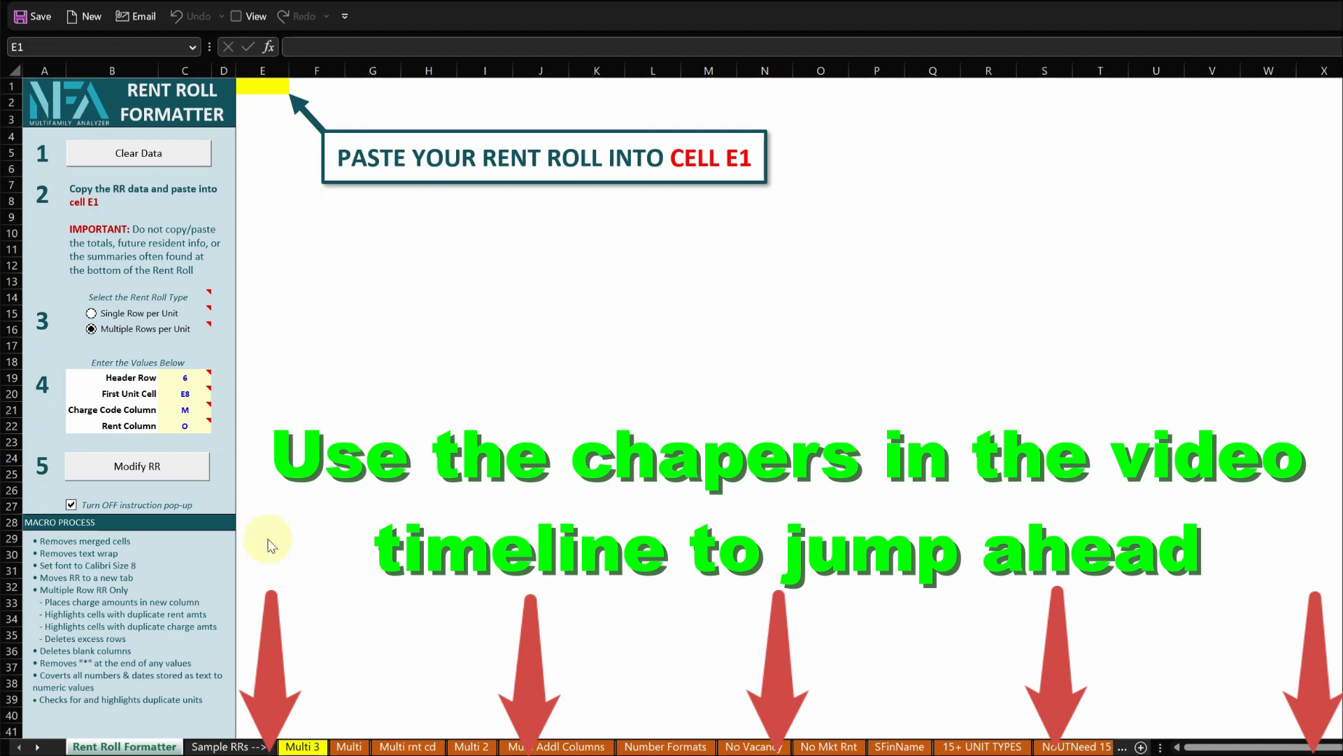
pyautogui.moveTo(623, 278)
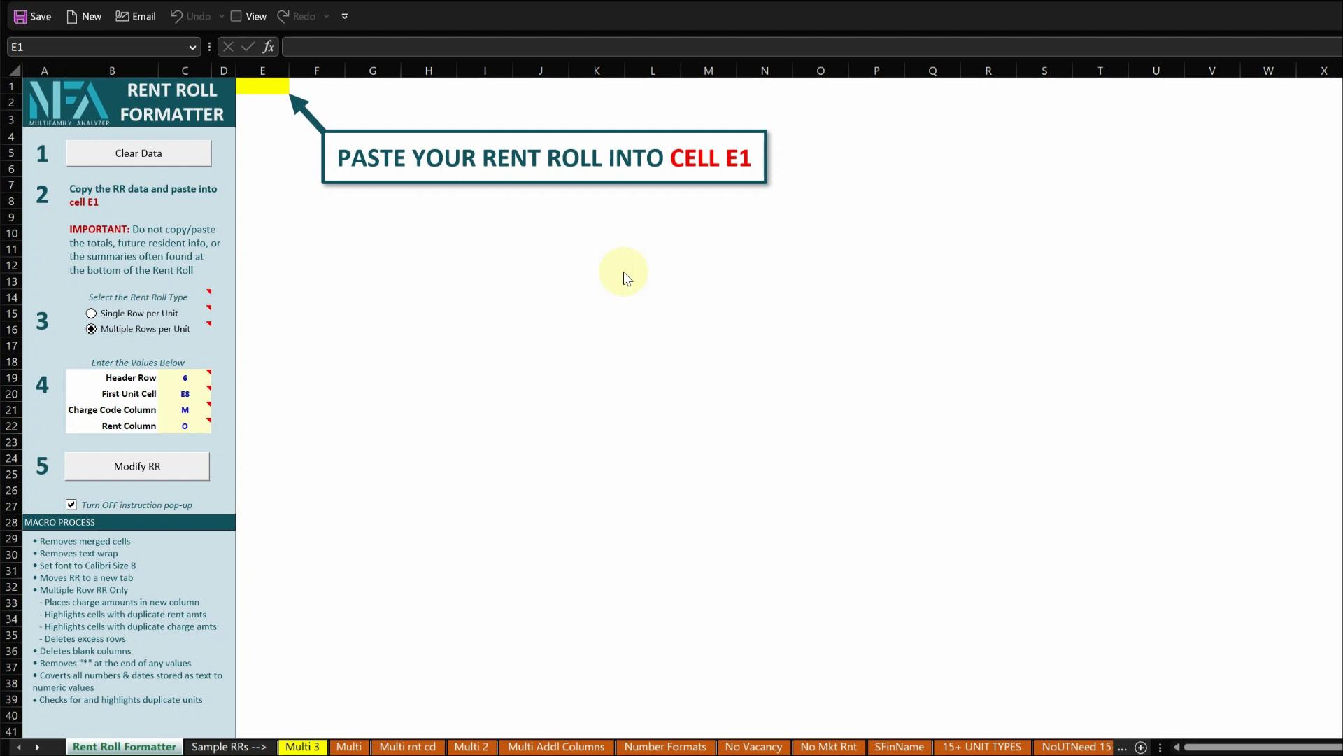
pyautogui.moveTo(694, 271)
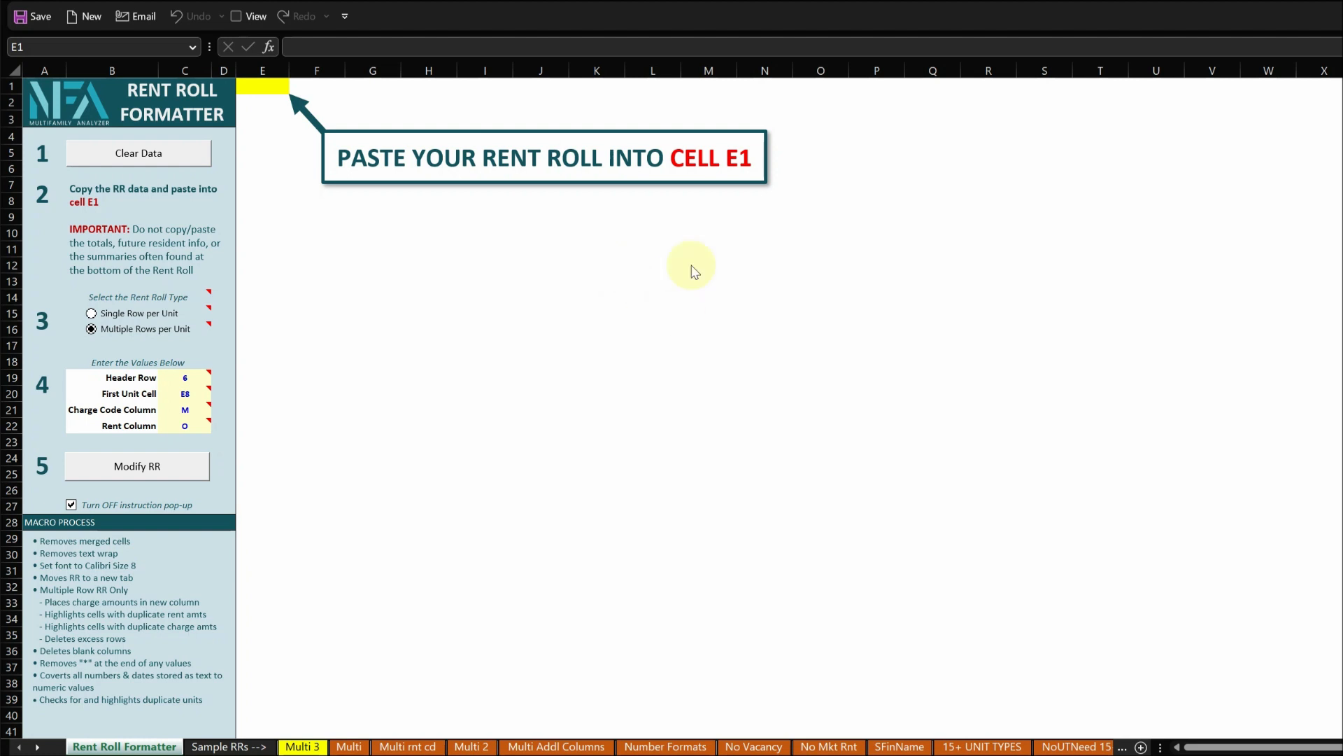
pyautogui.moveTo(679, 295)
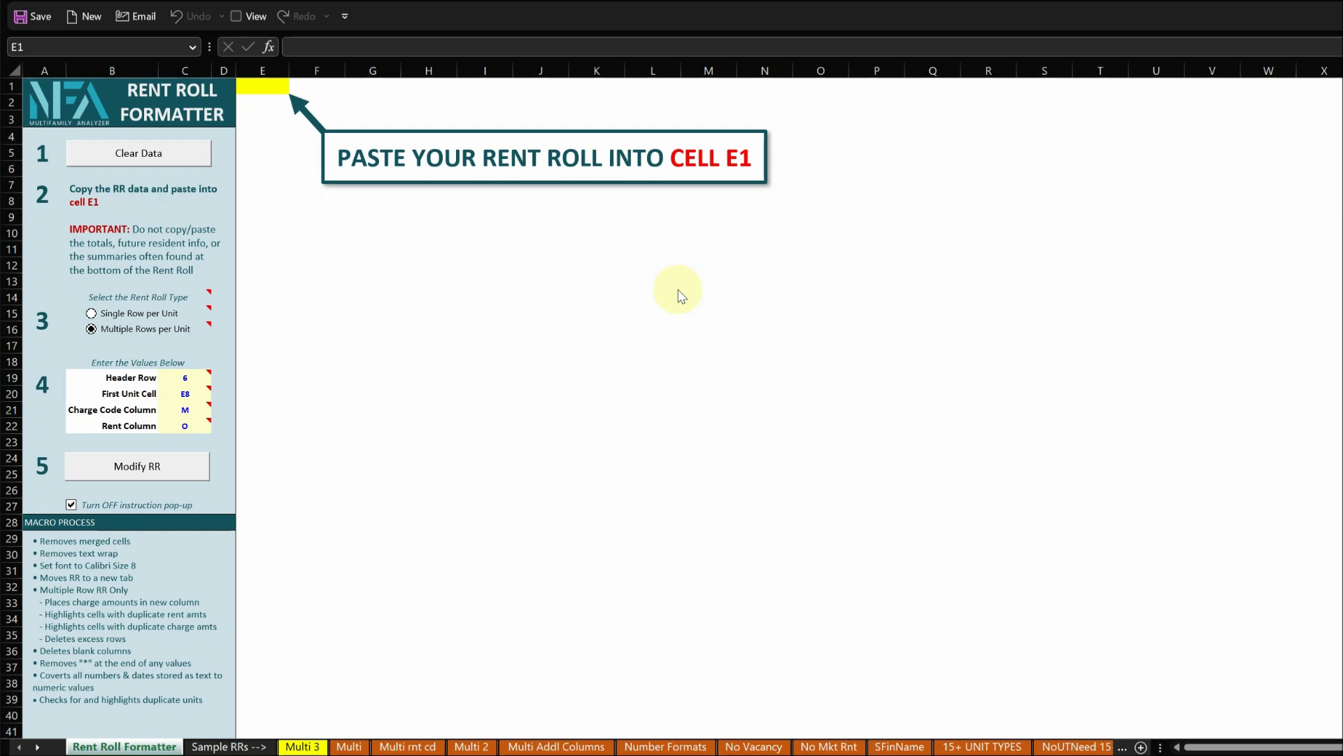
pyautogui.moveTo(426, 582)
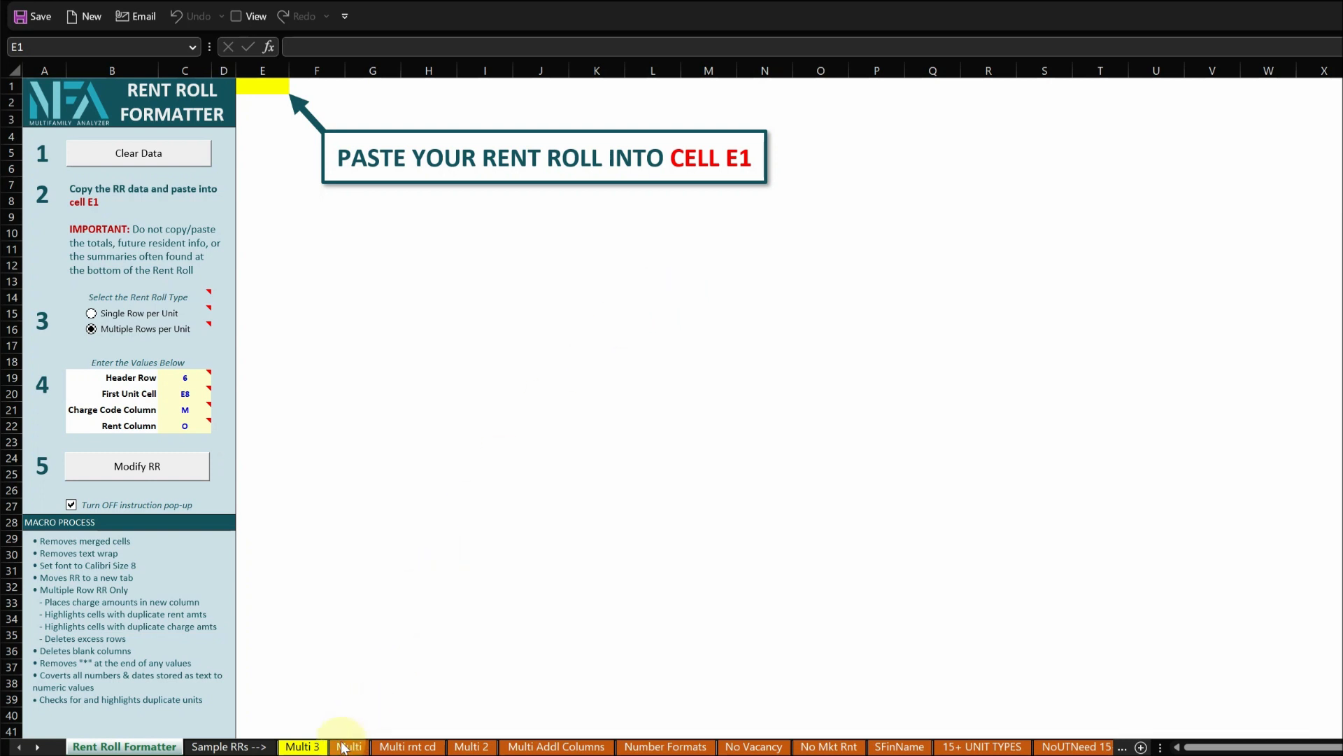
# - Review the Multi sheet's unit 101 row and blank separator rows, then move to the Multi rnt cd sheet
pyautogui.click(349, 746)
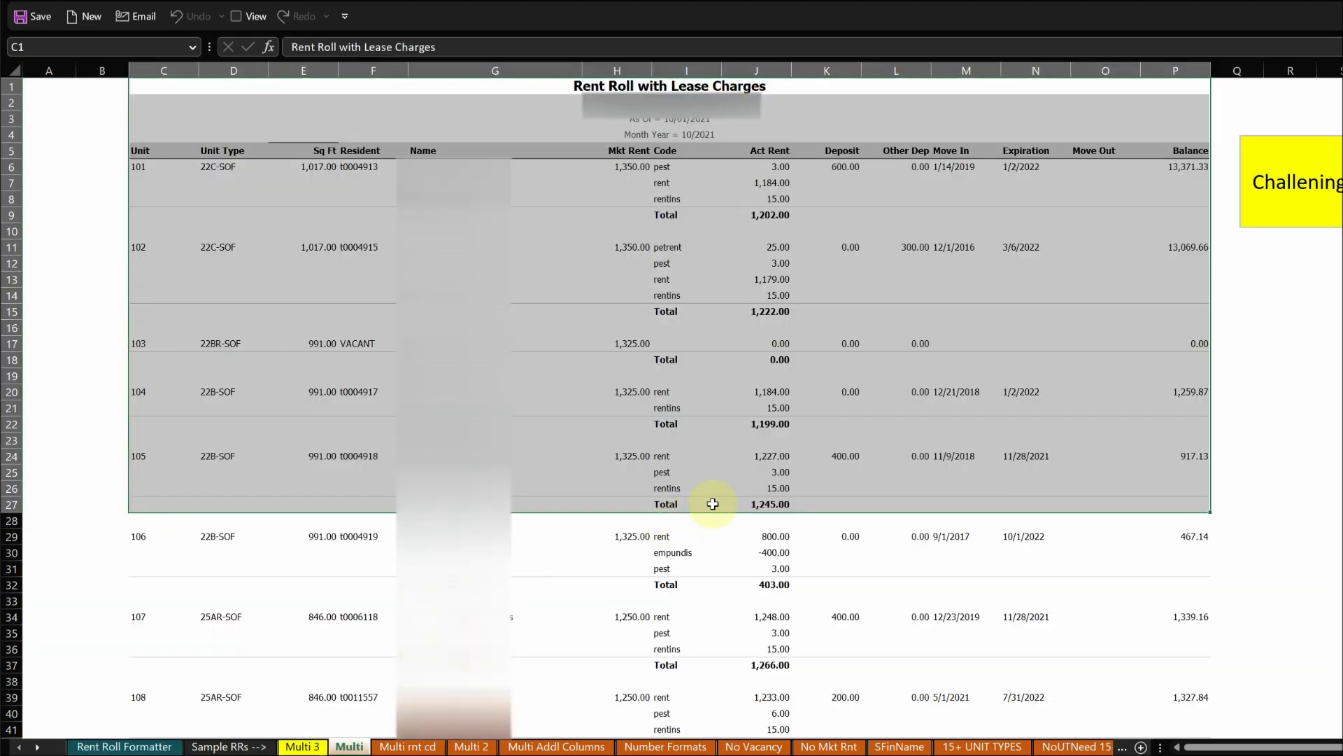
pyautogui.click(1175, 279)
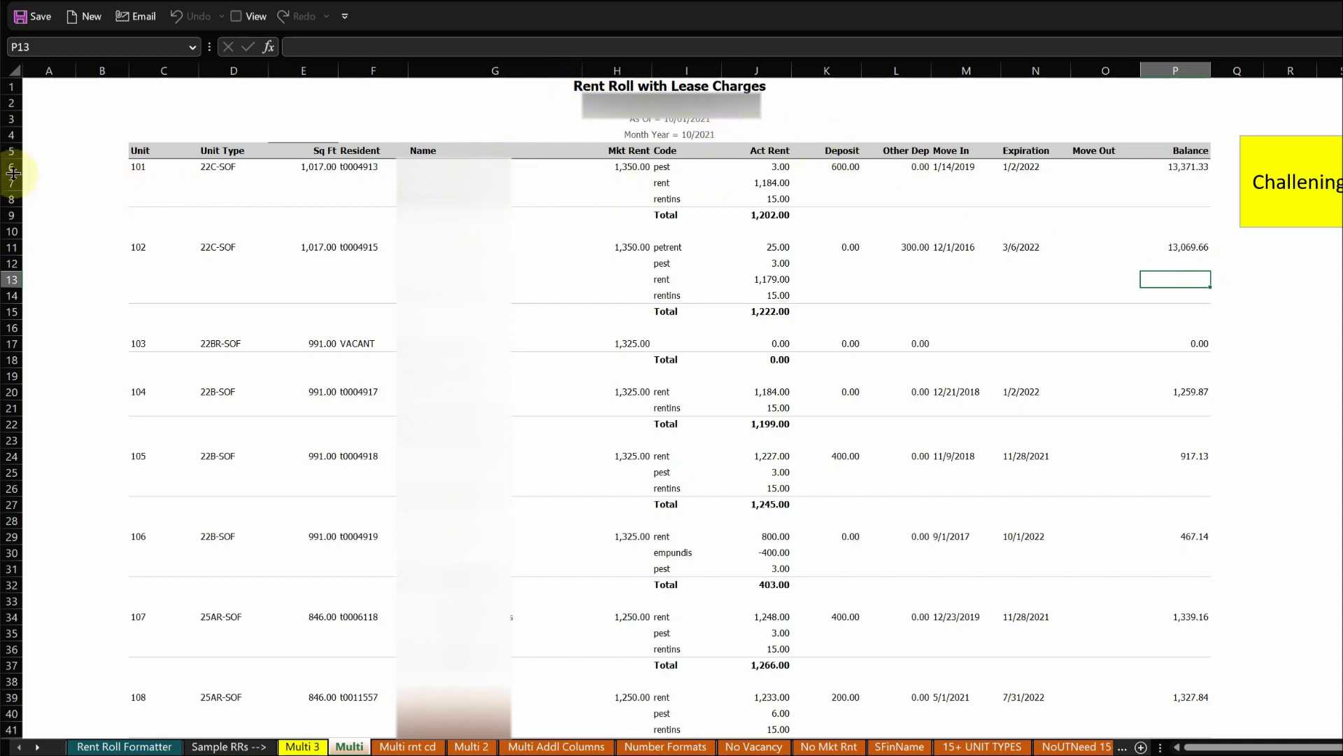
pyautogui.click(163, 166)
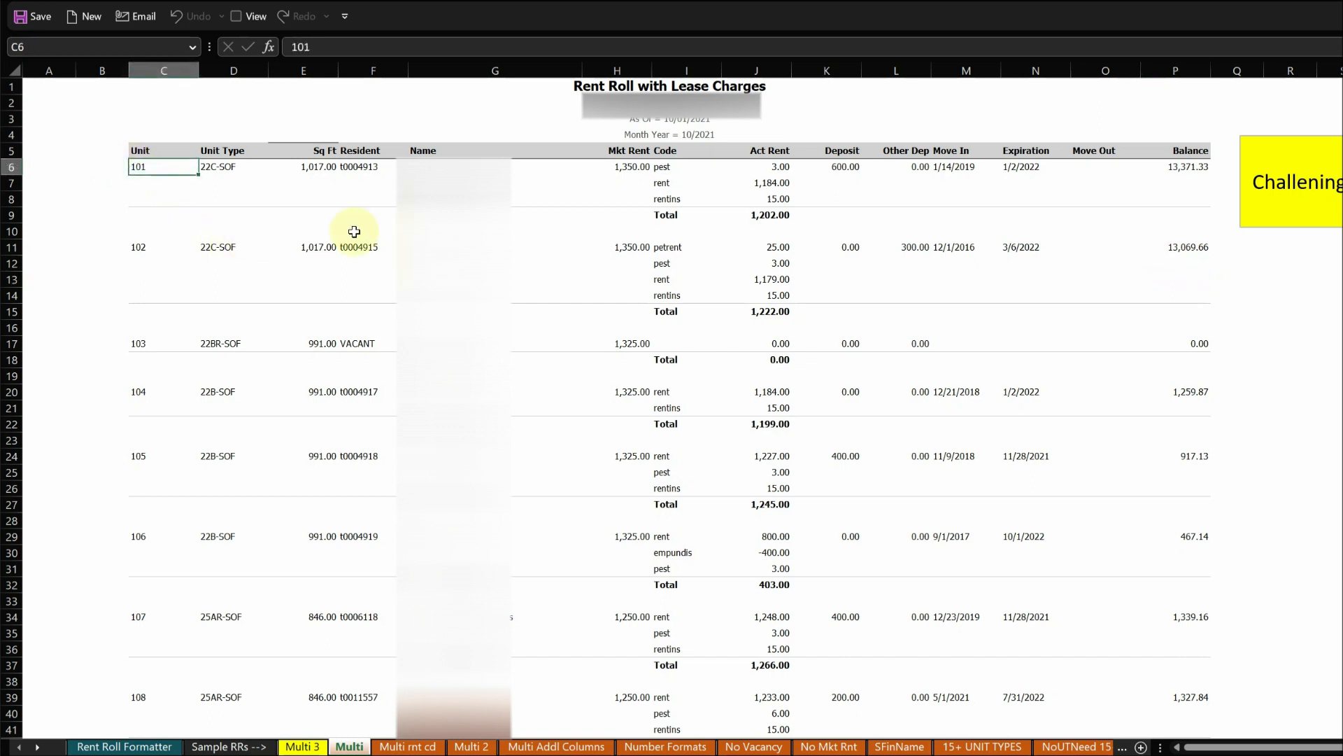
pyautogui.click(827, 230)
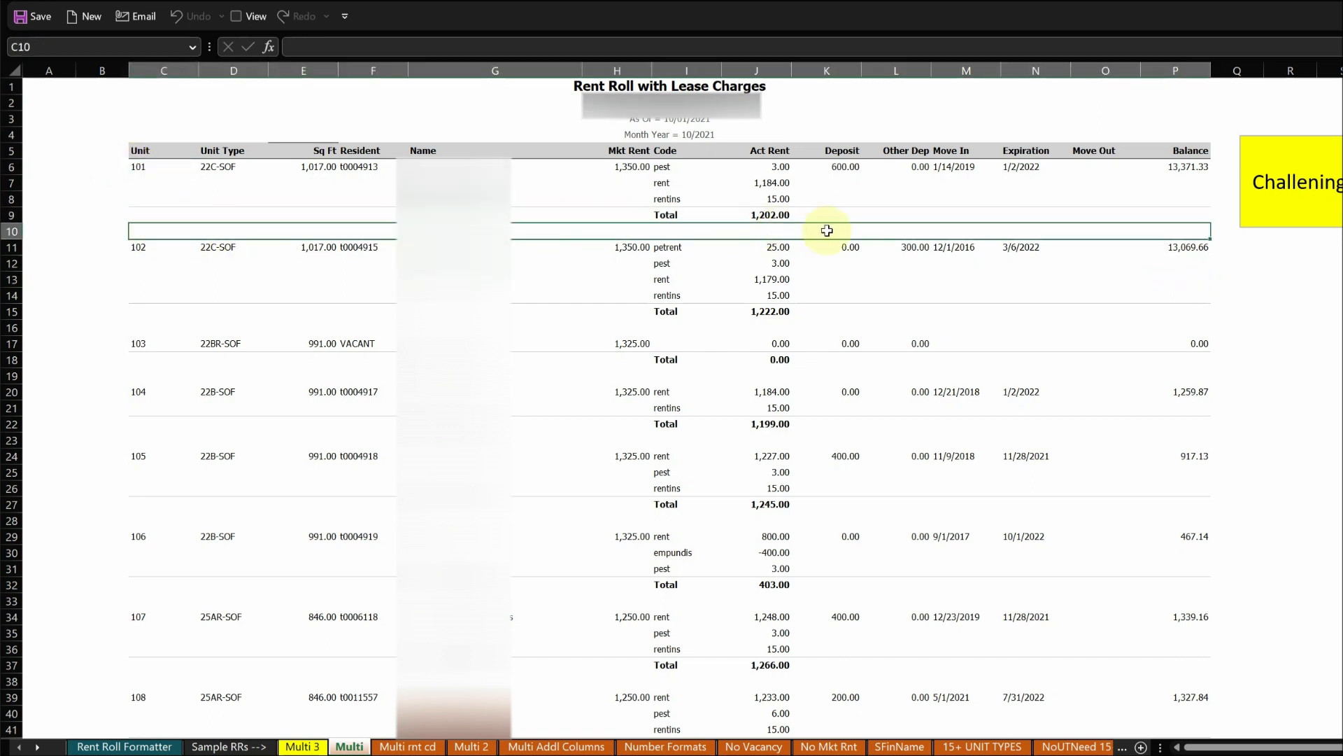
pyautogui.moveTo(694, 85)
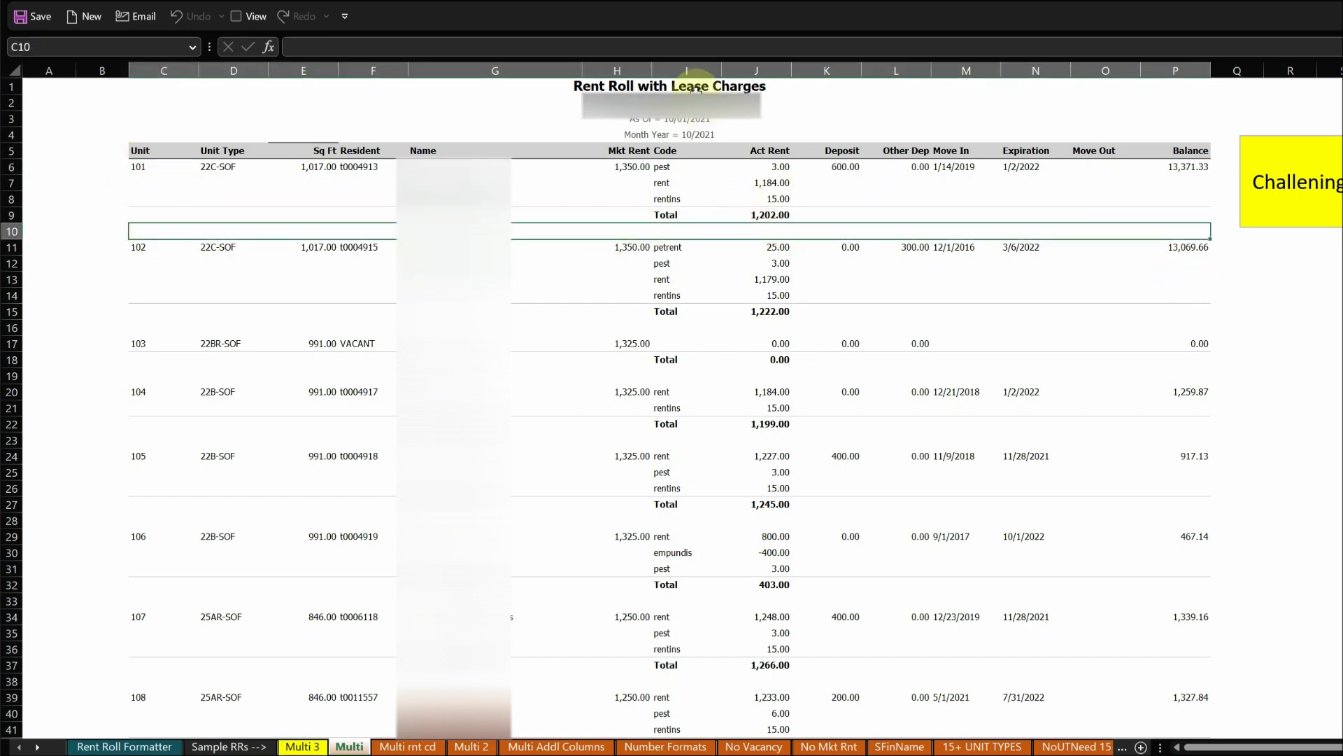
pyautogui.moveTo(530, 172)
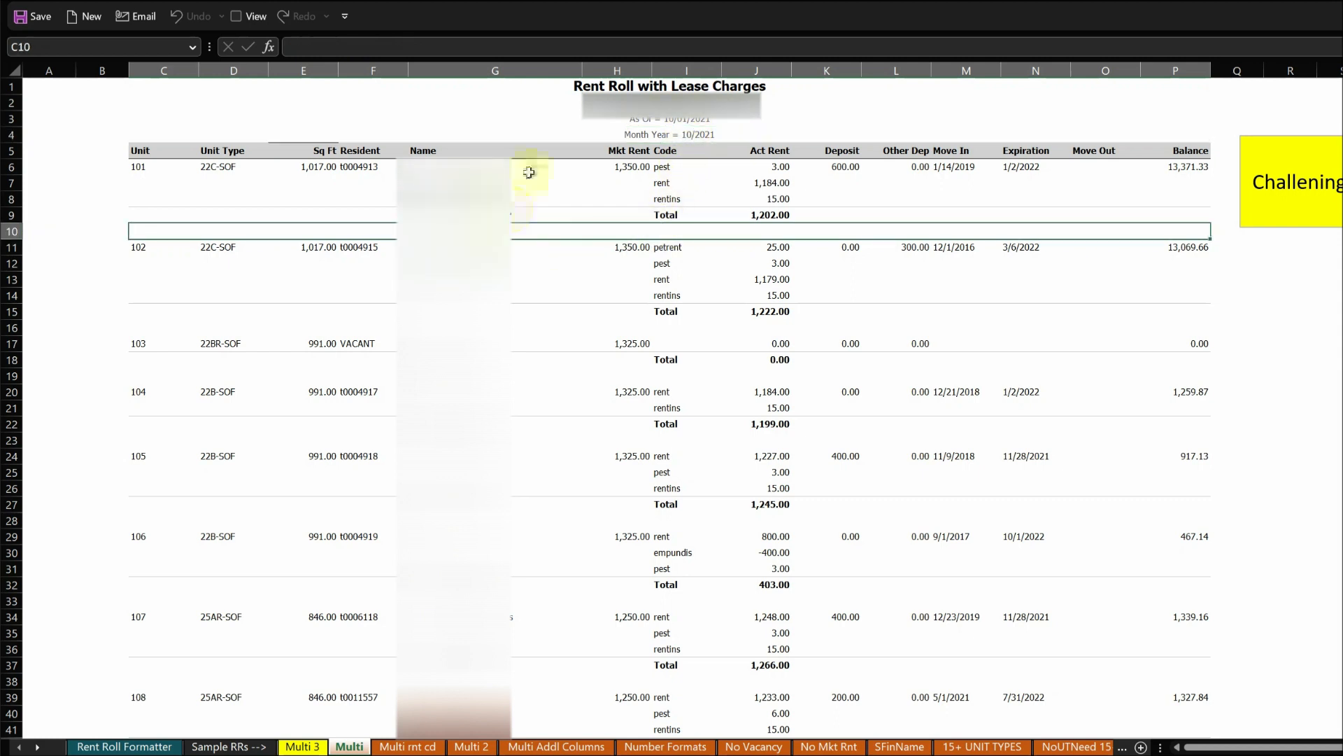
pyautogui.moveTo(538, 241)
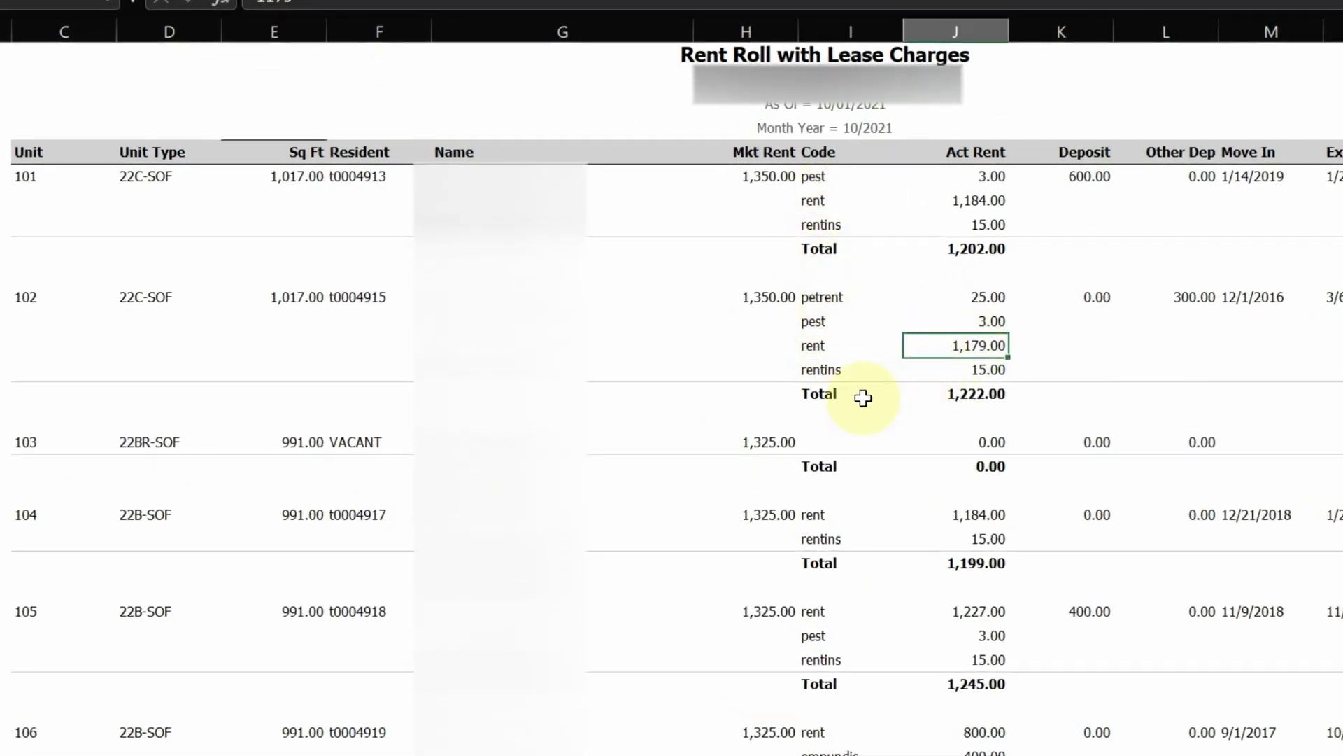
pyautogui.click(977, 515)
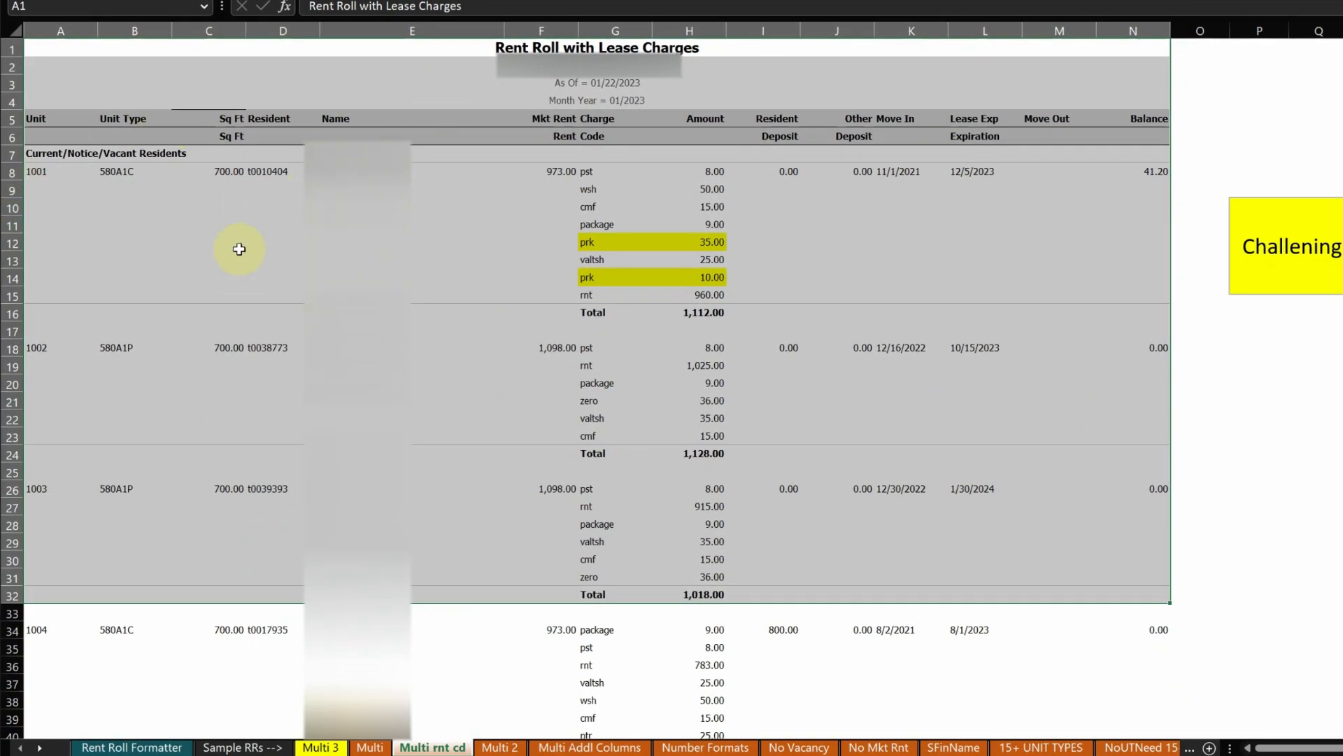
# - Inspect the two highlighted duplicate prk charge cells, then switch to the Multi 2 sheet
pyautogui.click(689, 241)
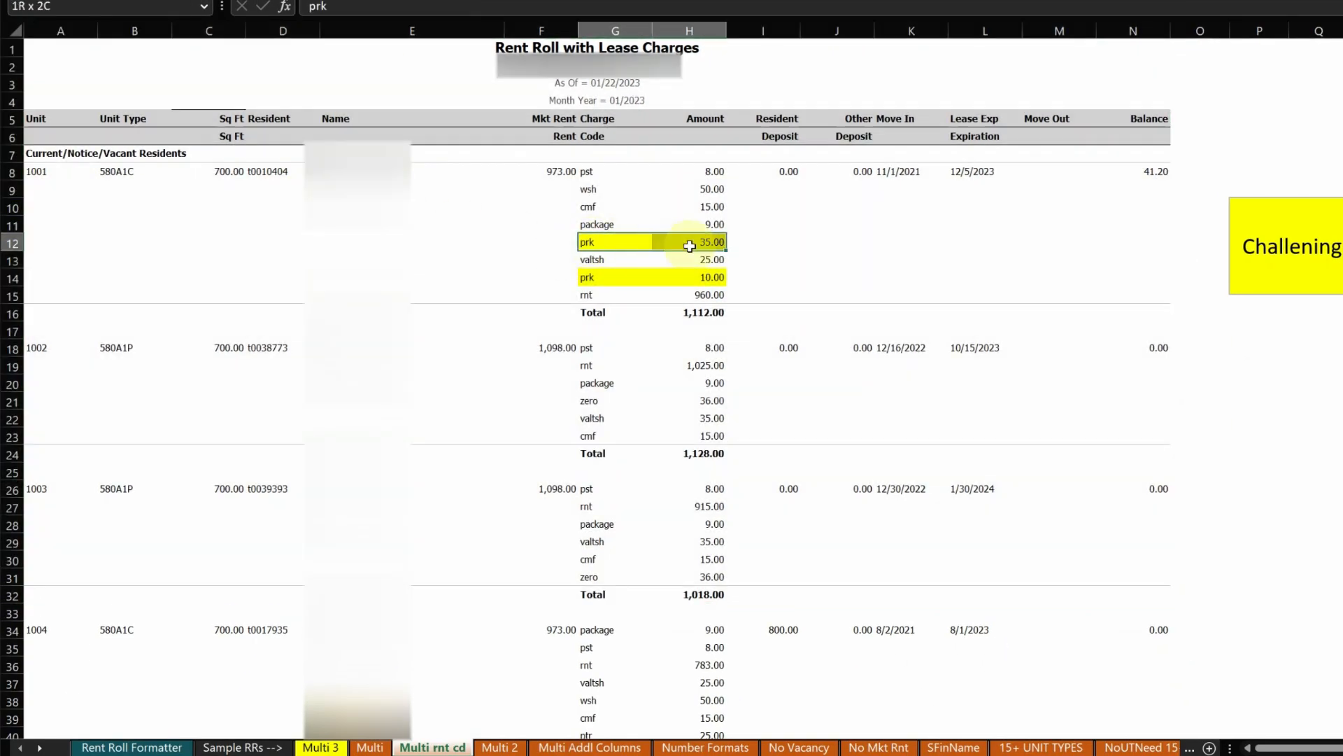
pyautogui.click(615, 277)
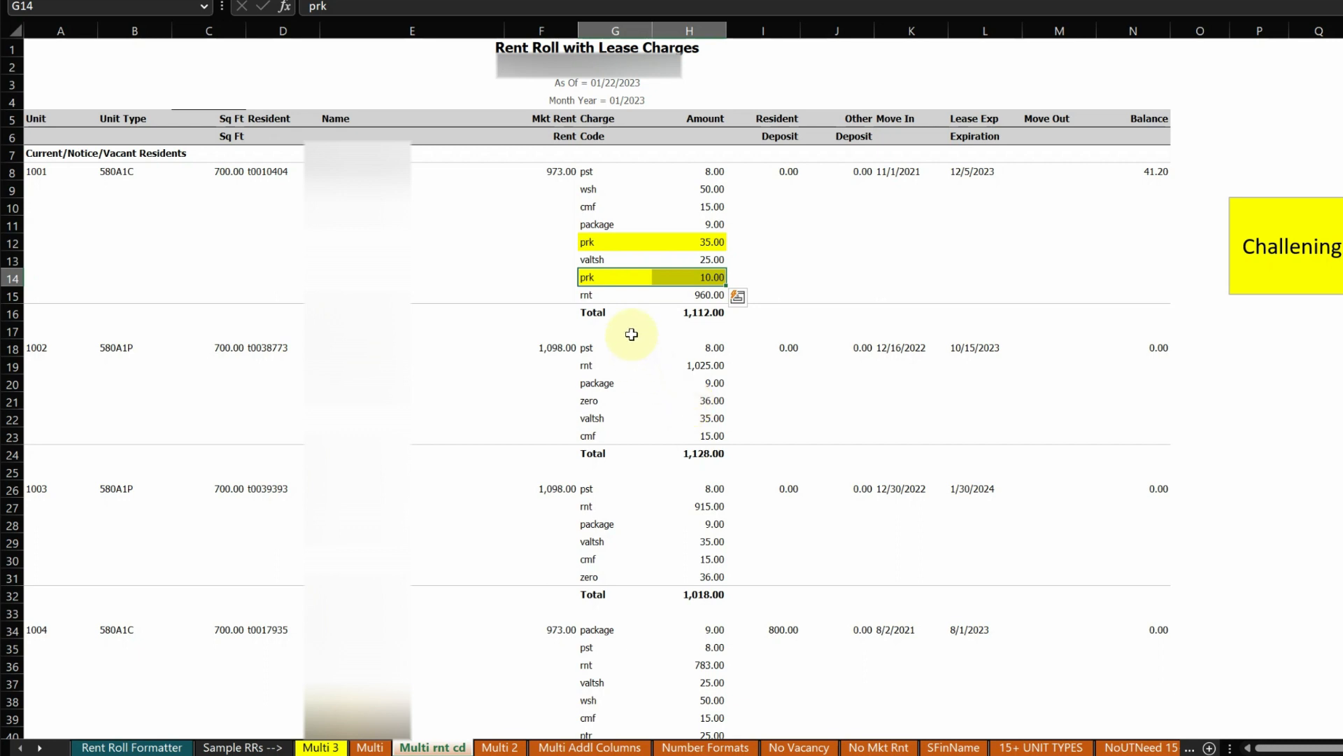
pyautogui.click(615, 241)
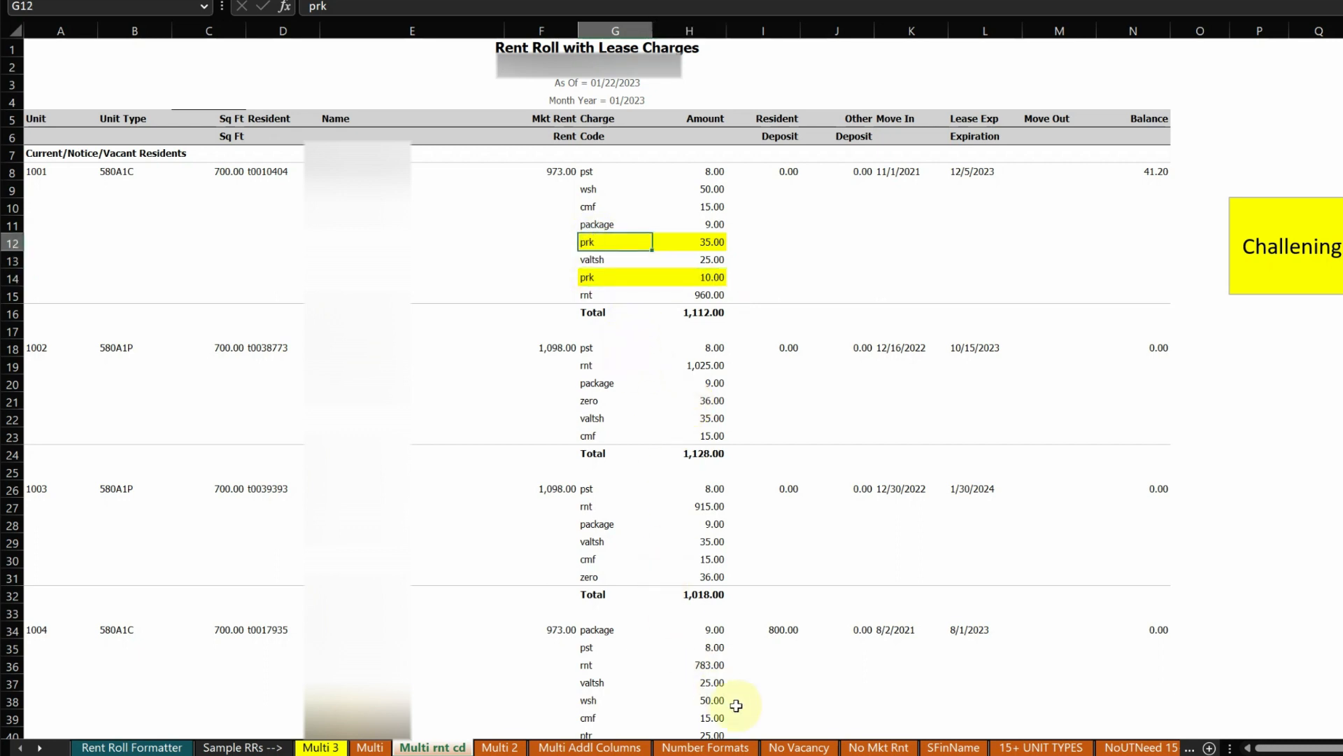
pyautogui.click(501, 747)
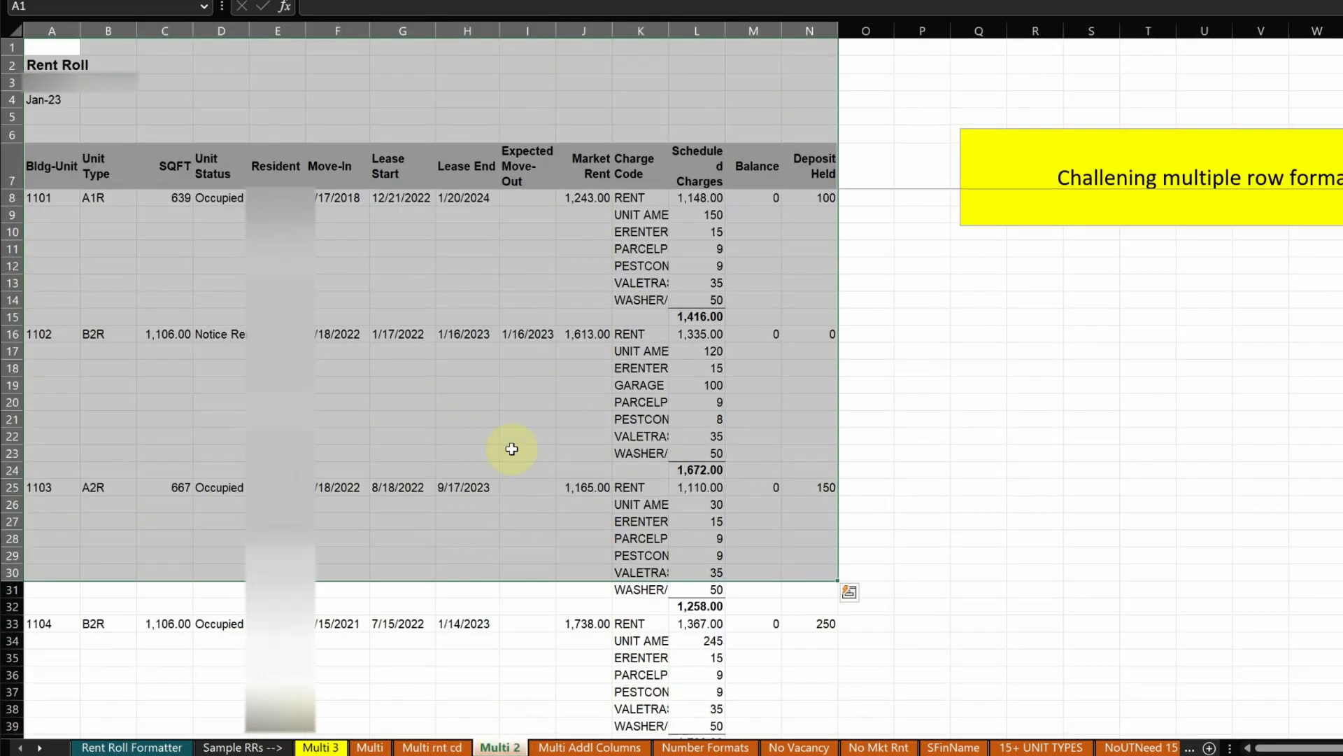
# - Switch to the Multi Addl Columns sheet with extra description and hidden columns
pyautogui.click(277, 283)
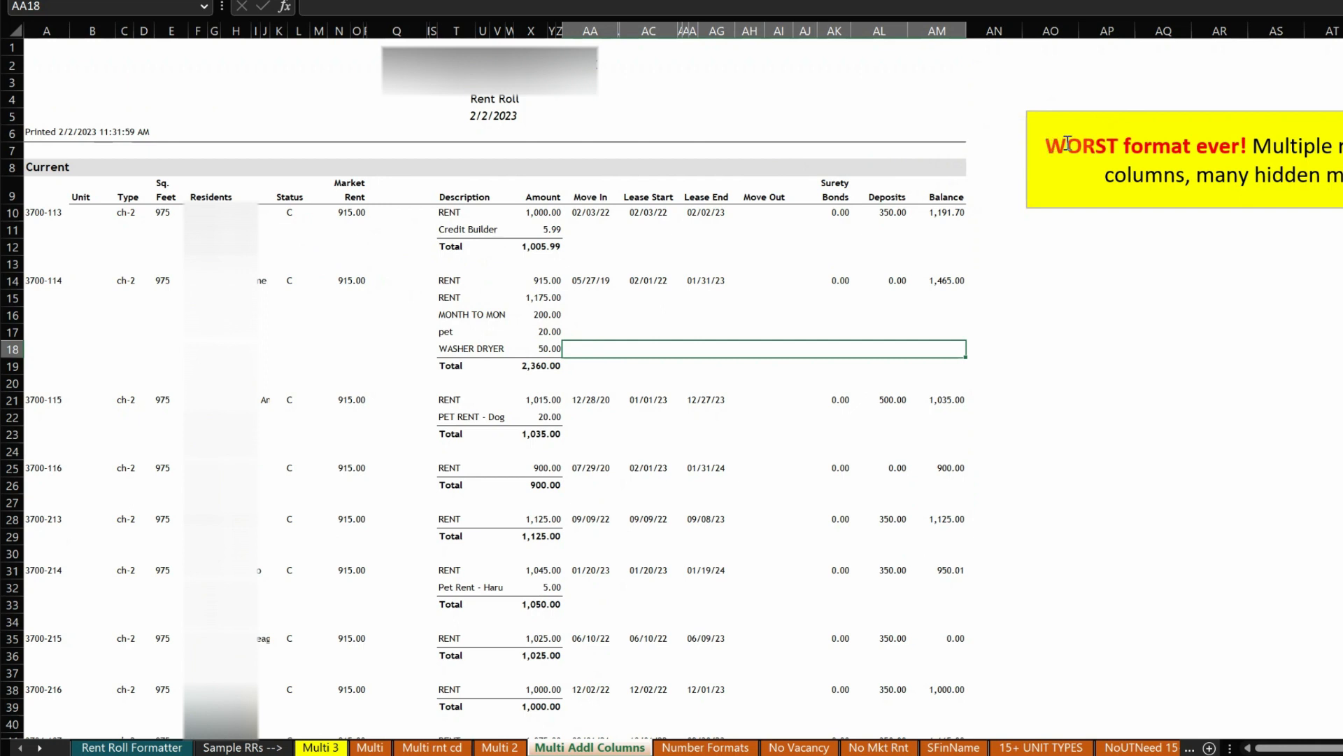
pyautogui.click(96, 229)
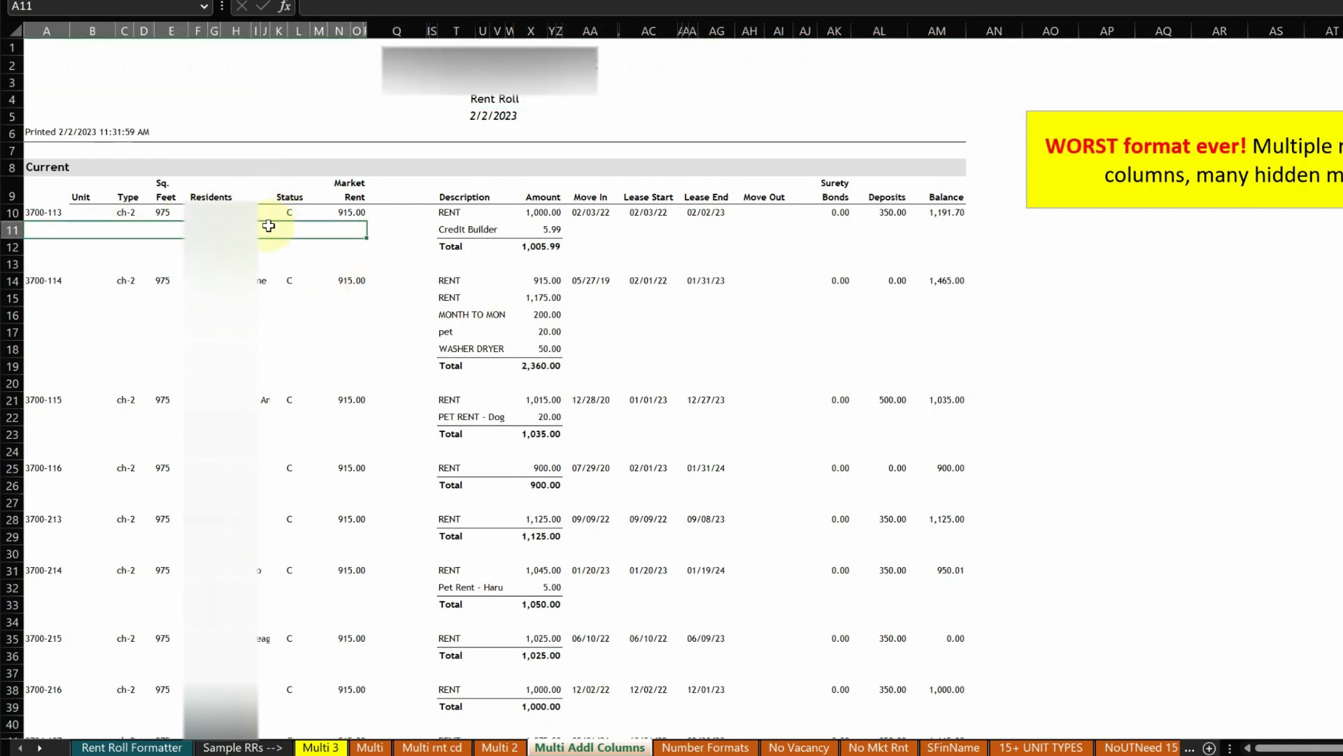
pyautogui.click(300, 300)
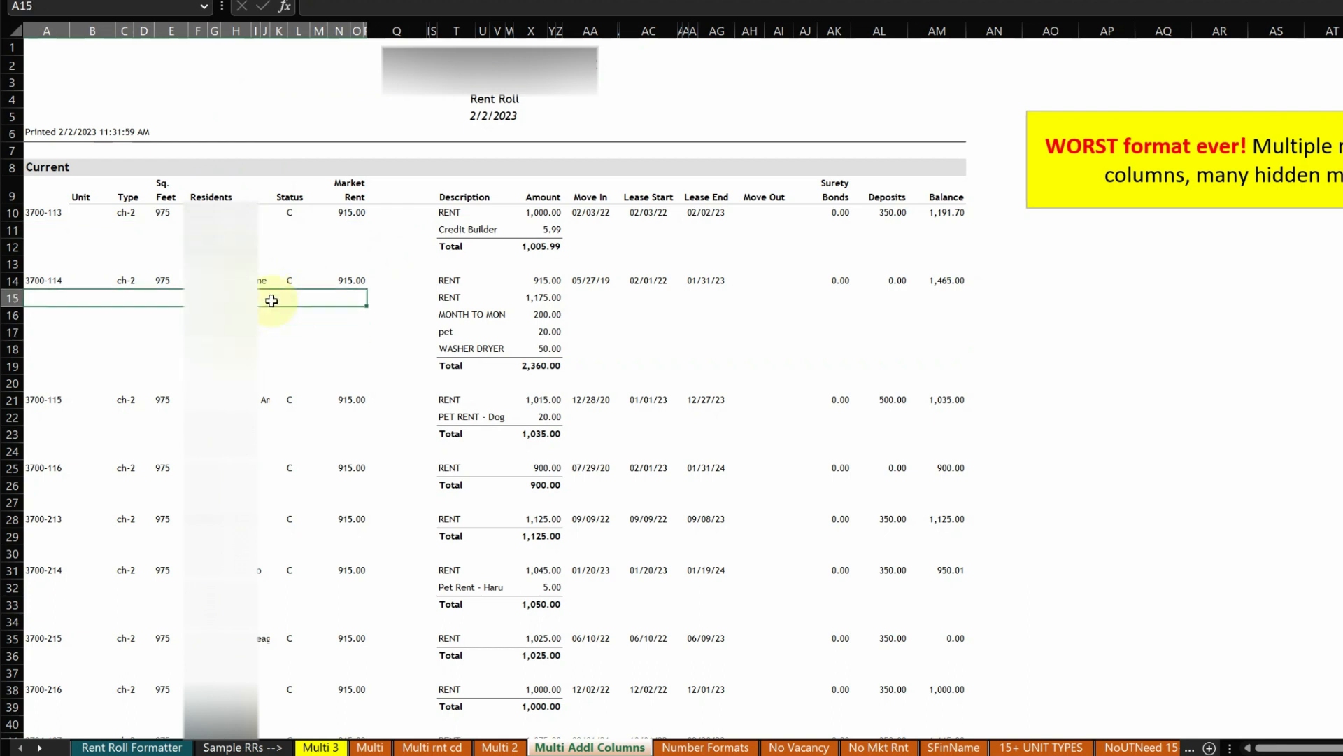
pyautogui.moveTo(501, 202)
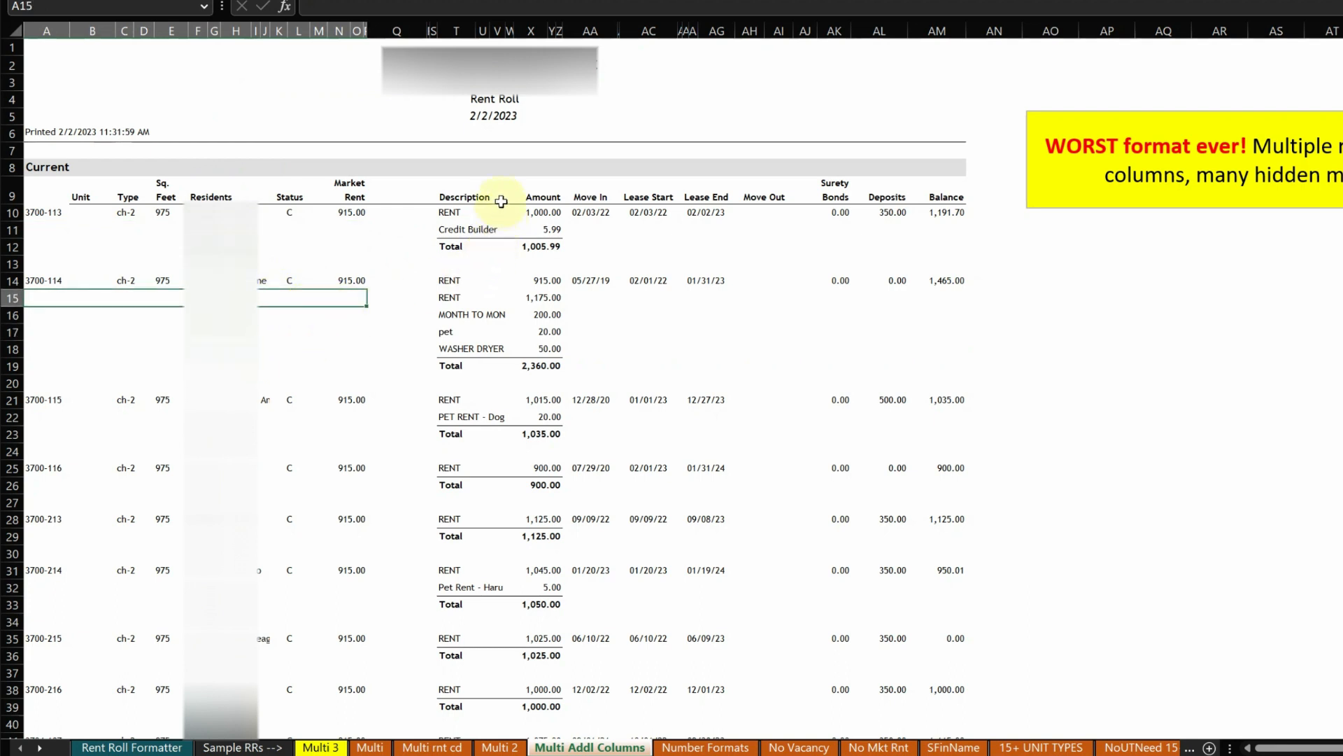
pyautogui.click(126, 30)
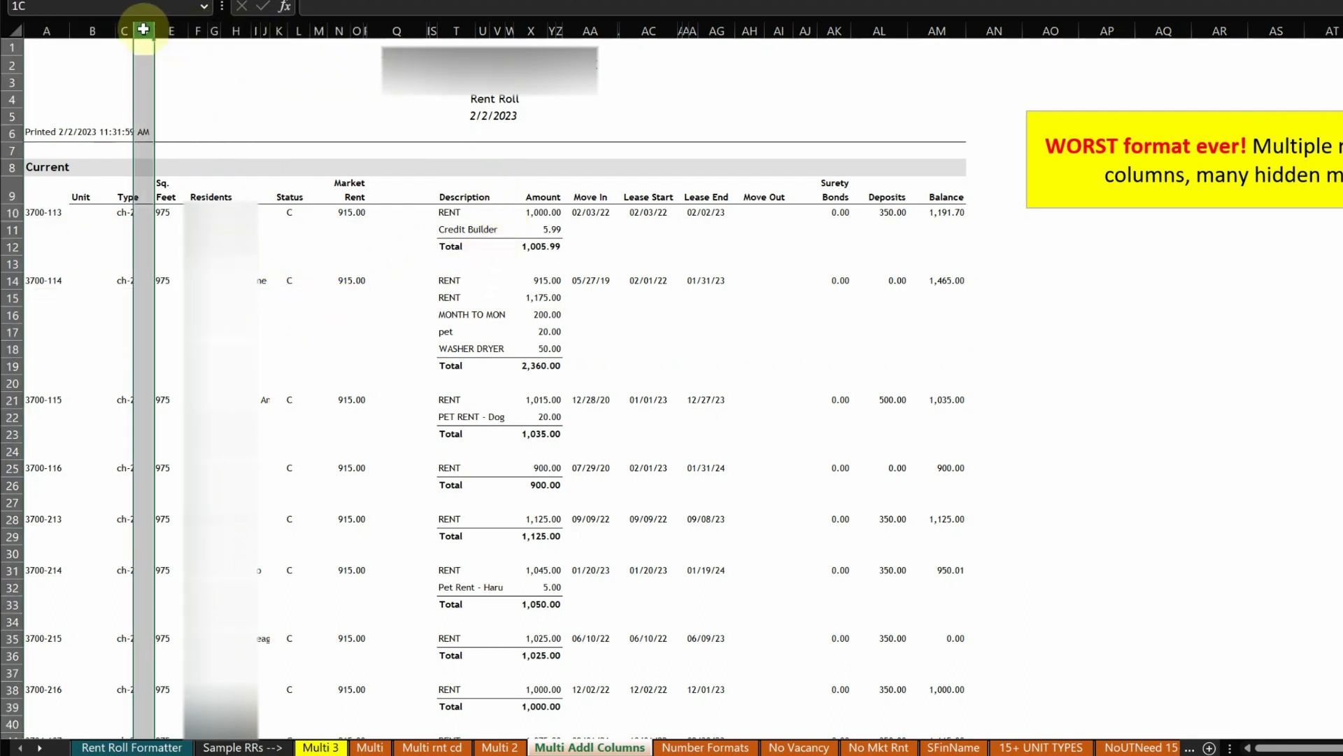
pyautogui.moveTo(124, 30); pyautogui.dragTo(397, 30)
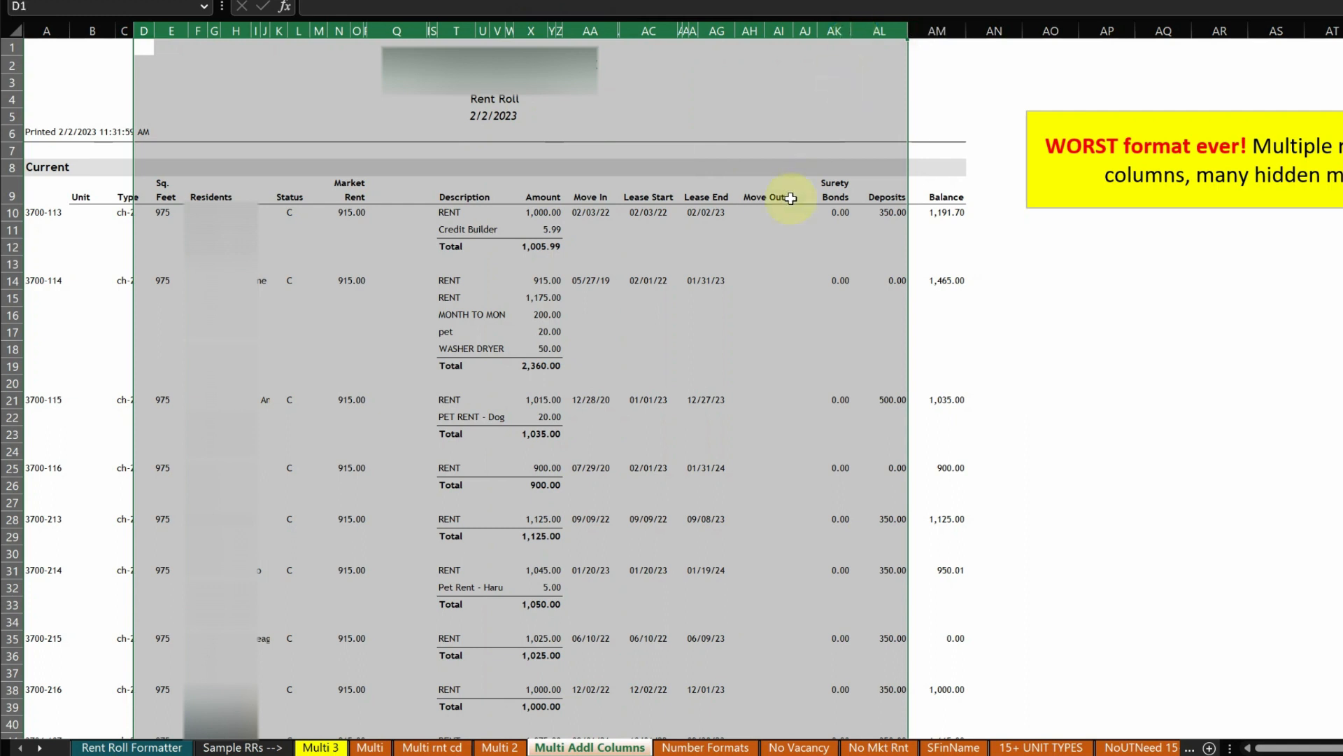
pyautogui.moveTo(493, 271)
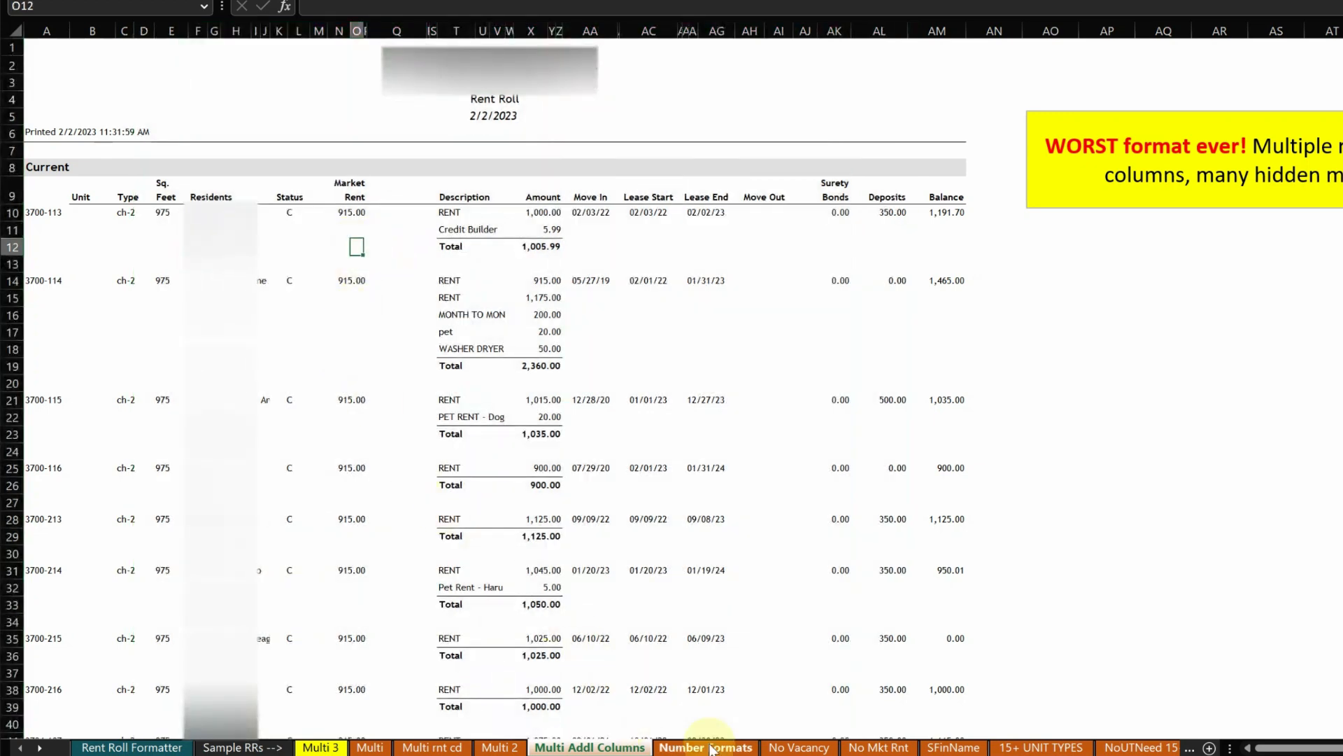
# - Show the Number Formats sheet and inspect a Lease Rent value ending in an asterisk
pyautogui.click(705, 747)
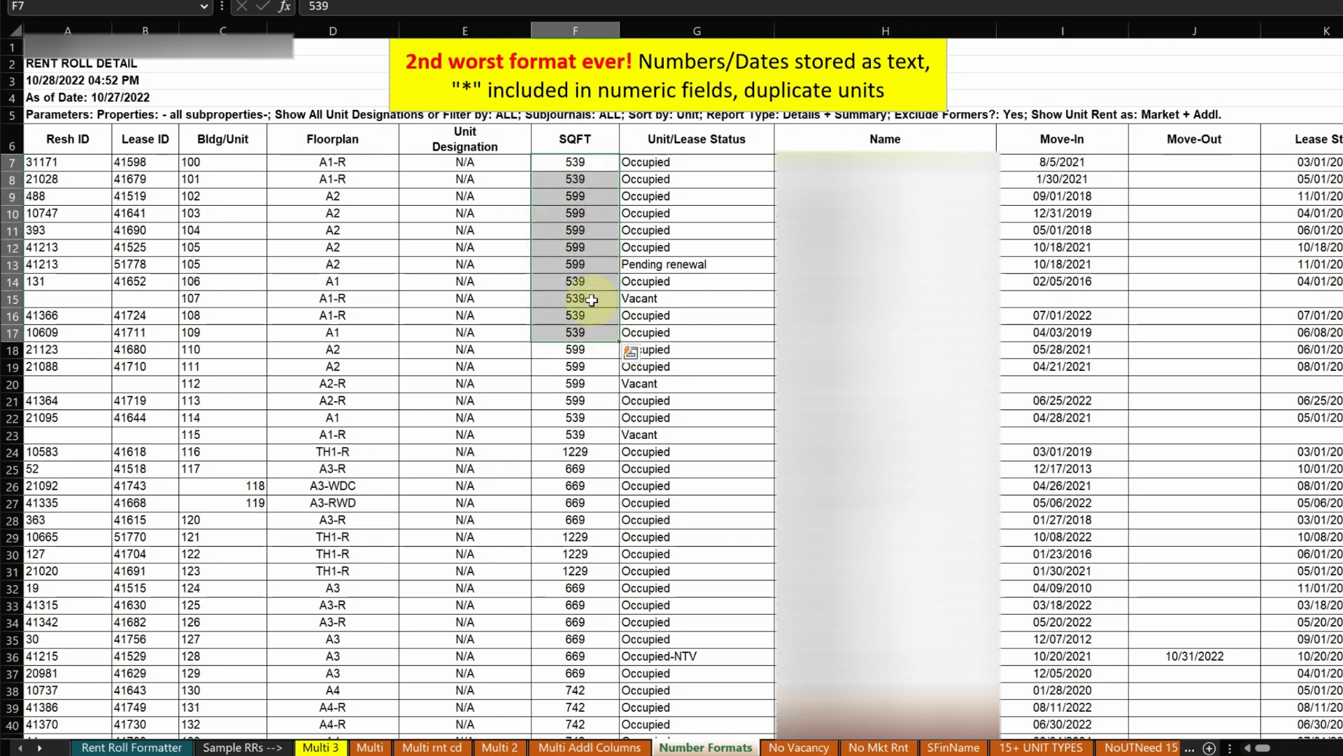
pyautogui.moveTo(492, 313)
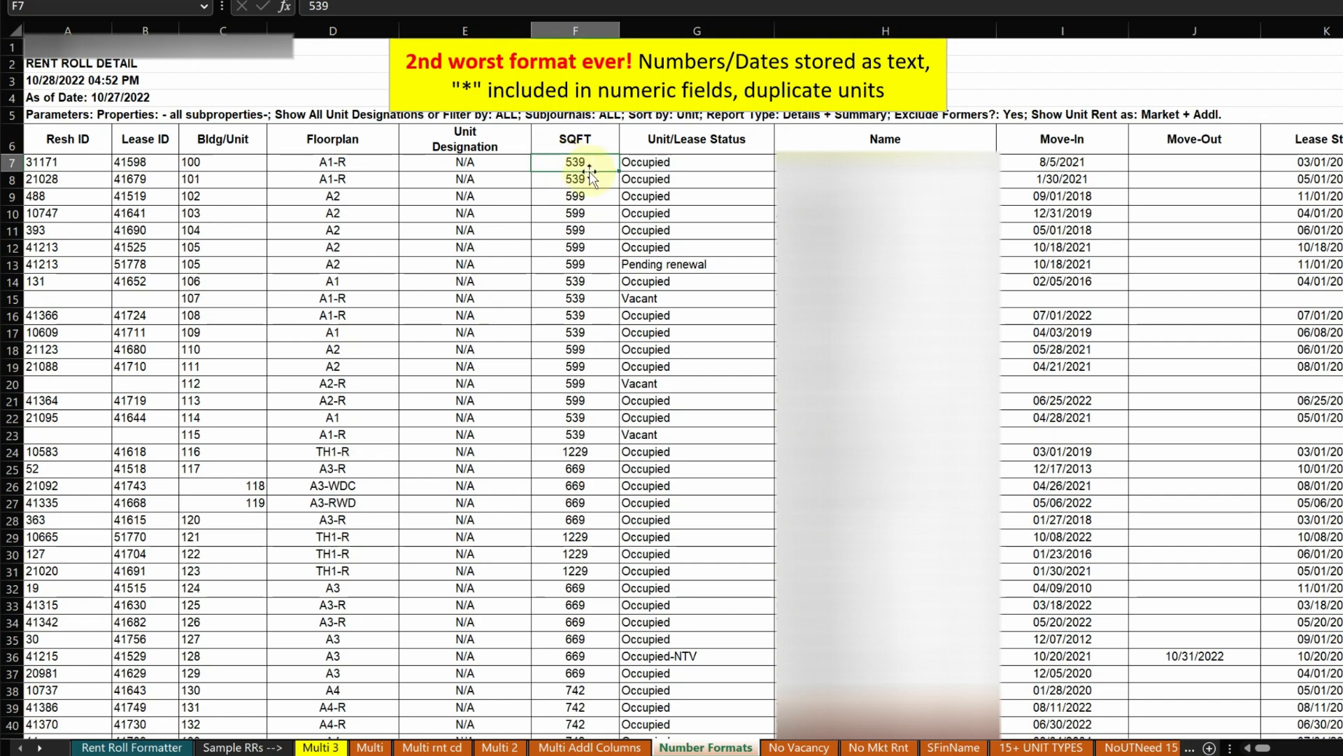
pyautogui.click(574, 179)
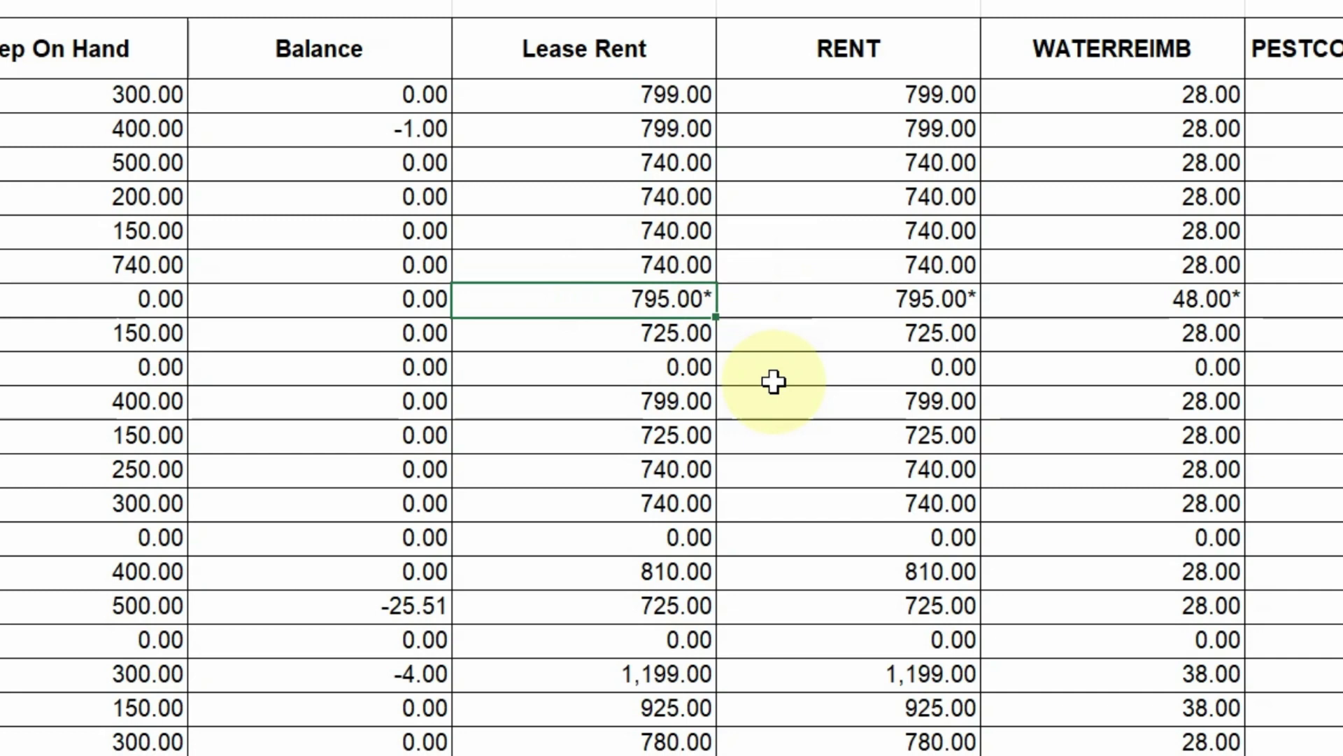
pyautogui.moveTo(676, 94)
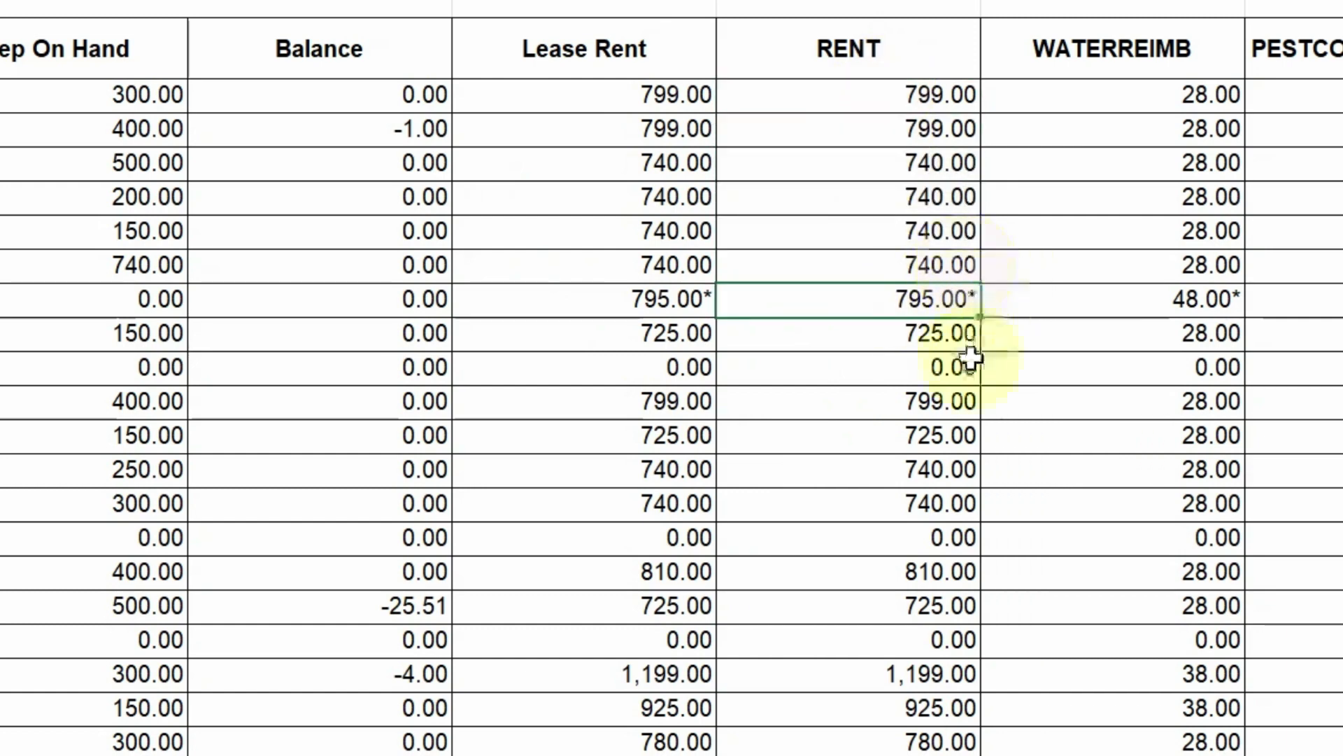
pyautogui.moveTo(1148, 469)
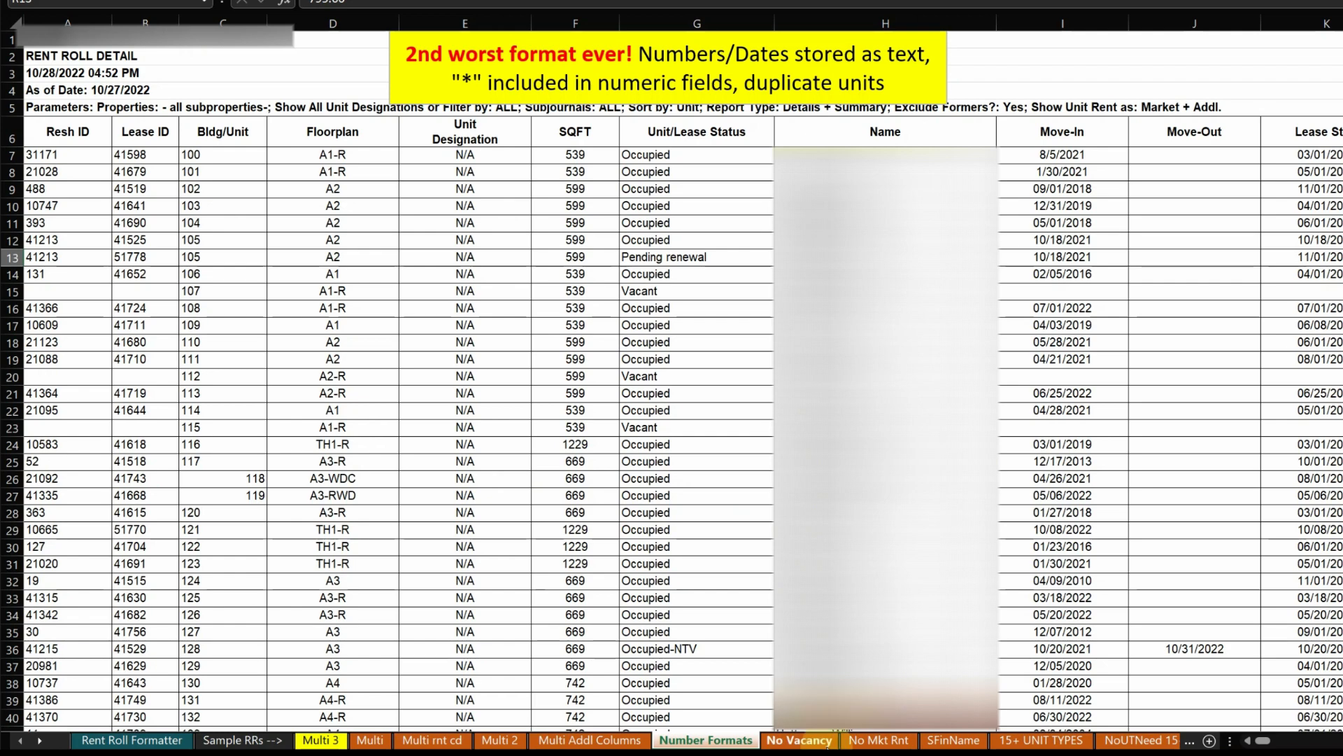
# - Review the No Vacancy sheet's BD/BA entries, then switch to the No Mkt Rnt sheet
pyautogui.click(797, 740)
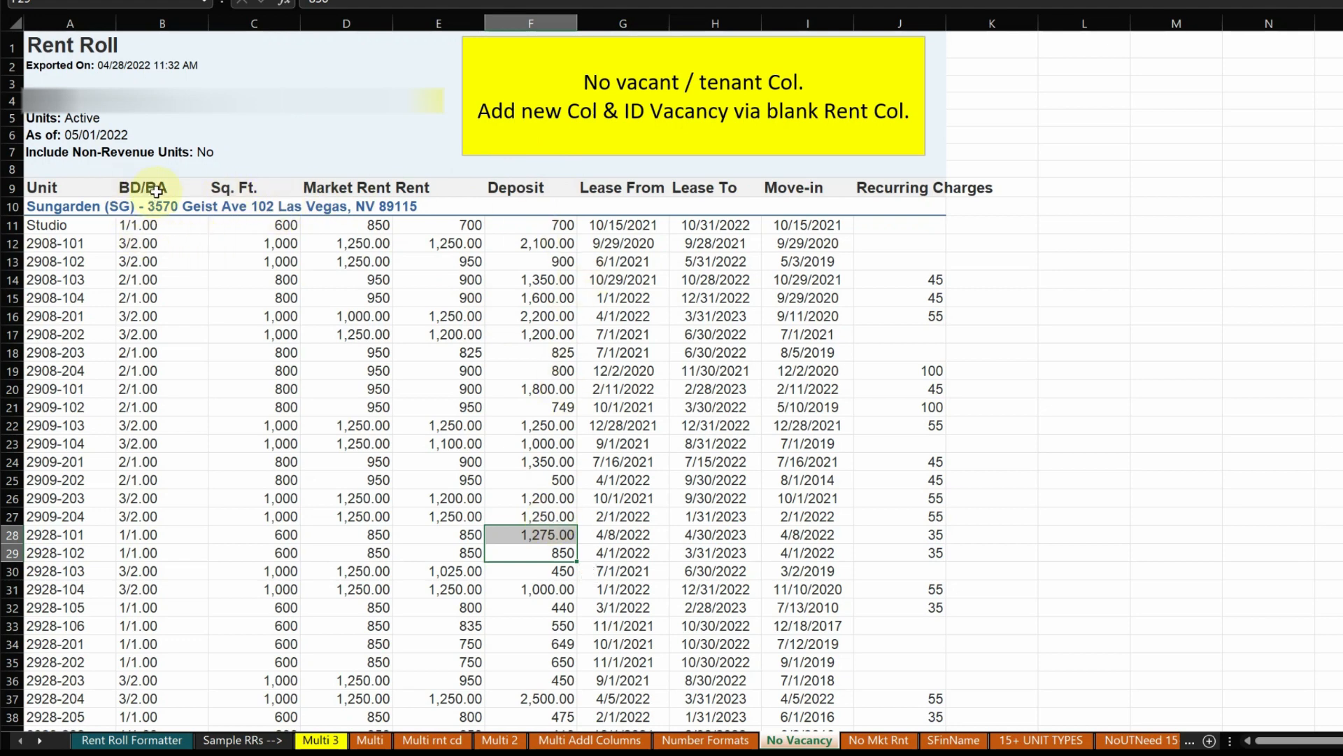
pyautogui.click(161, 261)
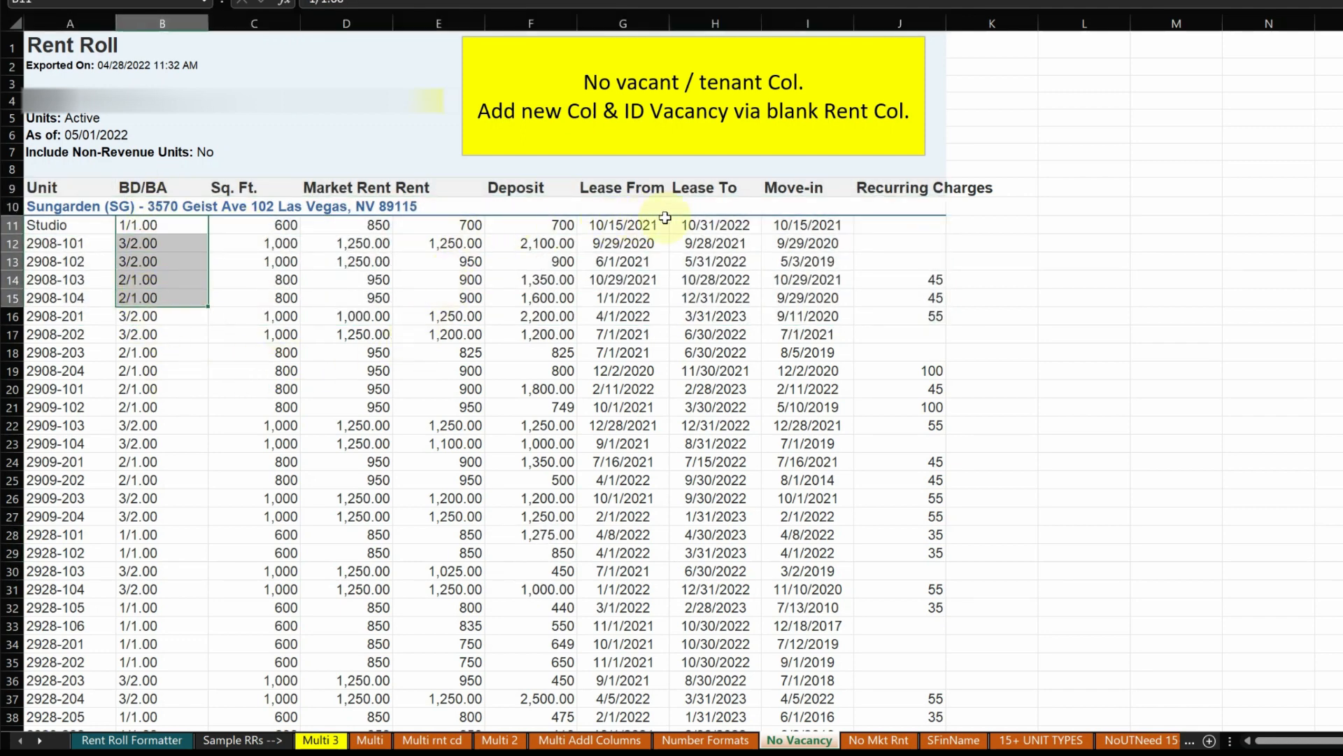
pyautogui.click(876, 740)
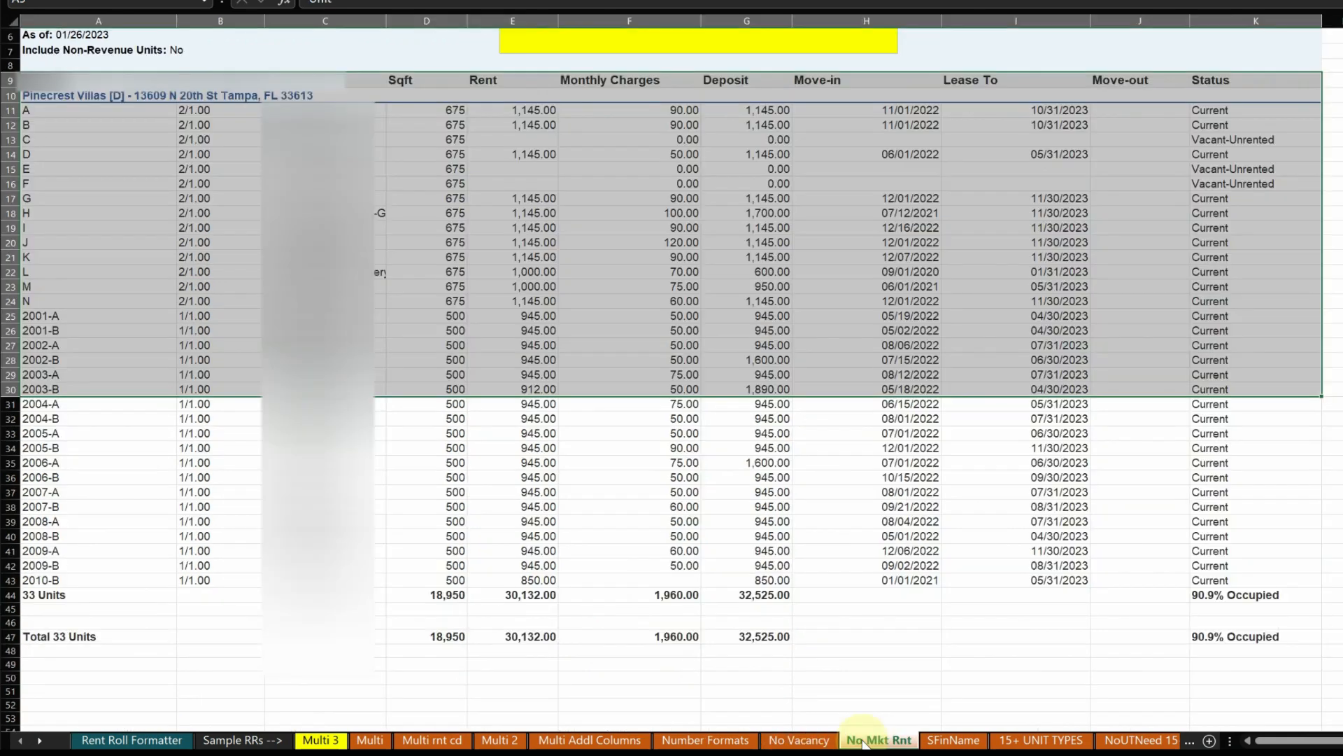
# - Inspect the Lease To header and first units' lease end dates, then switch to the SFinName sheet
pyautogui.scroll(3)
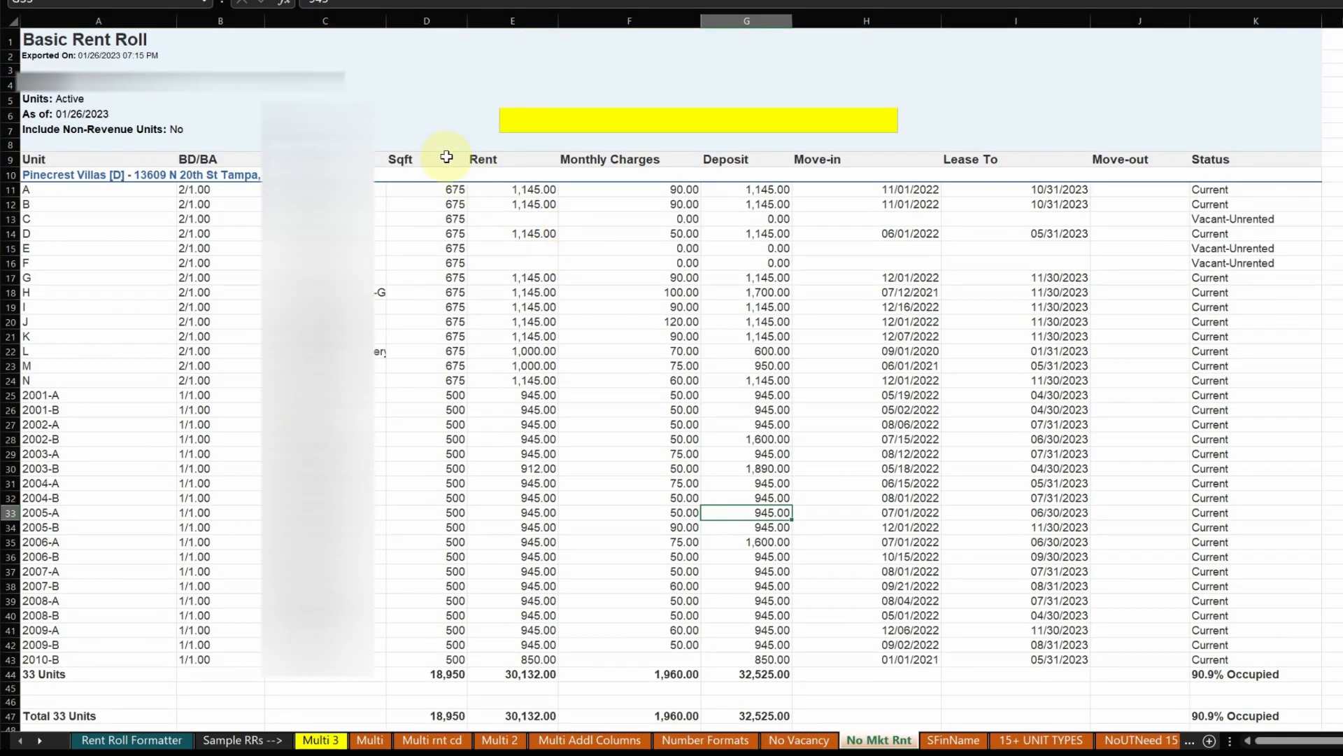
pyautogui.click(512, 204)
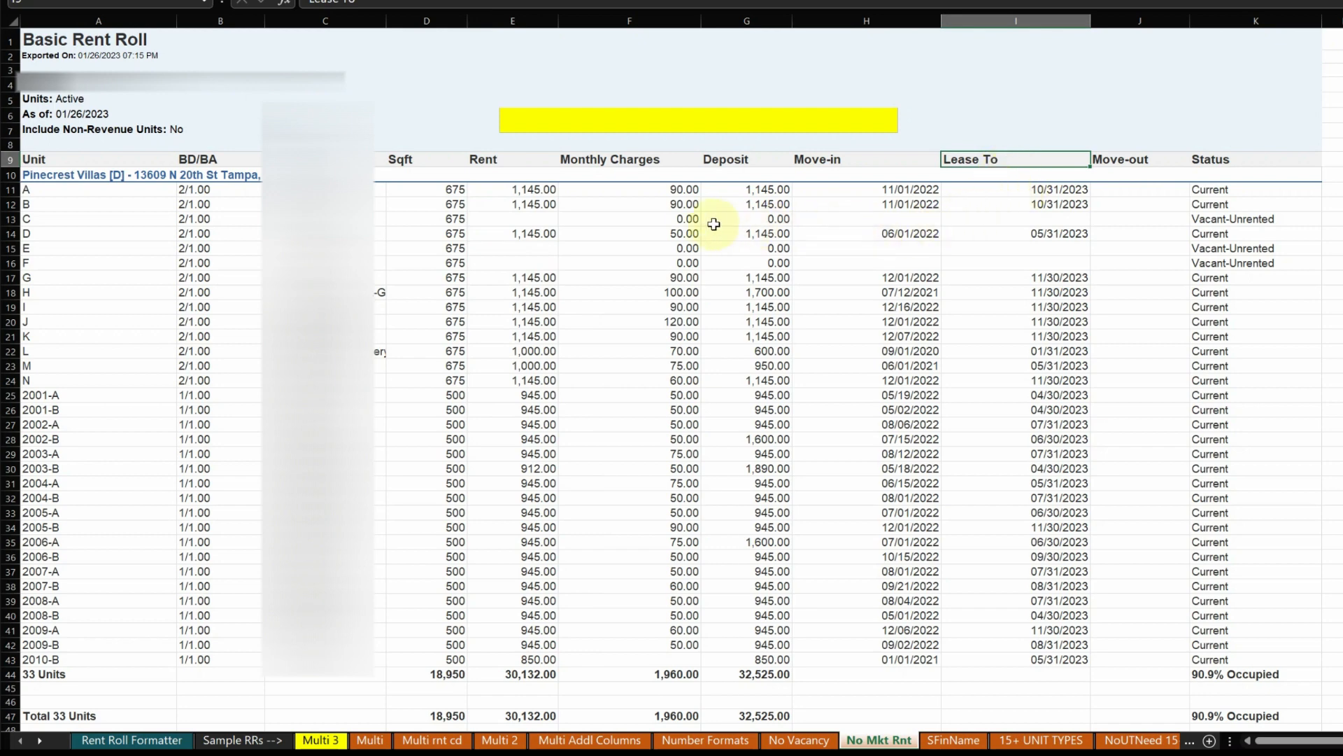
pyautogui.click(865, 159)
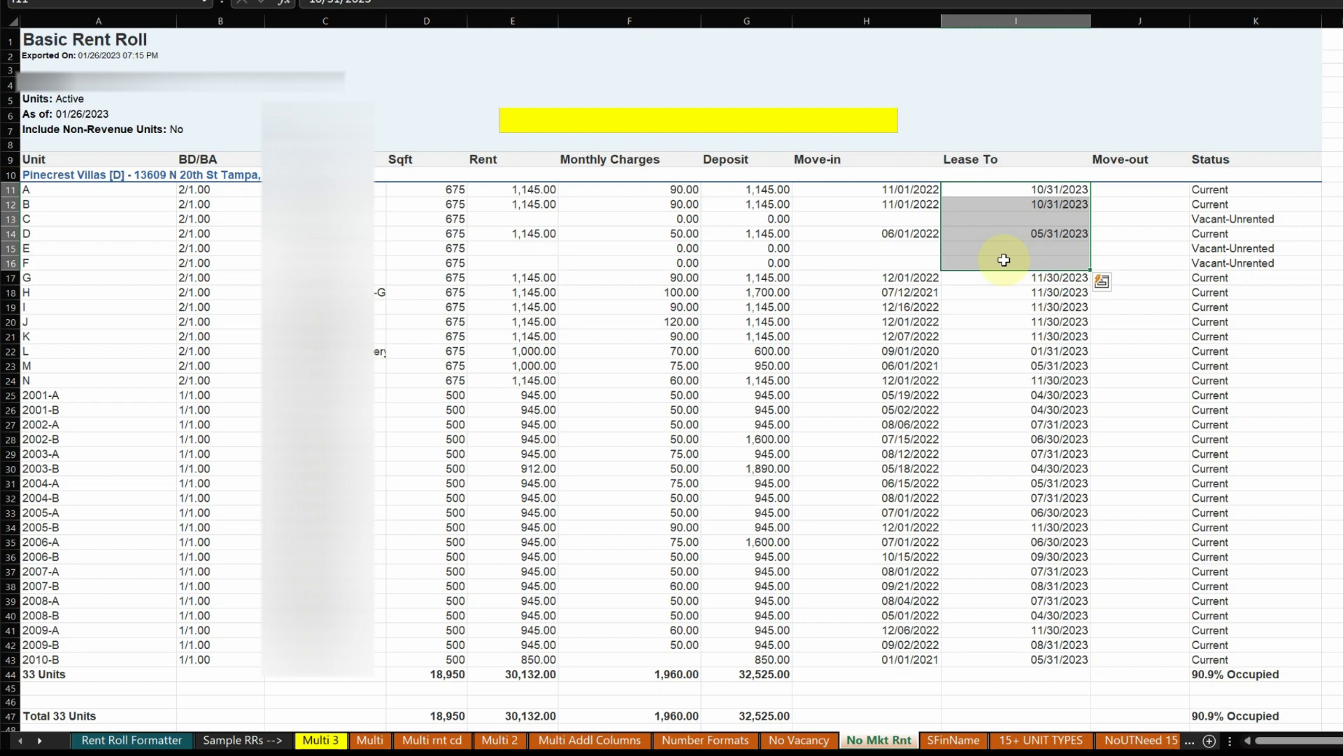
pyautogui.moveTo(733, 250)
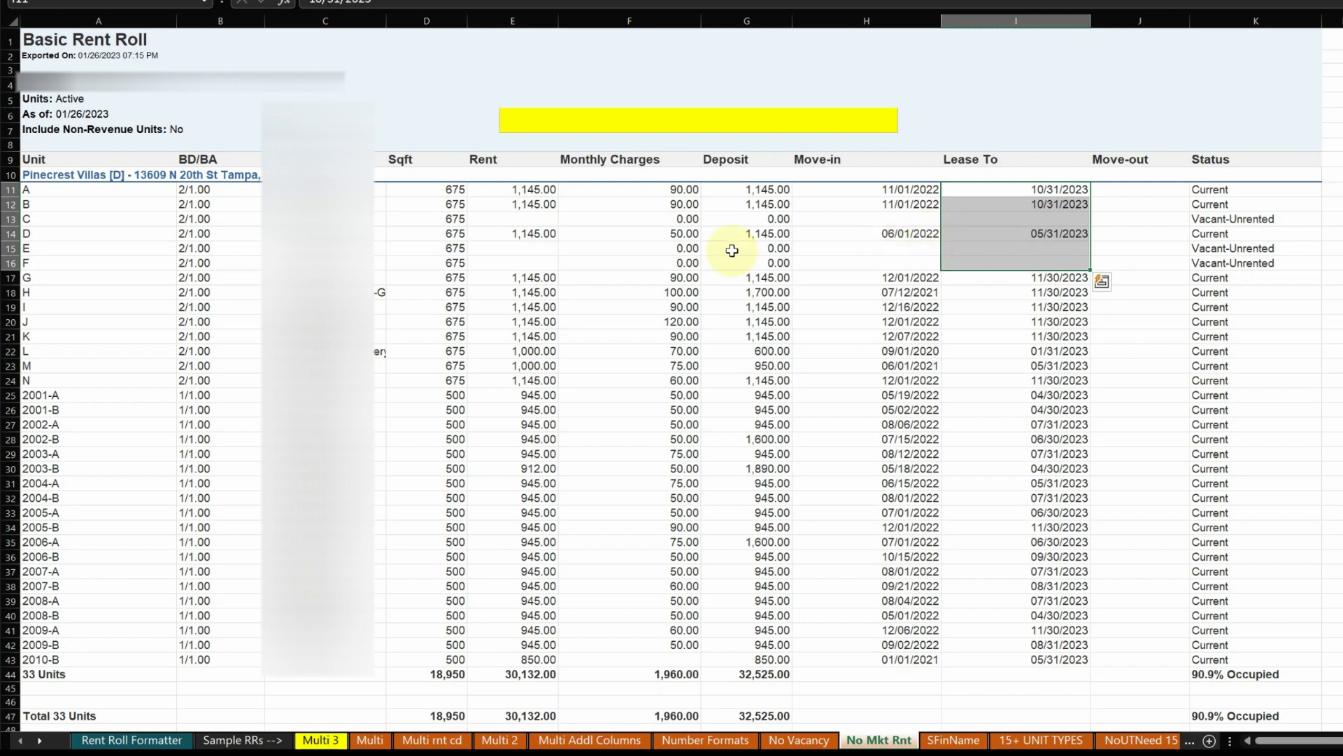
pyautogui.moveTo(606, 436)
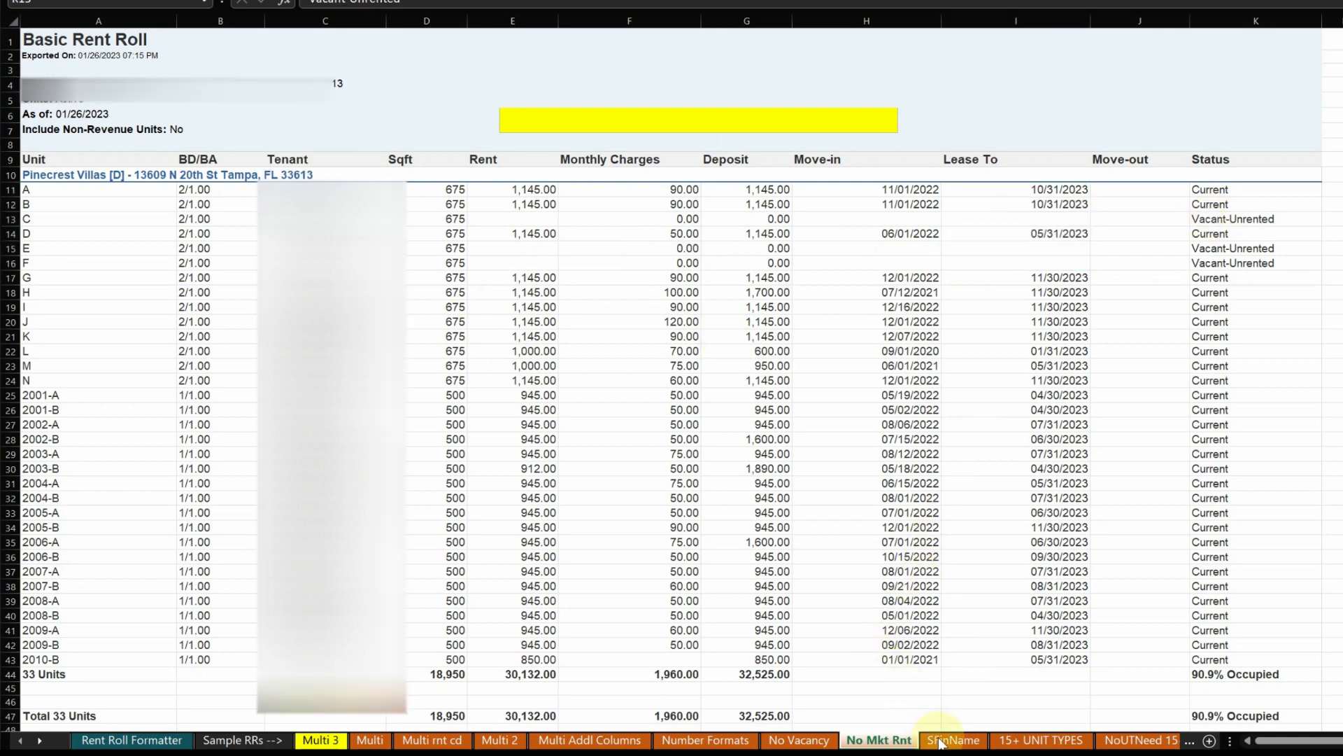
pyautogui.click(953, 740)
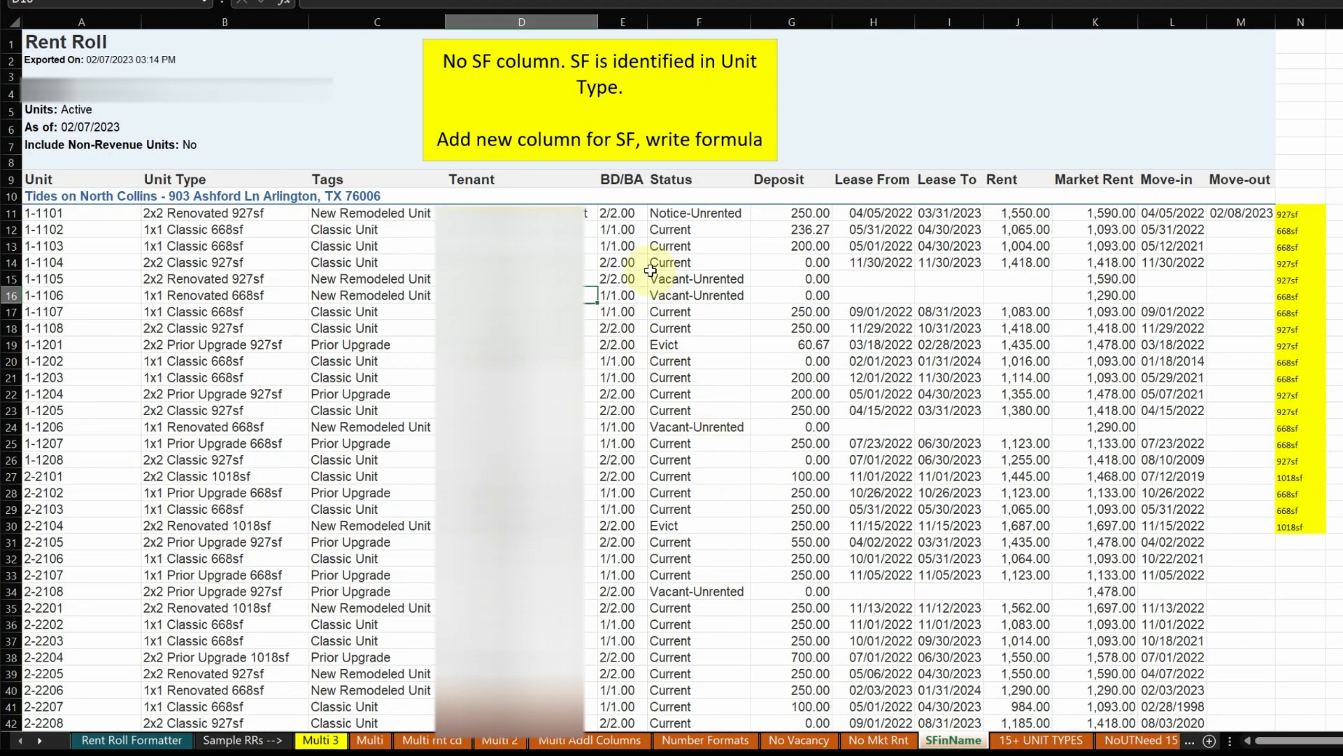
pyautogui.click(698, 246)
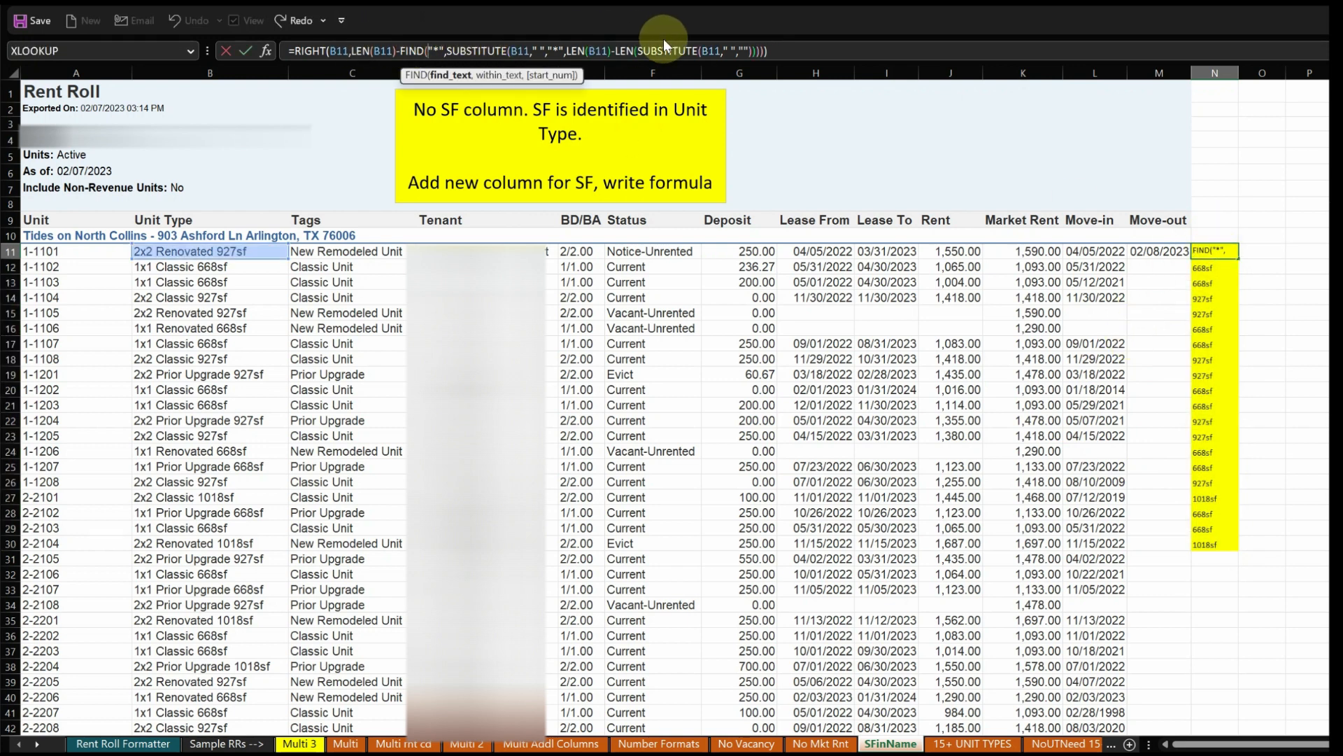
pyautogui.moveTo(787, 61)
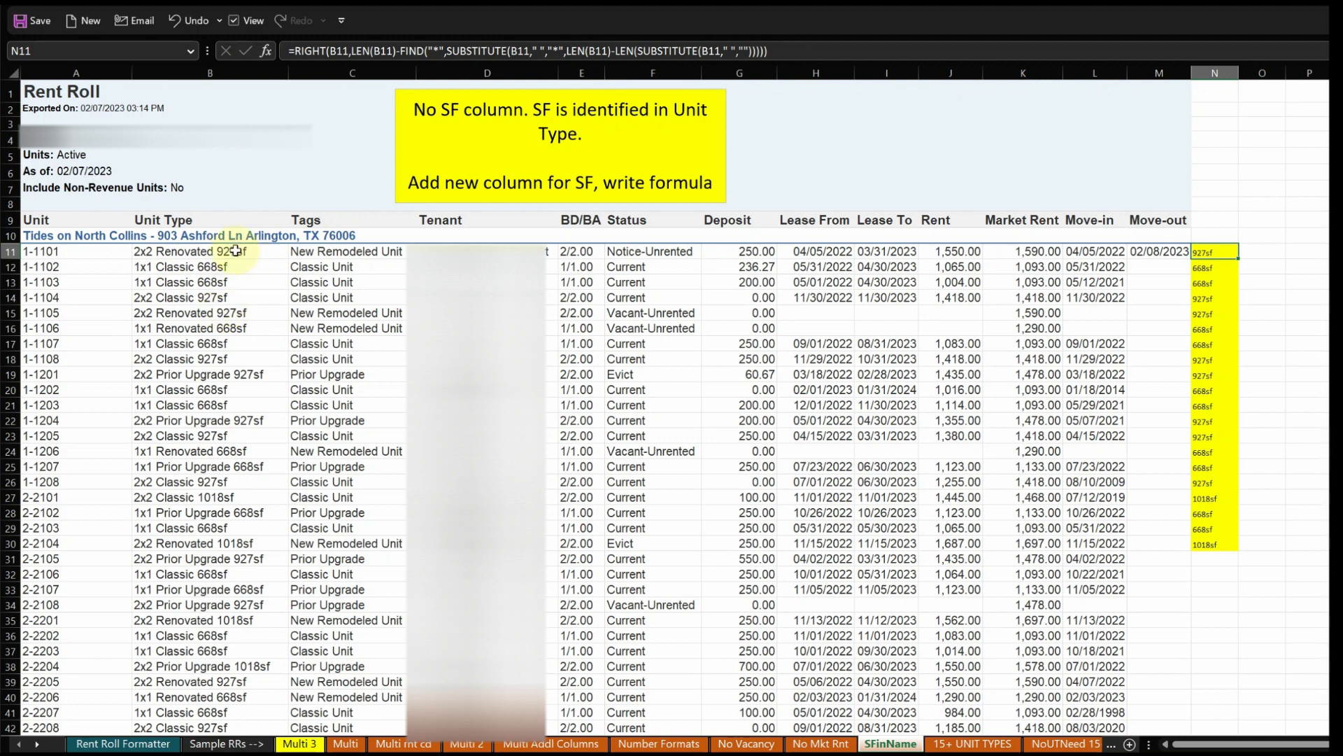
pyautogui.moveTo(1165, 329)
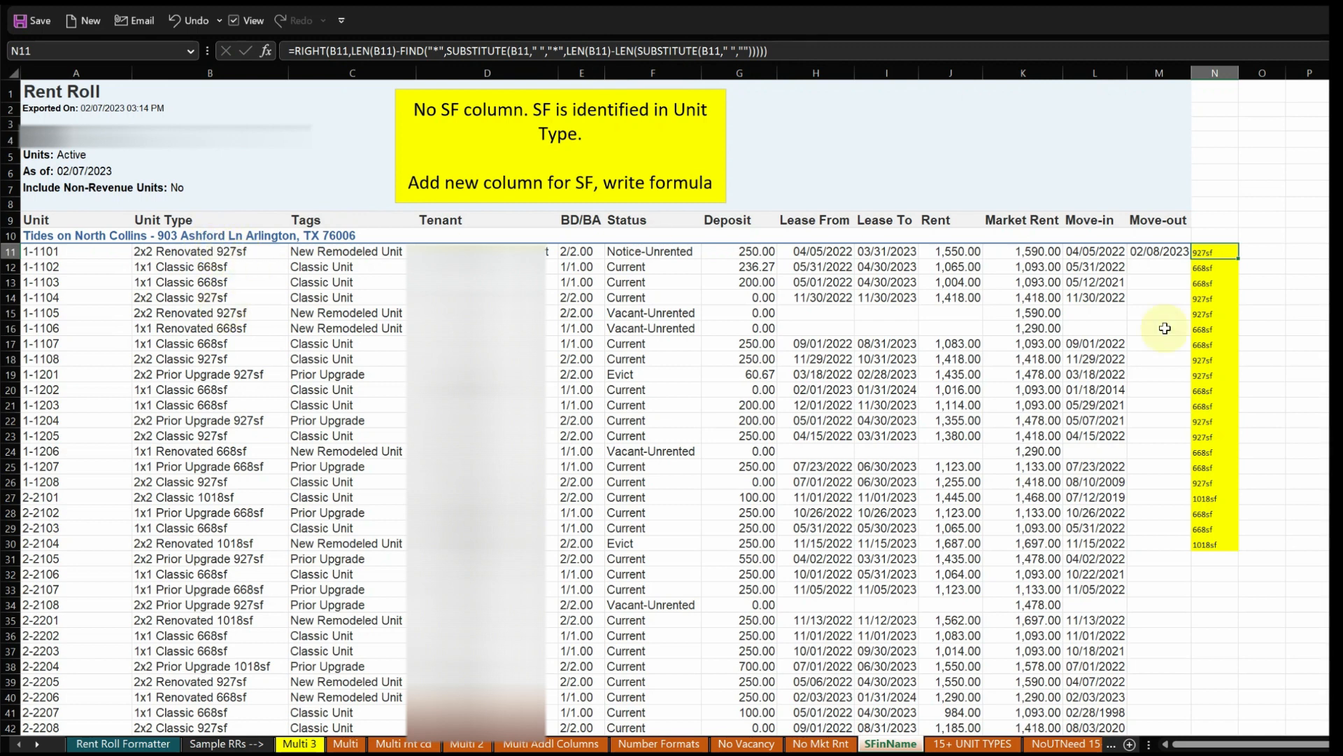
pyautogui.moveTo(1187, 398)
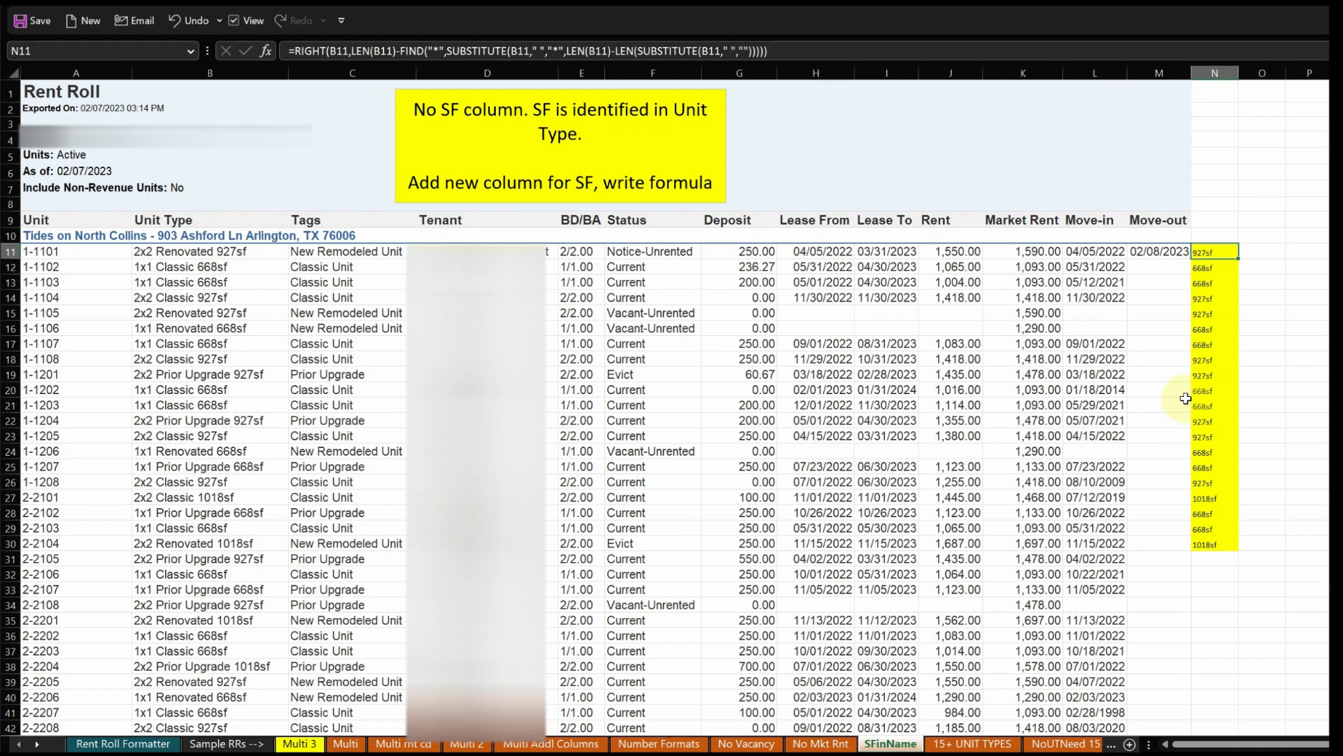
pyautogui.moveTo(403, 293)
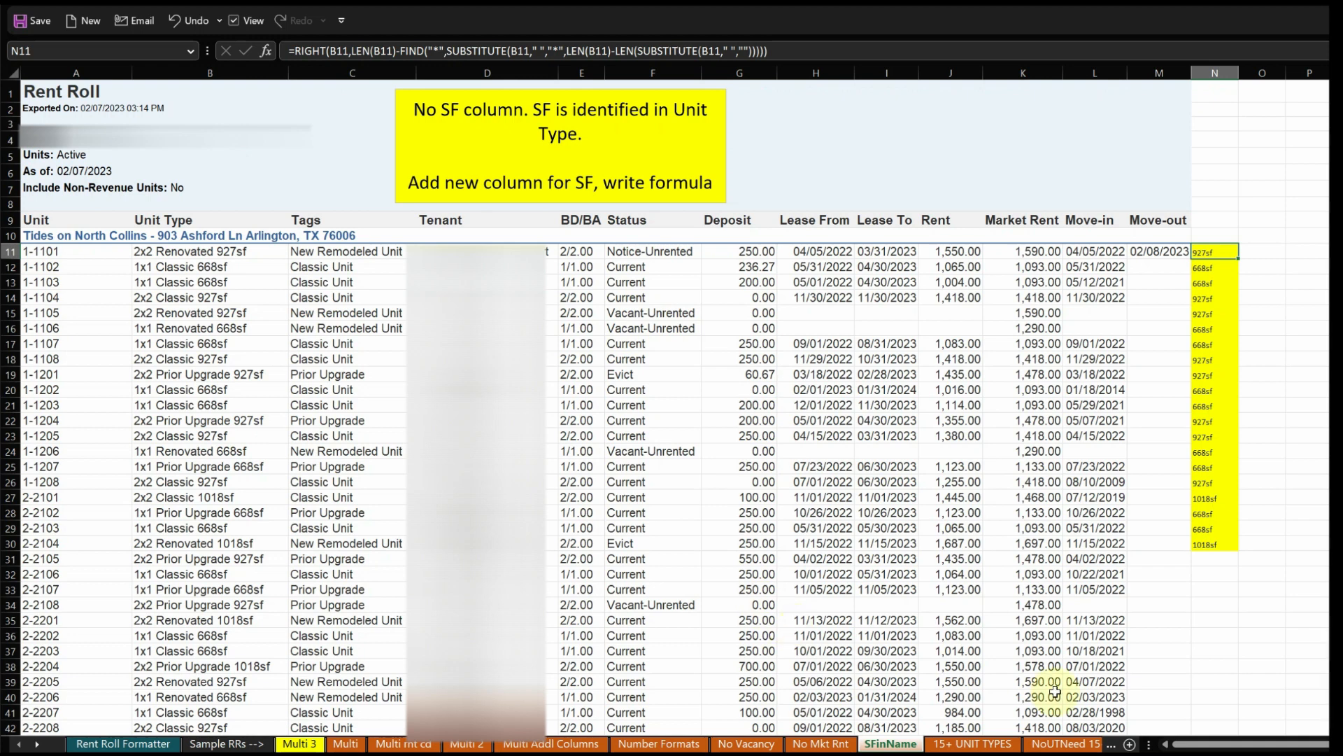
pyautogui.moveTo(377, 743)
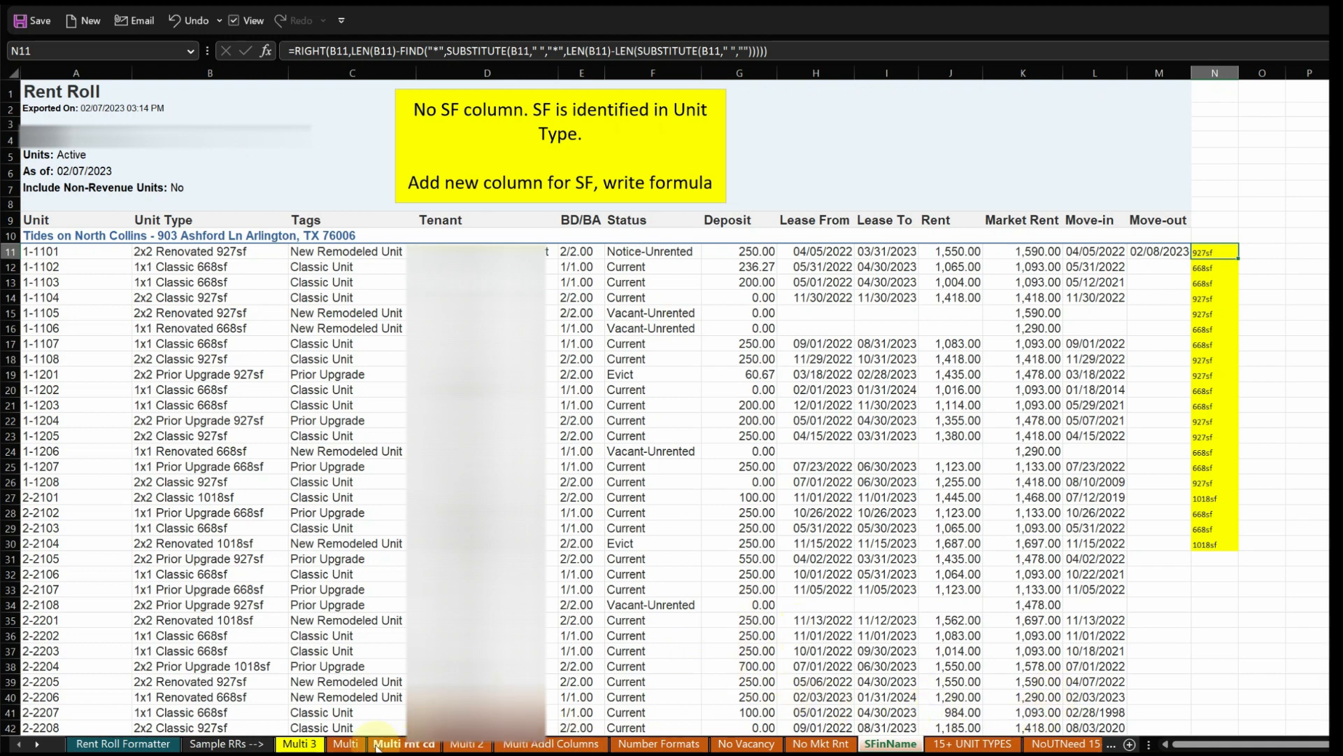
# - Return to the Multi sheet and locate the future residents section below the current units
pyautogui.click(345, 744)
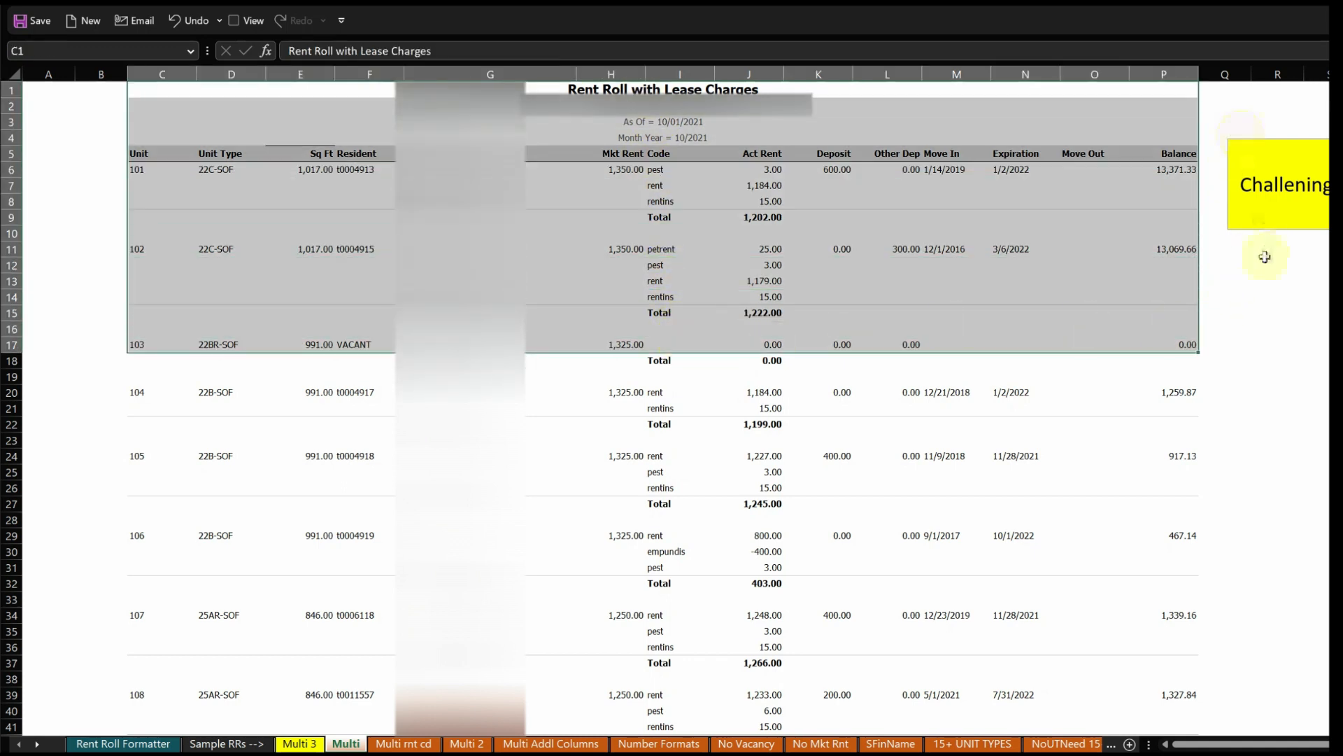
pyautogui.scroll(-3)
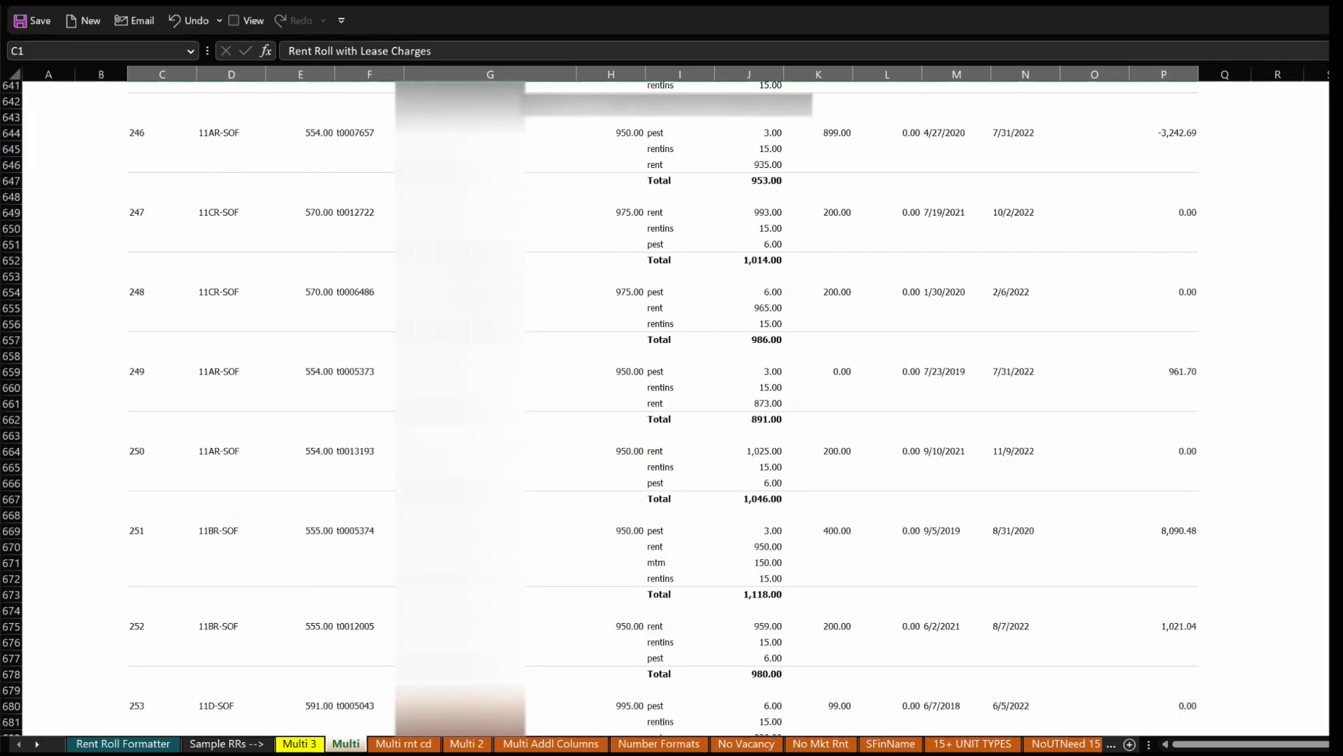
pyautogui.scroll(-3)
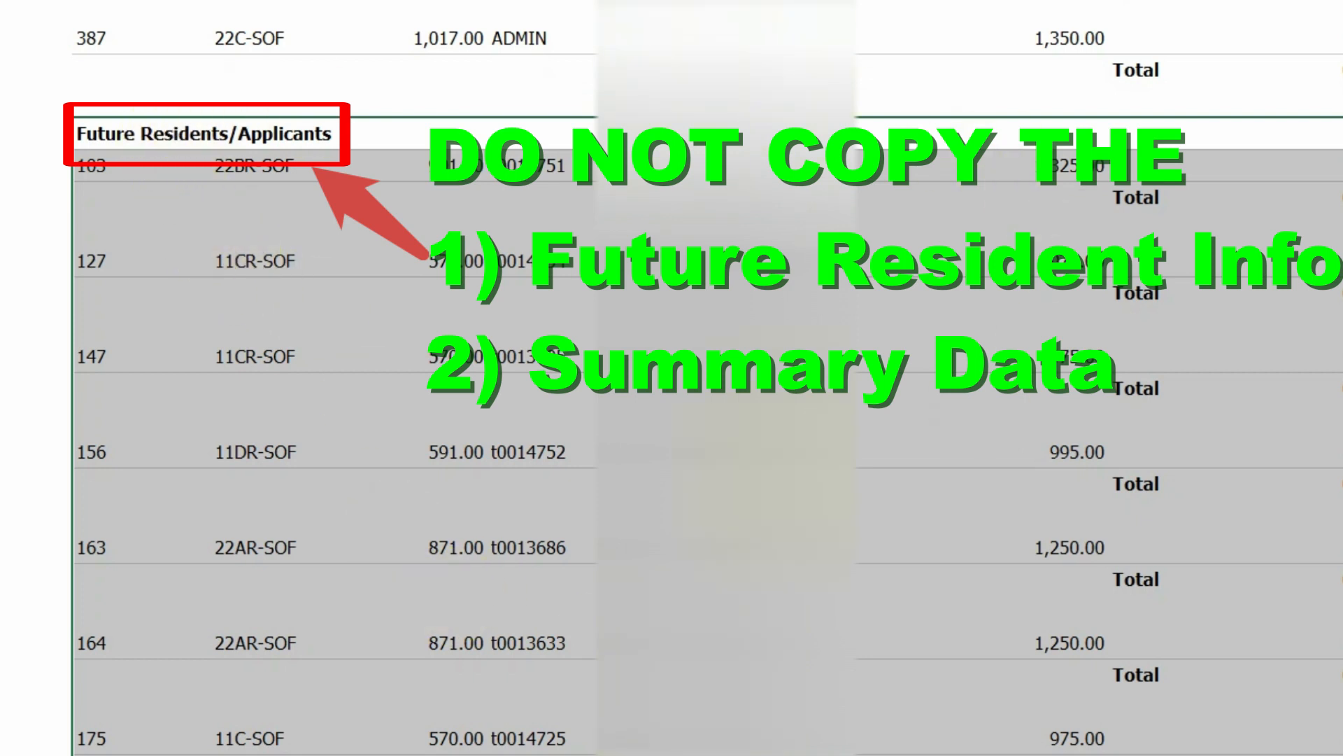
pyautogui.click(112, 261)
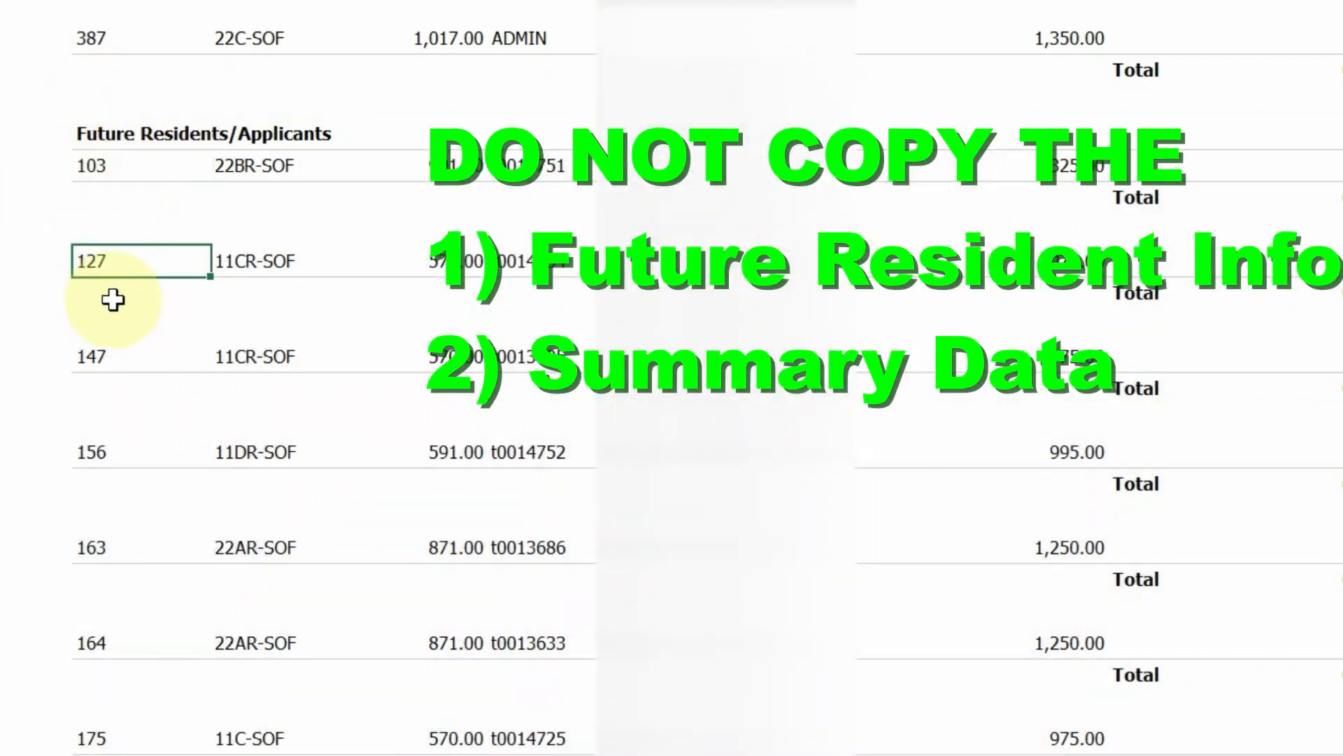
pyautogui.click(1053, 355)
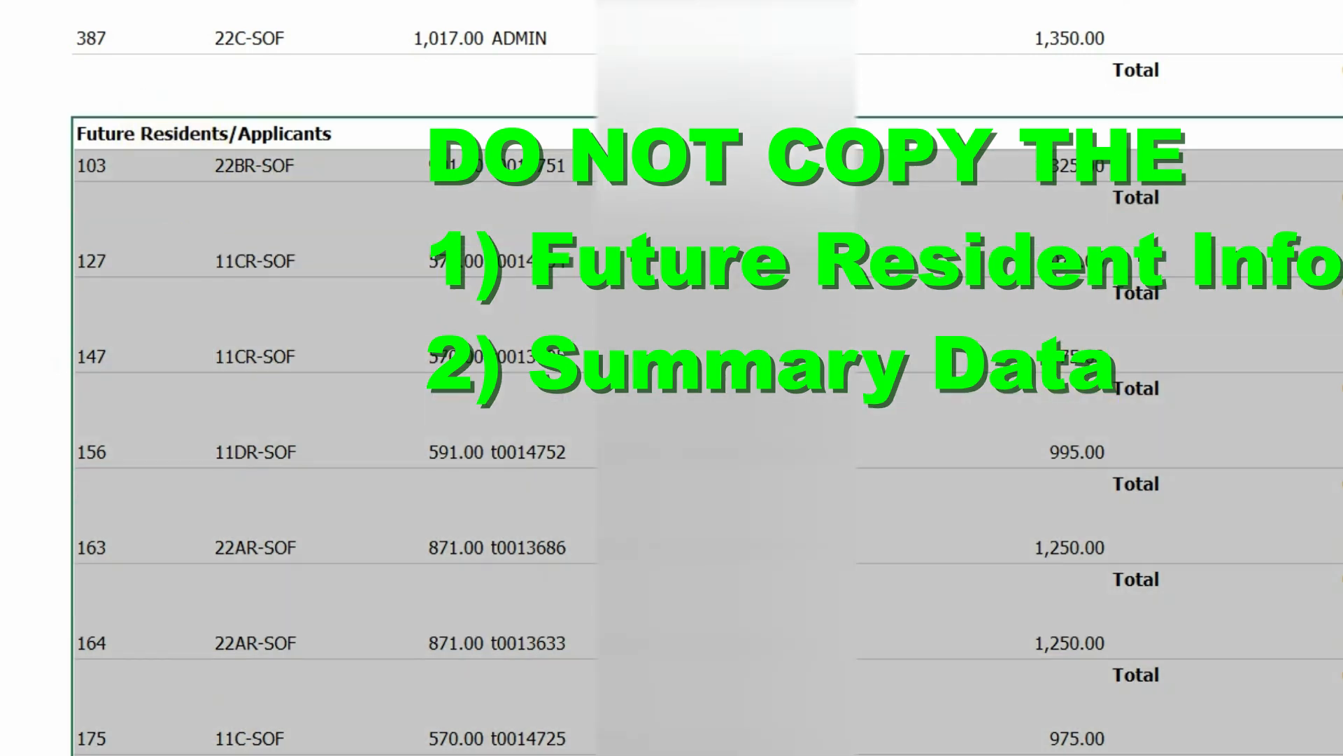
# - Check the summary section at the bottom, then scroll back to the top of the rent roll
pyautogui.scroll(-3)
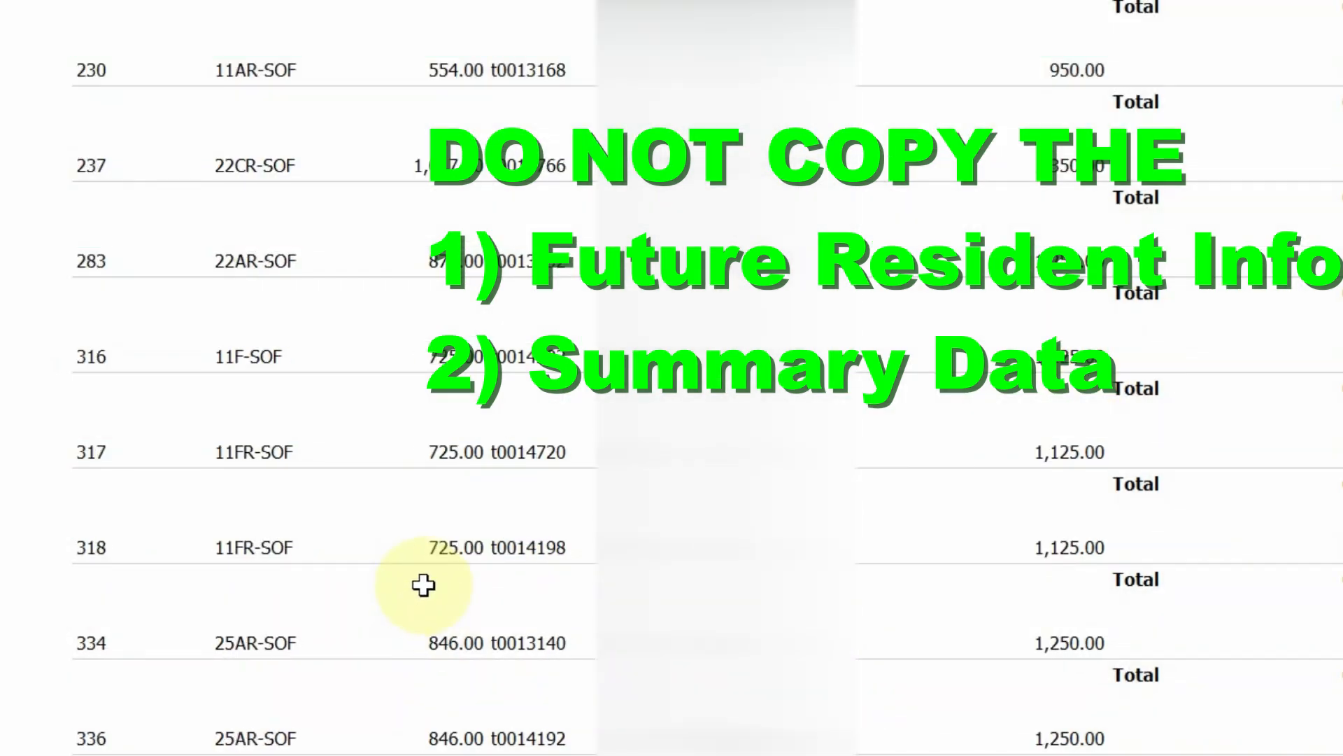
pyautogui.scroll(-3)
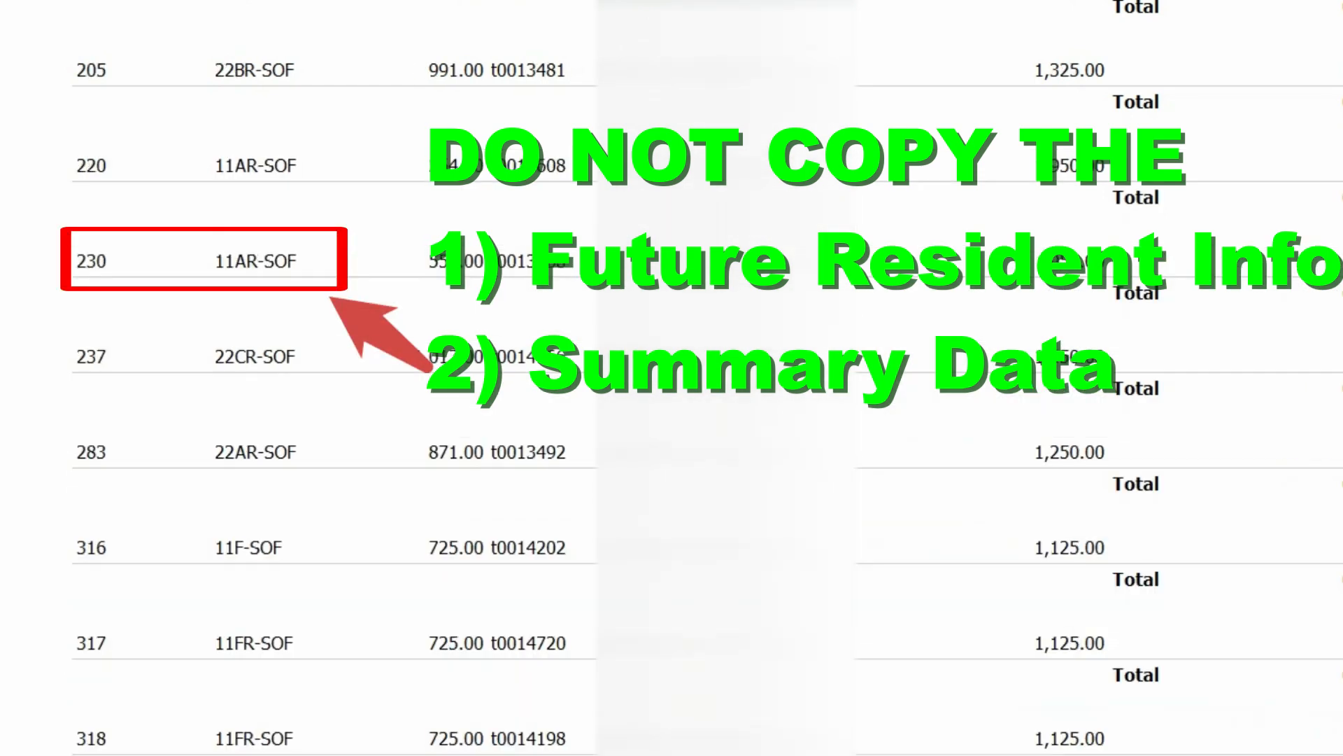
pyautogui.scroll(-3)
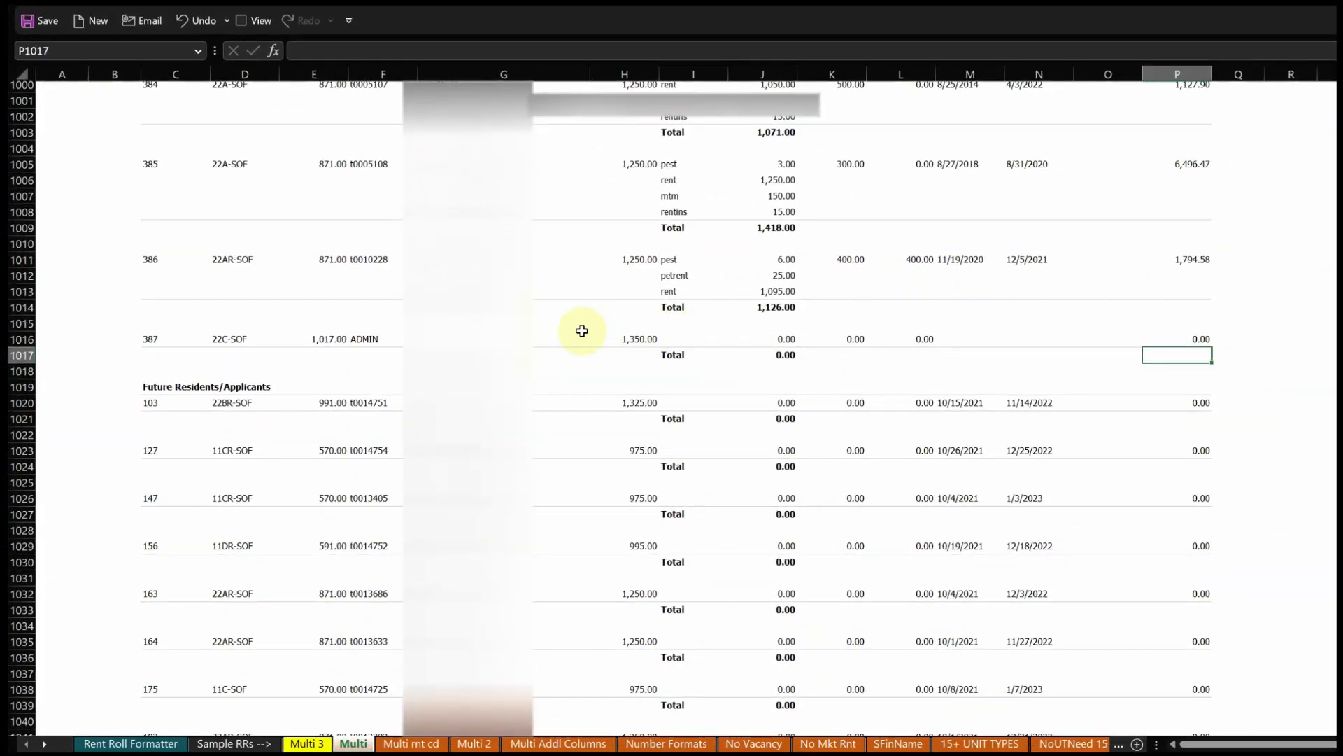
pyautogui.scroll(3)
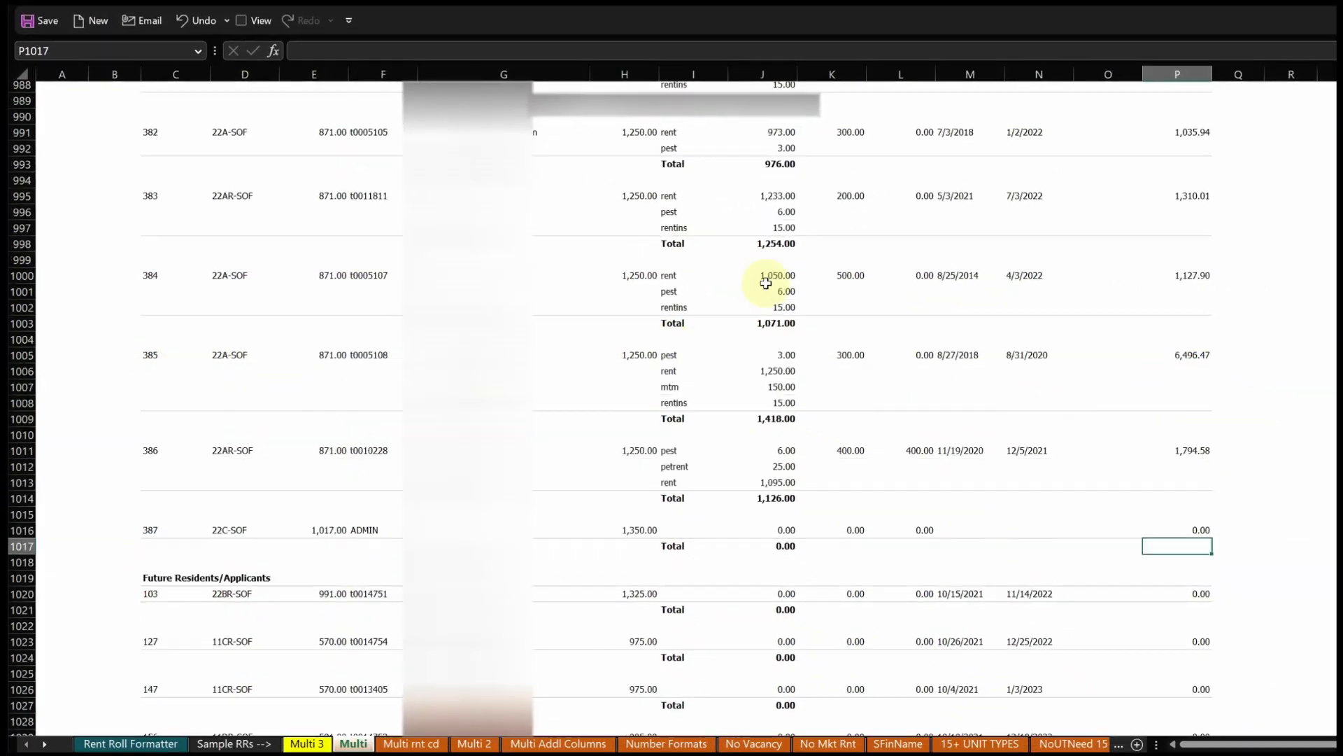
pyautogui.scroll(3)
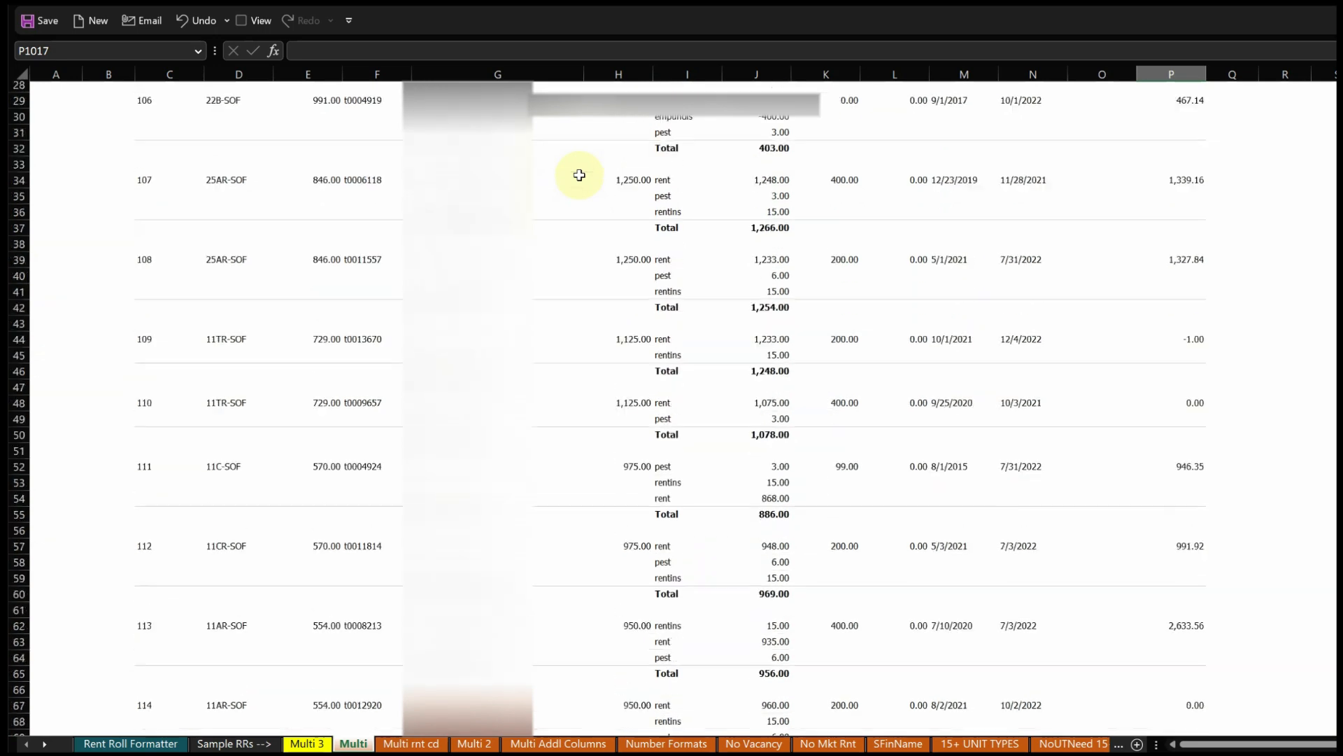
pyautogui.scroll(3)
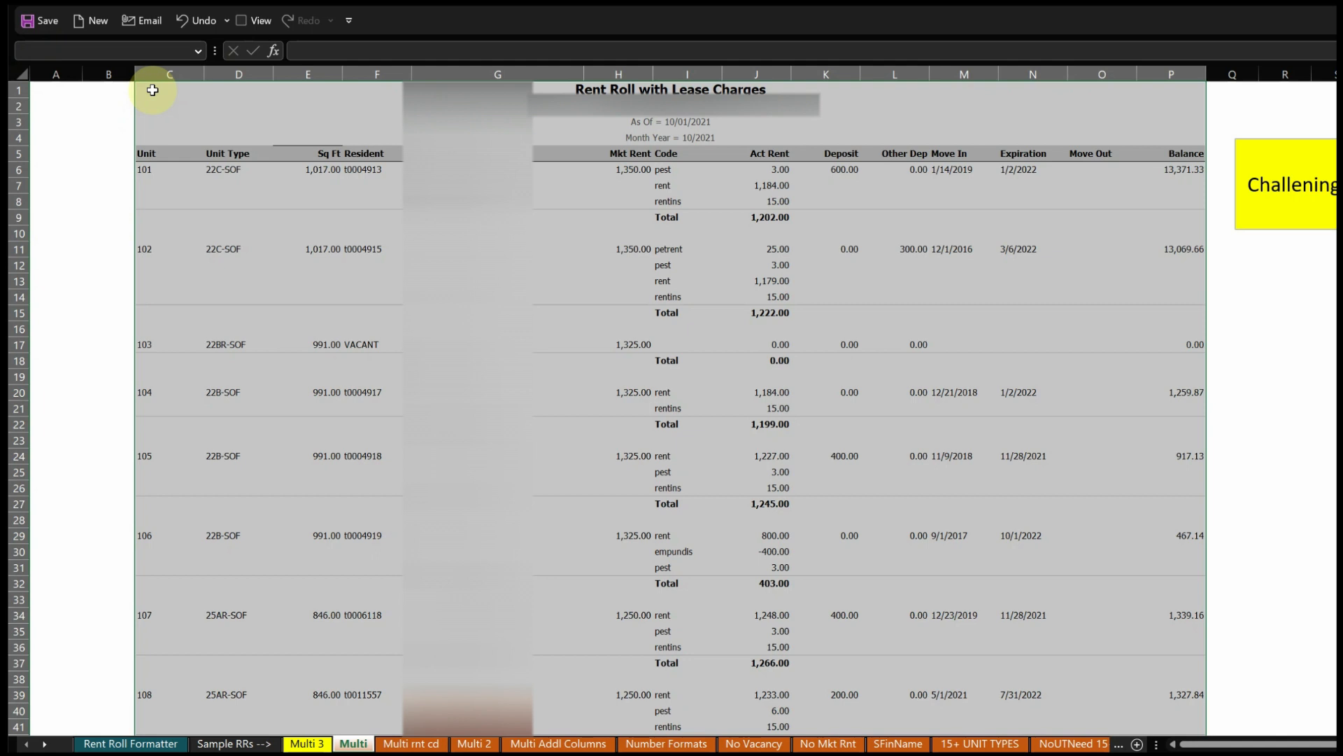
pyautogui.moveTo(531, 85)
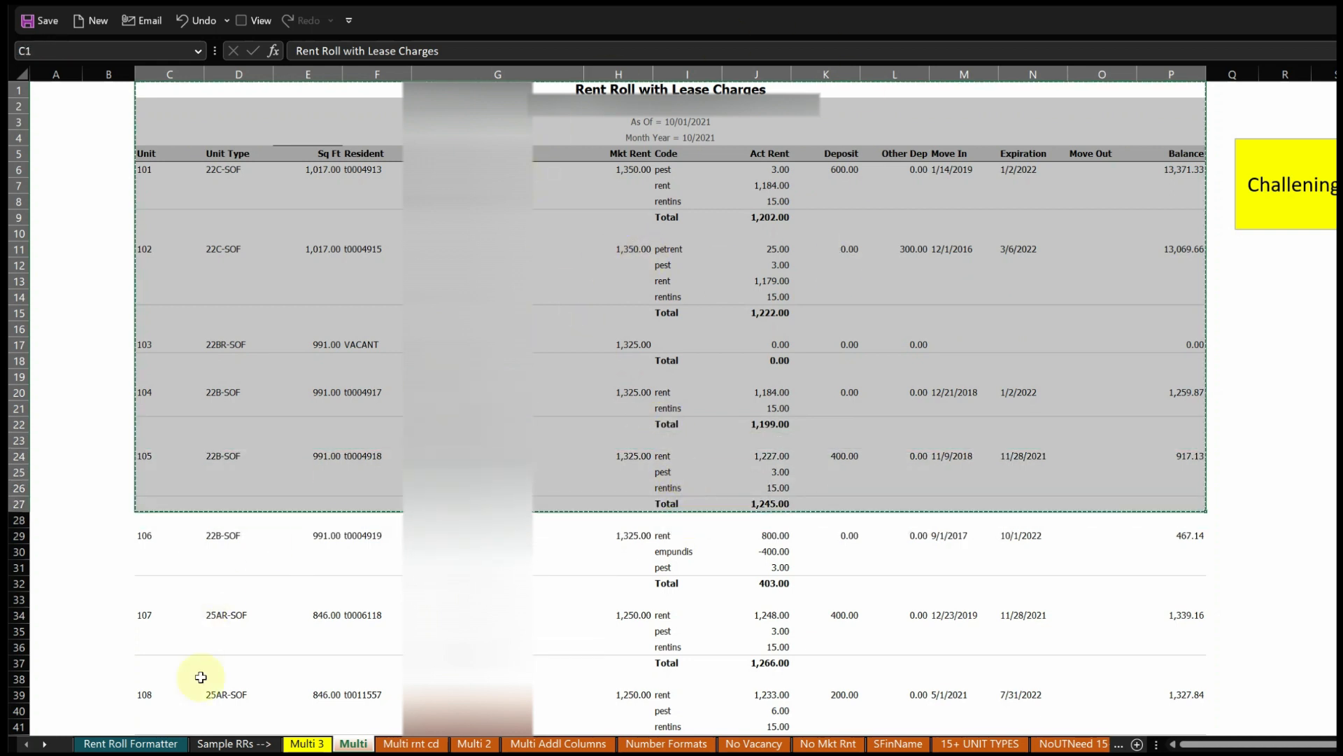
# - Return to the Rent Roll Formatter sheet ready to paste at cell E1
pyautogui.click(130, 743)
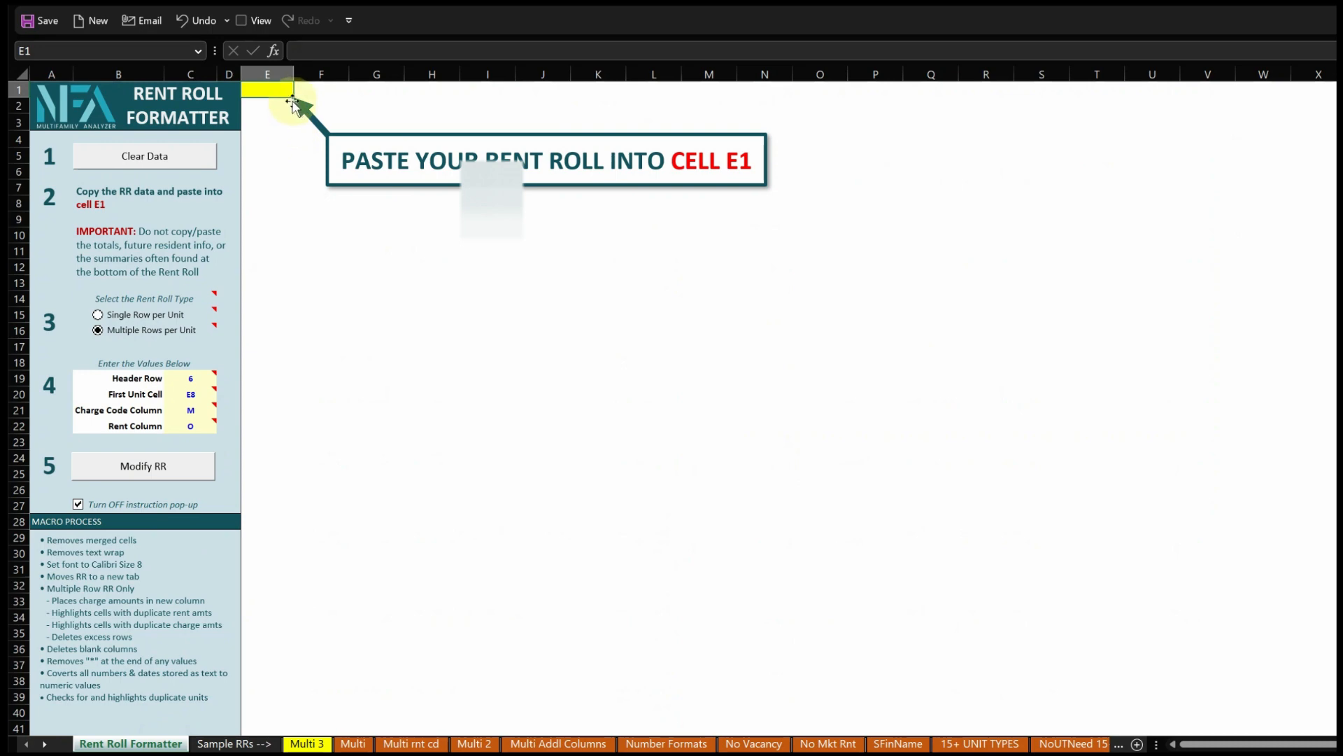
pyautogui.moveTo(260, 228)
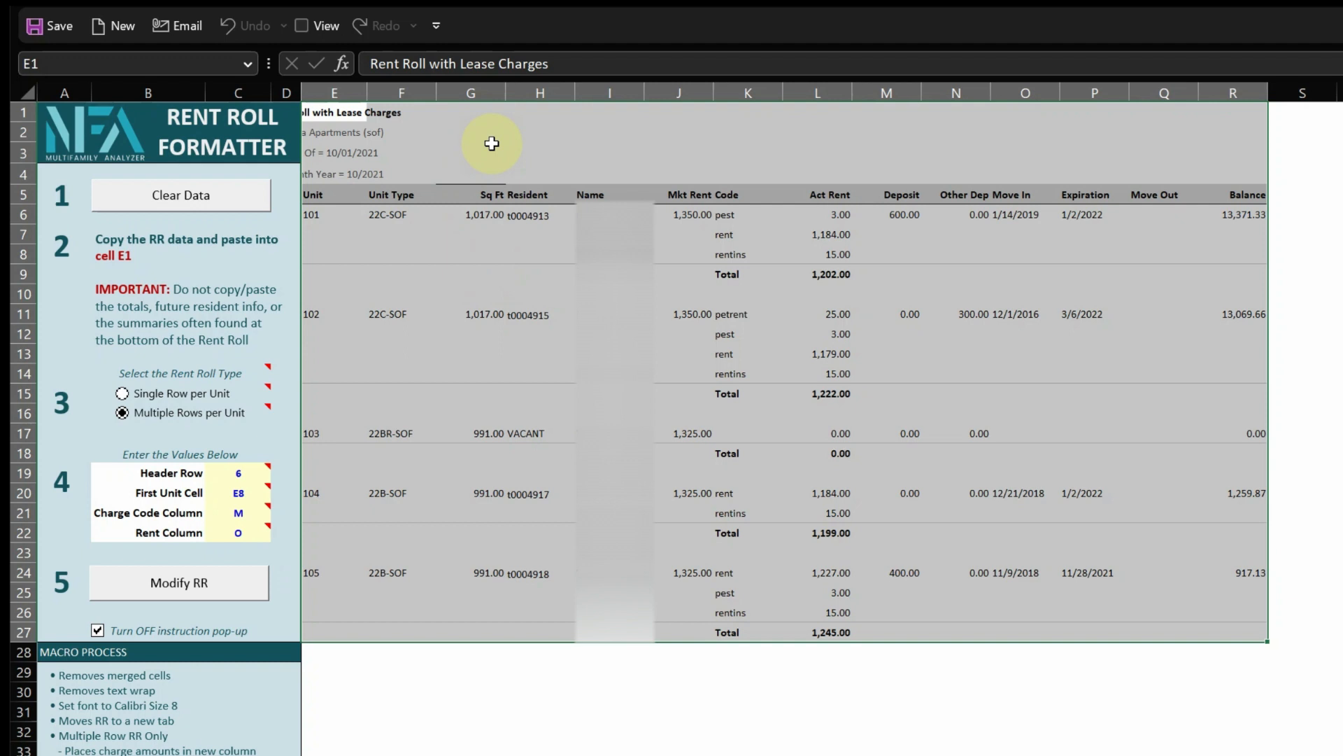
pyautogui.moveTo(446, 159)
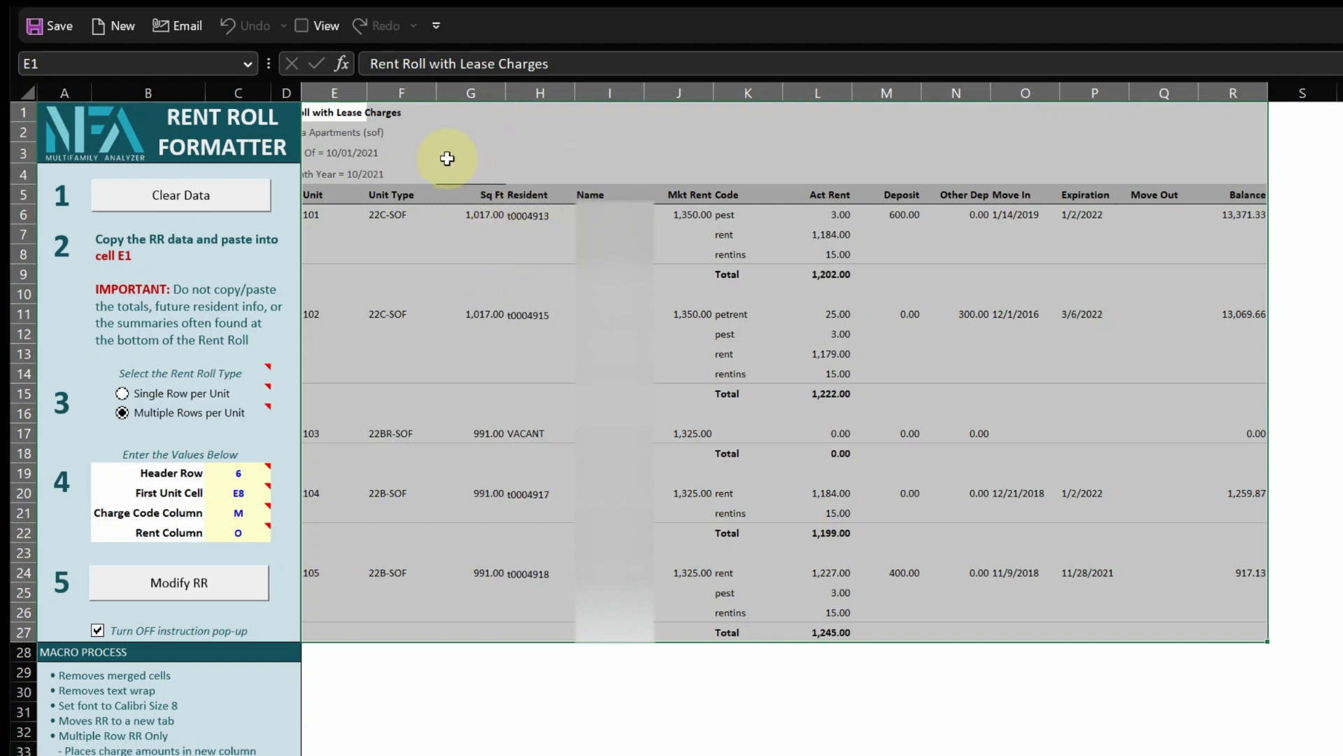
pyautogui.moveTo(101, 238)
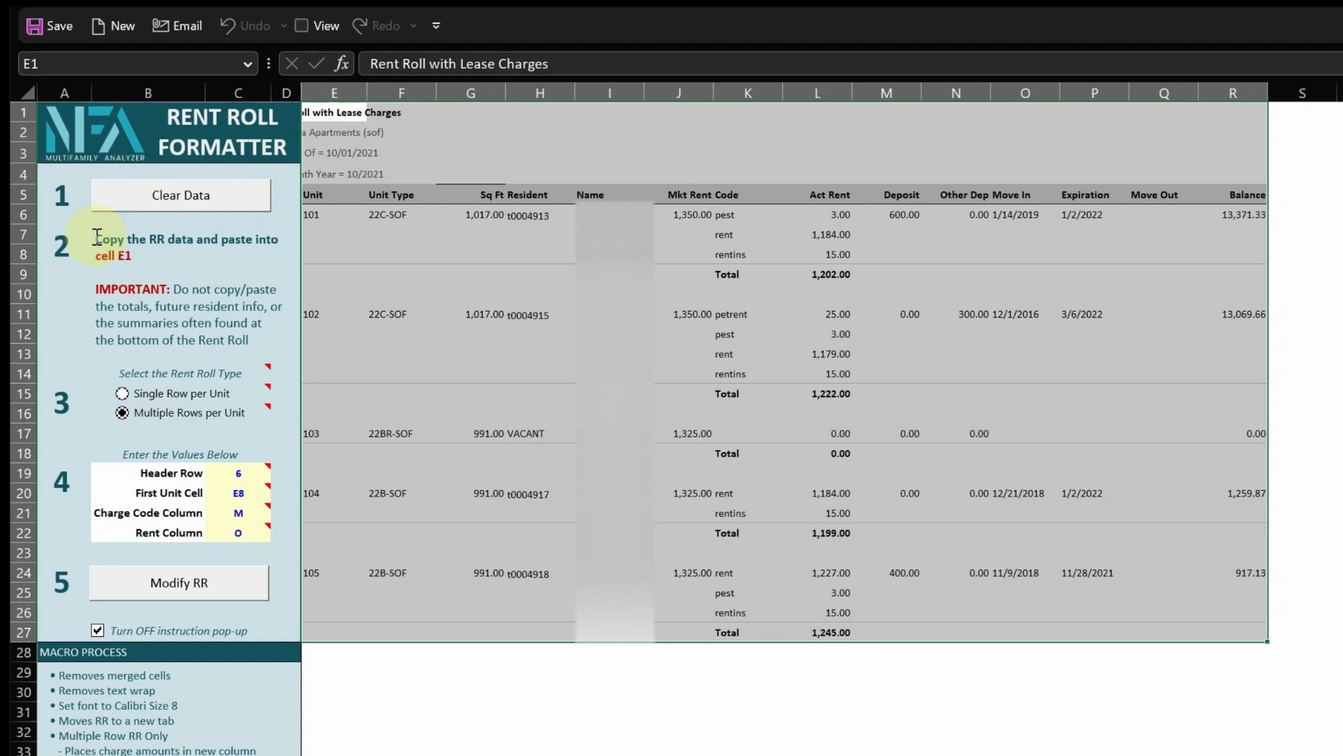
pyautogui.moveTo(156, 354)
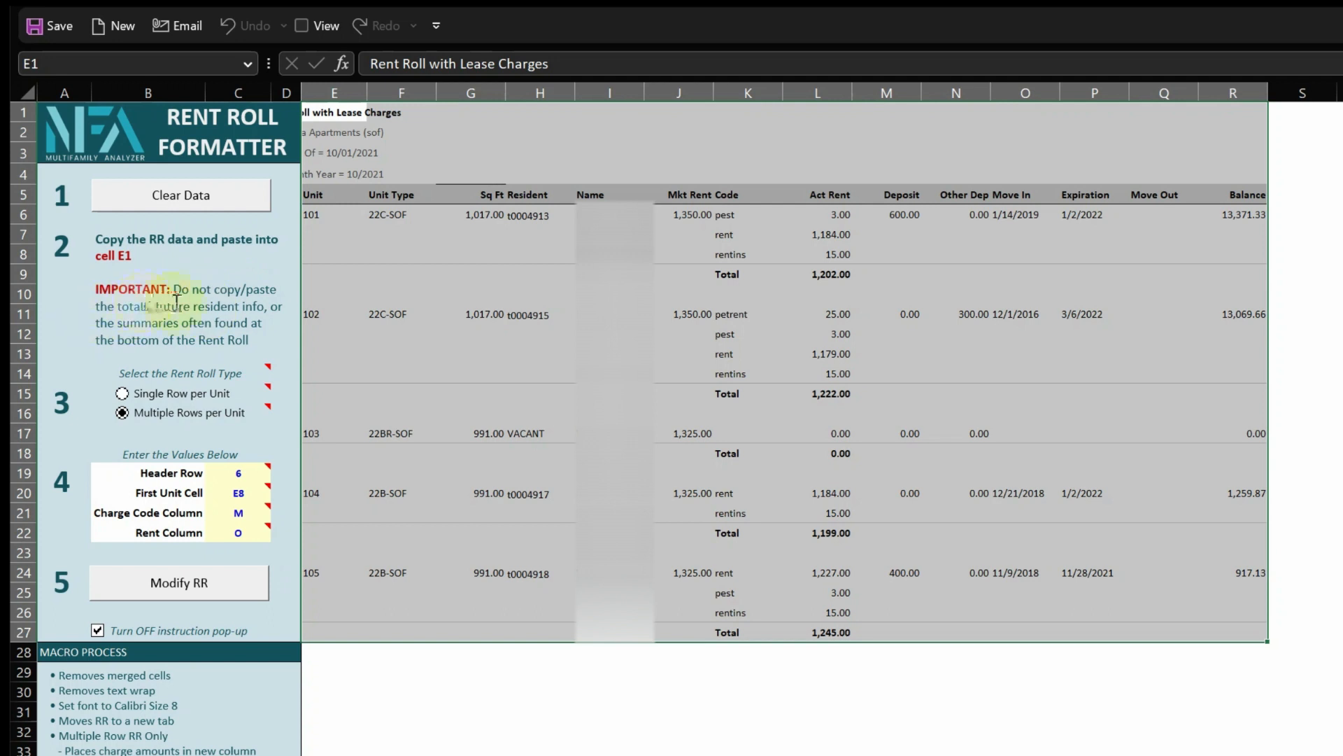
pyautogui.moveTo(424, 347)
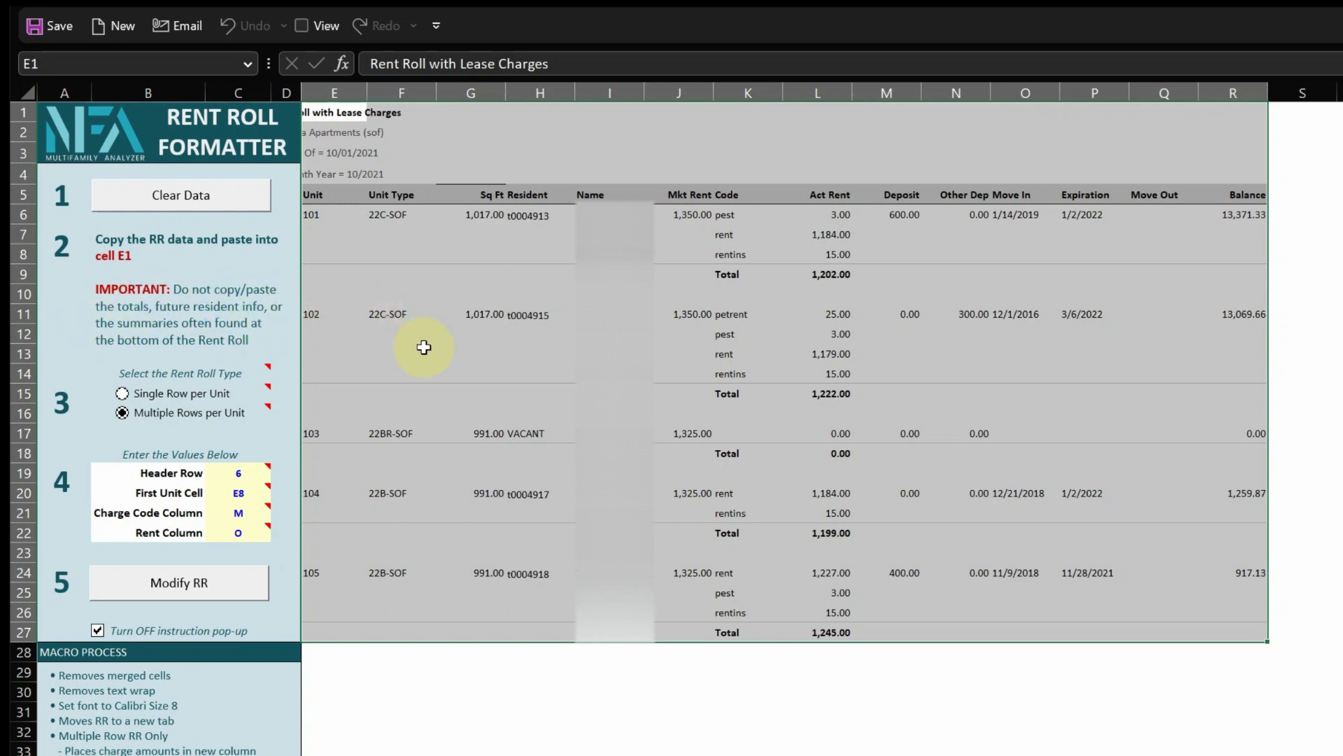
pyautogui.moveTo(263, 375)
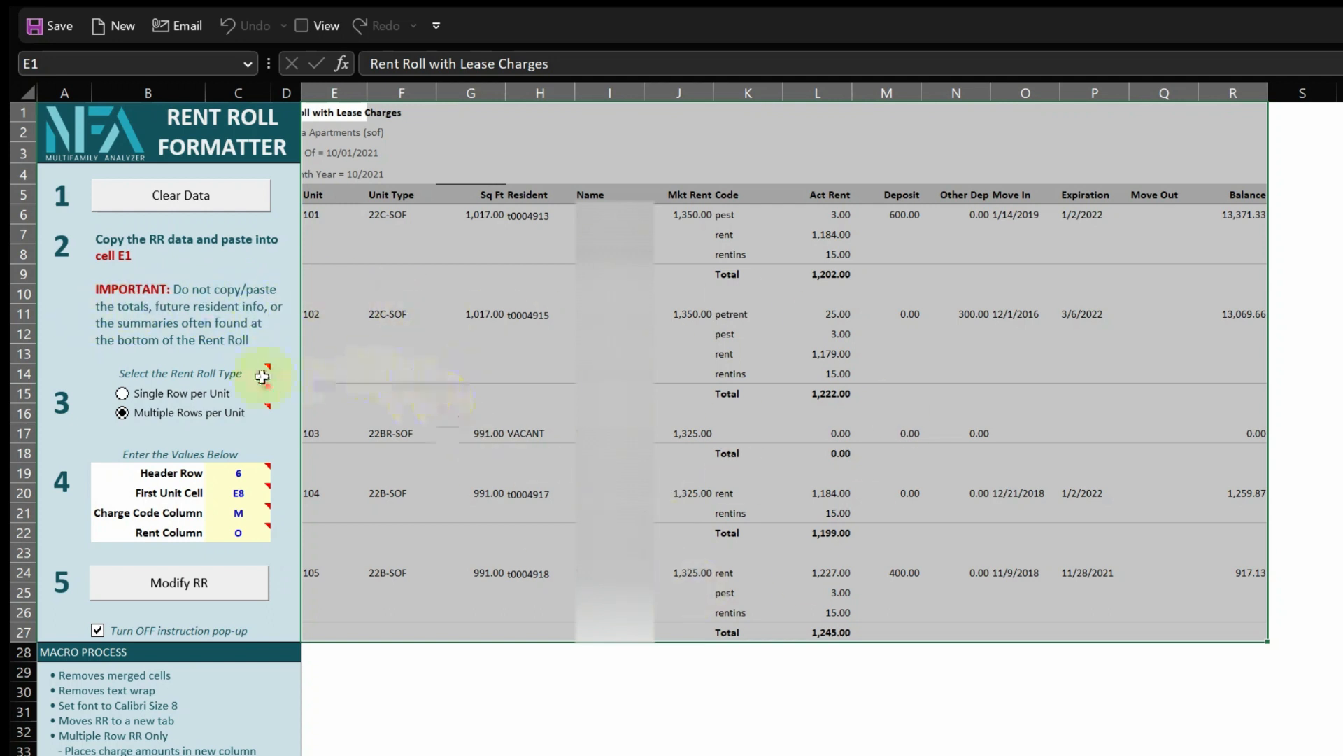
pyautogui.moveTo(349, 359)
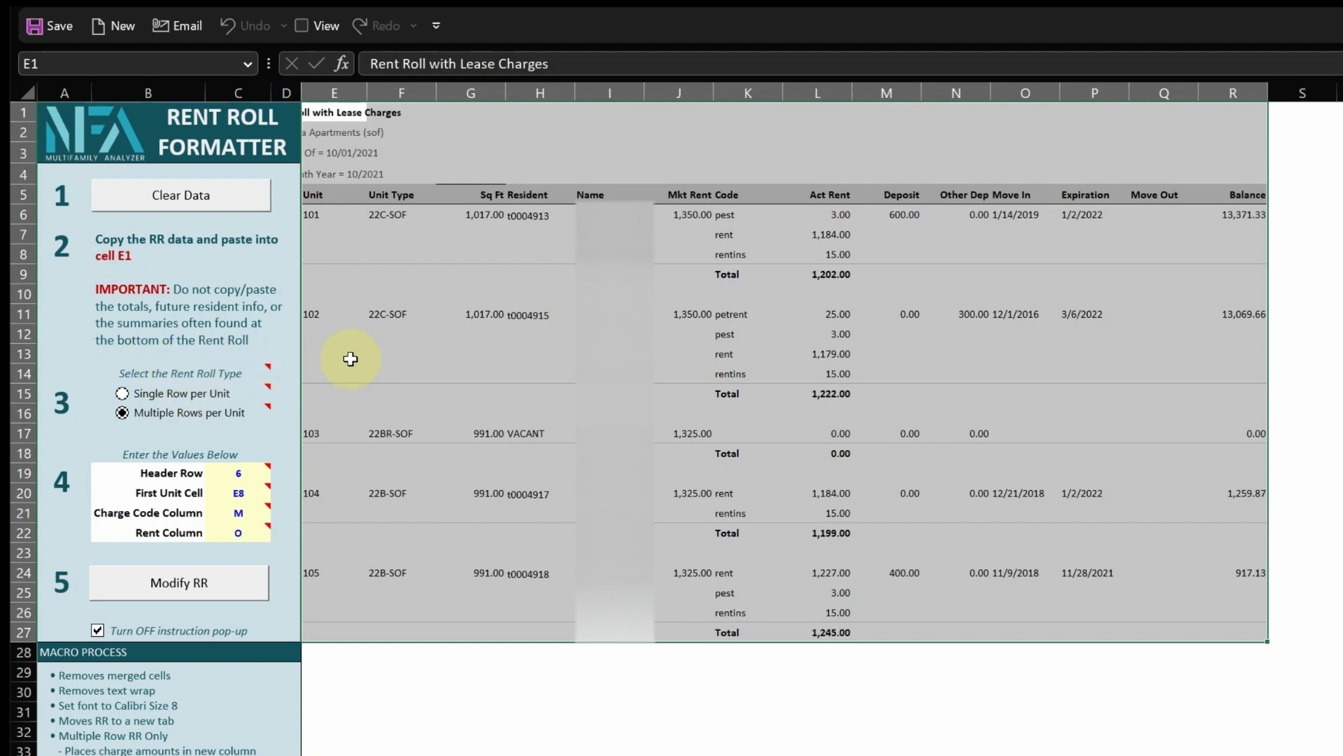
pyautogui.click(348, 354)
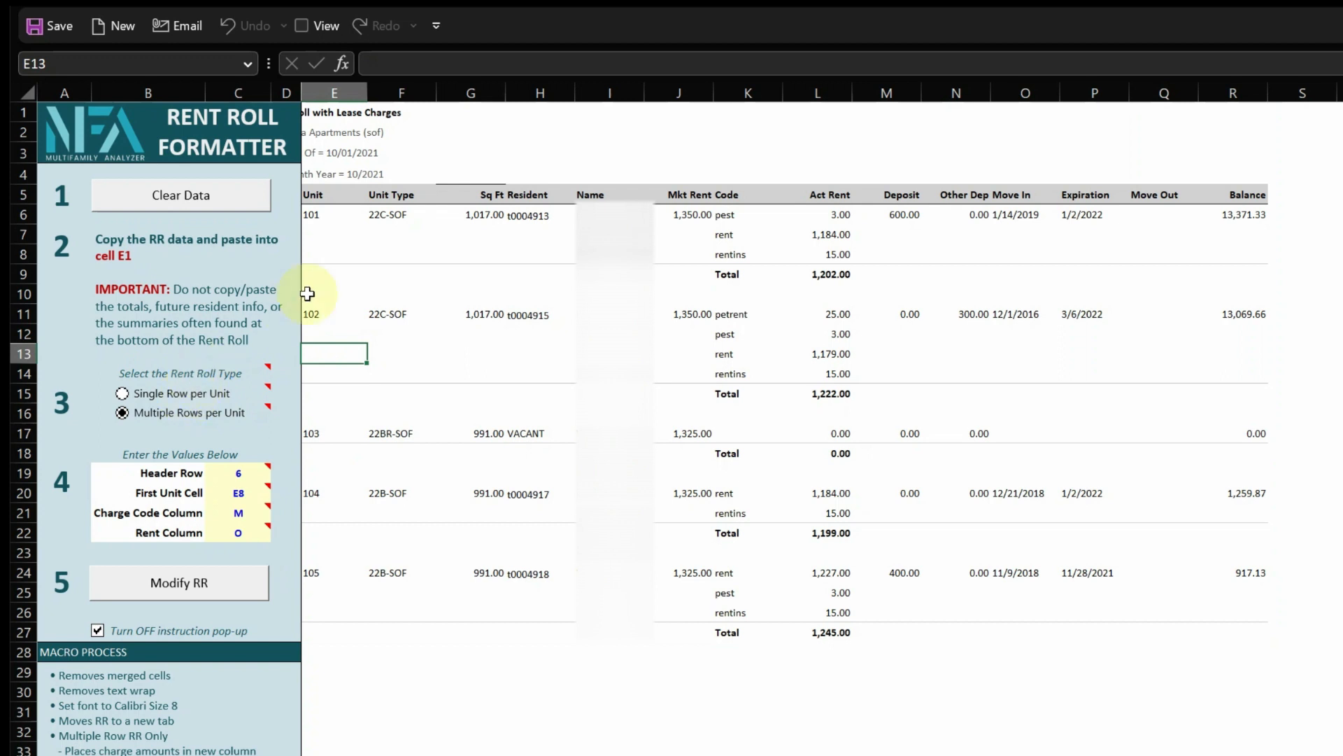
pyautogui.click(122, 393)
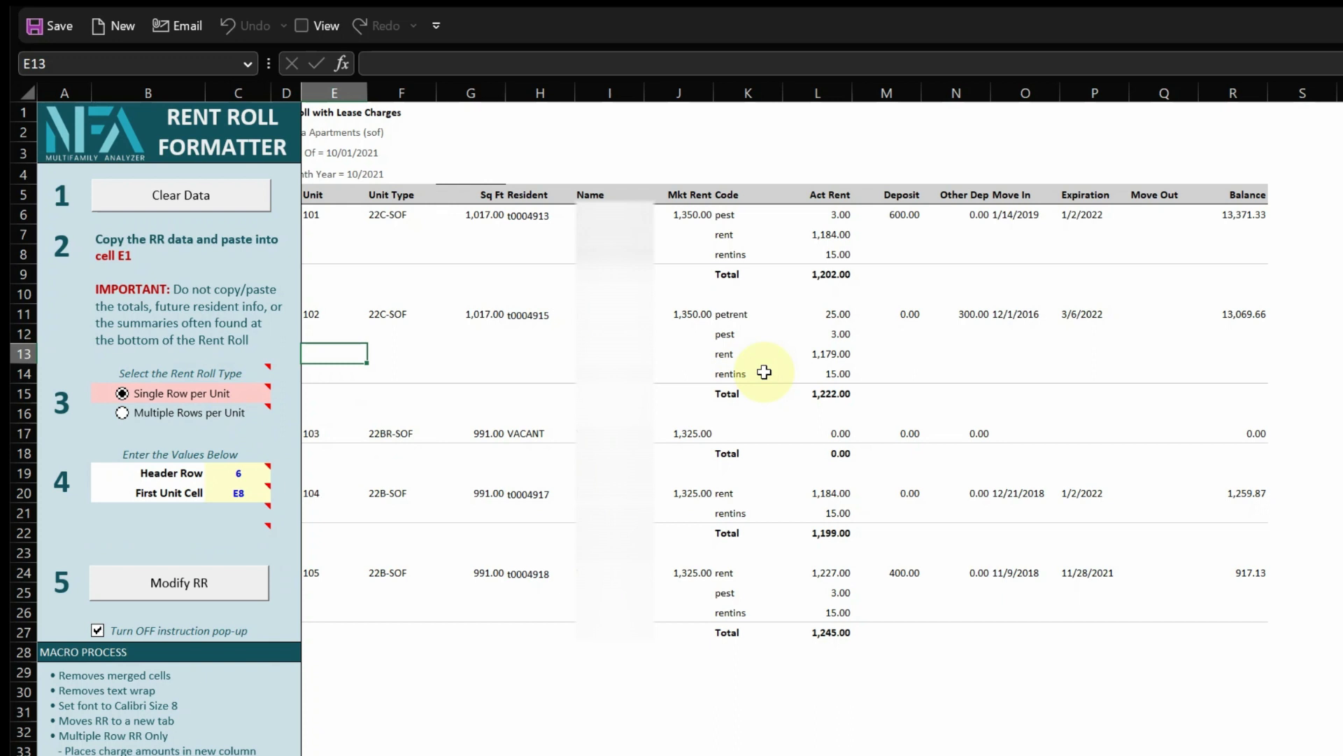
pyautogui.moveTo(341, 219)
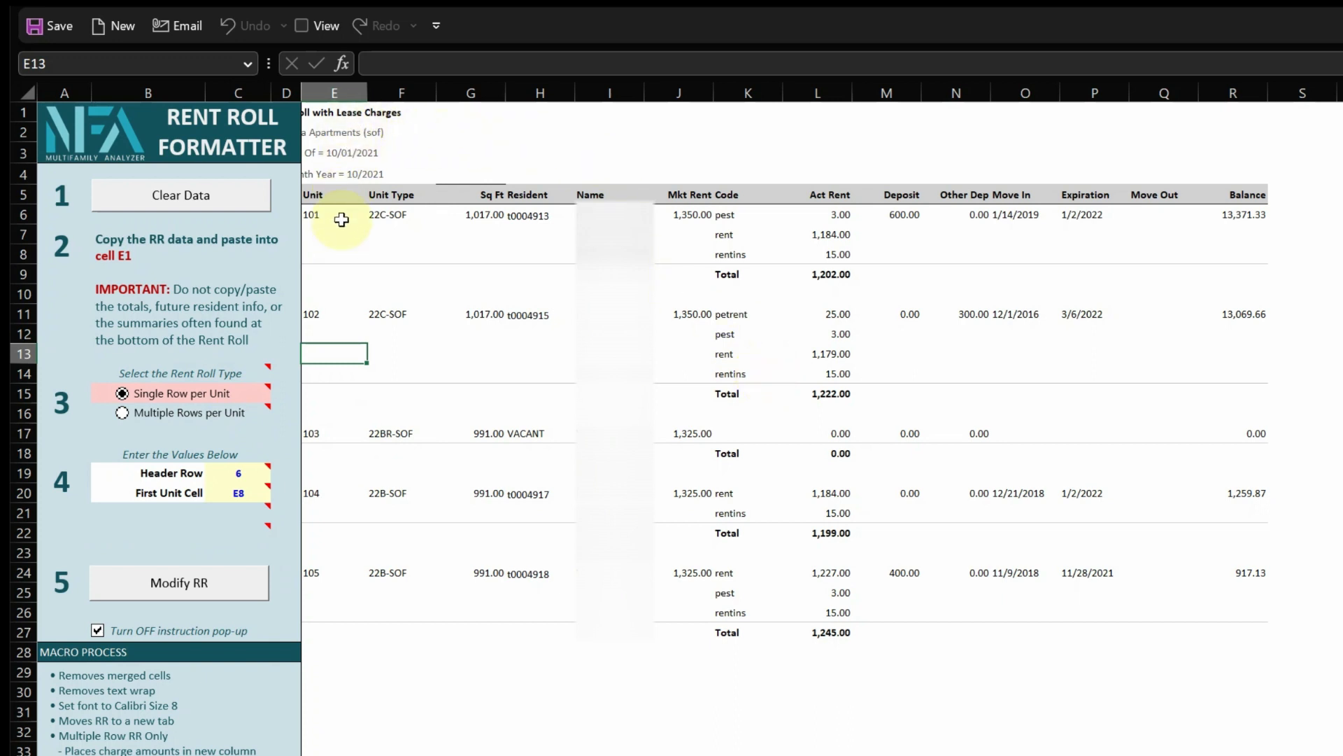
pyautogui.moveTo(187, 364)
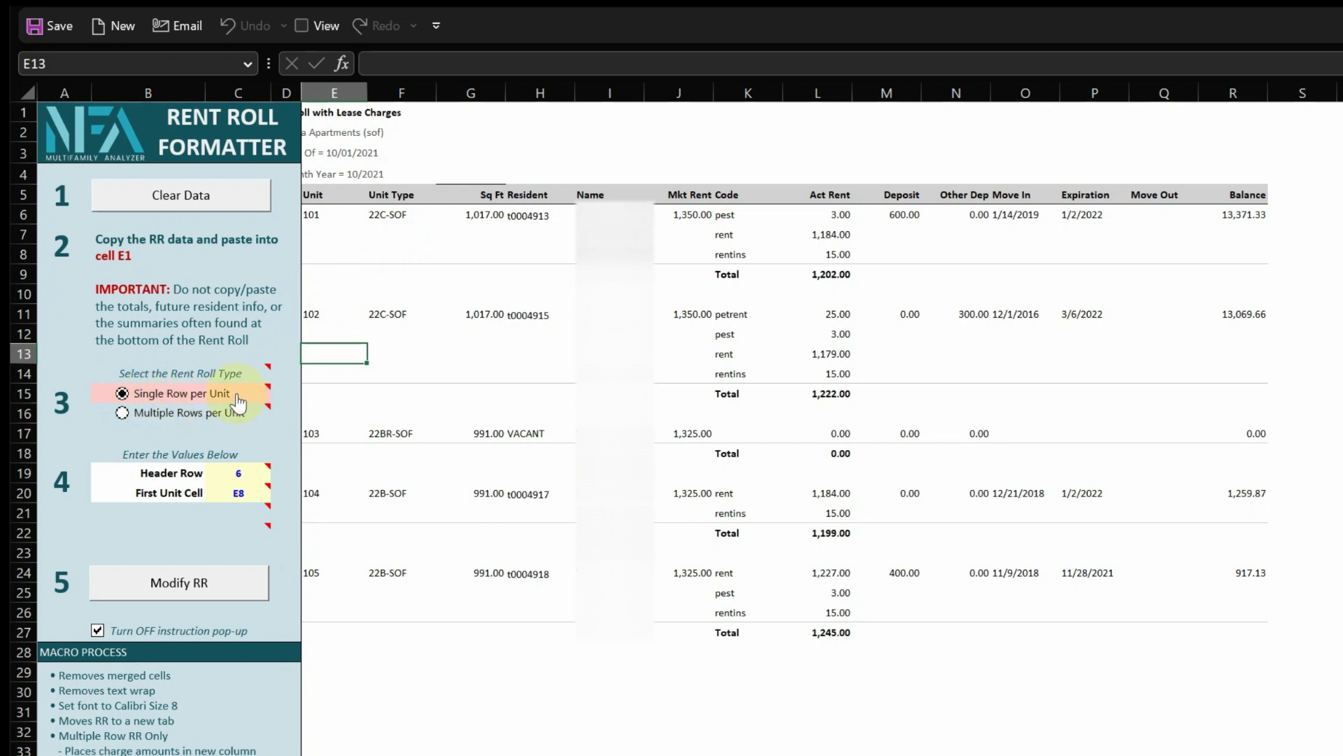
pyautogui.moveTo(248, 394)
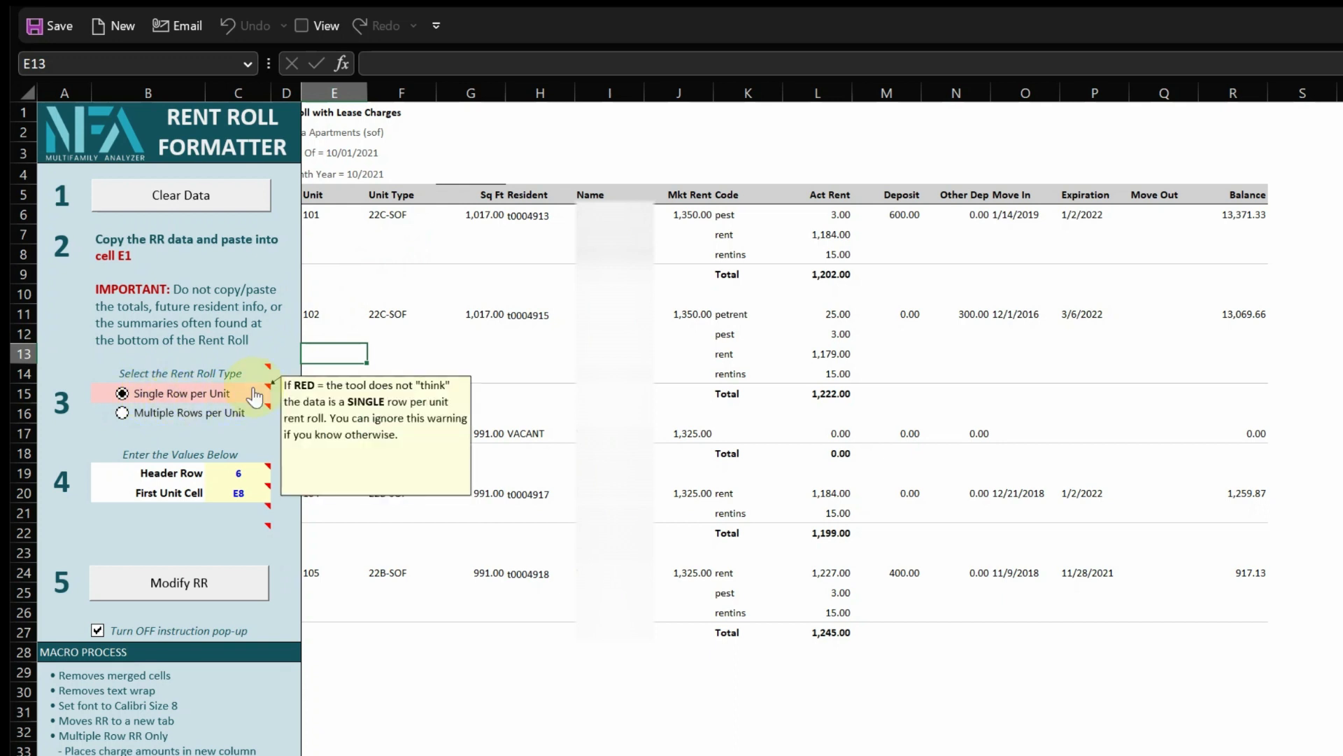
pyautogui.click(121, 413)
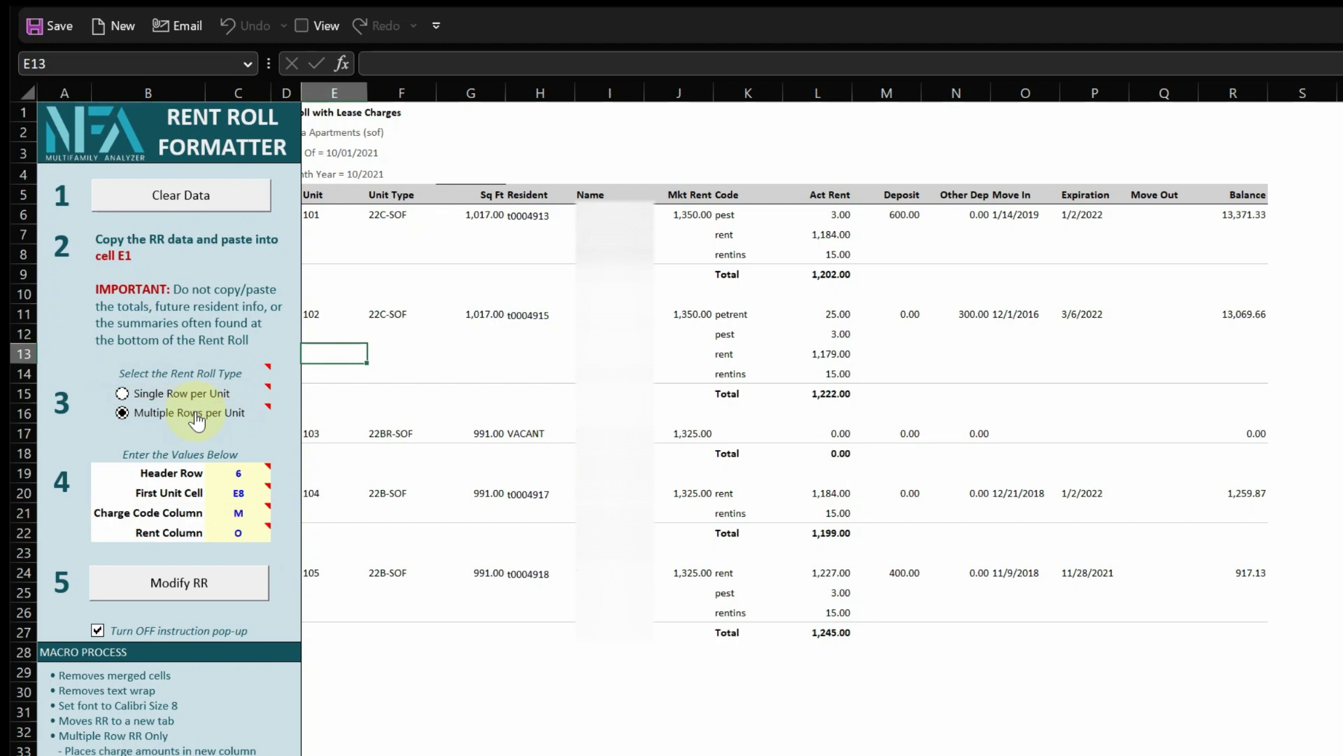
pyautogui.moveTo(247, 553)
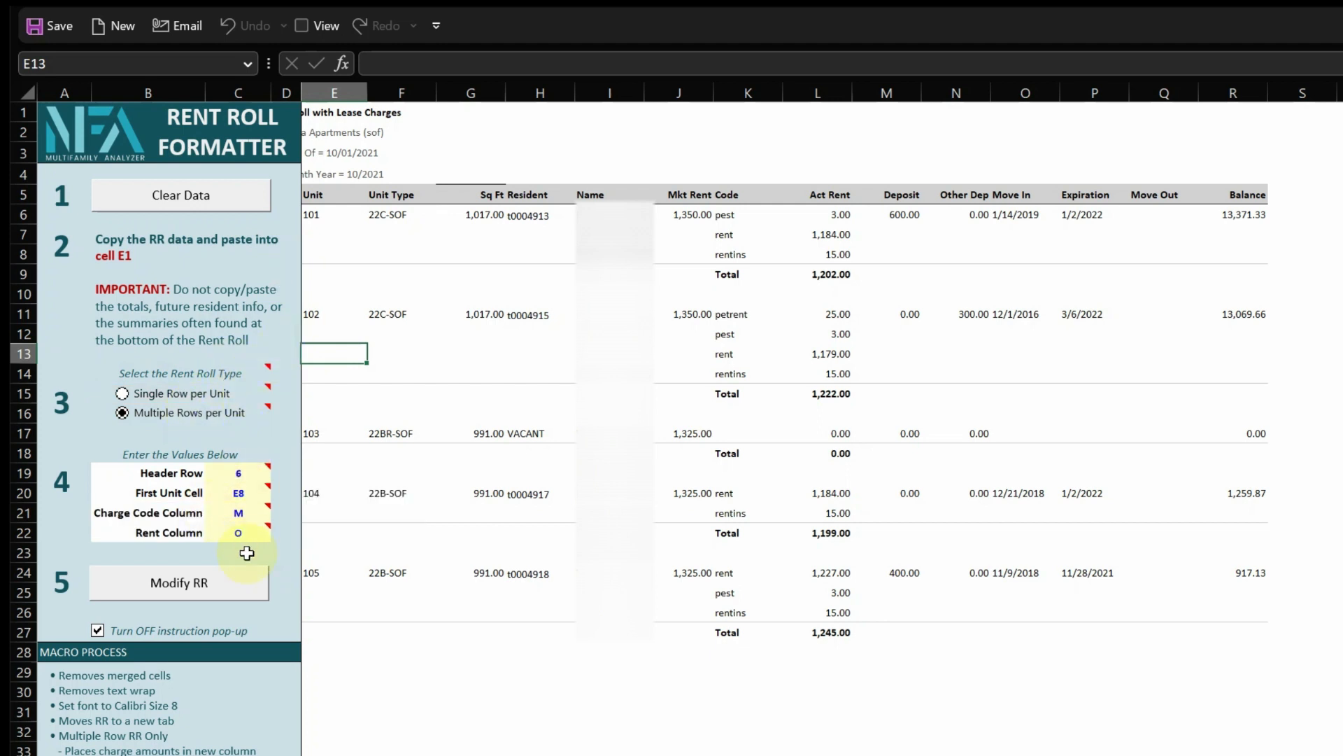
pyautogui.moveTo(259, 240)
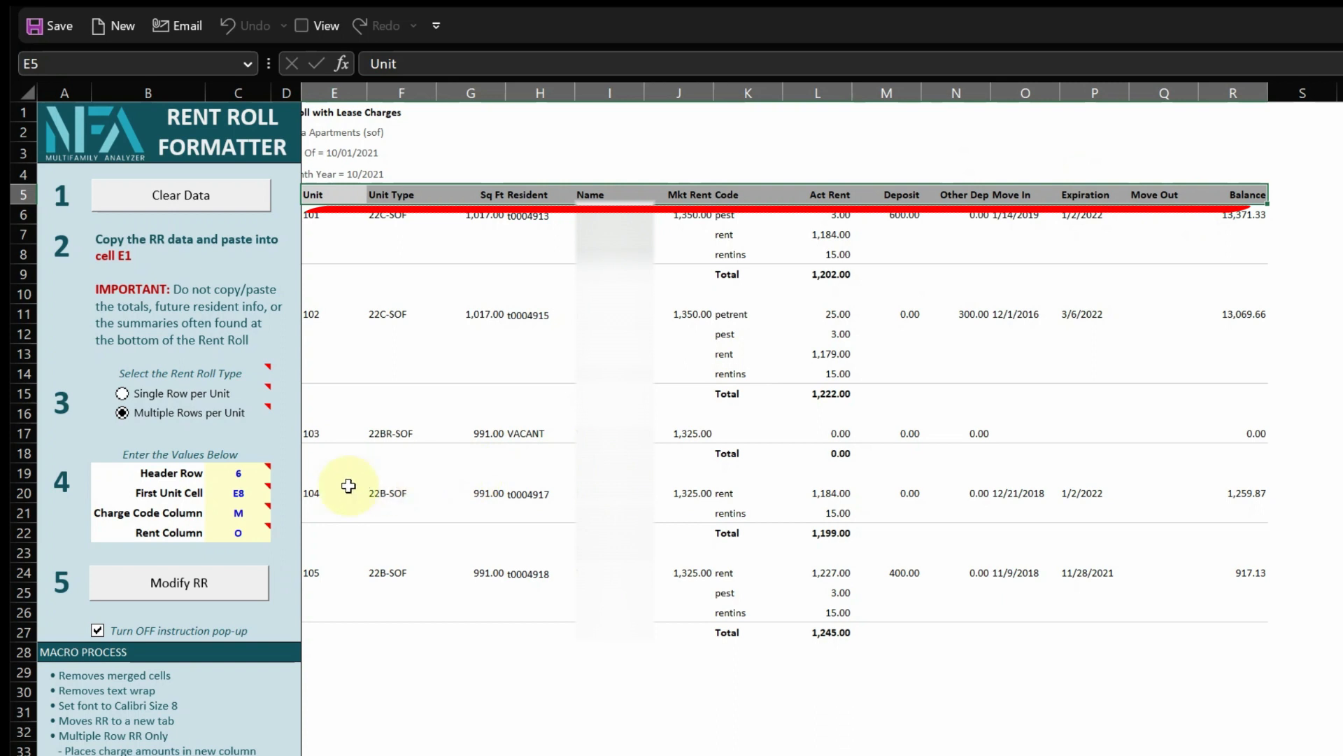
# - Set Header Row to 5 and confirm cell E6 holds the first unit for the First Unit Cell setting
pyautogui.click(238, 472)
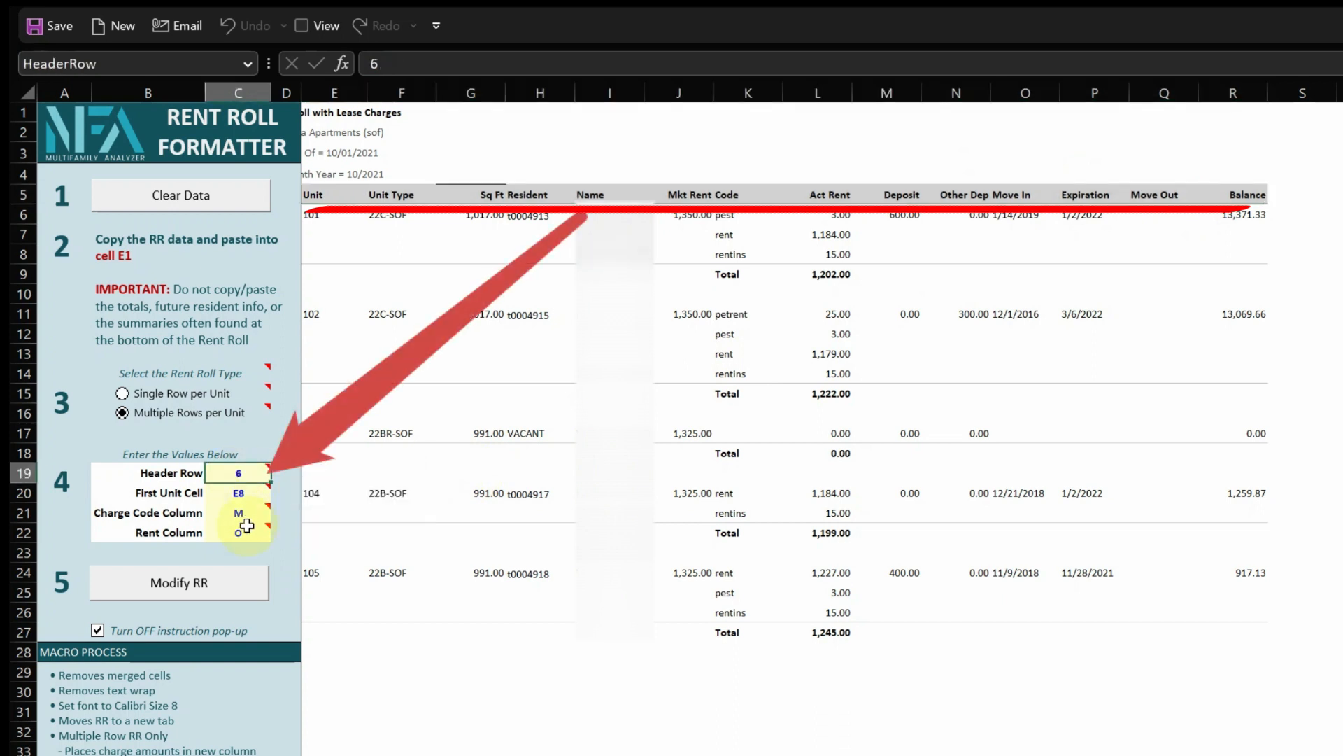
pyautogui.click(238, 493)
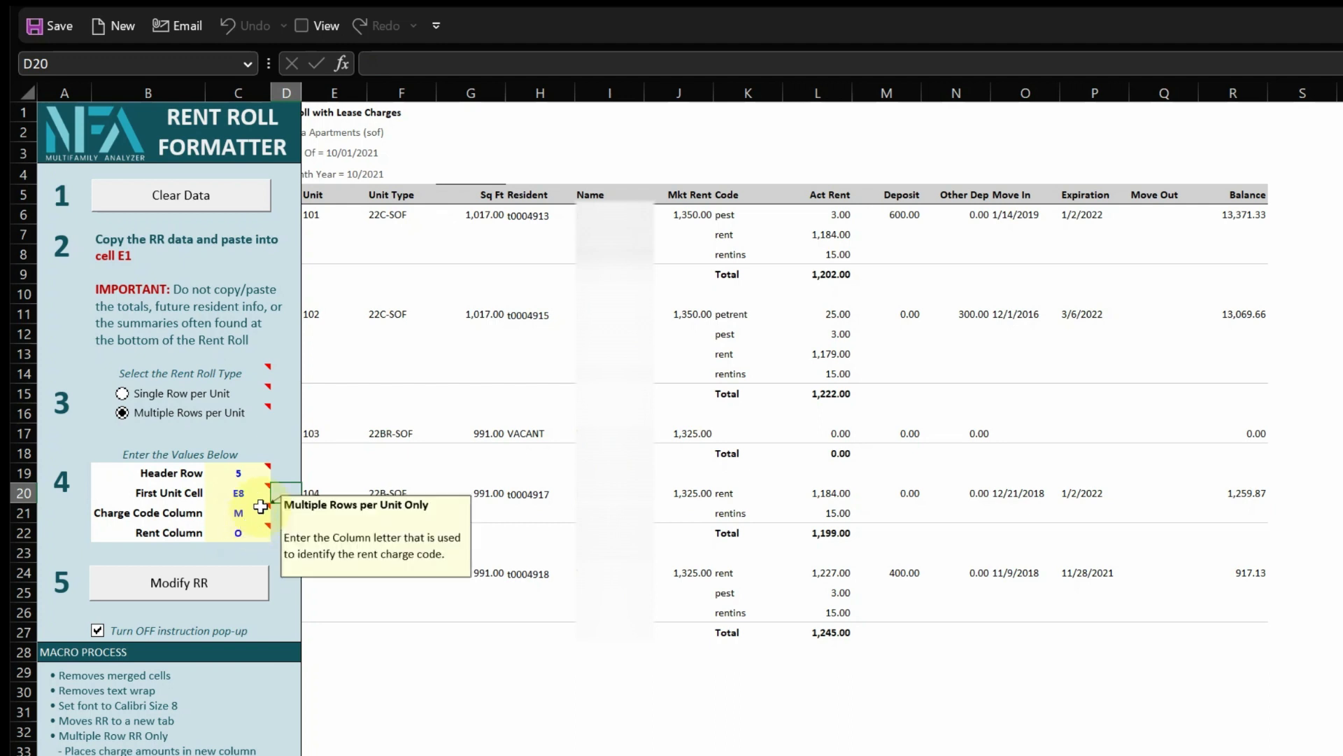
pyautogui.press('capslock')
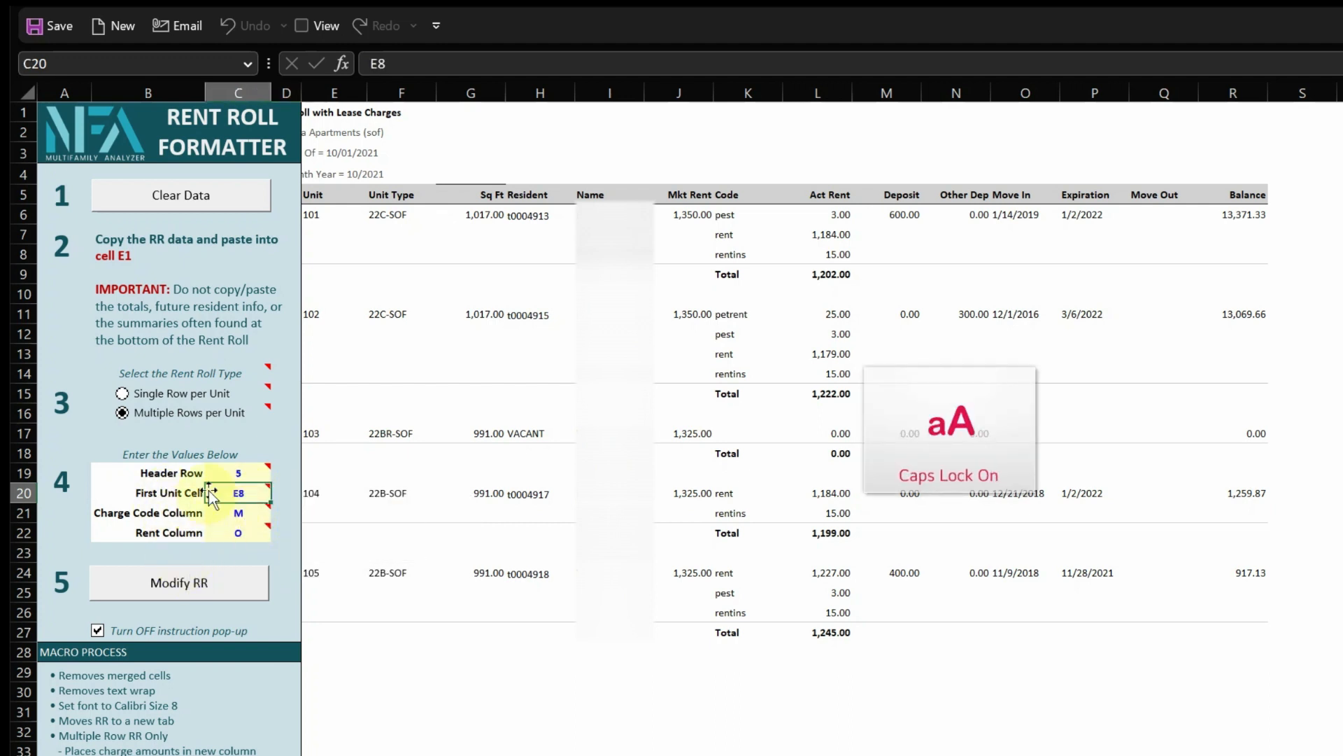
pyautogui.click(333, 214)
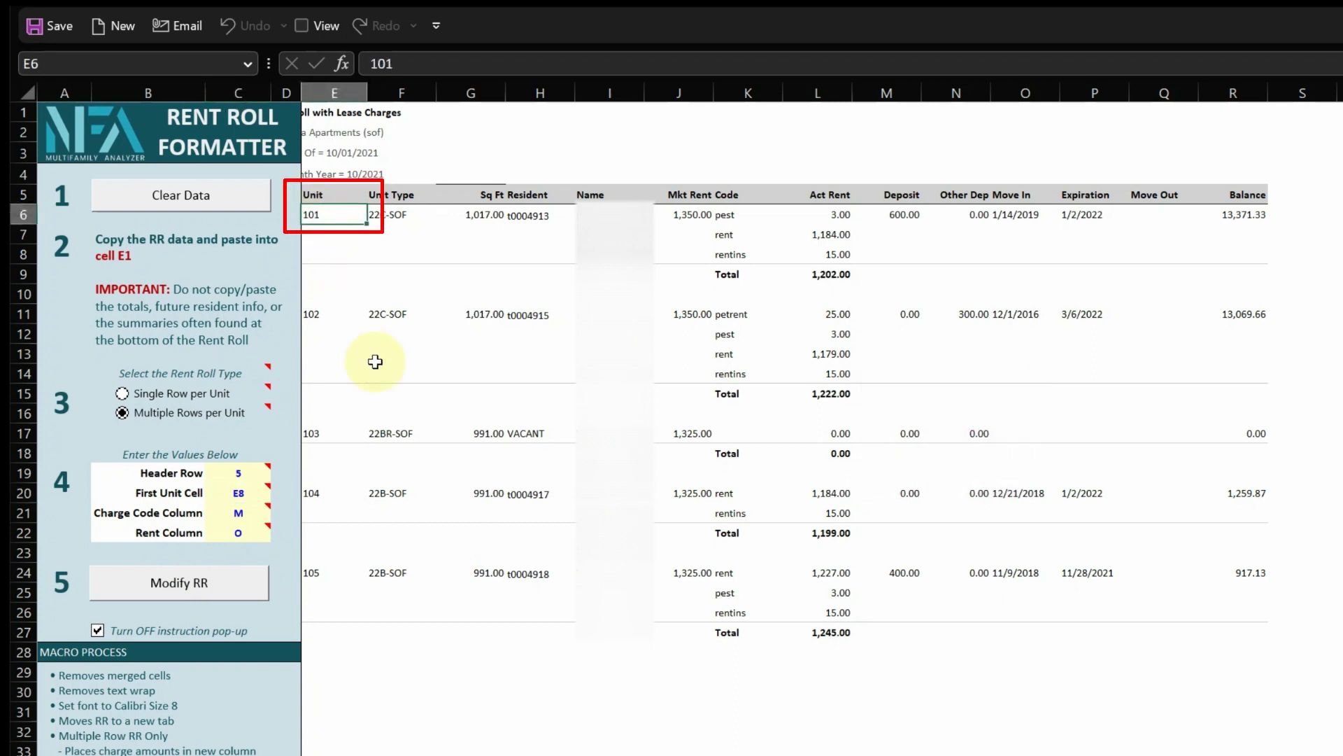
pyautogui.moveTo(323, 192)
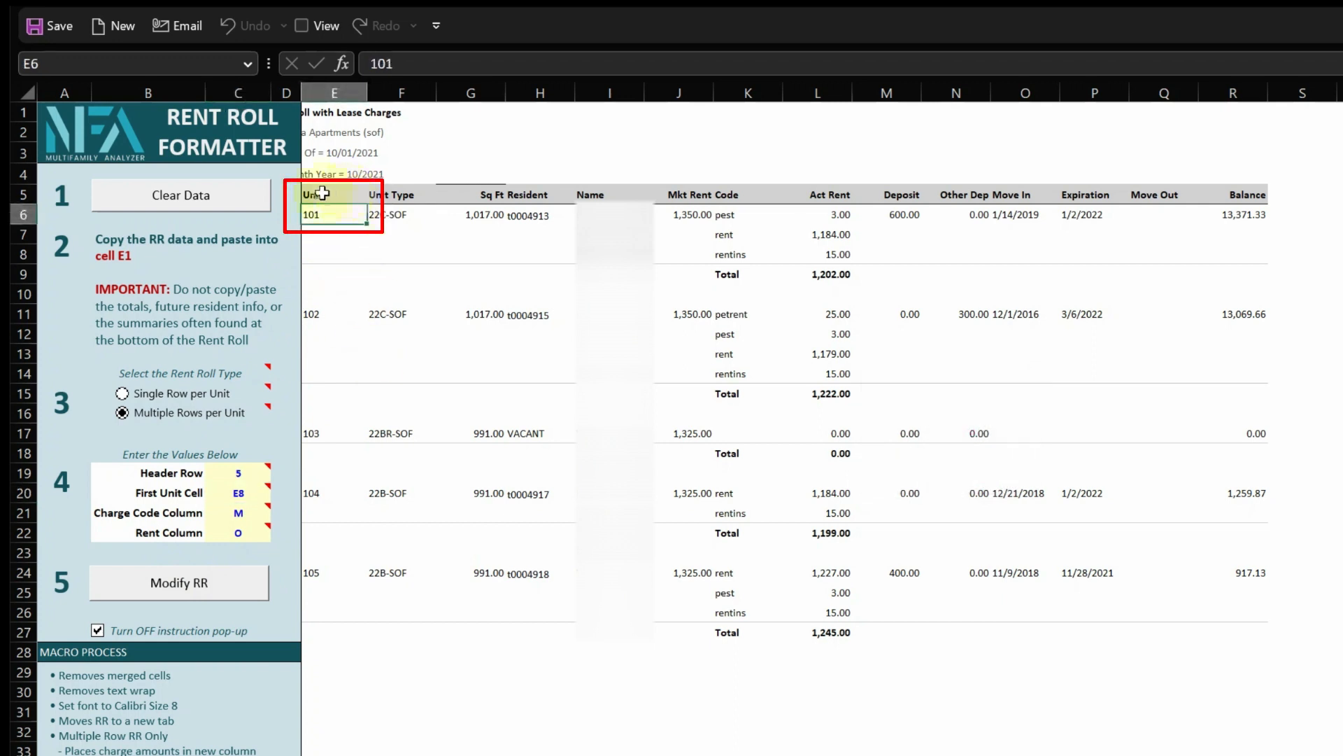
pyautogui.click(333, 254)
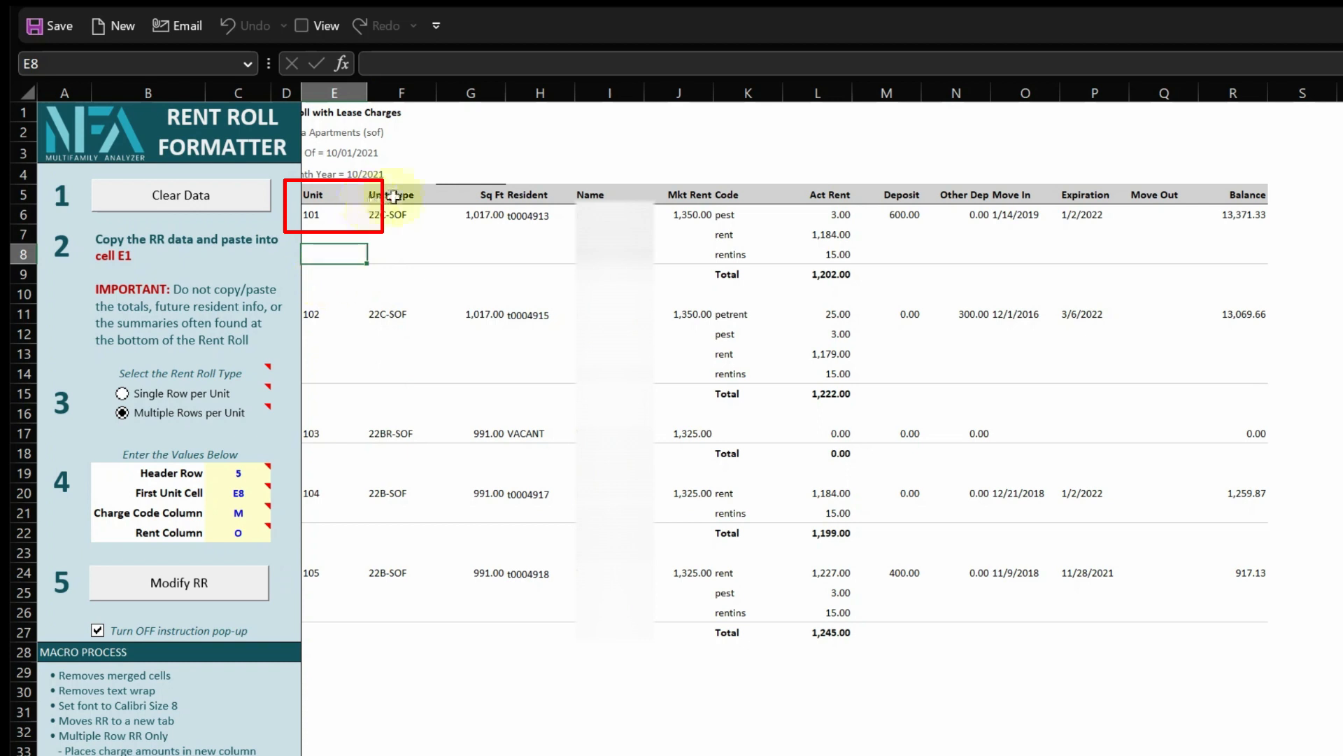
pyautogui.moveTo(484, 225)
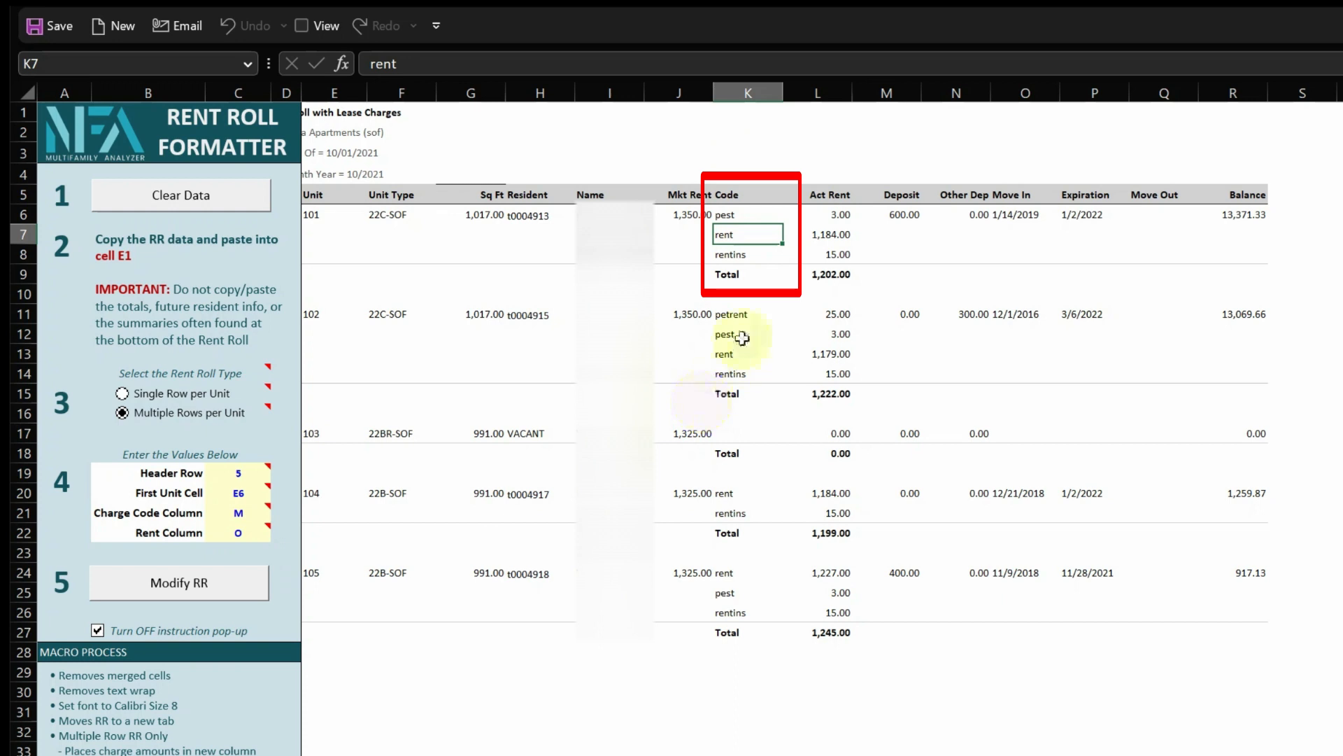
# - Set Charge Code Column to K and Rent Column to L after checking rents in column L
pyautogui.click(237, 512)
pyautogui.write('K')
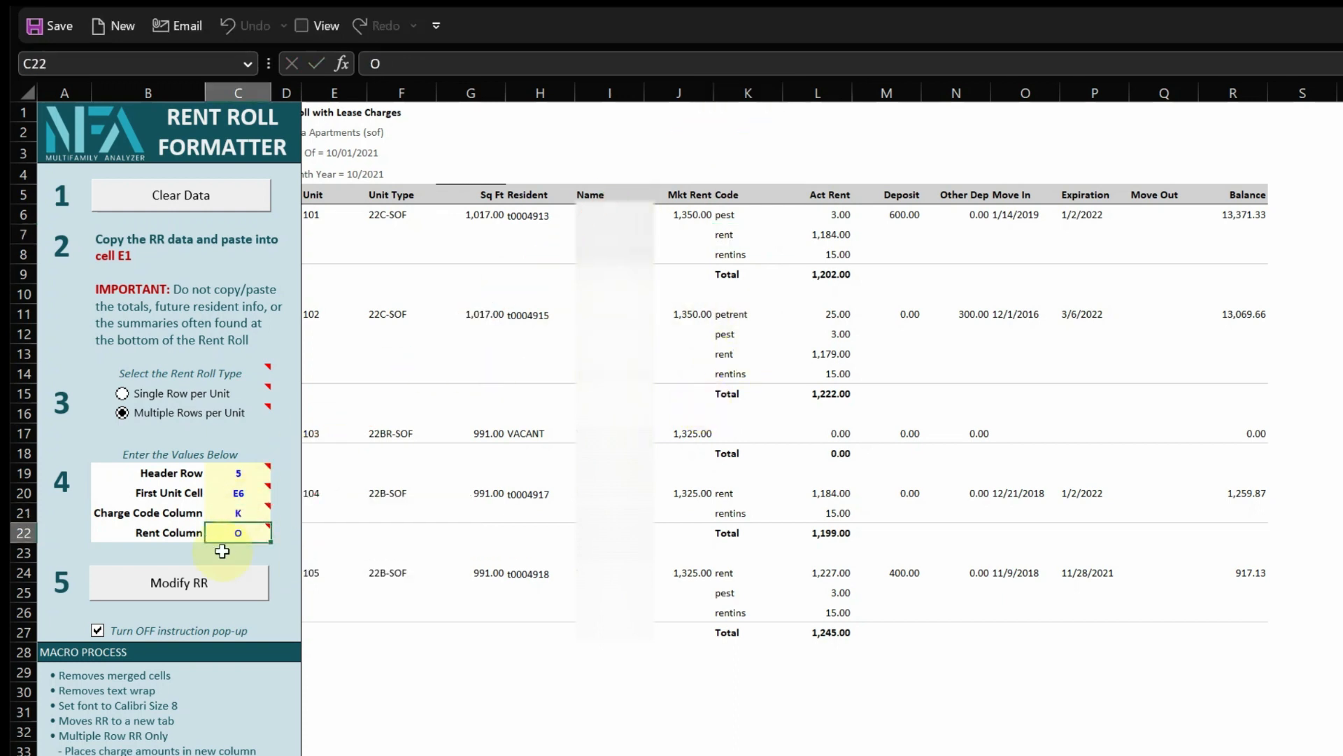
pyautogui.moveTo(788, 207)
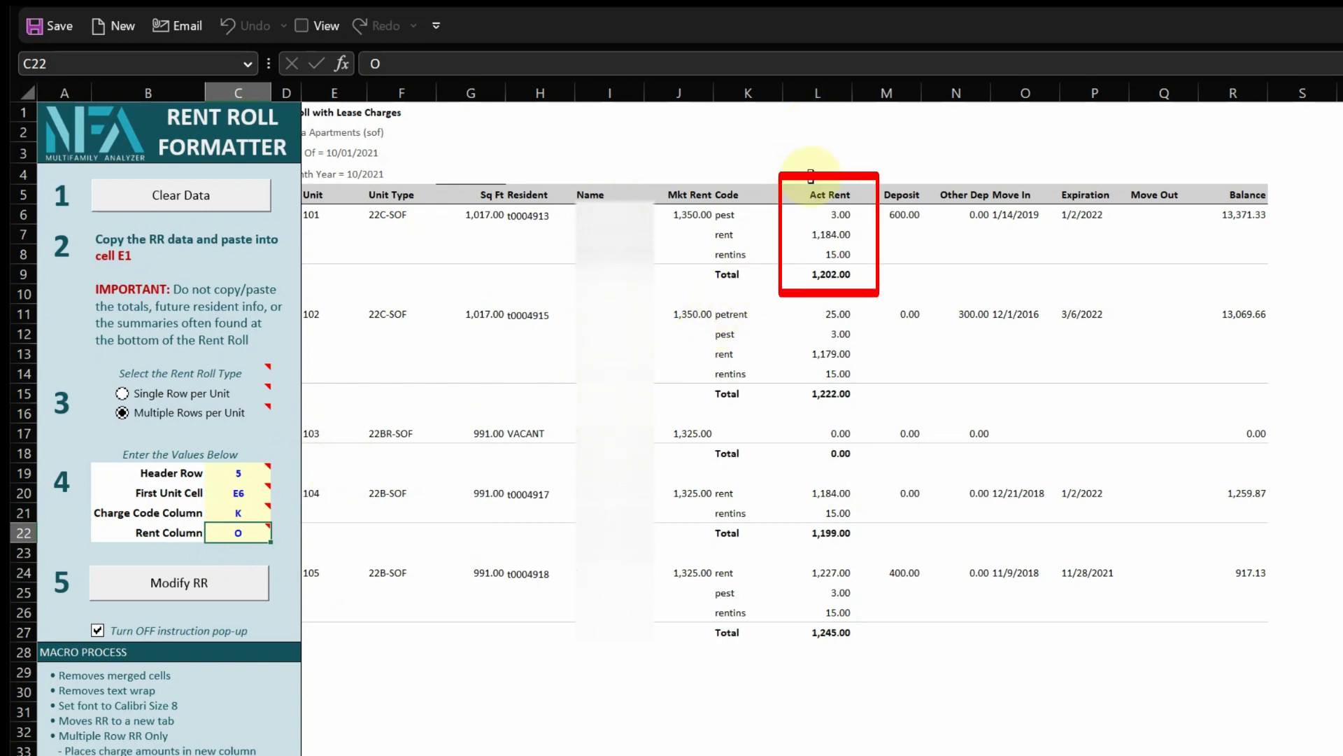
pyautogui.click(829, 234)
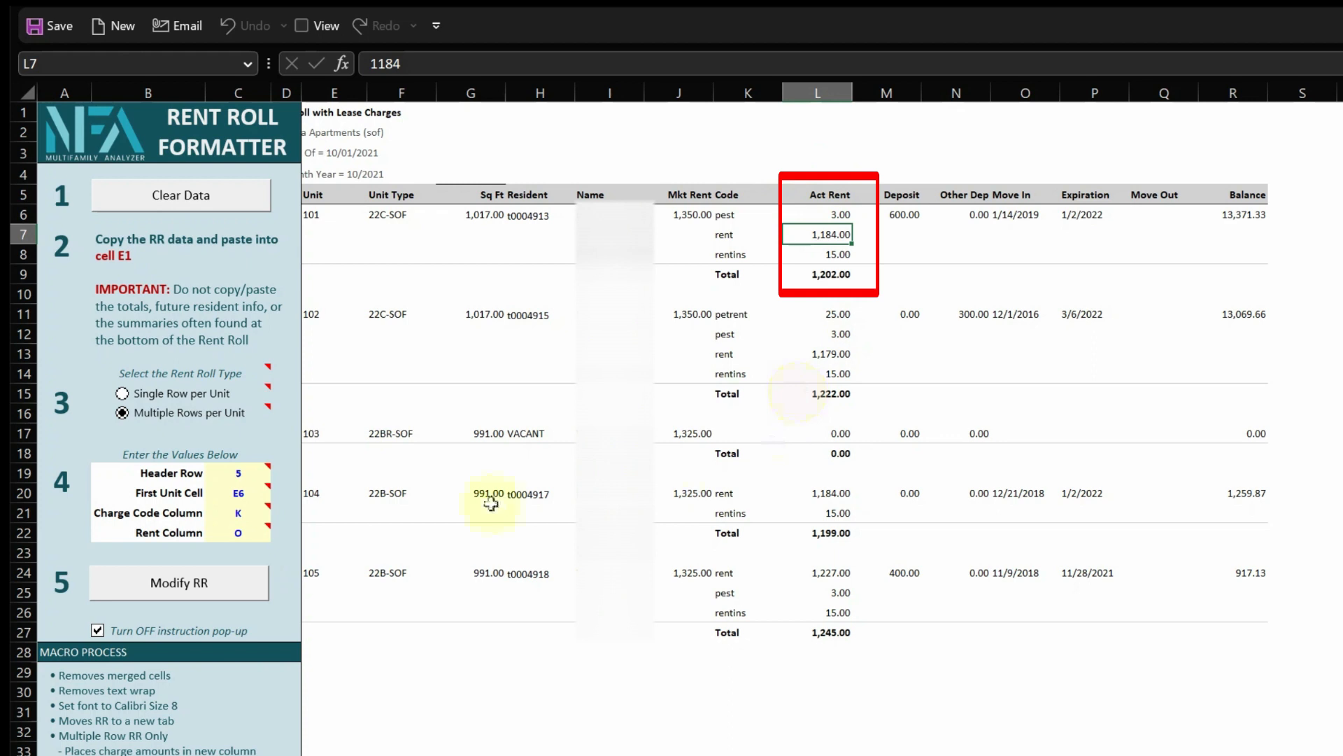
pyautogui.click(238, 532)
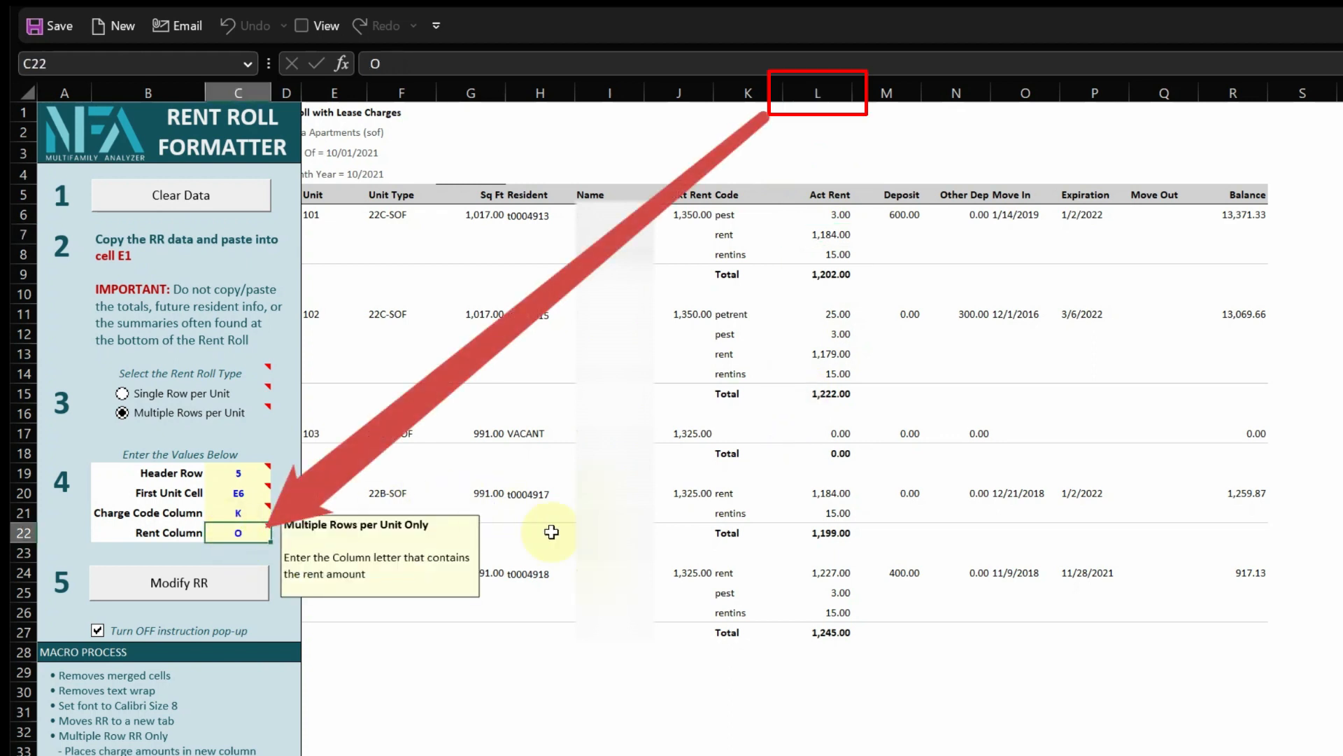
pyautogui.write('L')
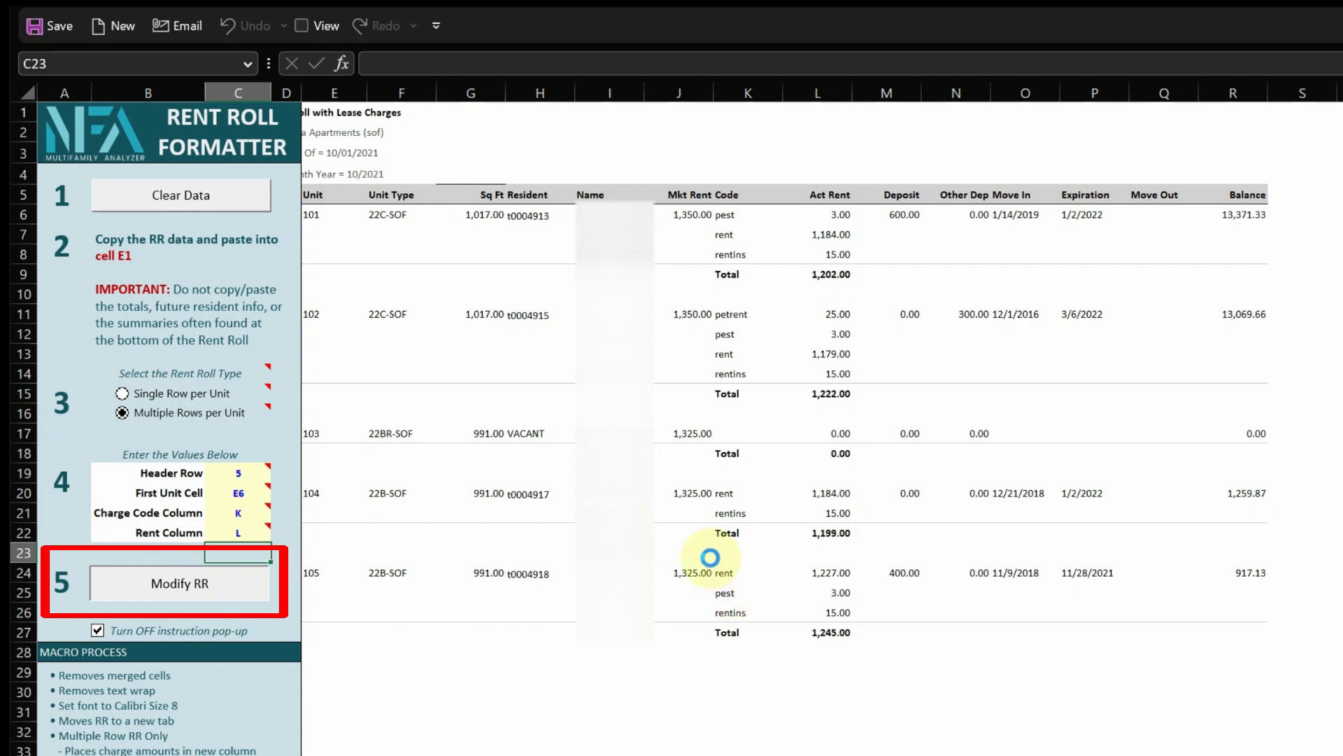
pyautogui.click(181, 583)
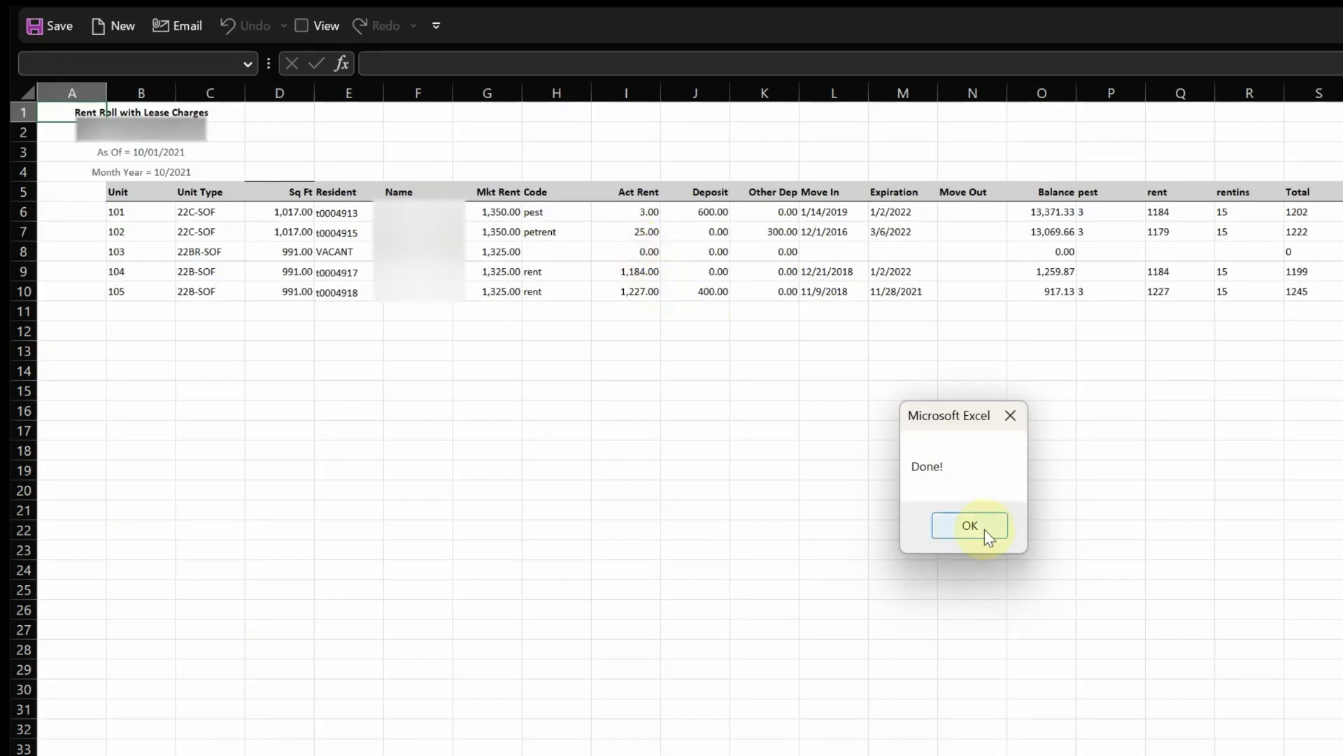
pyautogui.click(968, 524)
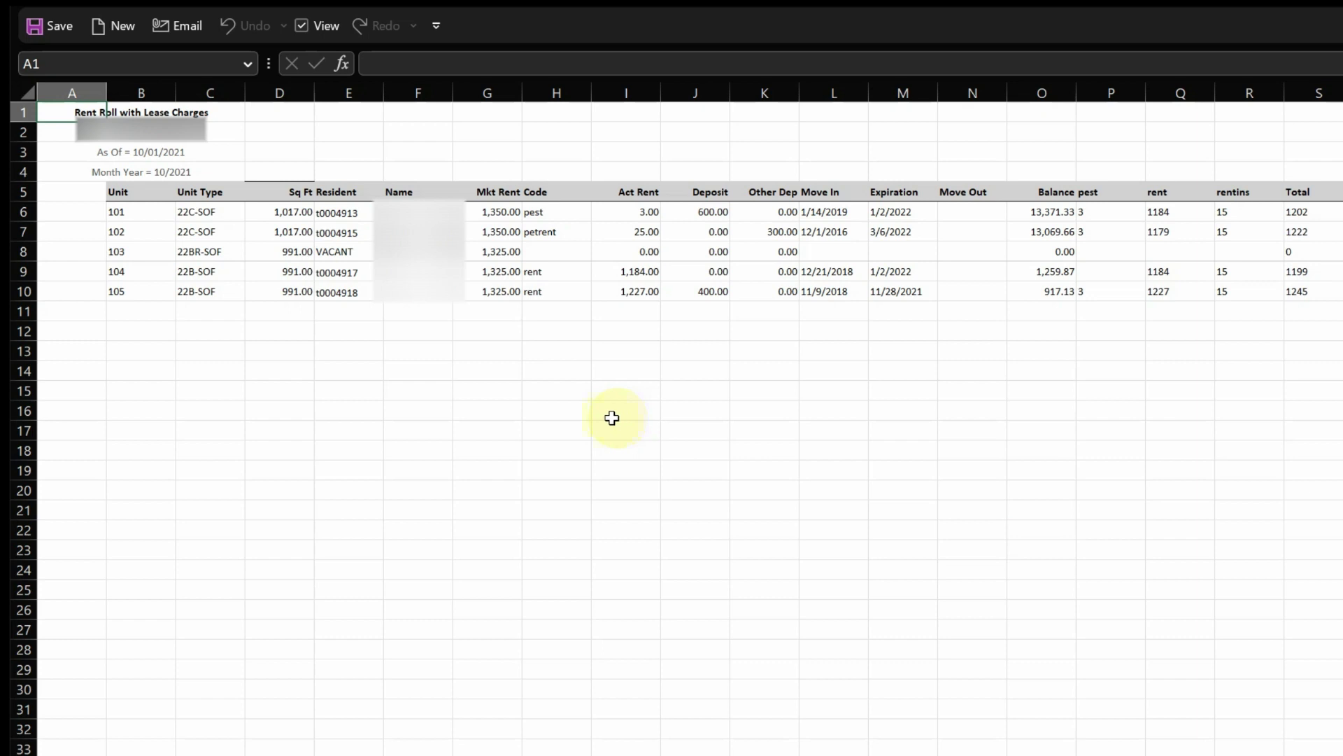
pyautogui.moveTo(581, 412)
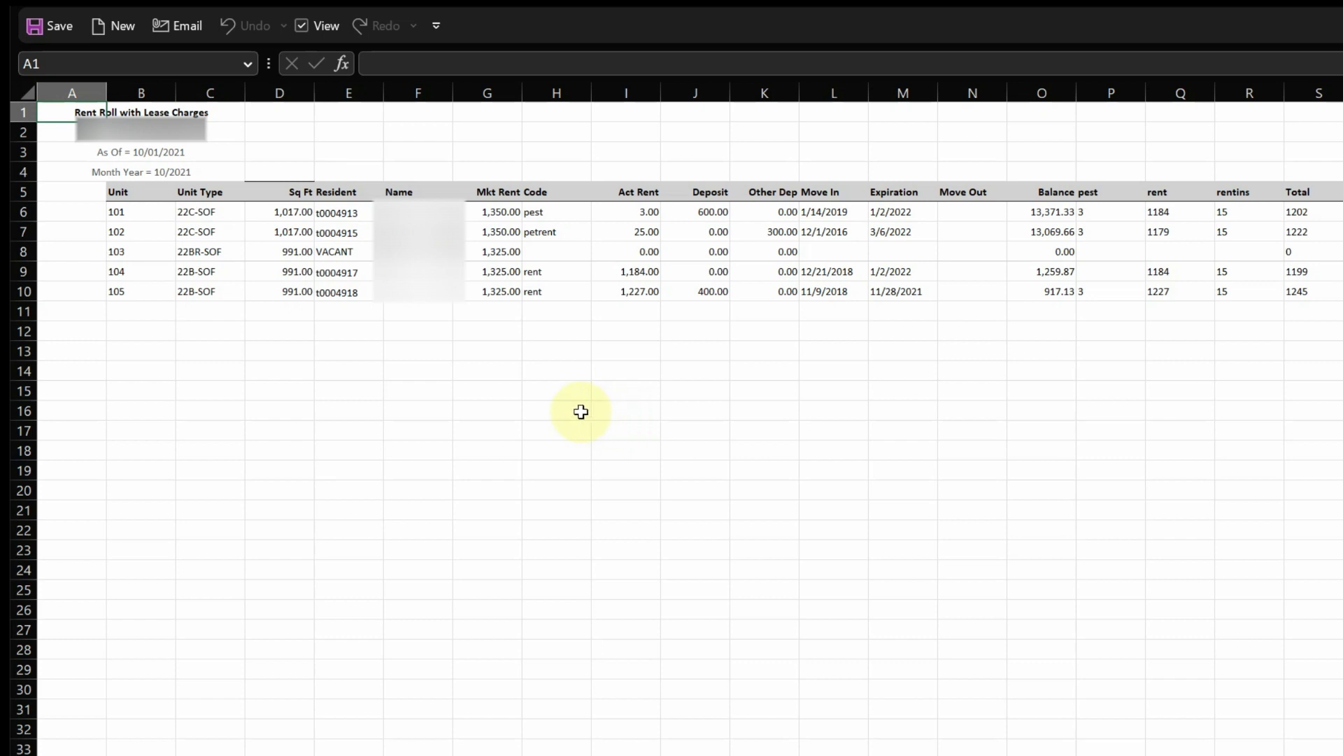
pyautogui.click(179, 582)
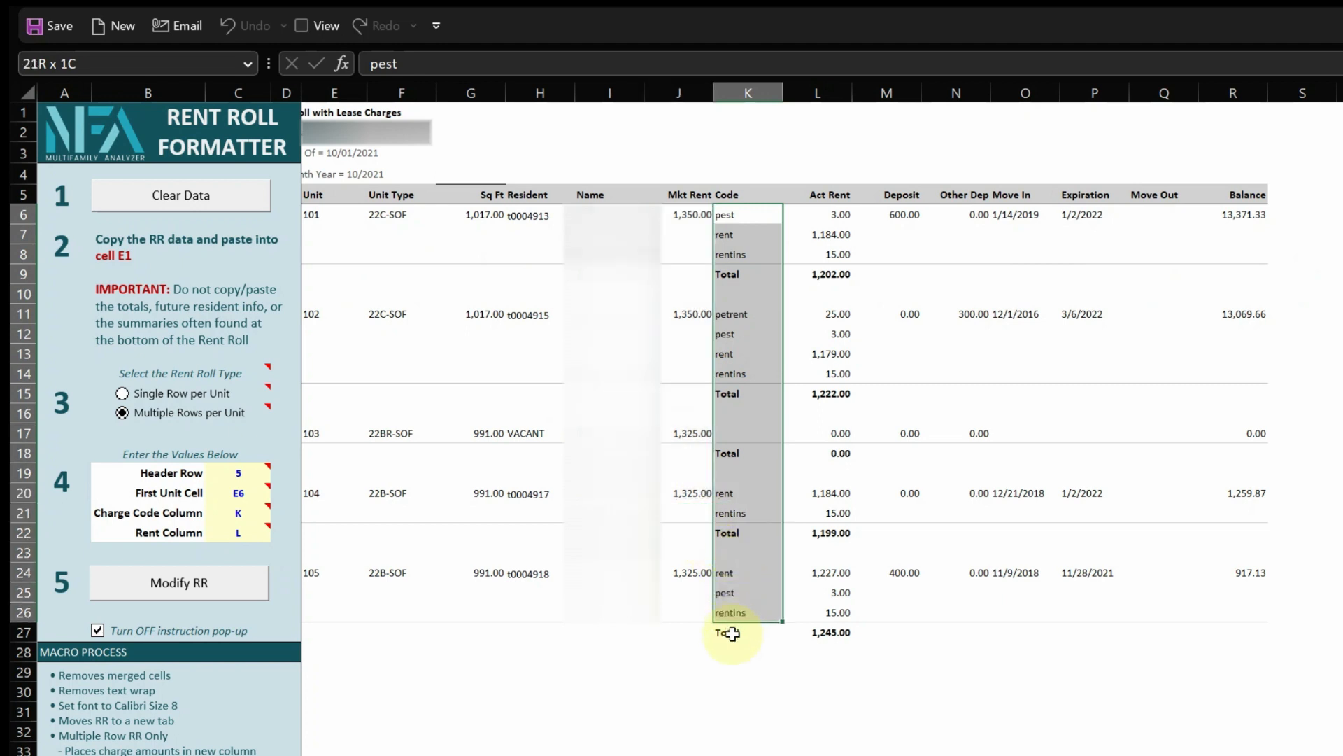
pyautogui.click(729, 633)
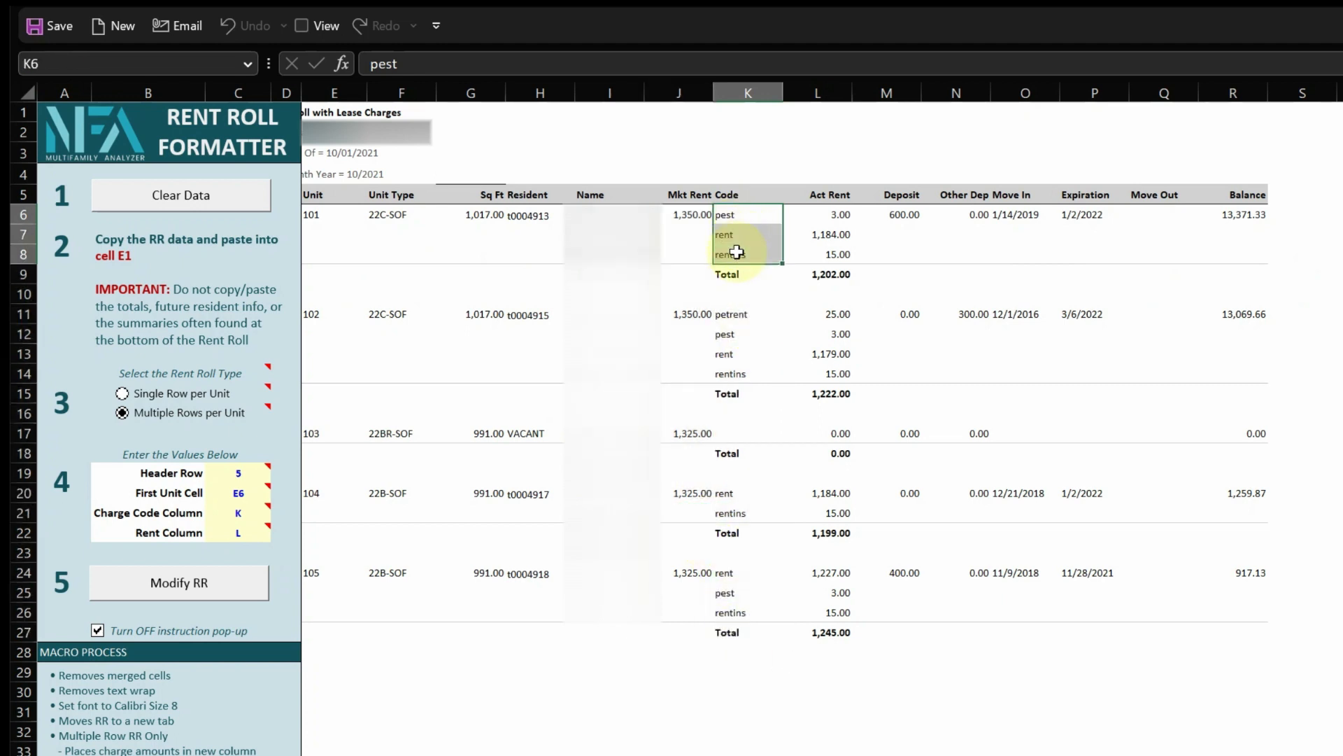
pyautogui.click(1302, 195)
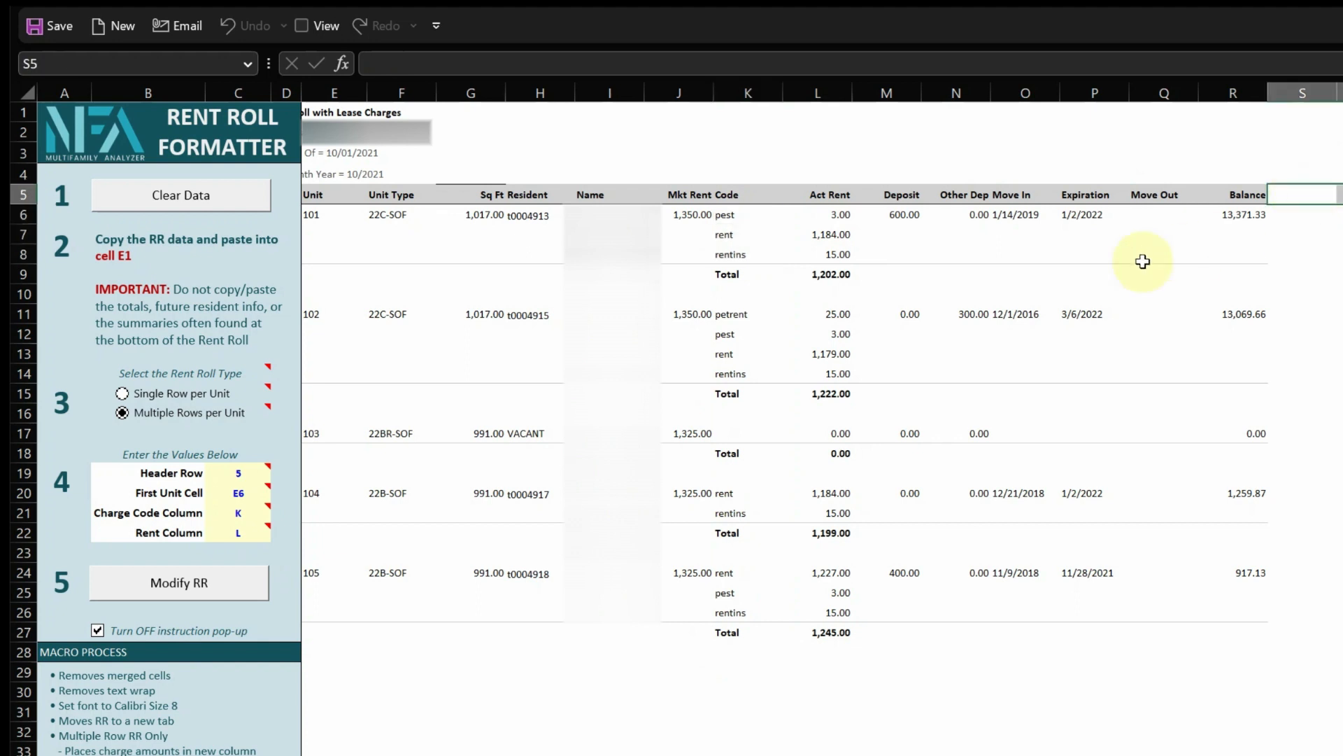
pyautogui.click(179, 583)
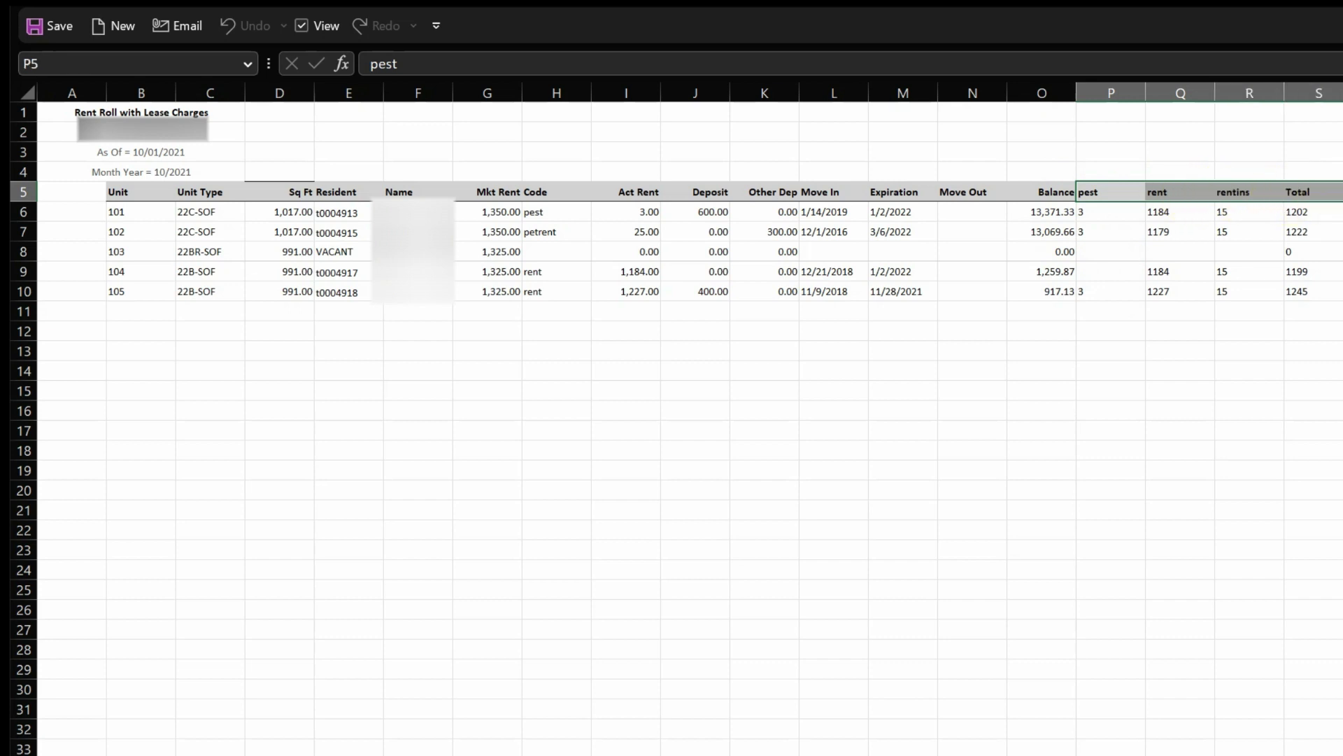
pyautogui.click(1111, 211)
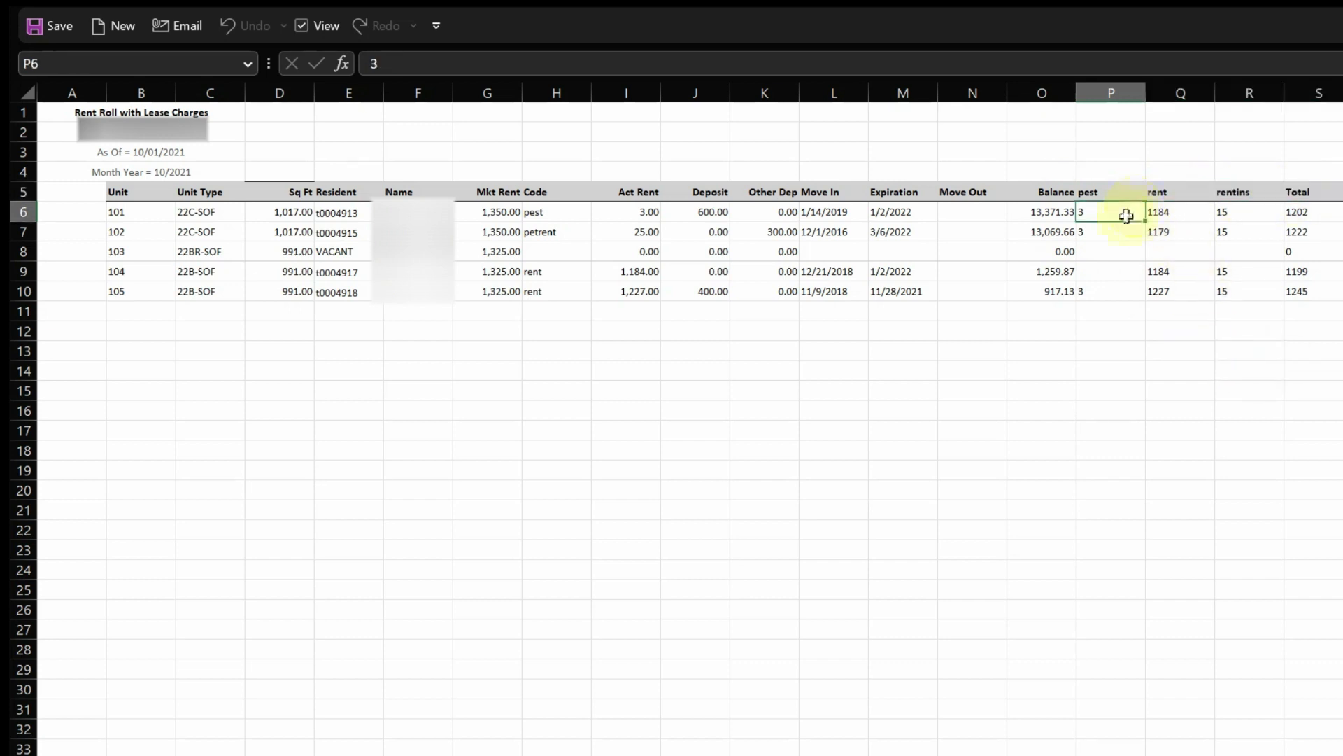
pyautogui.click(1180, 211)
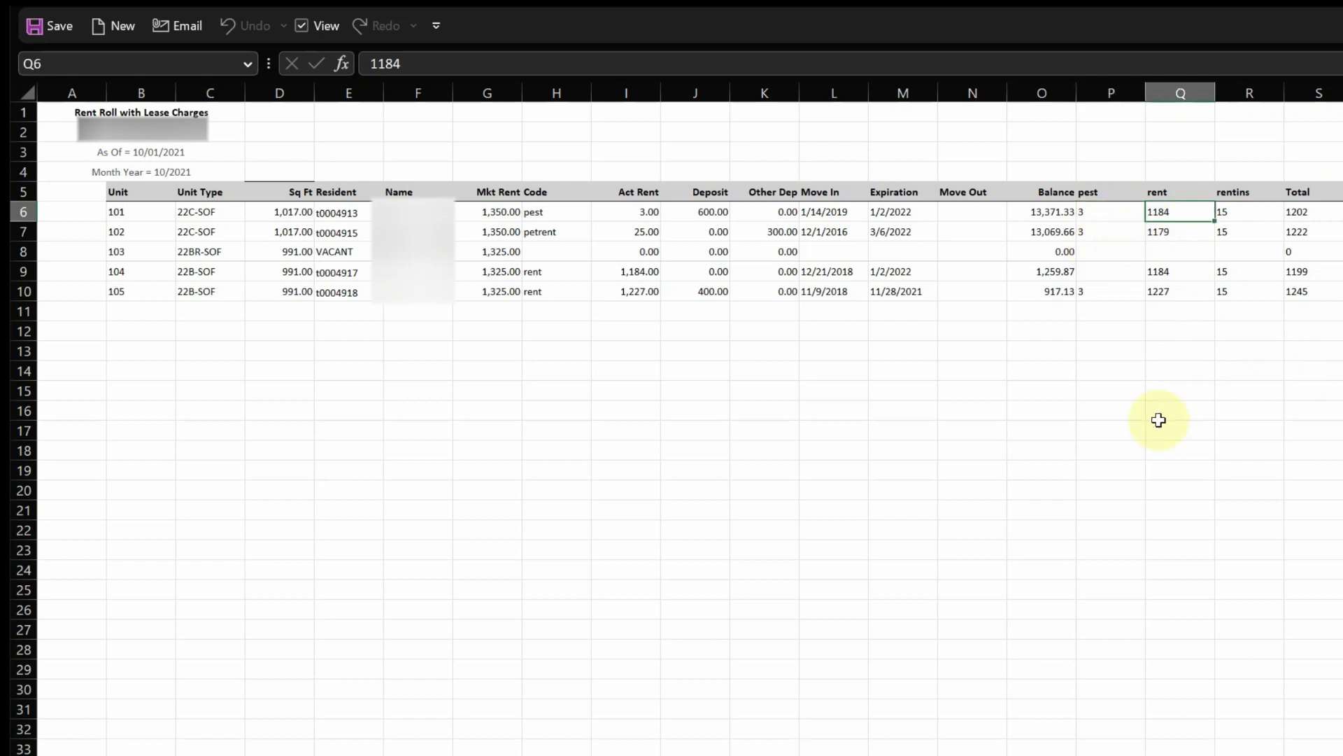
pyautogui.moveTo(1163, 188)
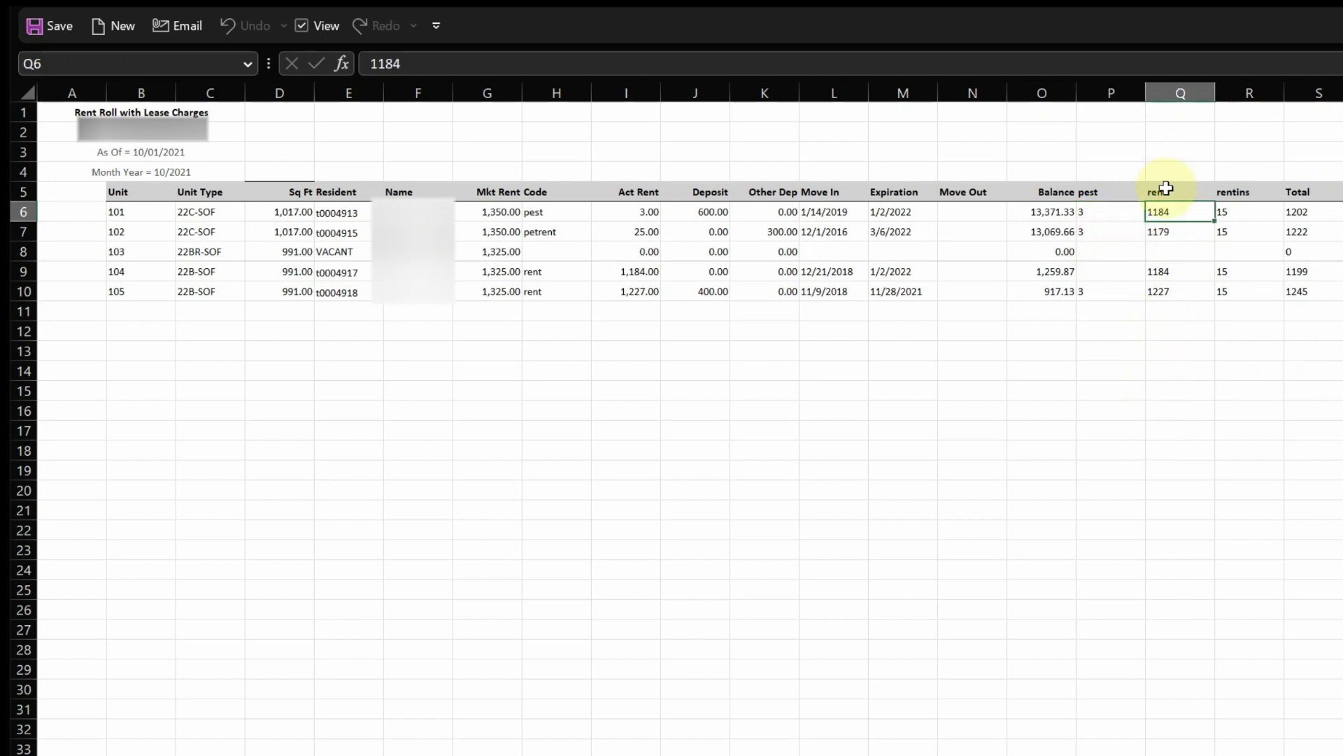
pyautogui.click(1180, 191)
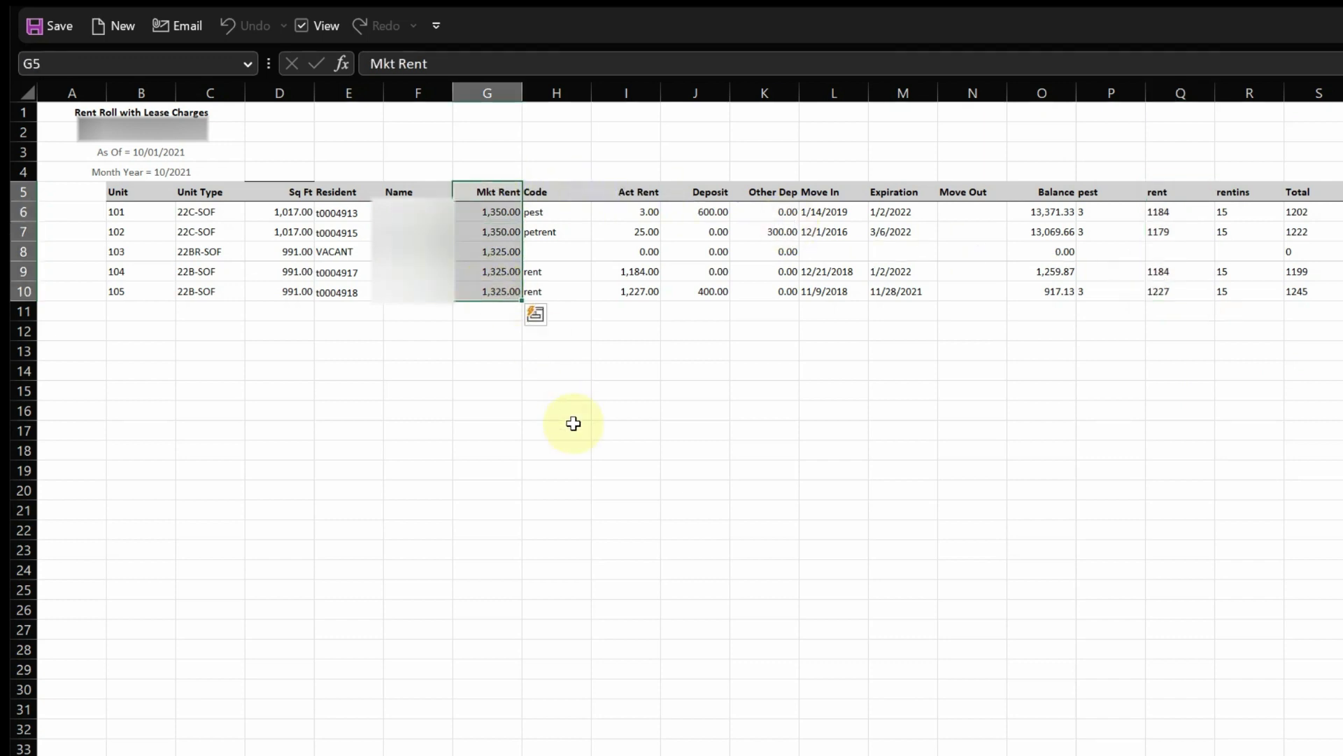
pyautogui.click(832, 290)
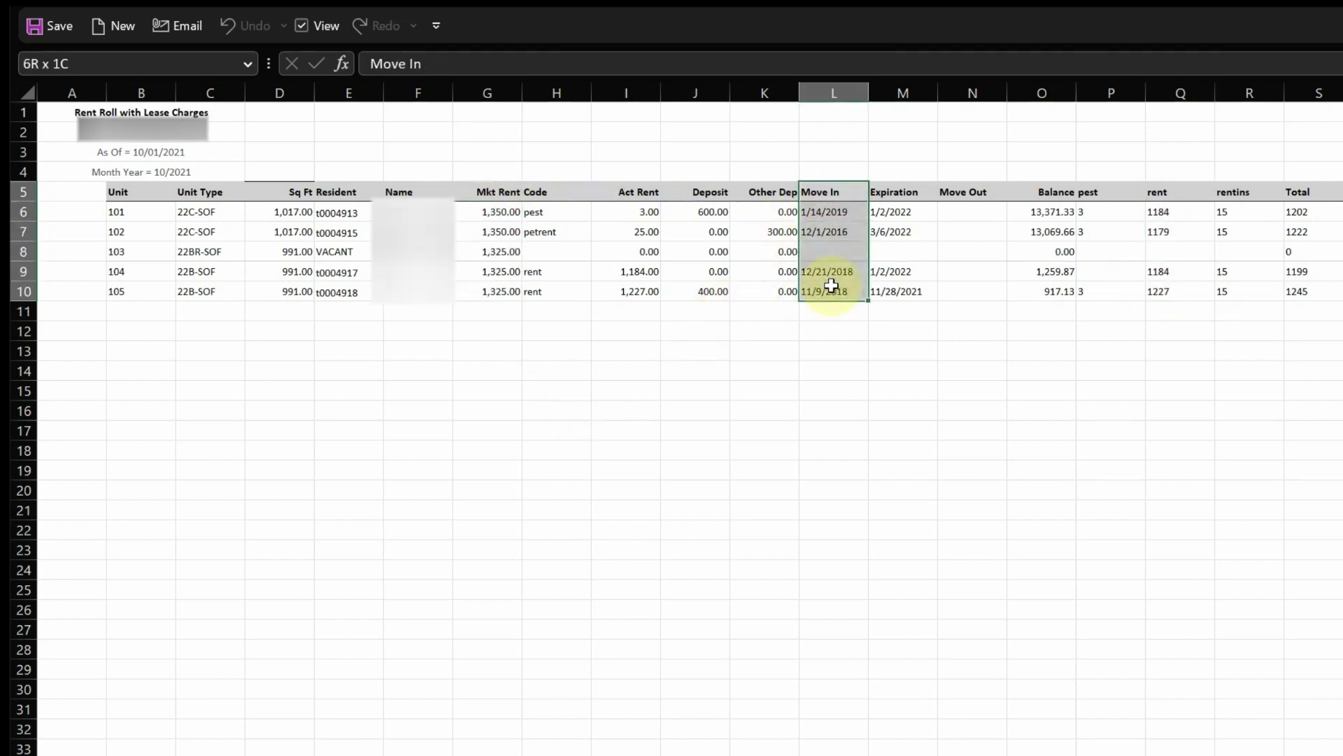
pyautogui.click(902, 191)
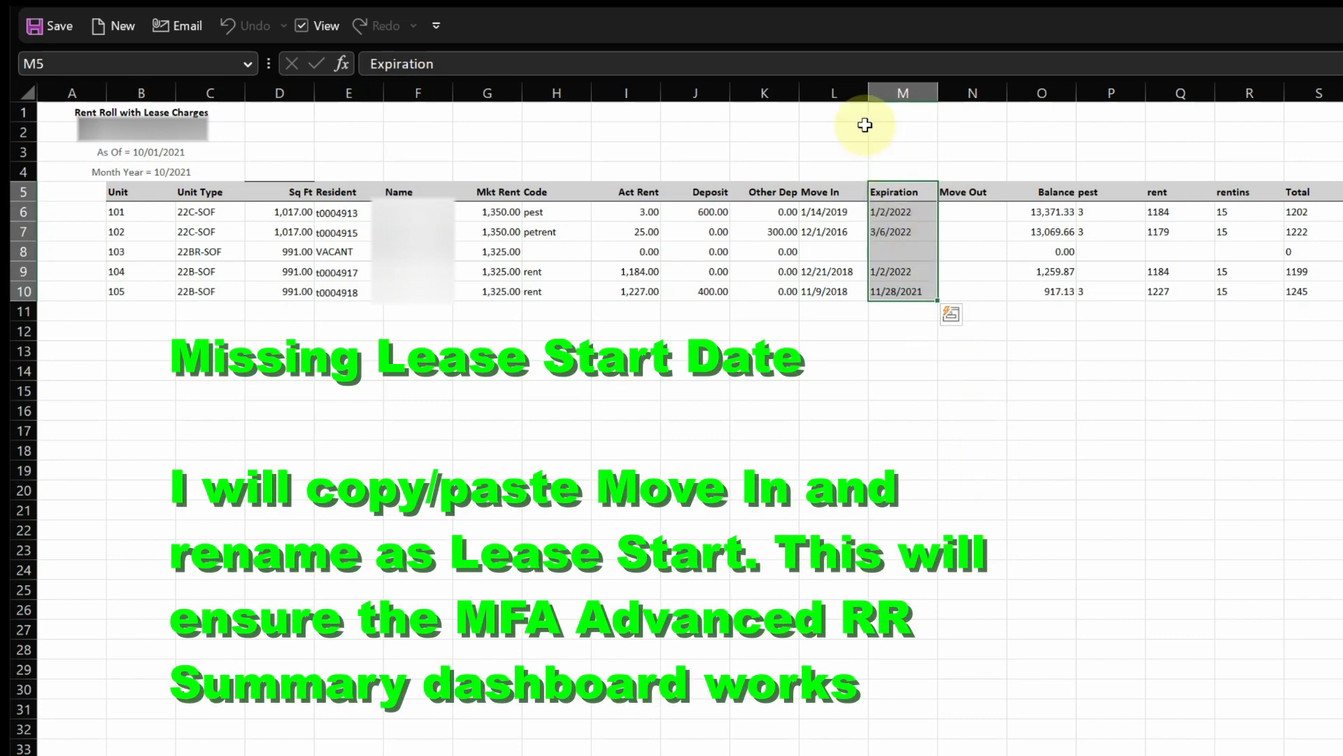
# - Insert a copy of the Move In column at M and rename its header to Lease Start
pyautogui.click(902, 92)
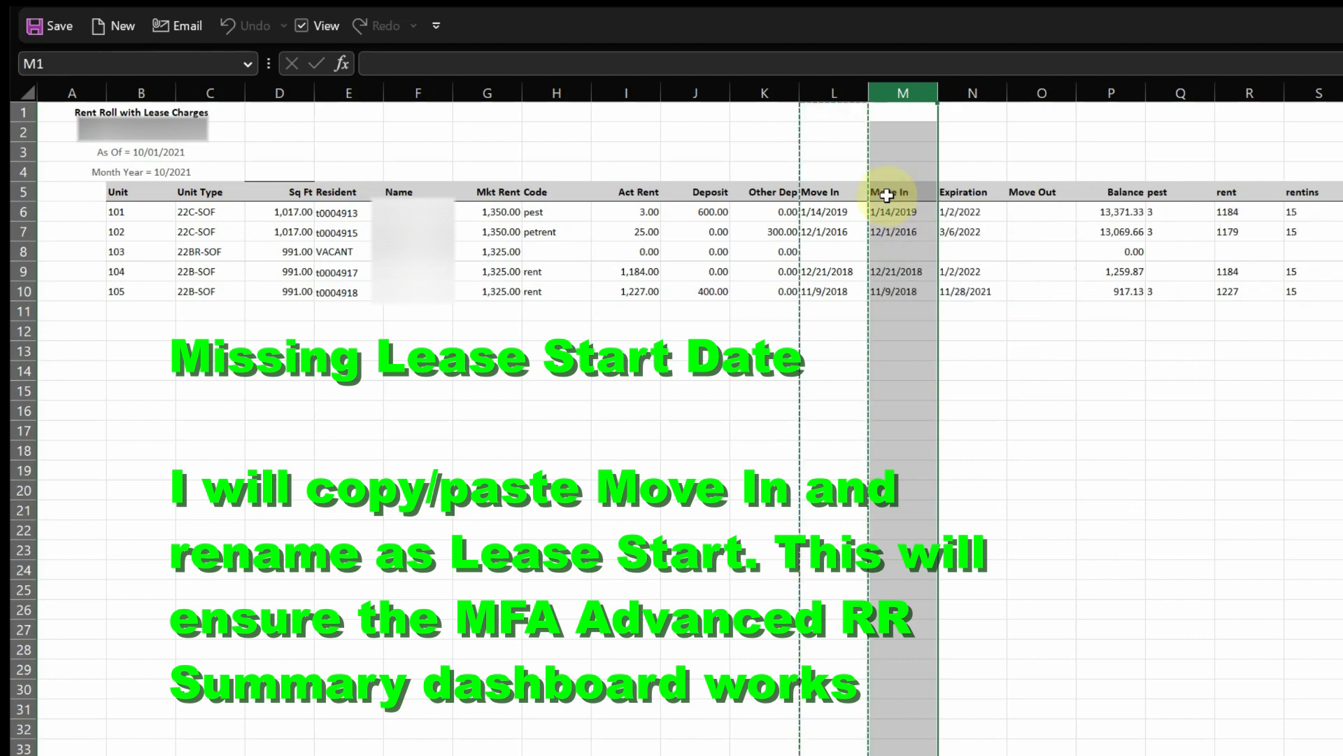
pyautogui.click(890, 191)
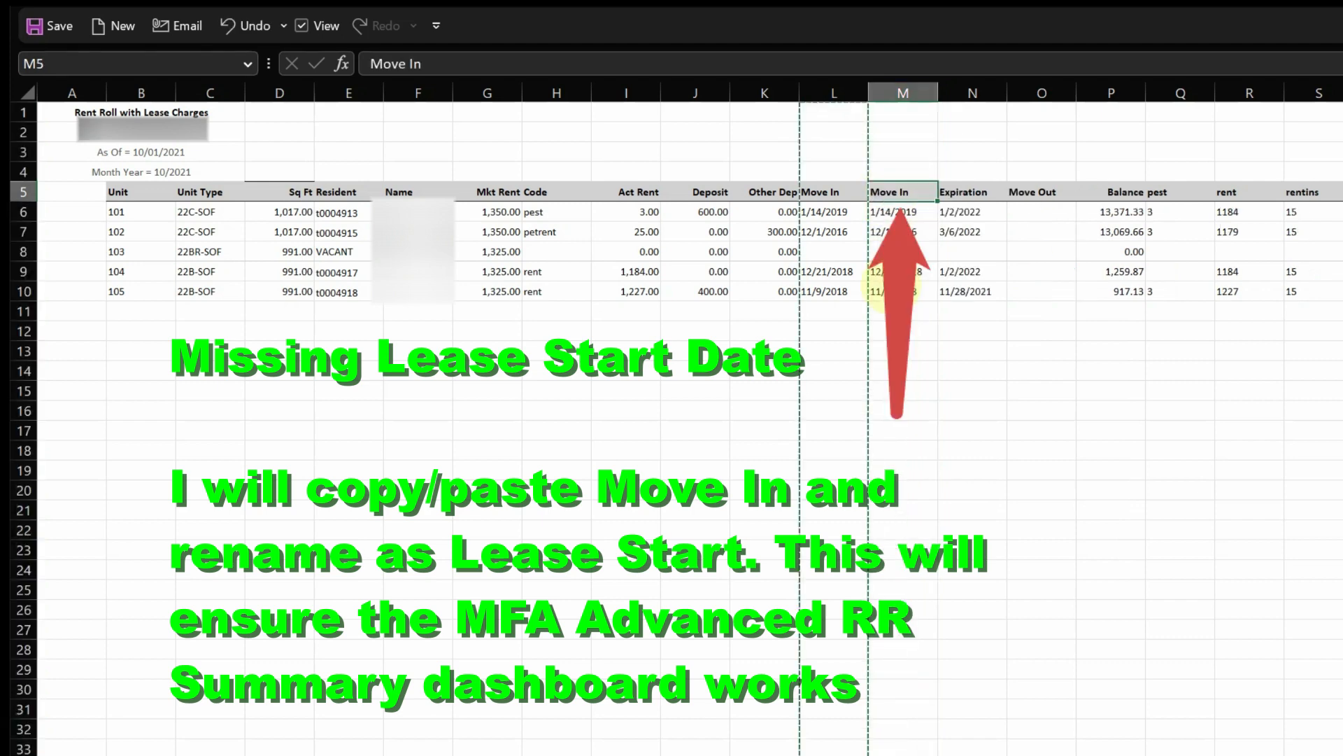
pyautogui.write('Lease St')
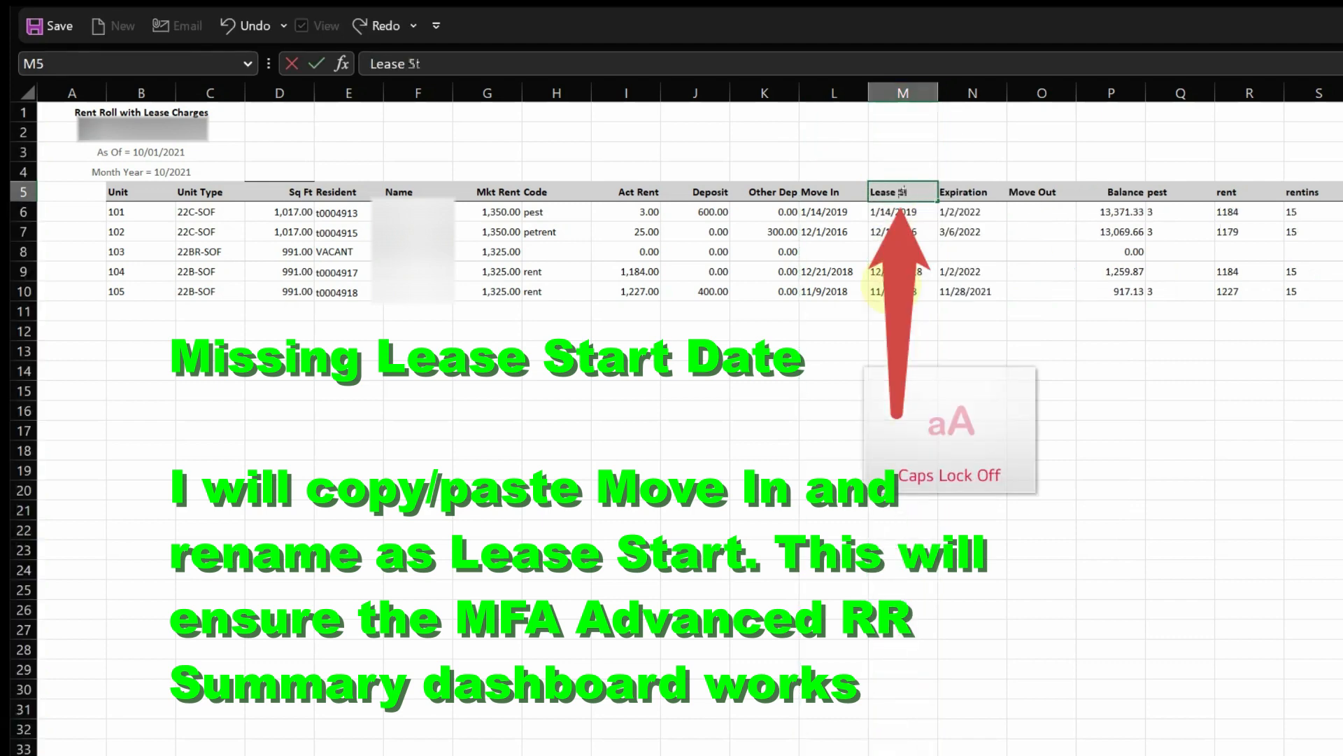
pyautogui.press('Return')
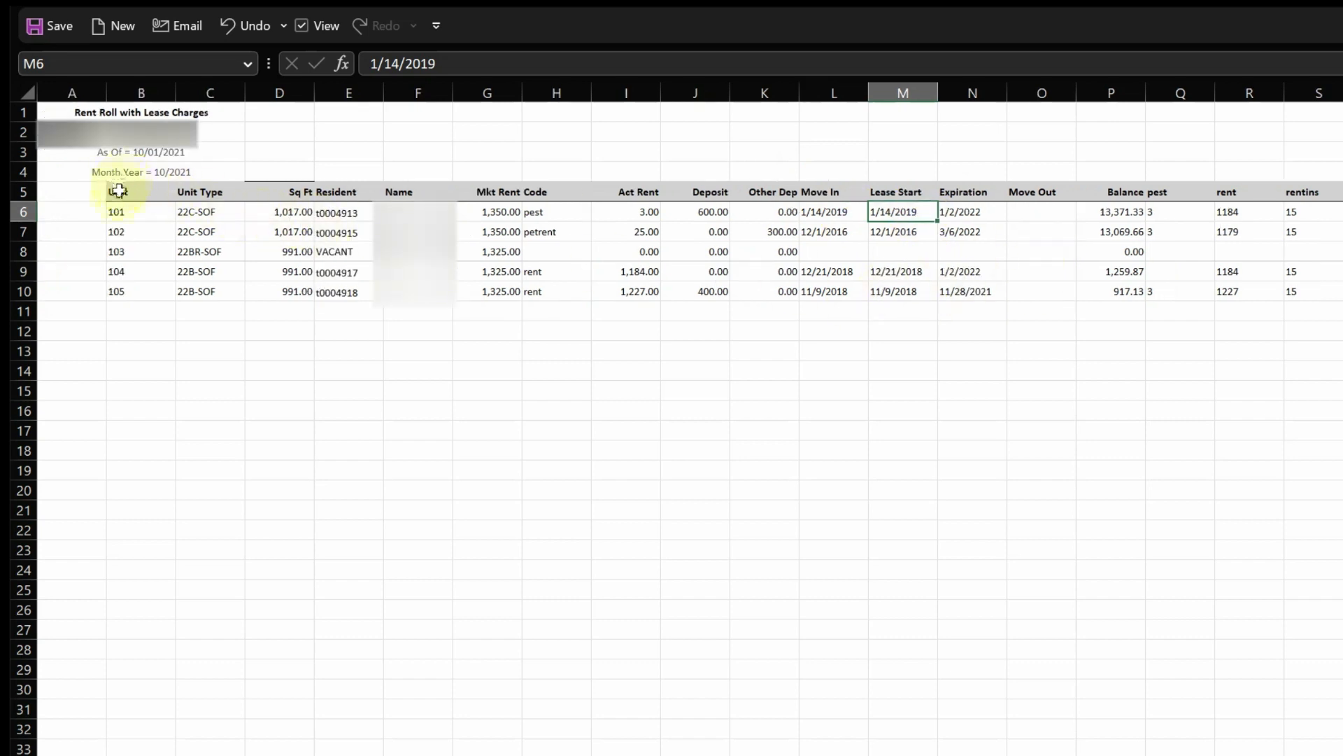
pyautogui.click(117, 191)
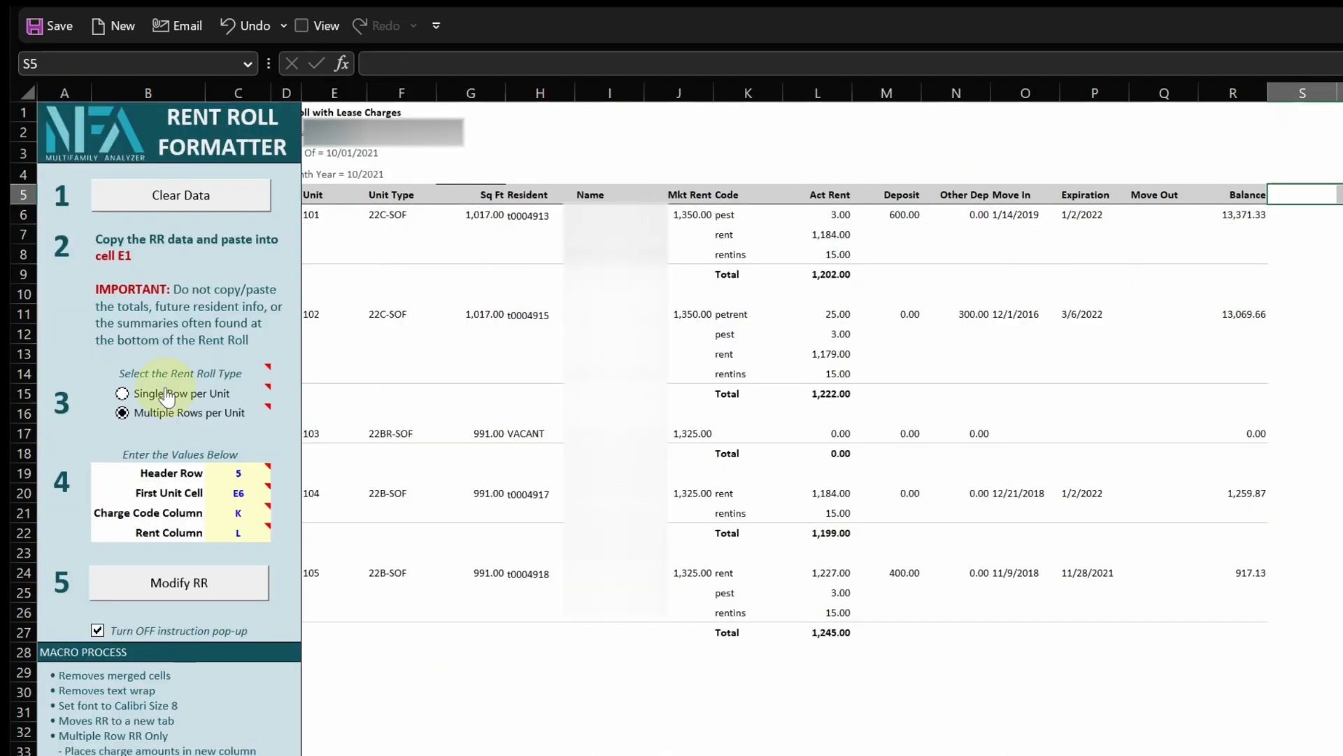
# - Clear the formatter's old data and copy the rent roll range from the Multi rnt cd sheet
pyautogui.click(180, 195)
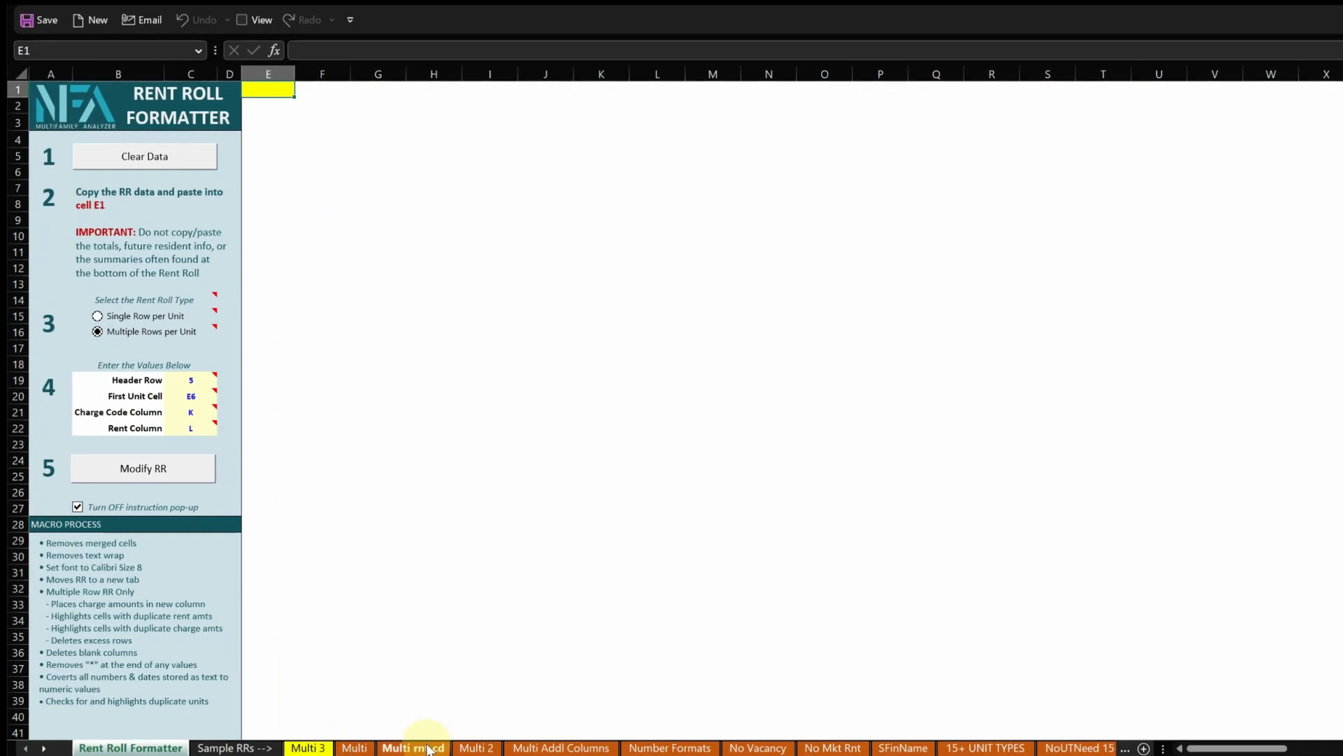
pyautogui.click(413, 747)
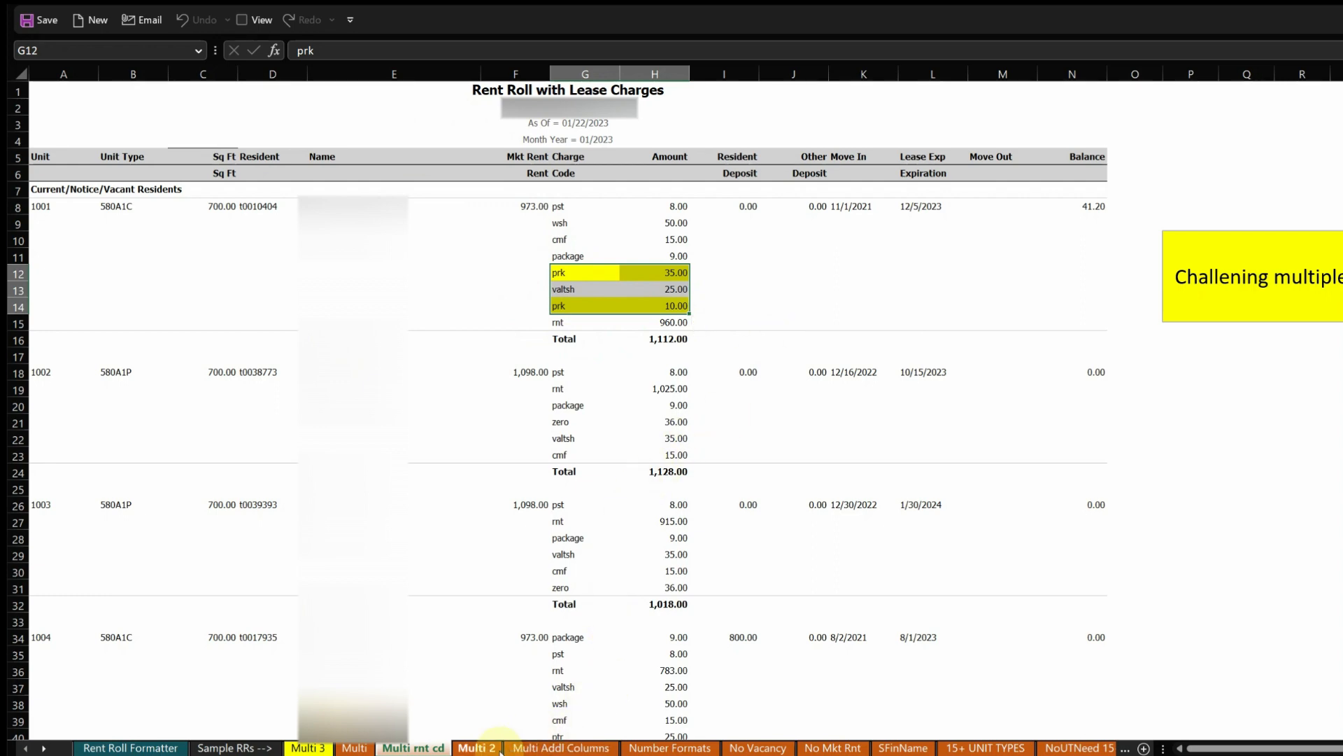
pyautogui.click(477, 747)
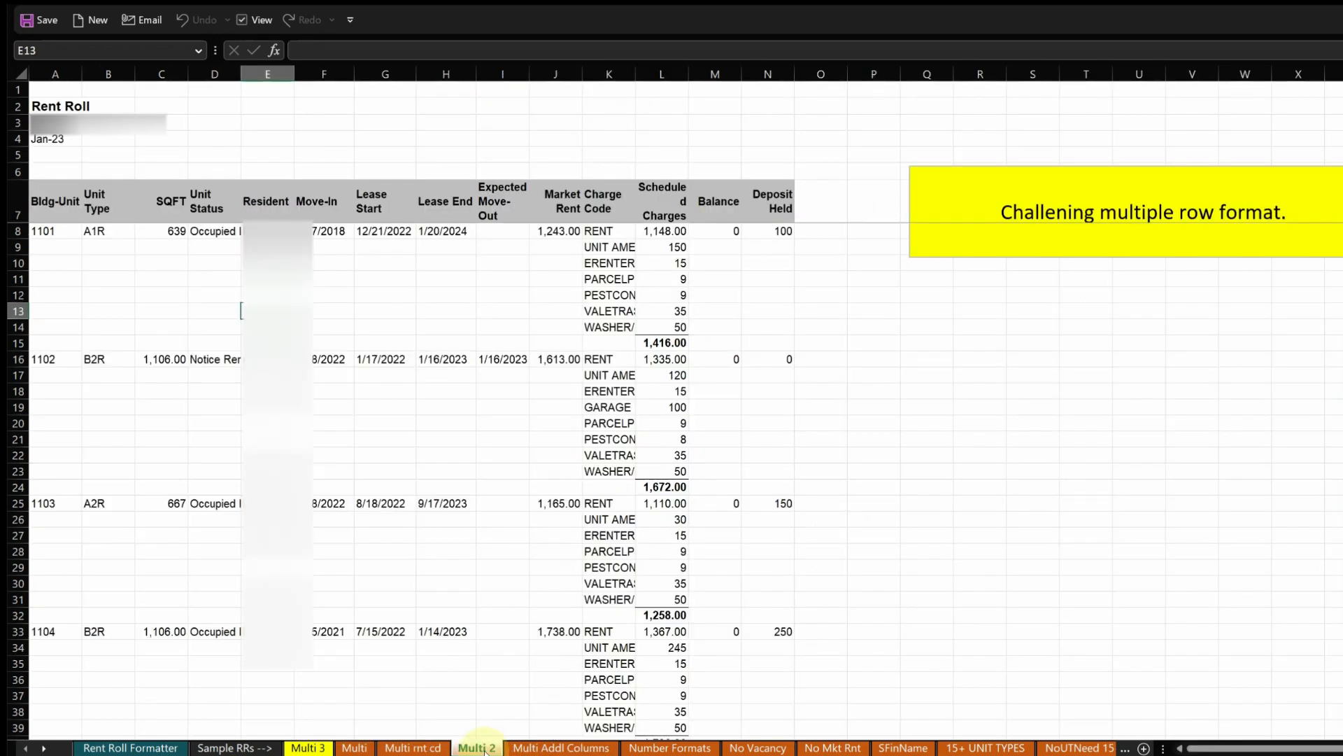
pyautogui.click(560, 747)
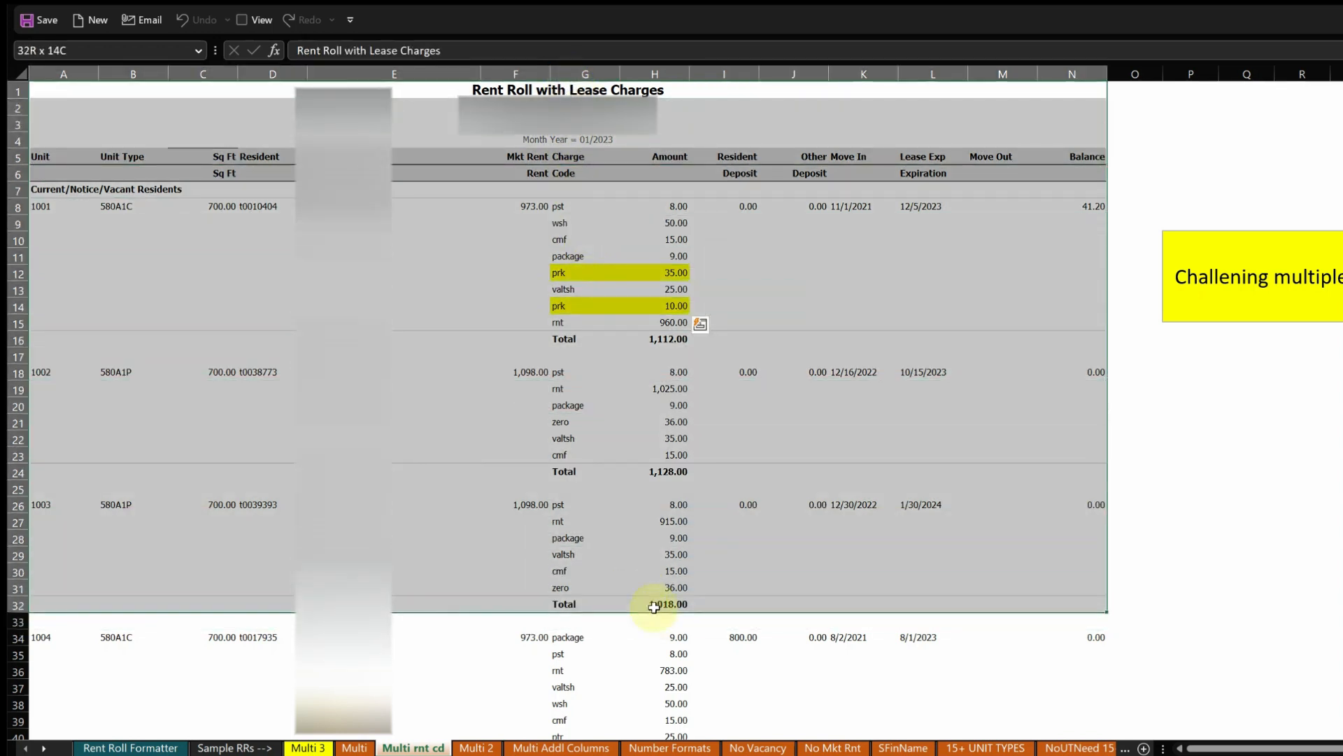
pyautogui.scroll(-3)
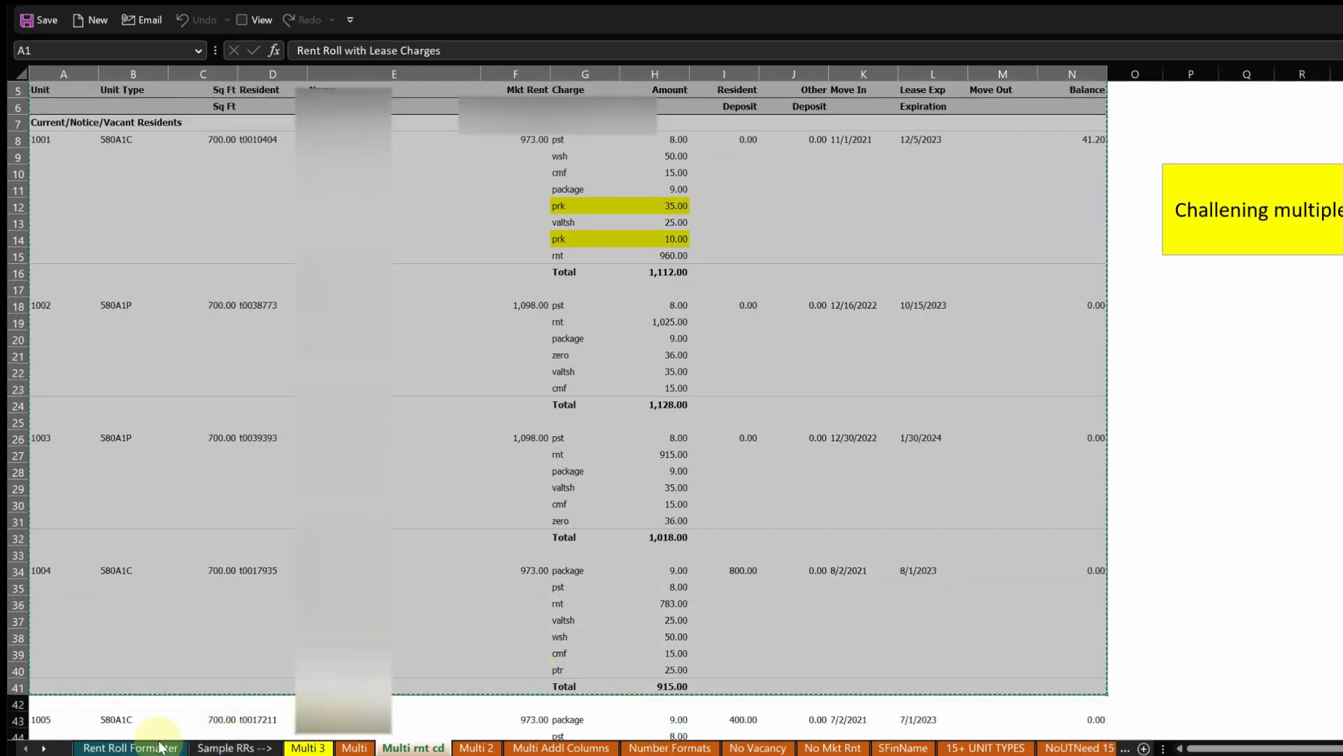
# - Paste the multi-row roll into the formatter and set the first unit cell to E8
pyautogui.click(130, 747)
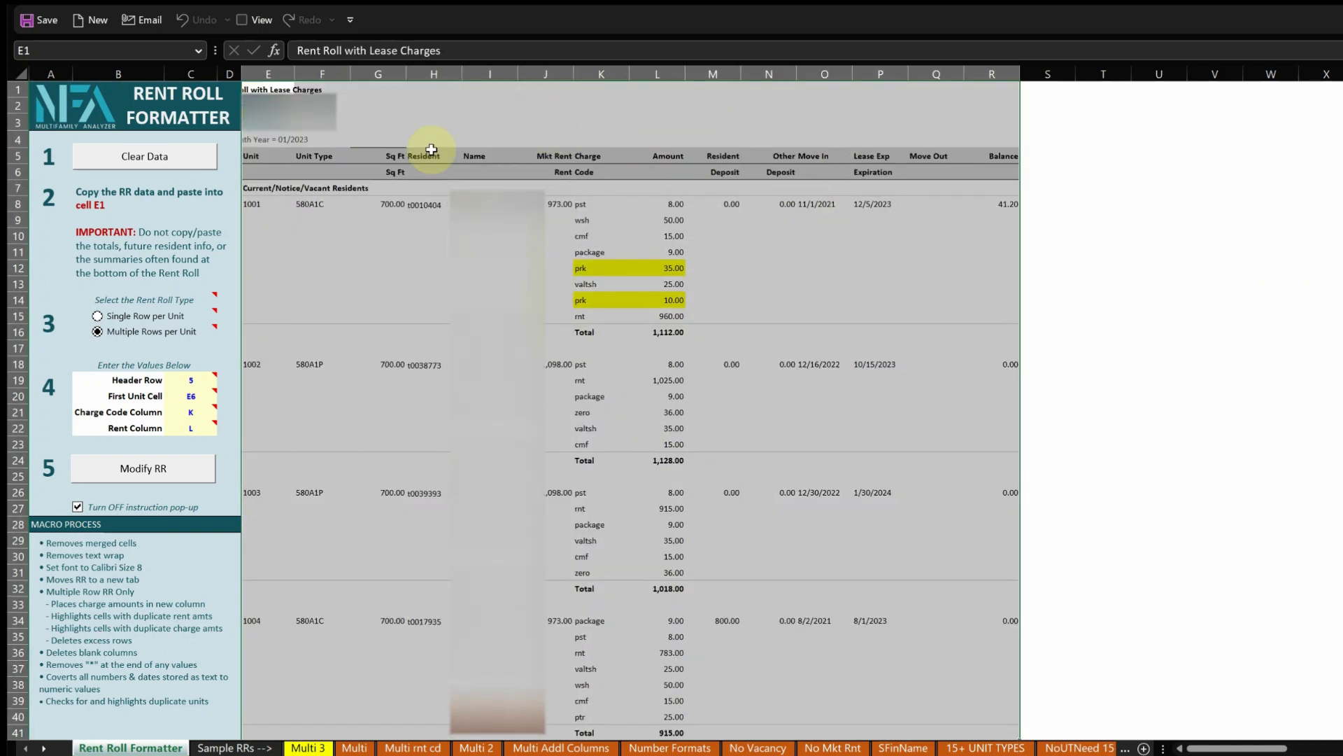
pyautogui.click(268, 156)
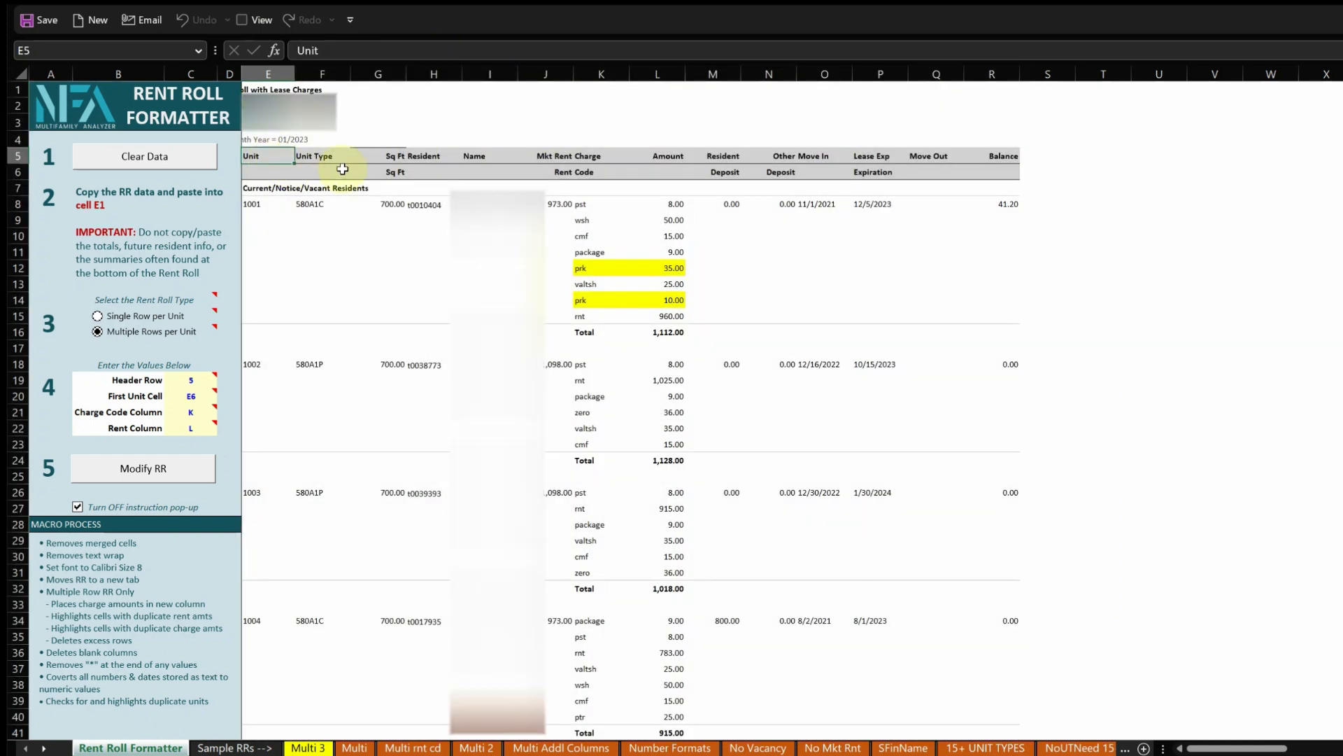
pyautogui.click(378, 172)
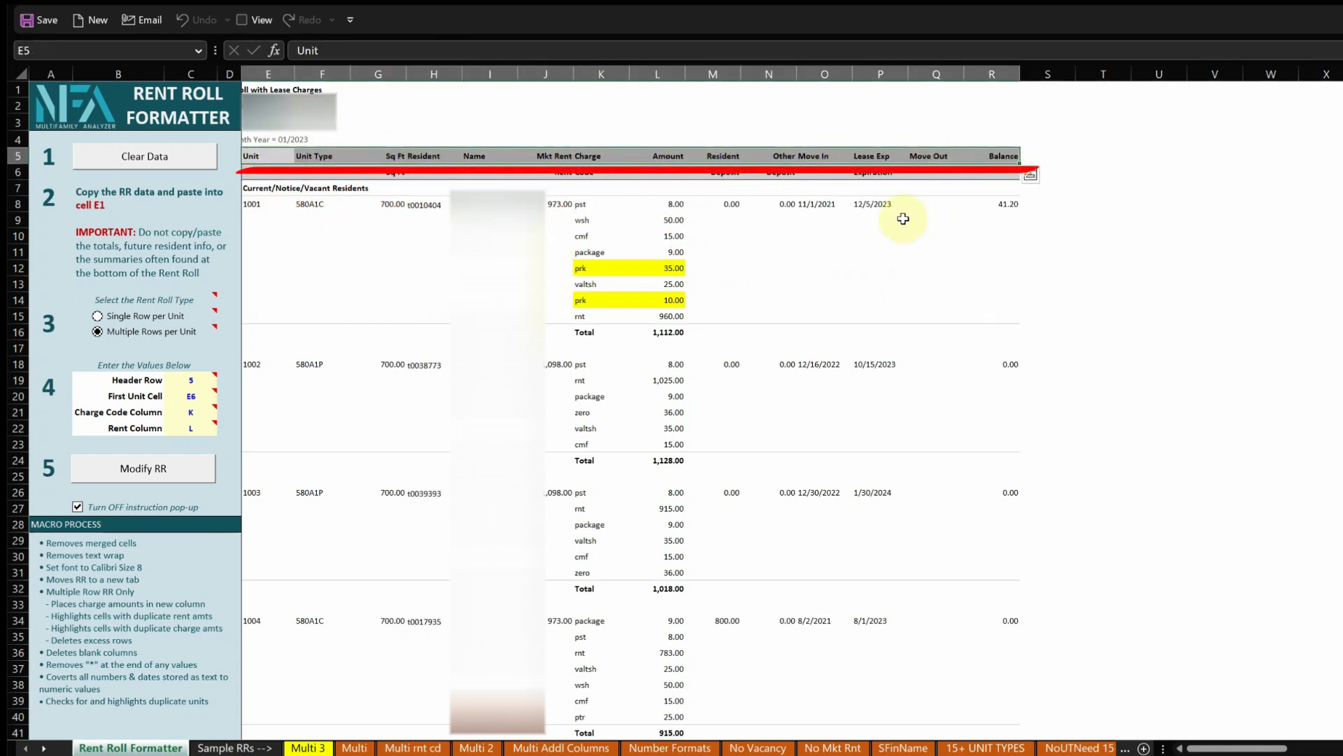
pyautogui.click(190, 380)
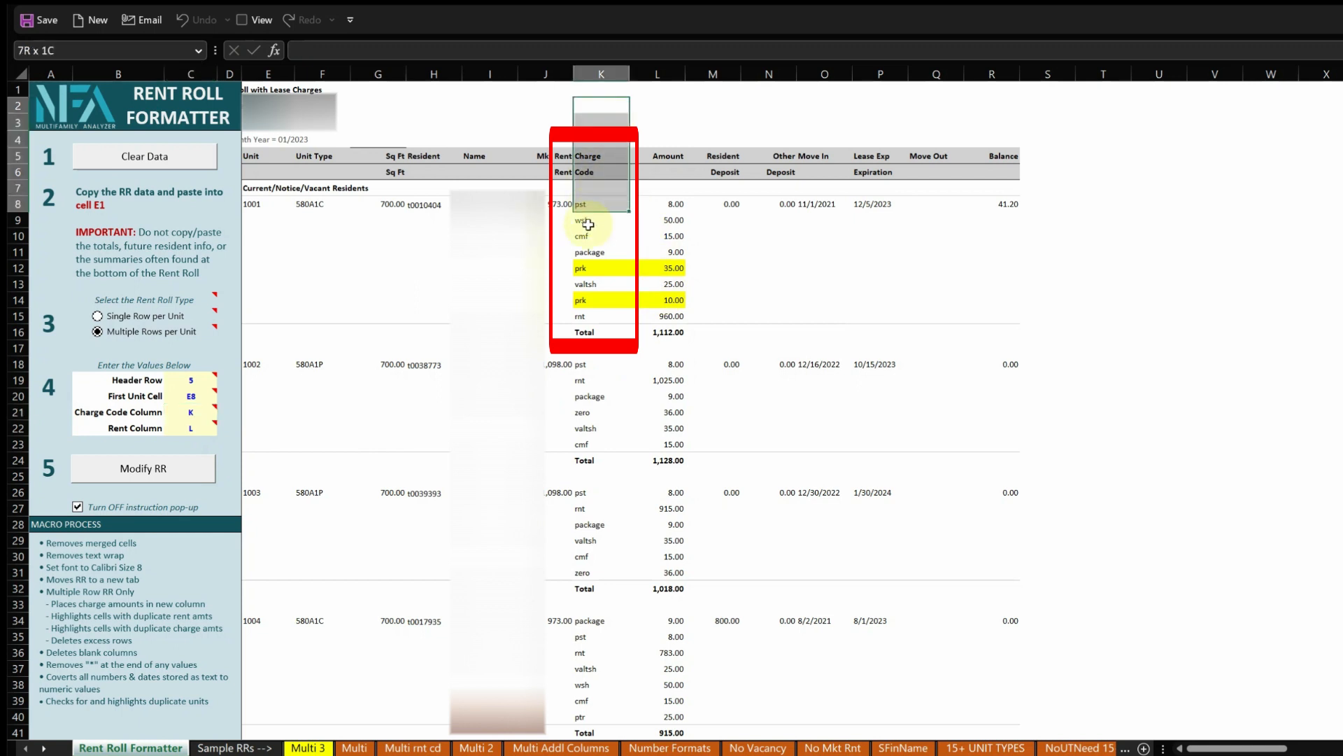
# - Change unit 1003's second charge to a duplicate rnt amount of 1050
pyautogui.click(657, 120)
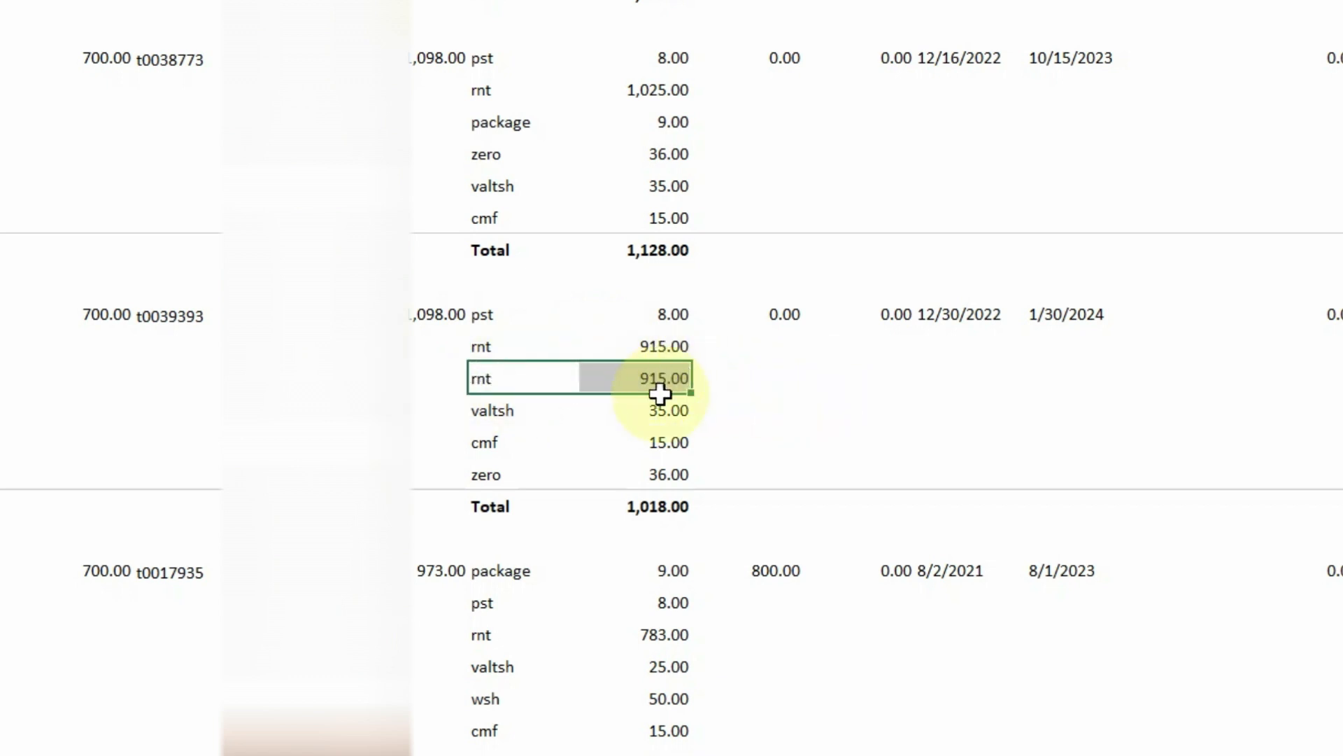
pyautogui.write('1050')
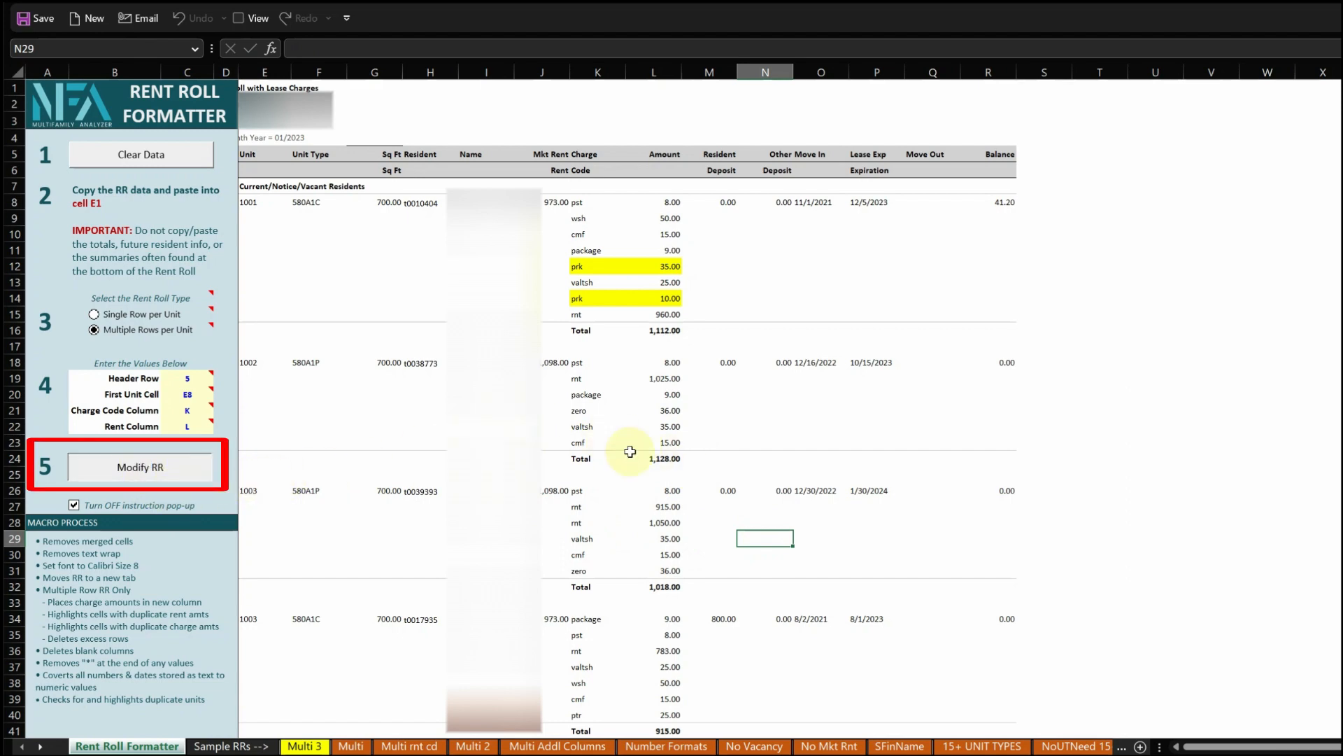
# - Run Modify RR to convert the roll to one row per unit with charge-code columns
pyautogui.click(140, 467)
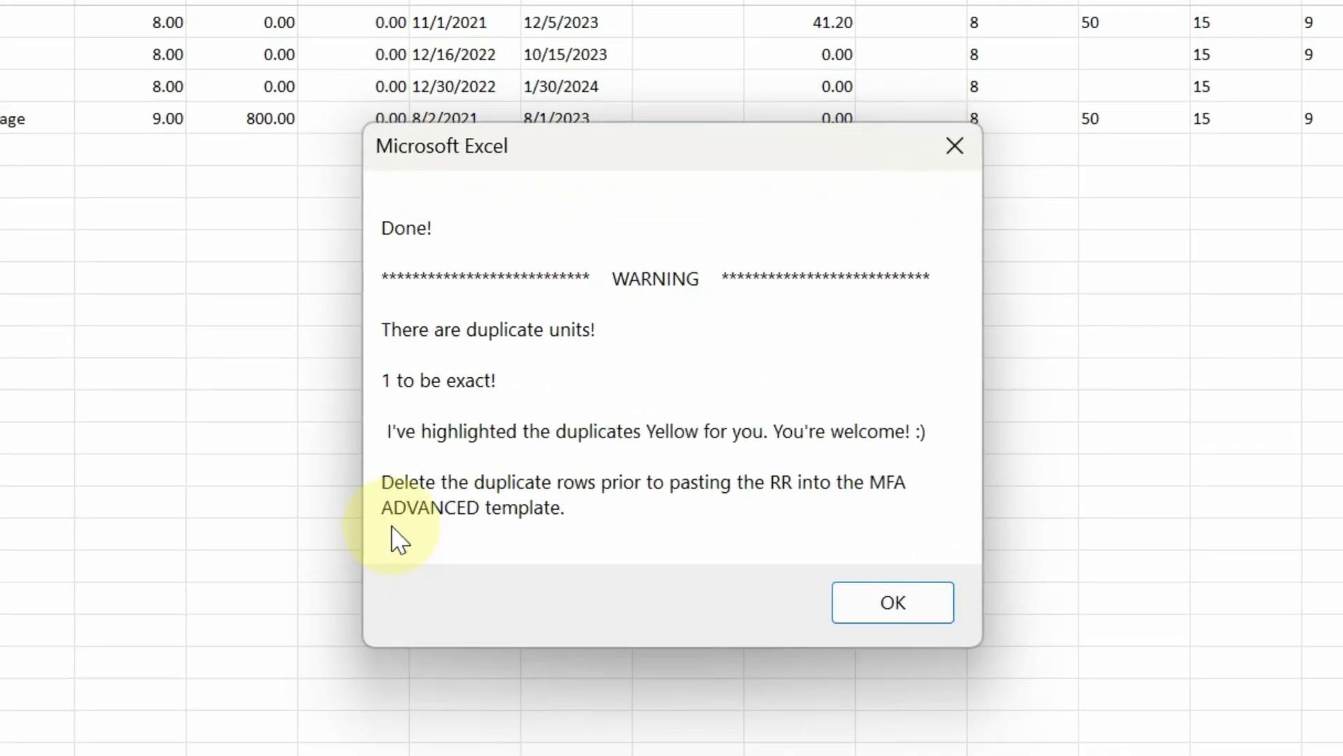
pyautogui.moveTo(416, 355)
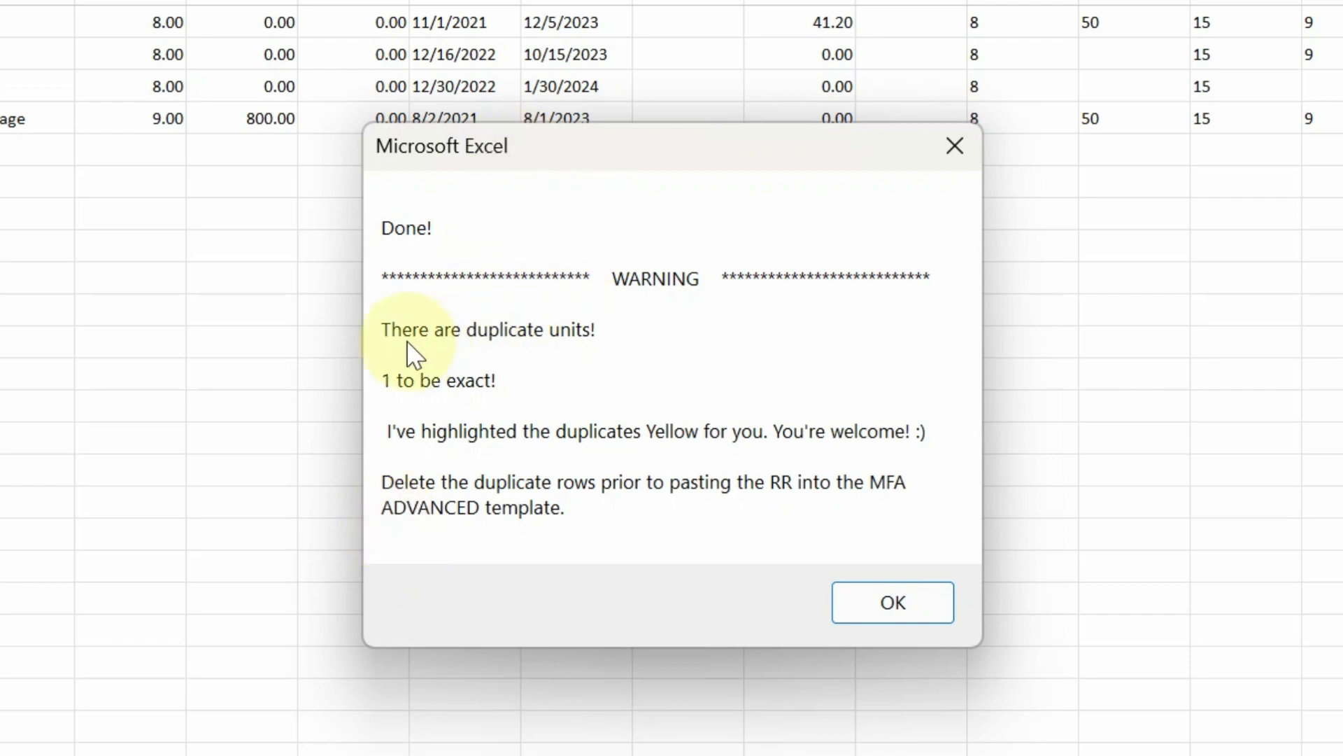
pyautogui.moveTo(389, 386)
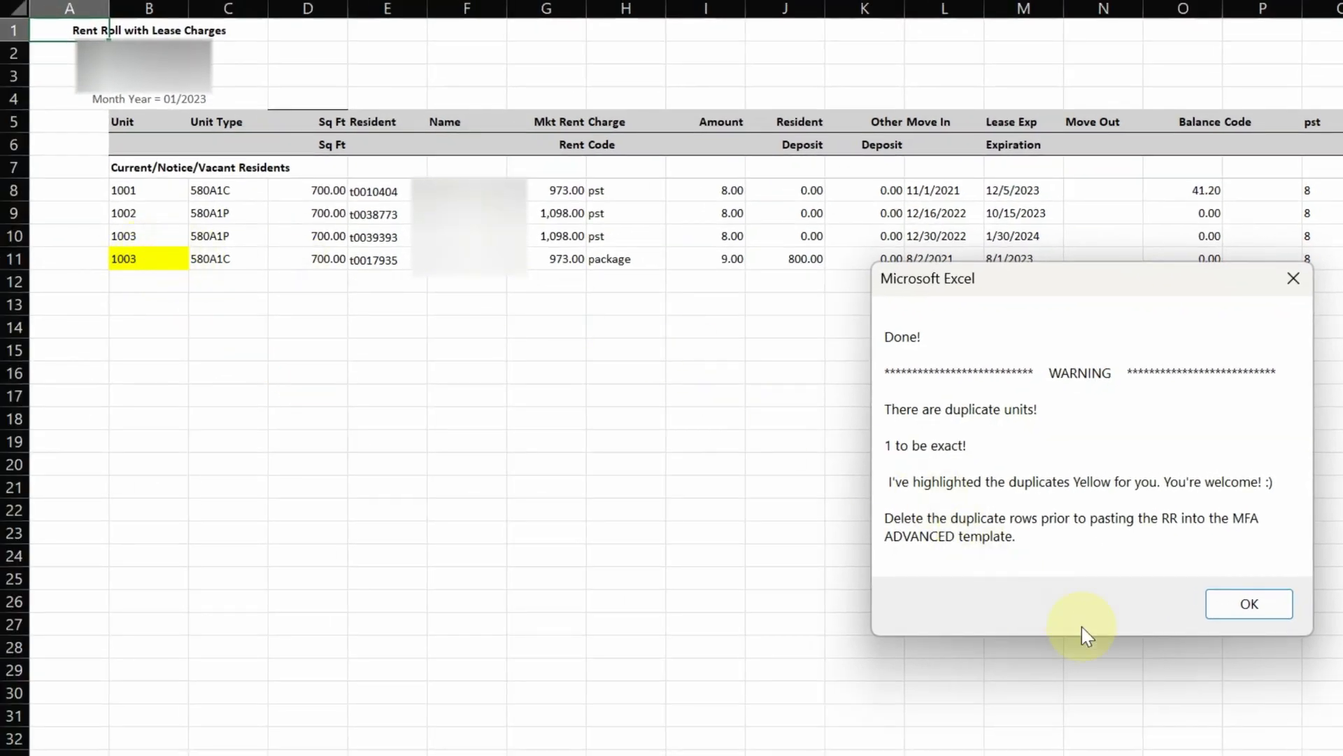
# - Dismiss the duplicate-units warning and compare the two unit 1003 rows in the result
pyautogui.click(1248, 604)
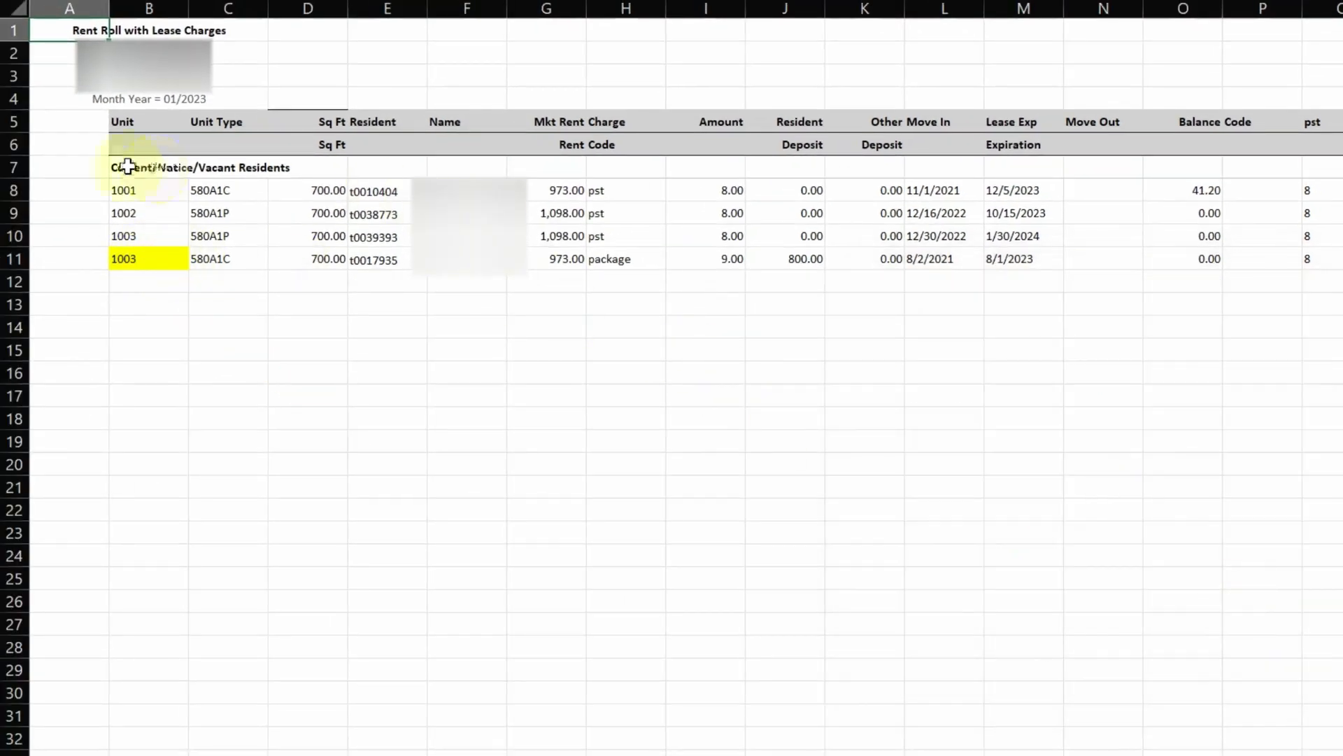
pyautogui.click(943, 236)
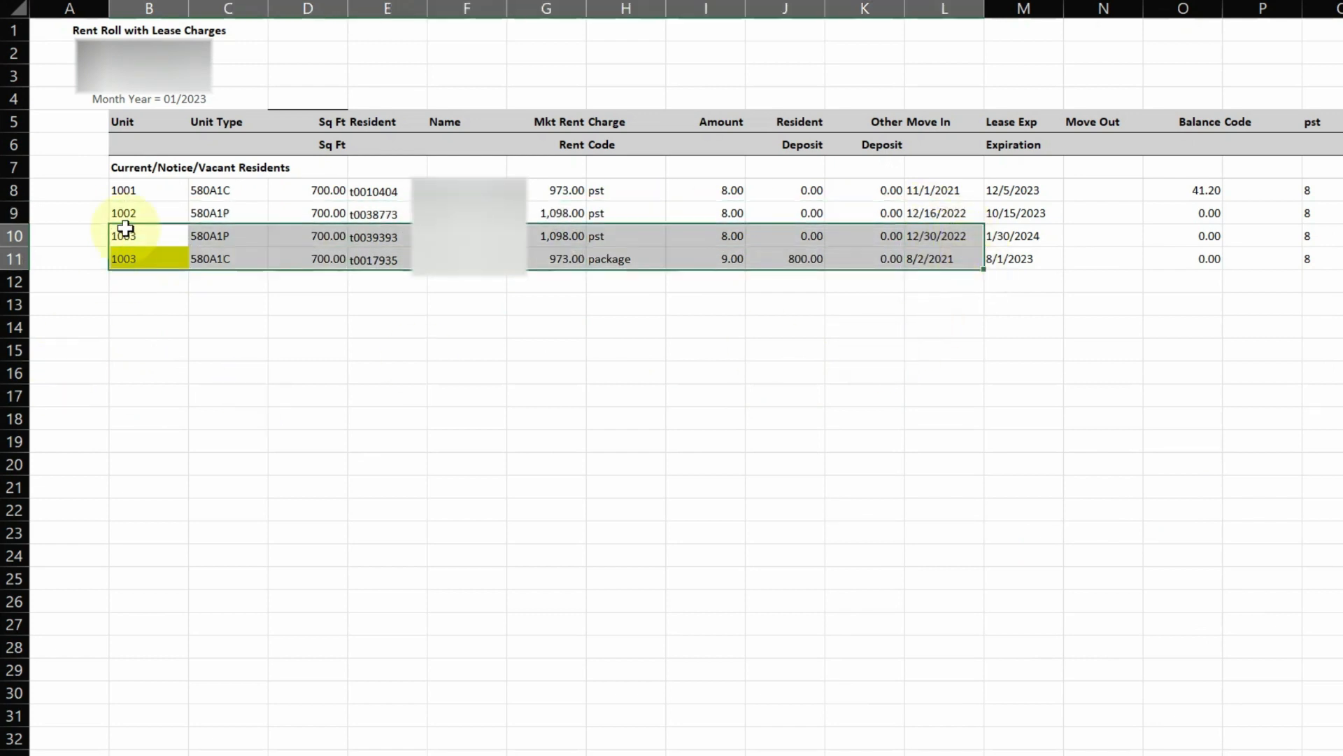
pyautogui.click(149, 258)
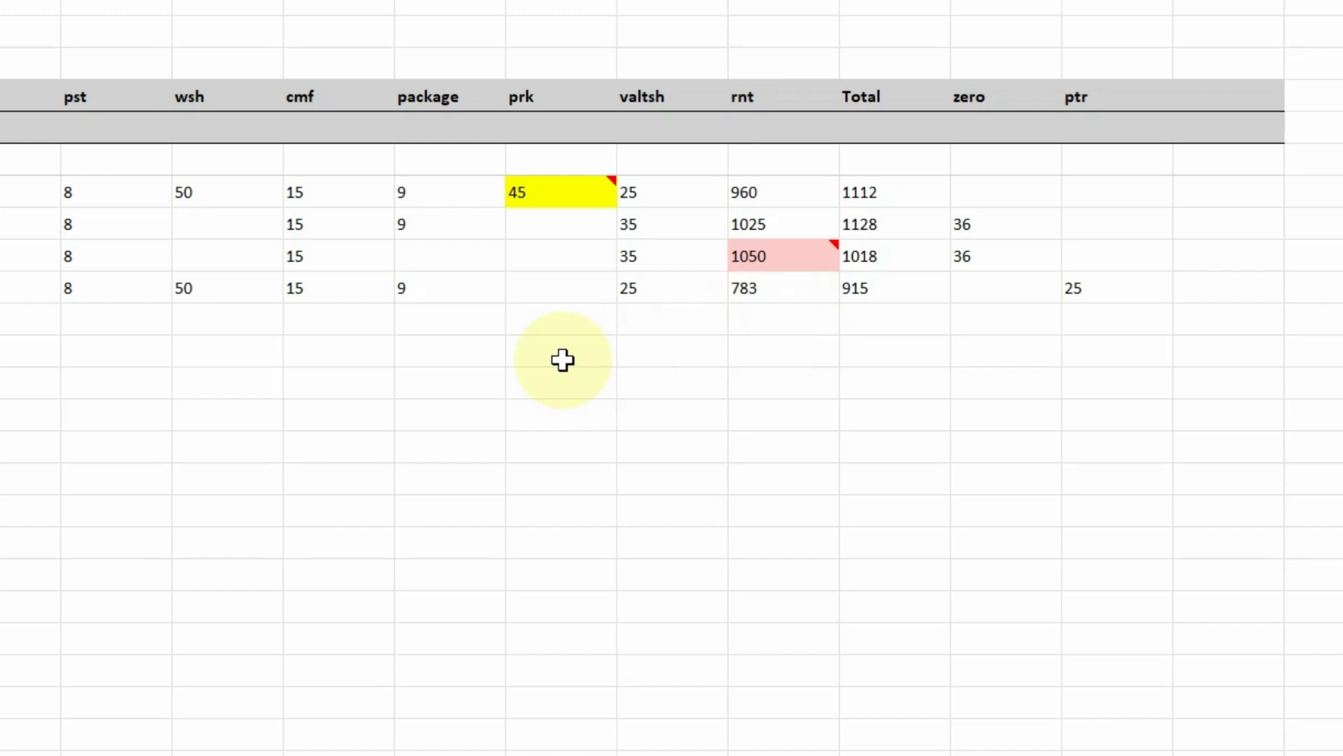
pyautogui.moveTo(522, 194)
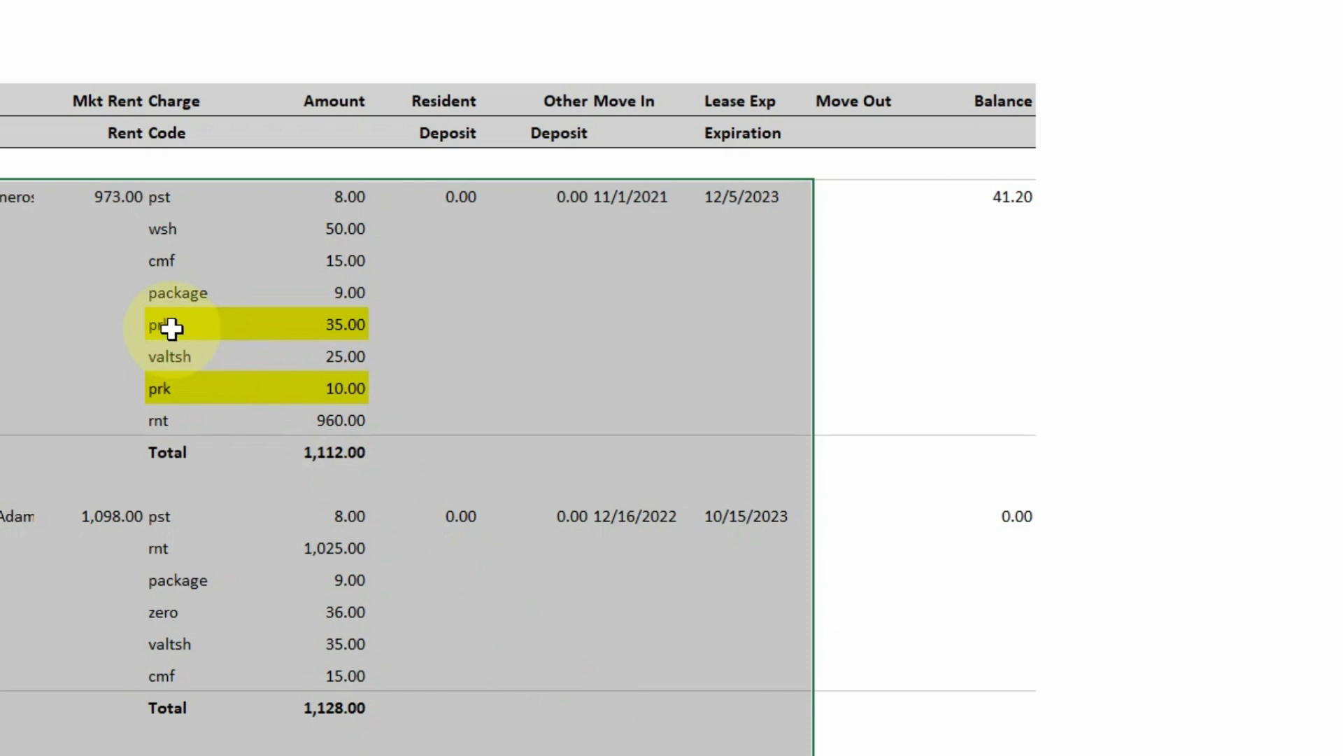
pyautogui.click(199, 324)
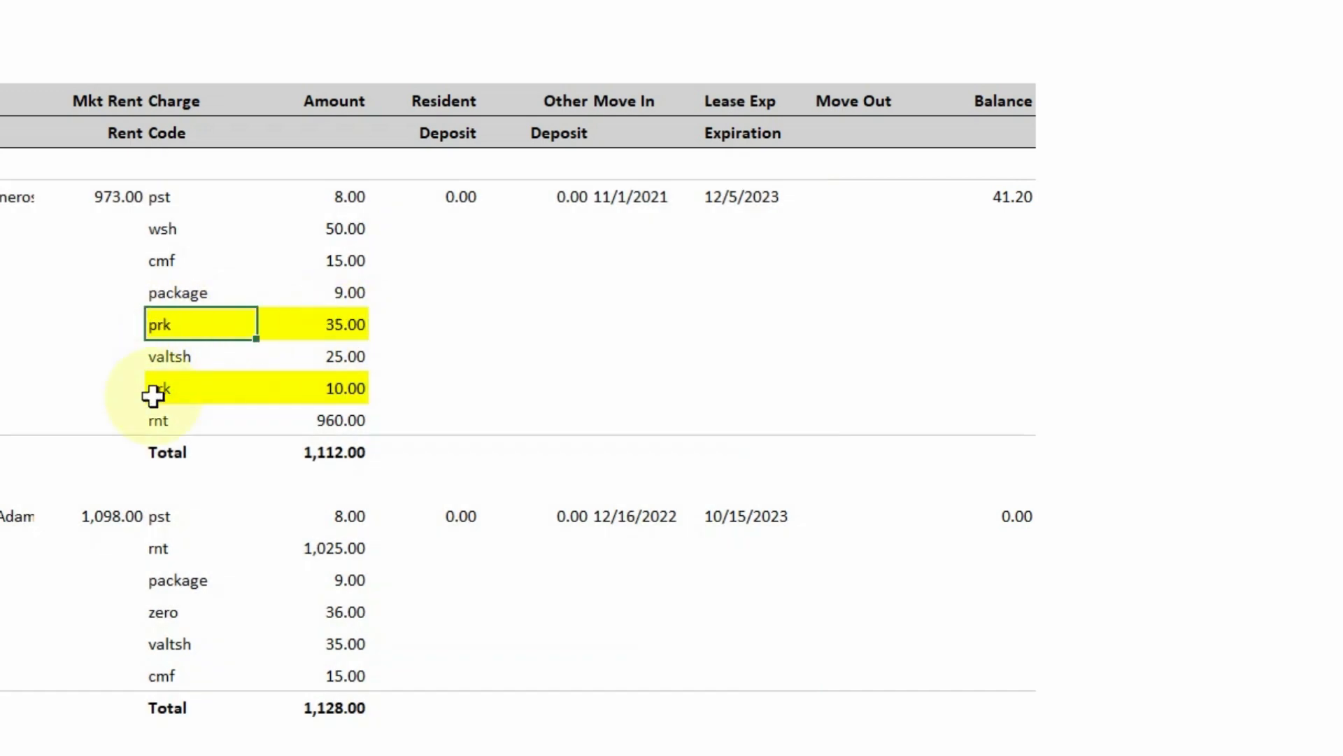
pyautogui.click(343, 387)
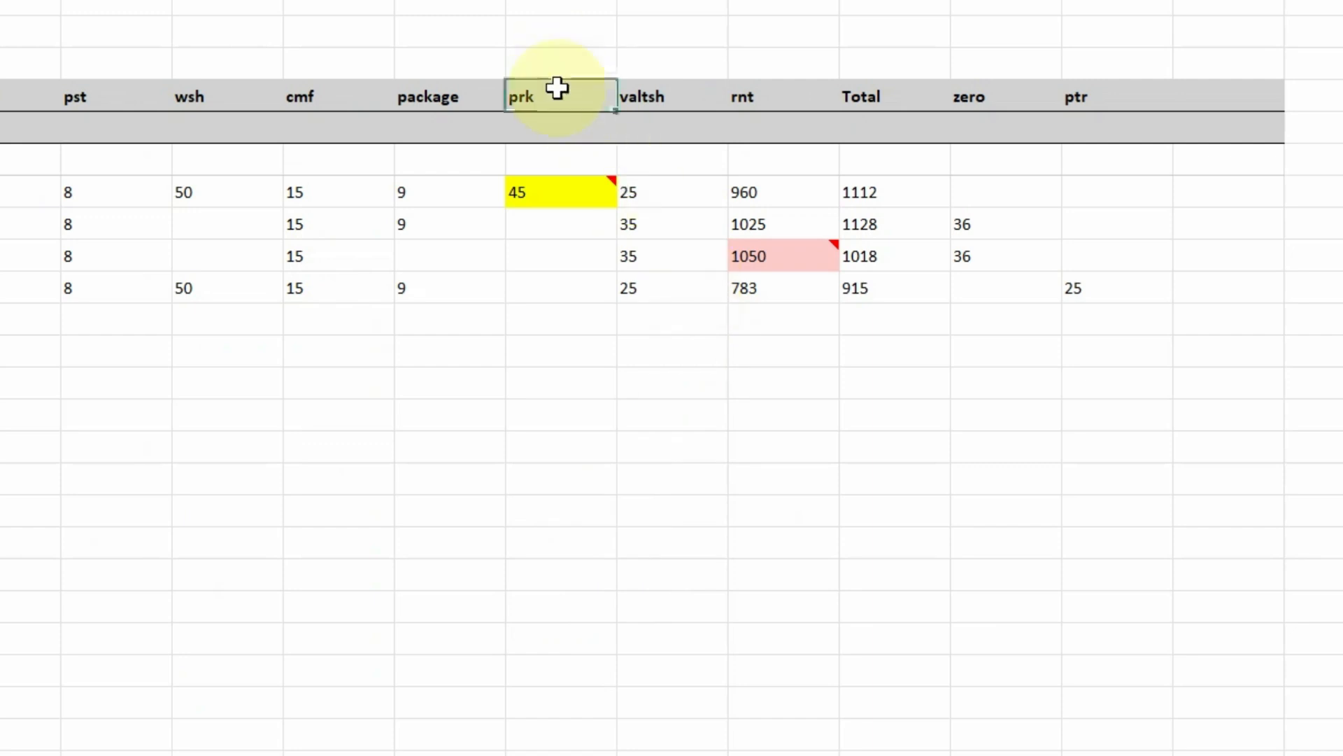
pyautogui.moveTo(544, 192)
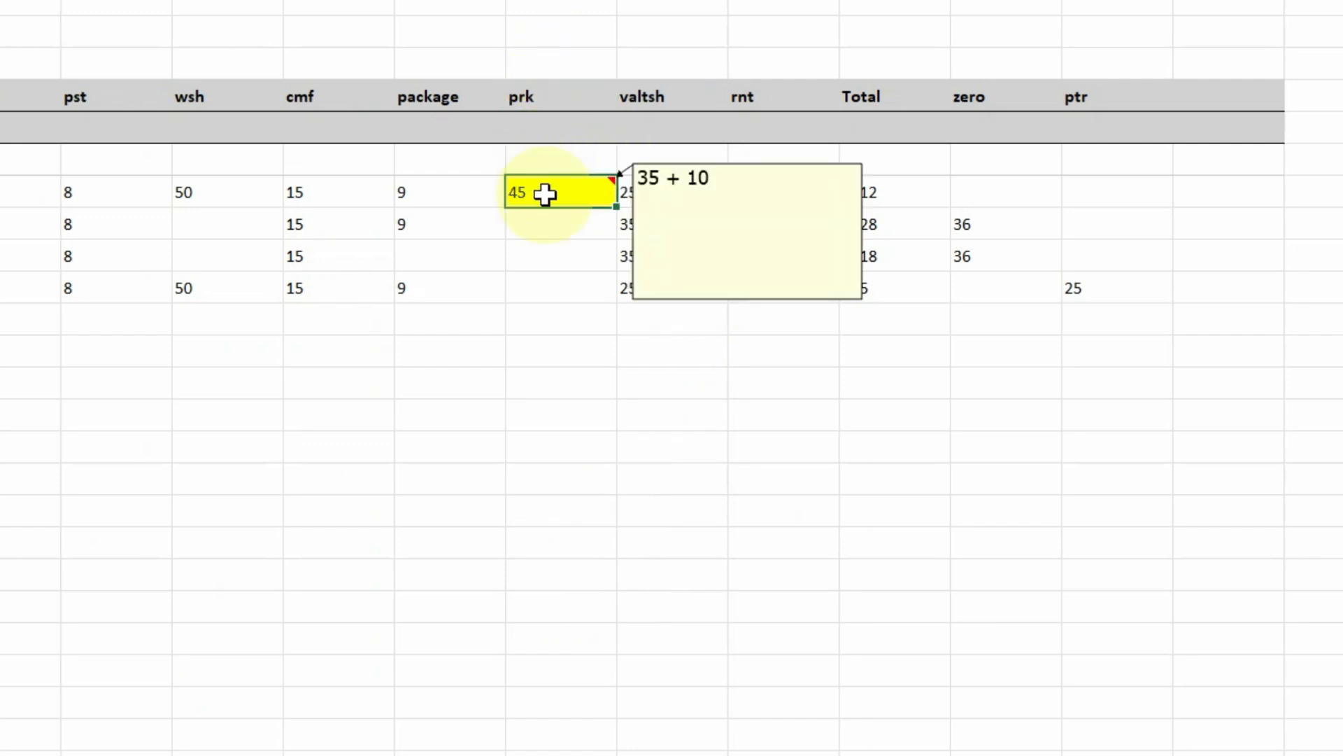
pyautogui.moveTo(497, 306)
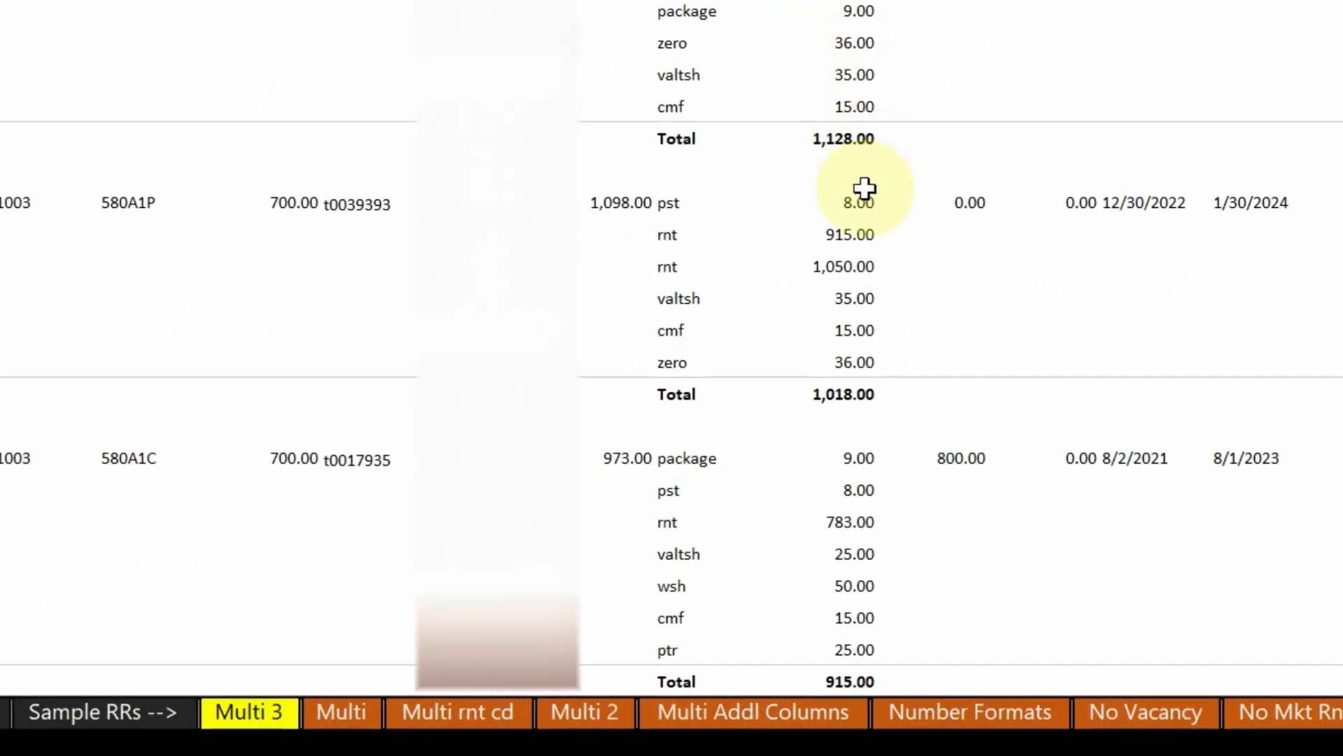
pyautogui.moveTo(775, 248)
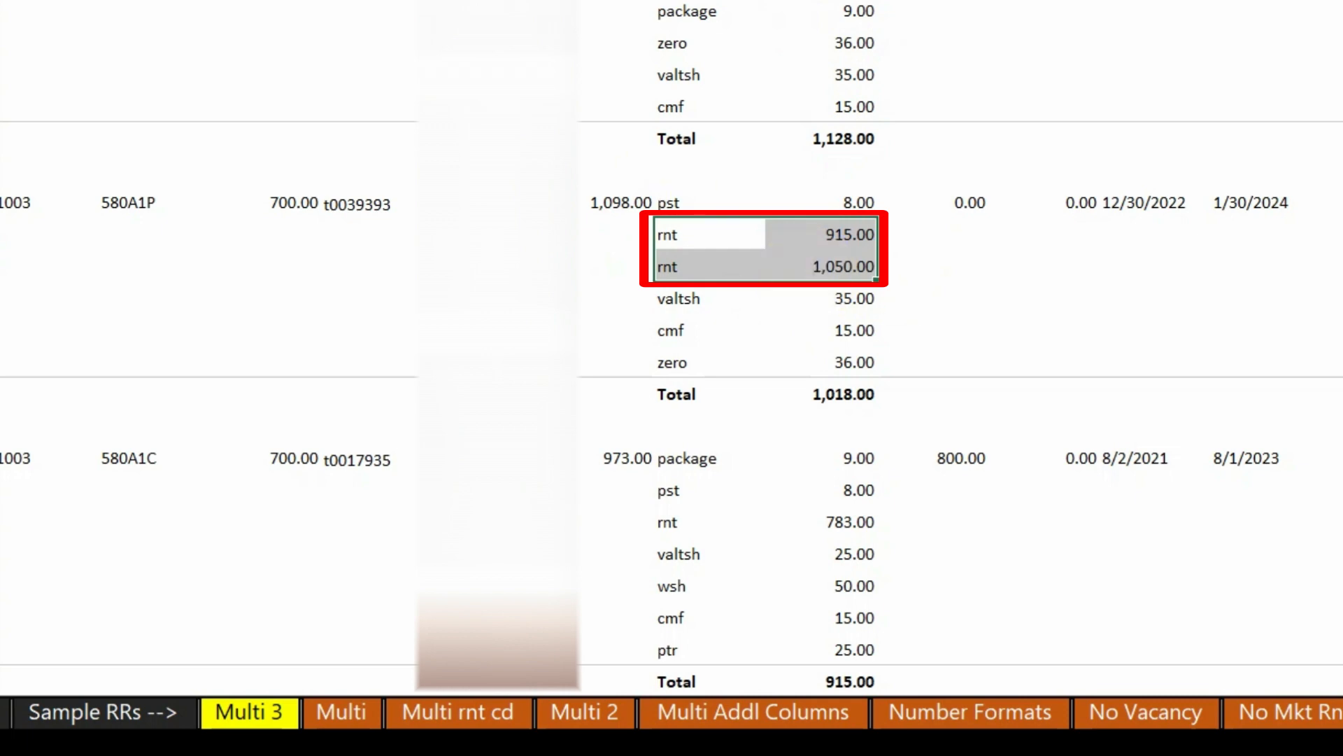
# - Show the FINAL RR sheet with charge-code columns and unit 1003's flagged rnt of 1050
pyautogui.click(848, 234)
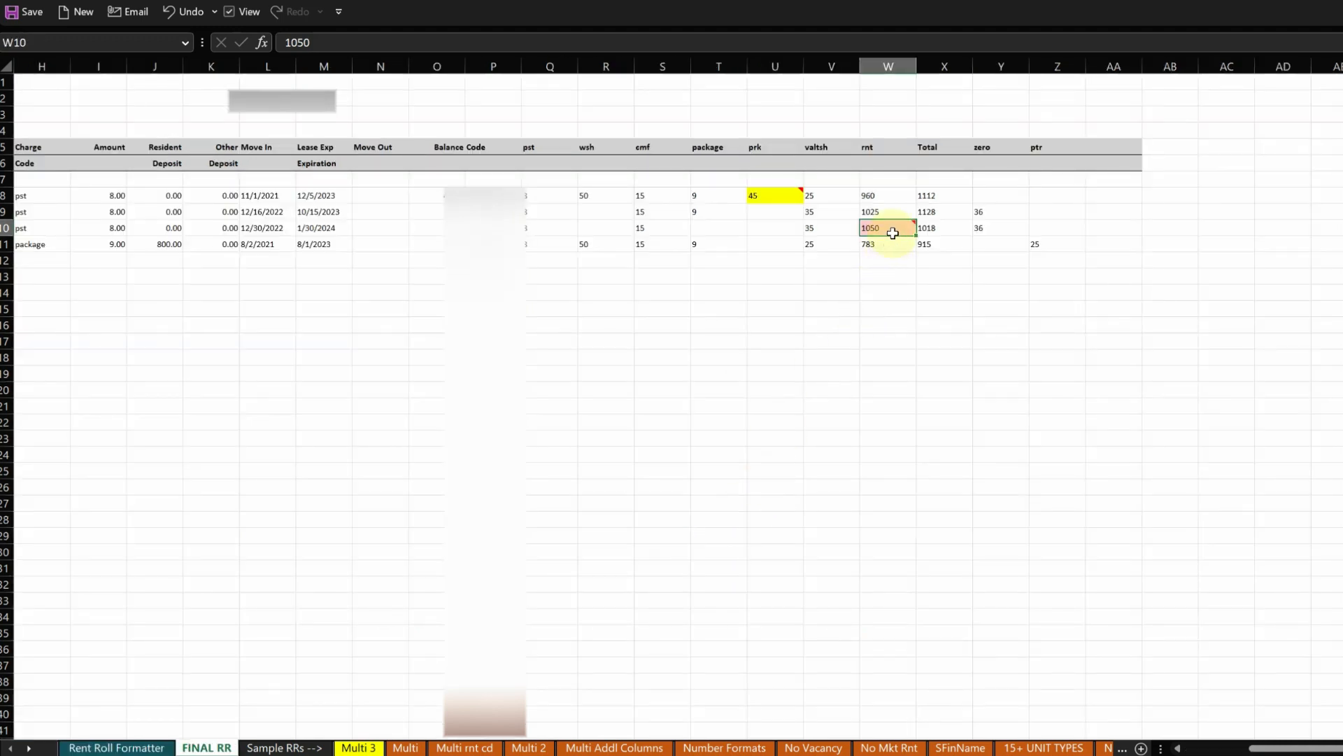
pyautogui.moveTo(883, 228)
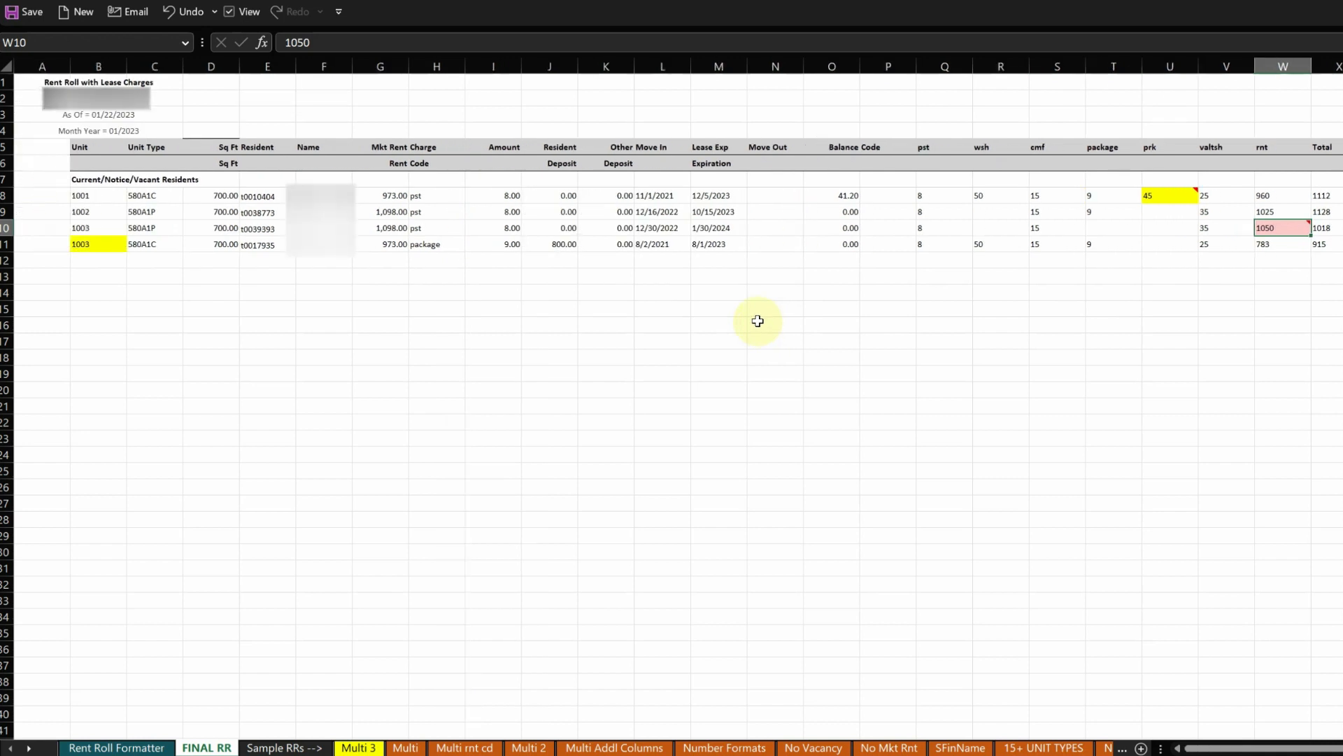
pyautogui.moveTo(728, 419)
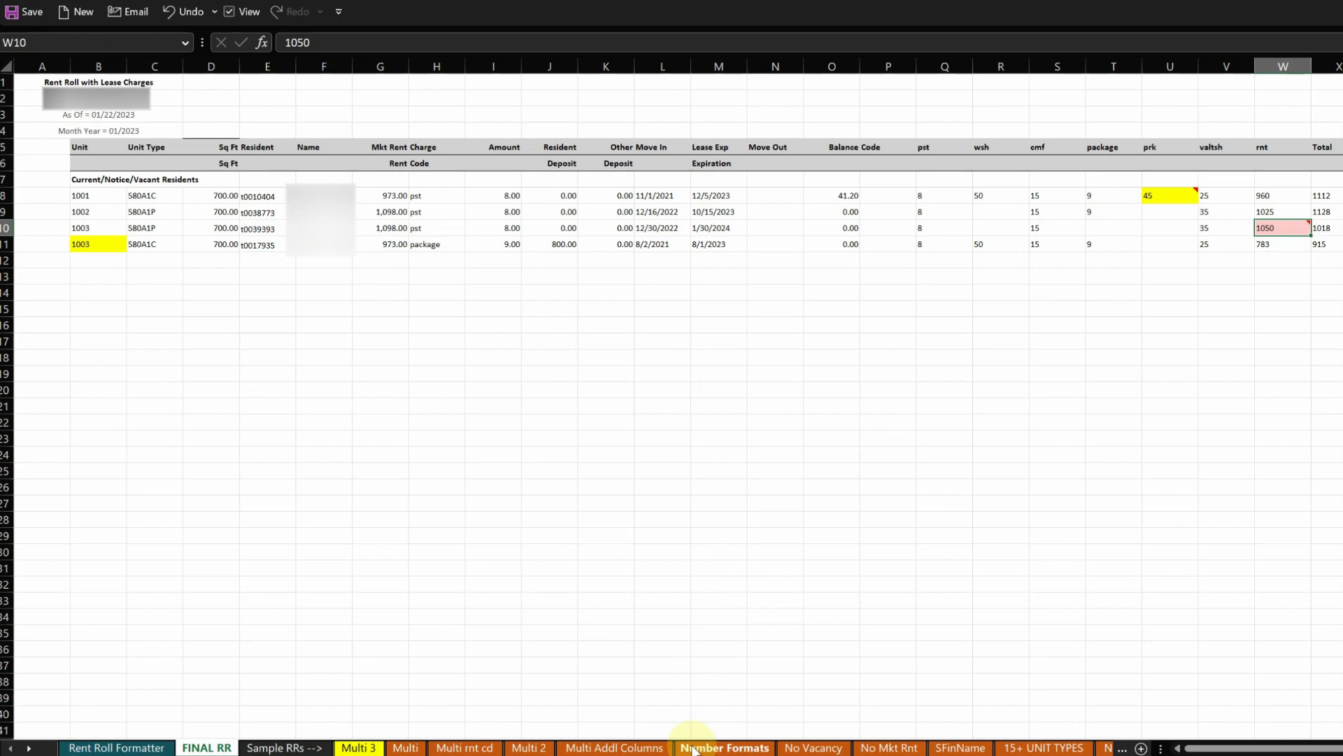
# - Clear the formatter and copy the Number Formats sample roll (units 100–116) into cell E1
pyautogui.click(723, 748)
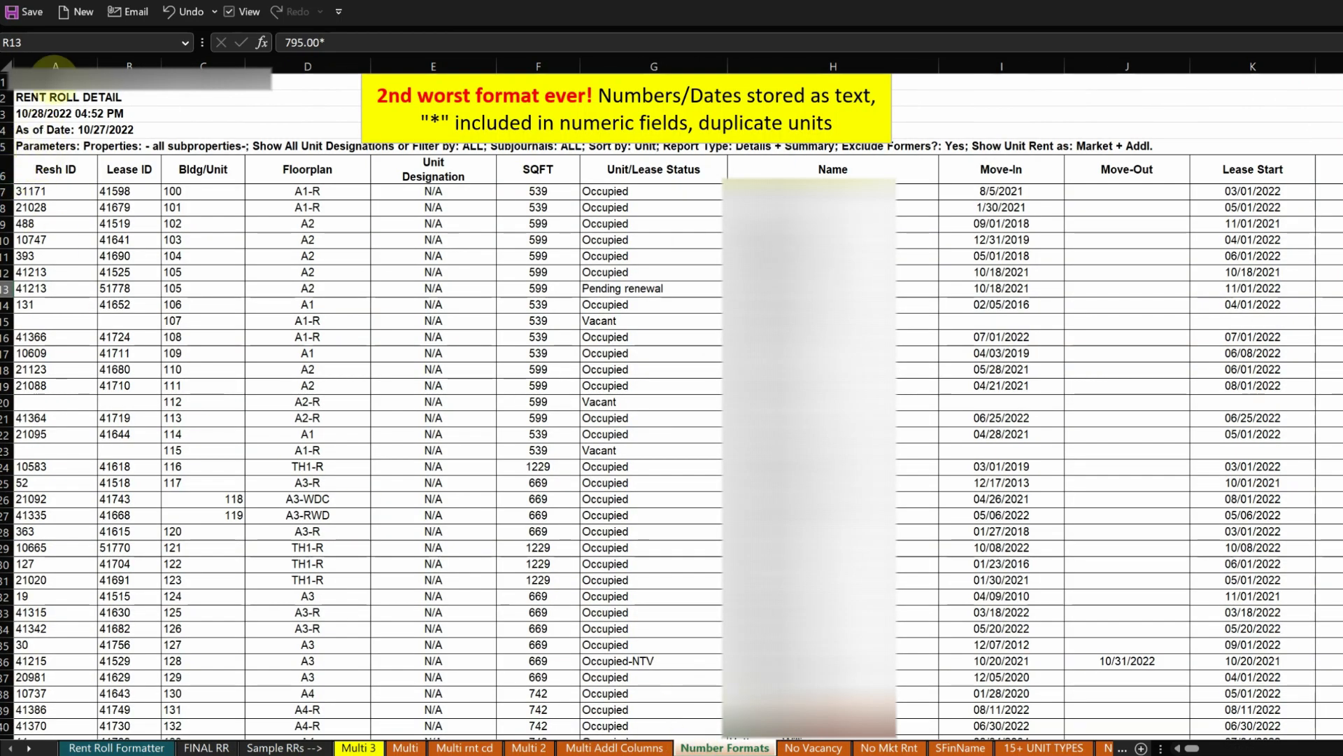
pyautogui.hscroll(3)
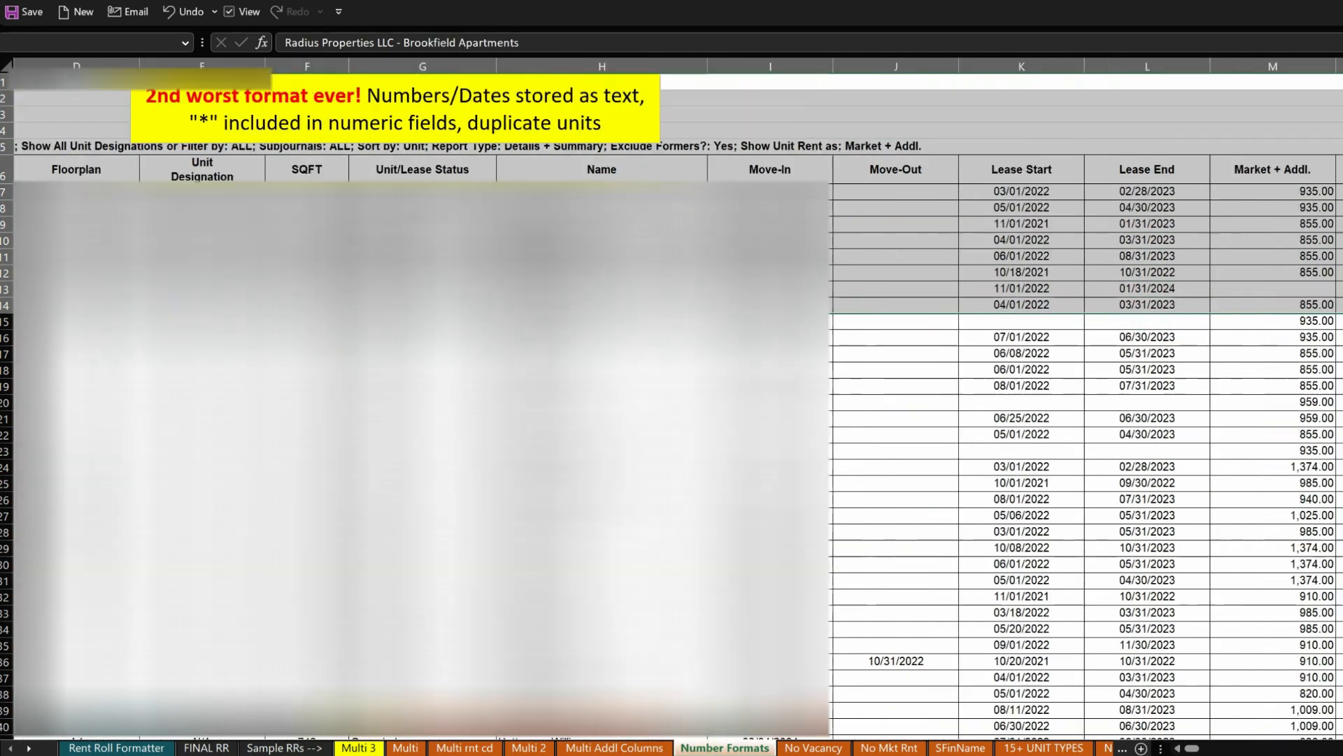
pyautogui.hscroll(3)
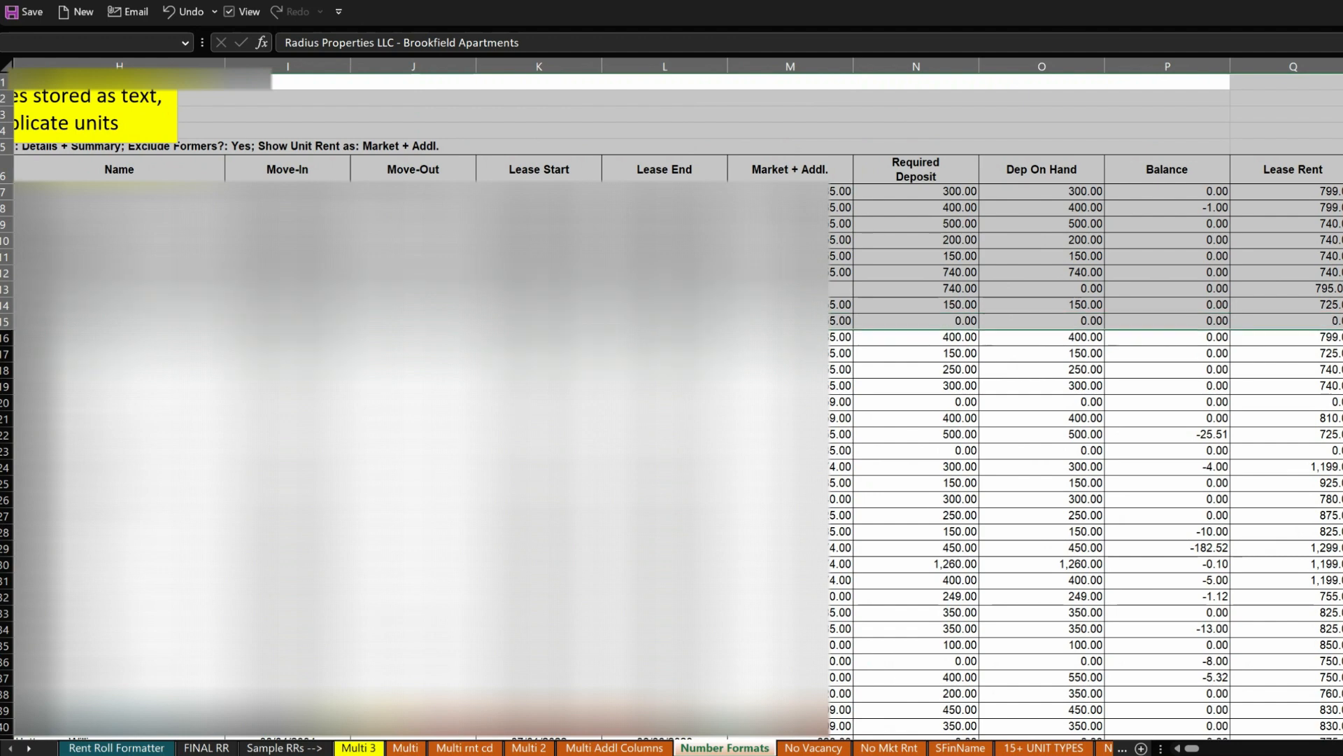
pyautogui.click(1083, 450)
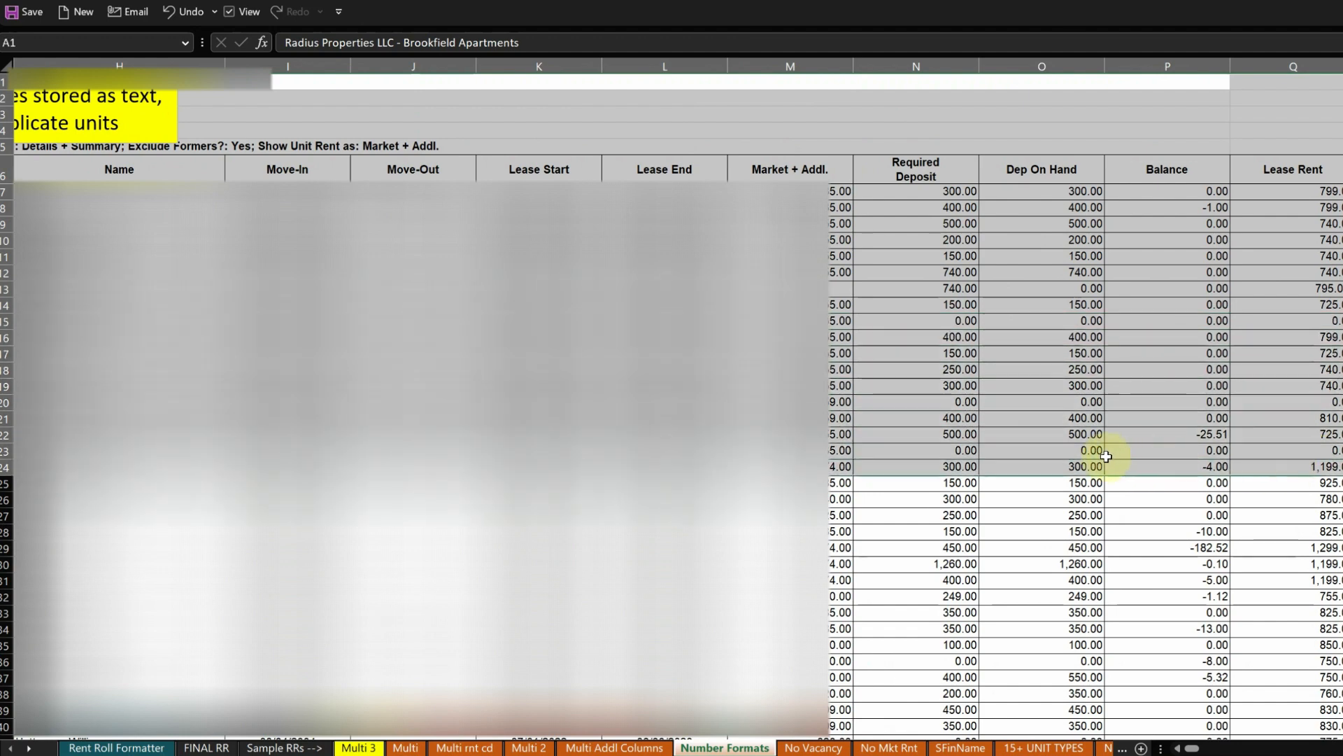
pyautogui.click(115, 747)
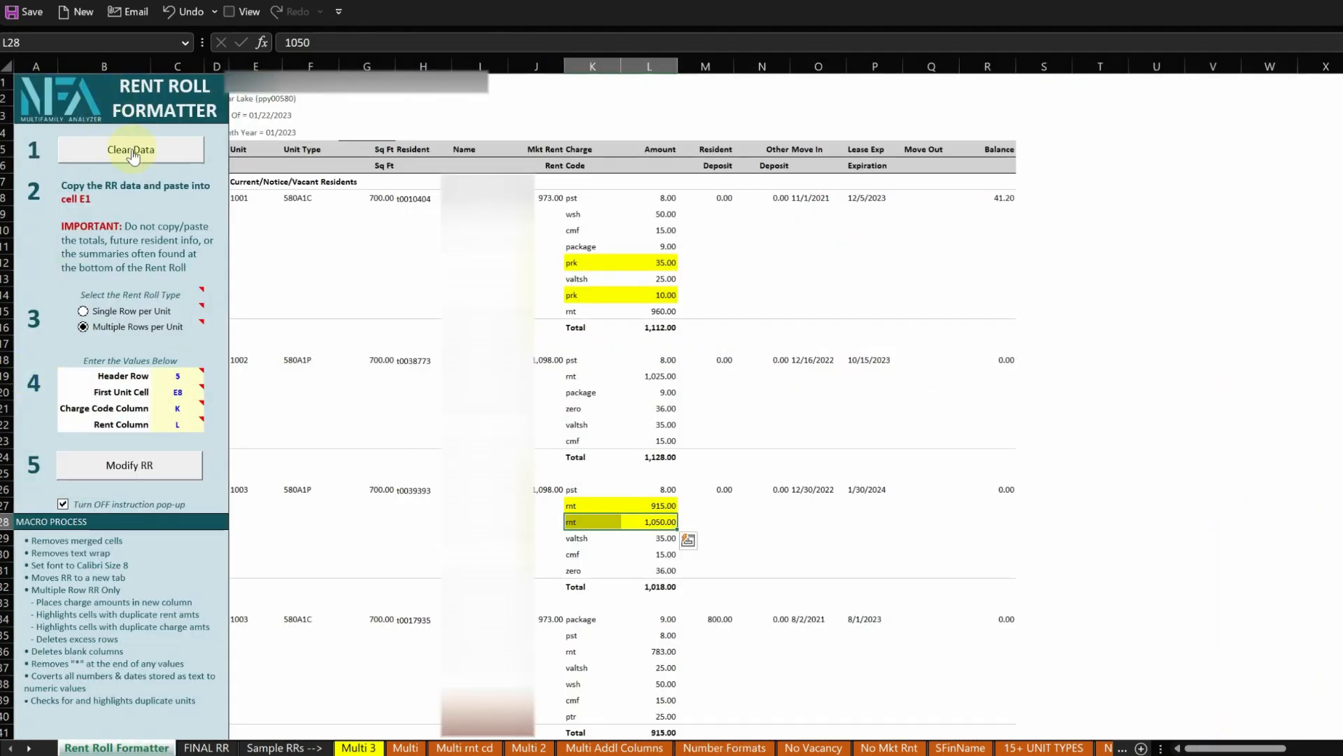
pyautogui.click(130, 149)
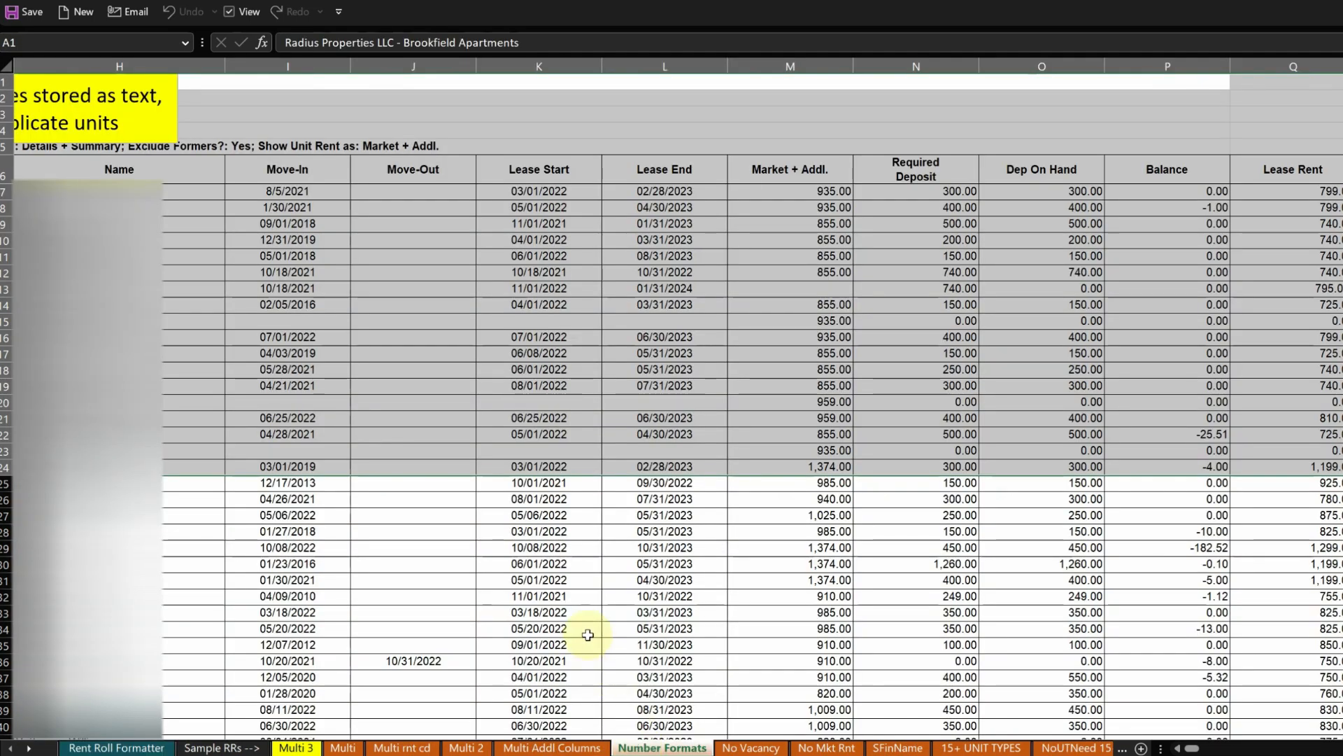
pyautogui.click(116, 747)
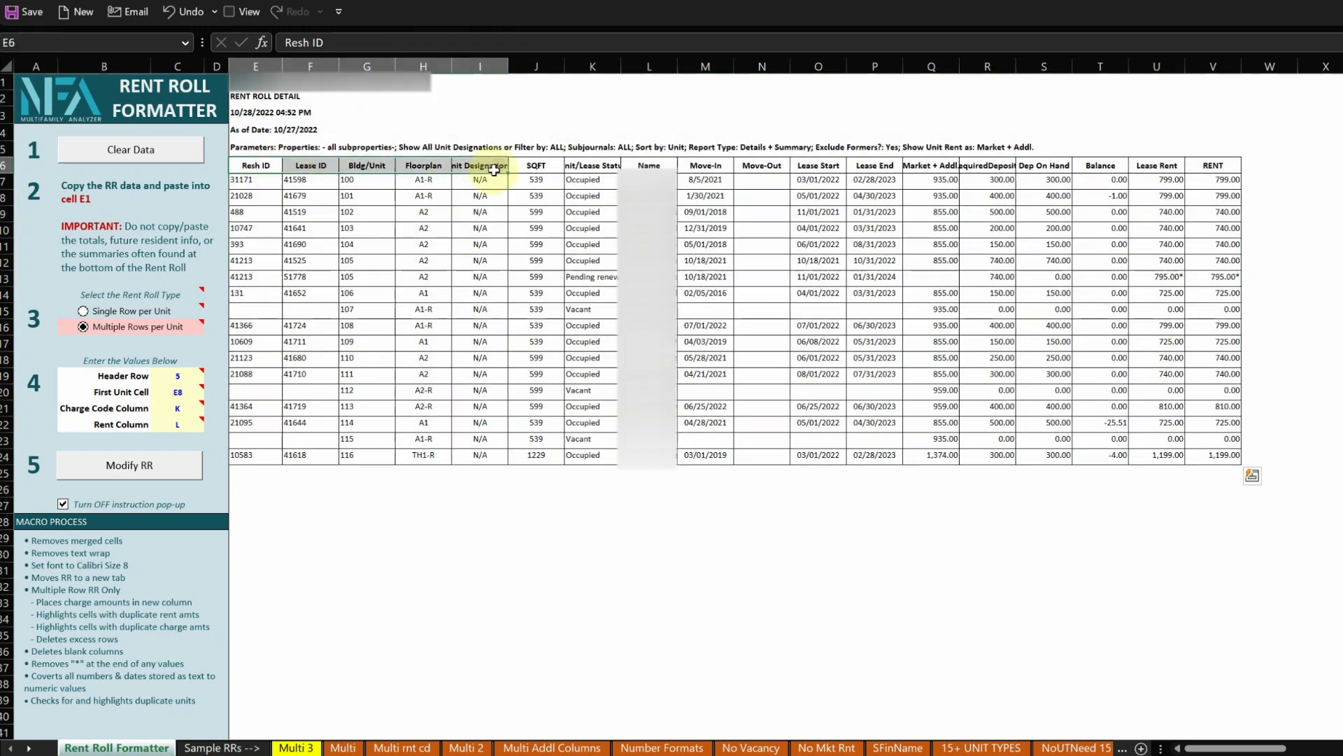
pyautogui.click(705, 180)
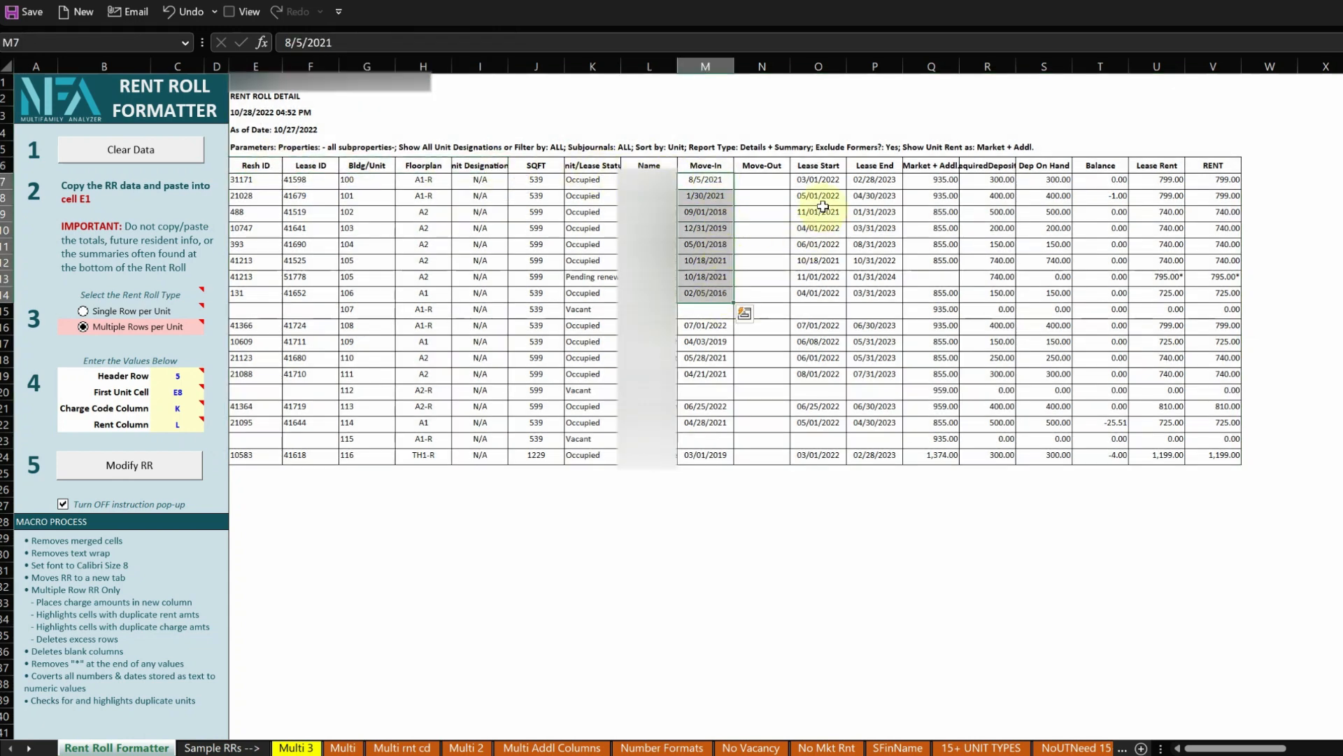
pyautogui.click(931, 179)
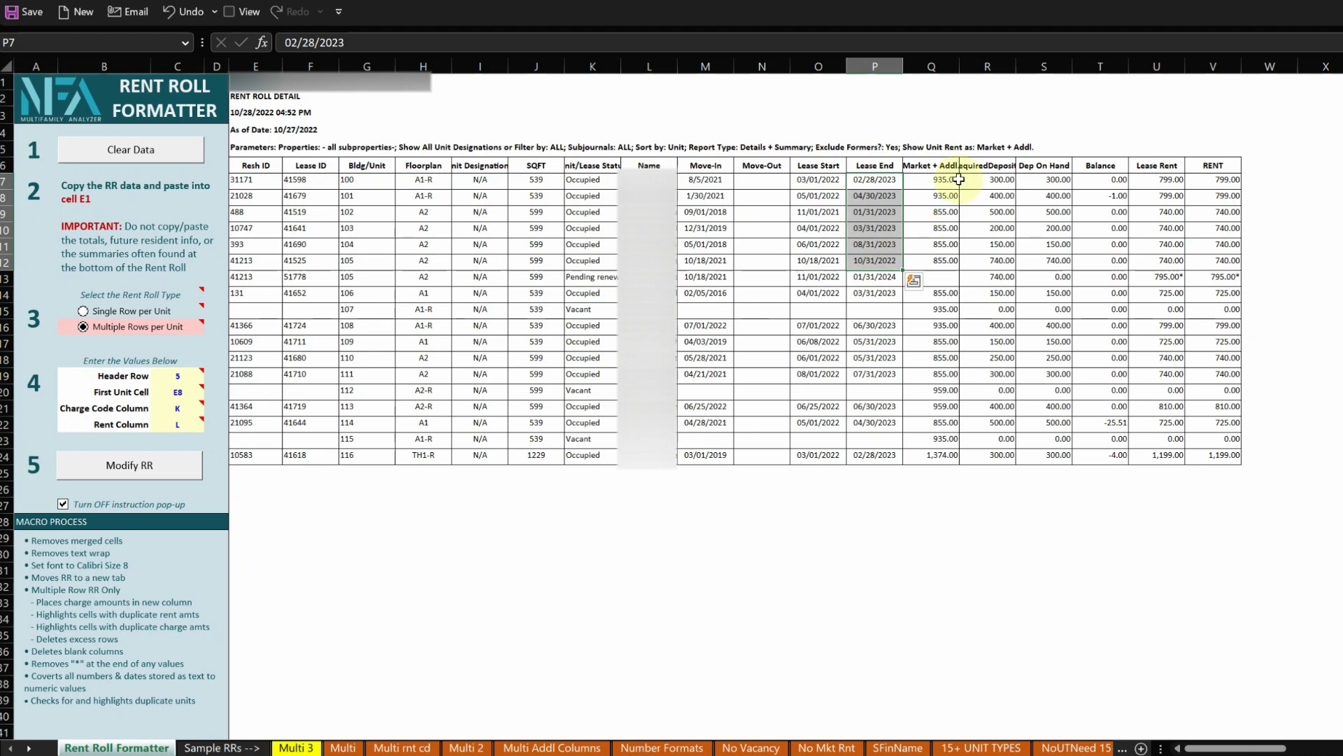
pyautogui.click(988, 179)
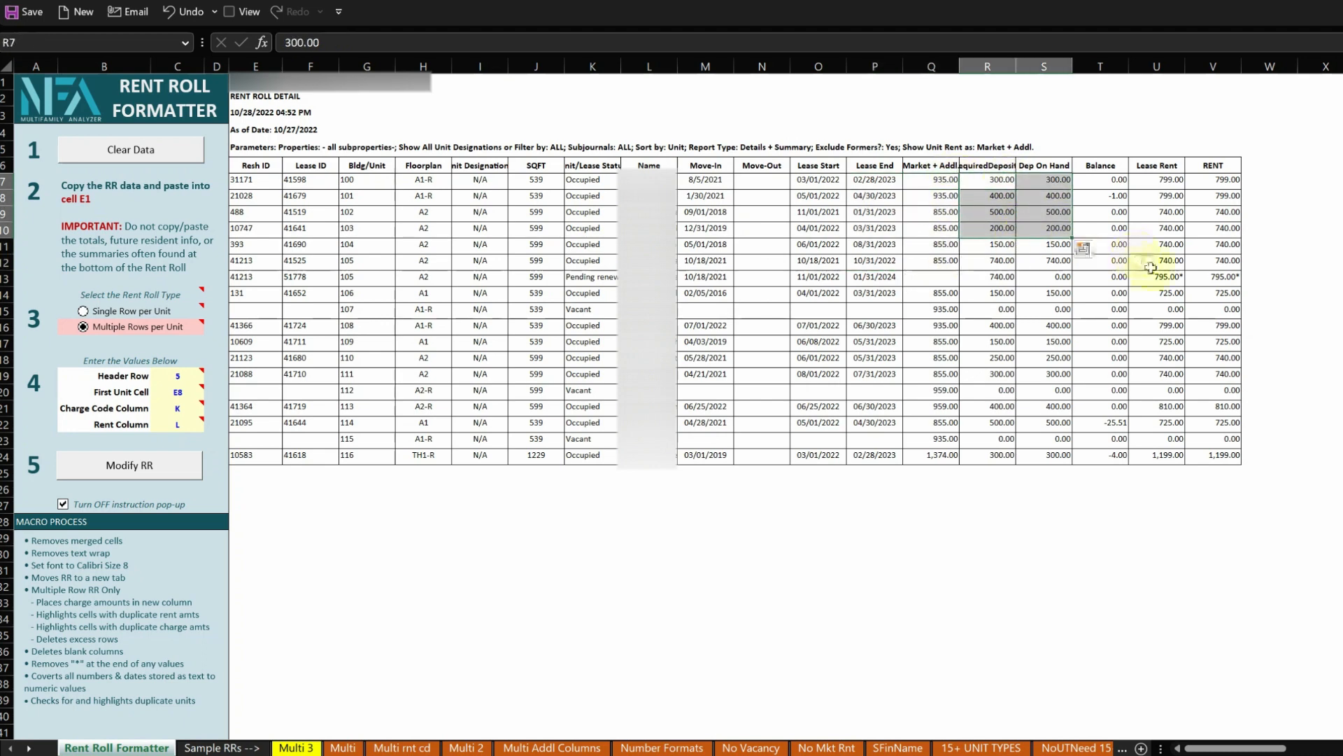
pyautogui.click(1155, 278)
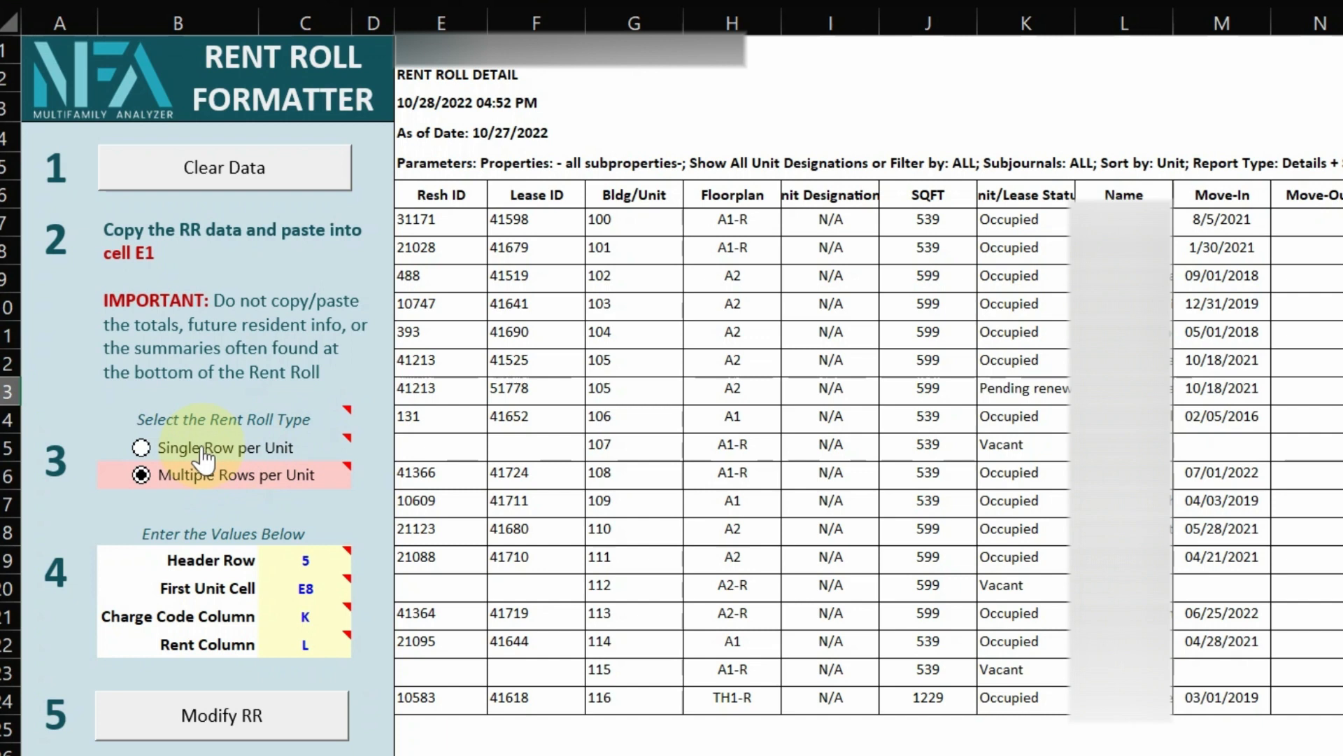
# - Choose Single Row per Unit, header row 6, first unit cell G7, and run Modify RR
pyautogui.click(141, 447)
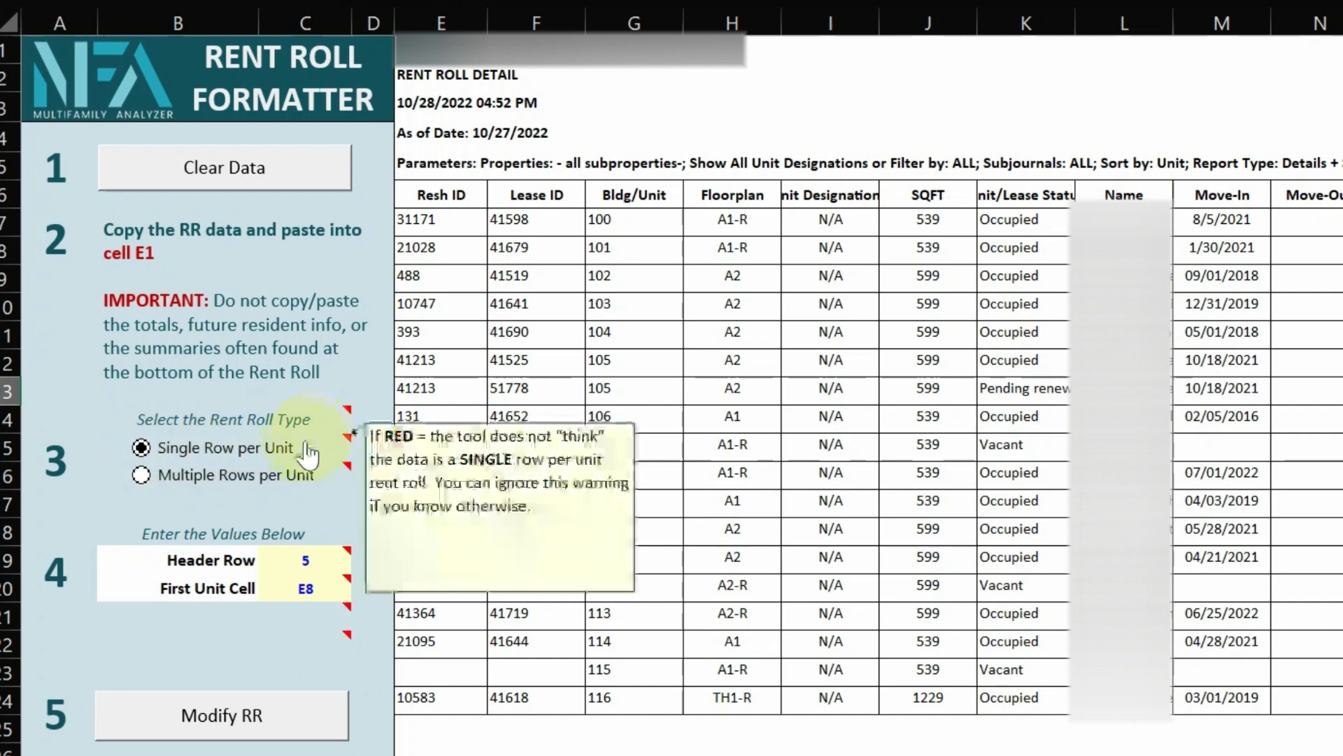
pyautogui.moveTo(297, 560)
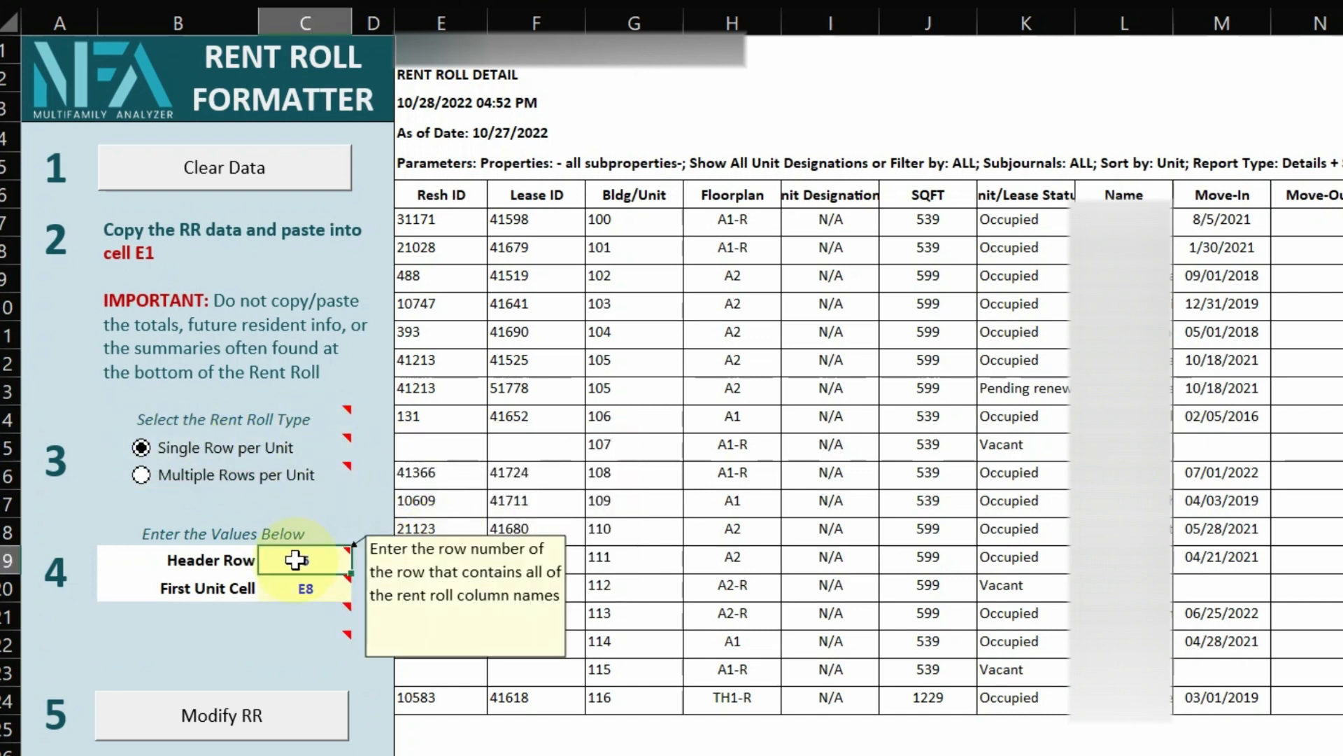
pyautogui.write('5')
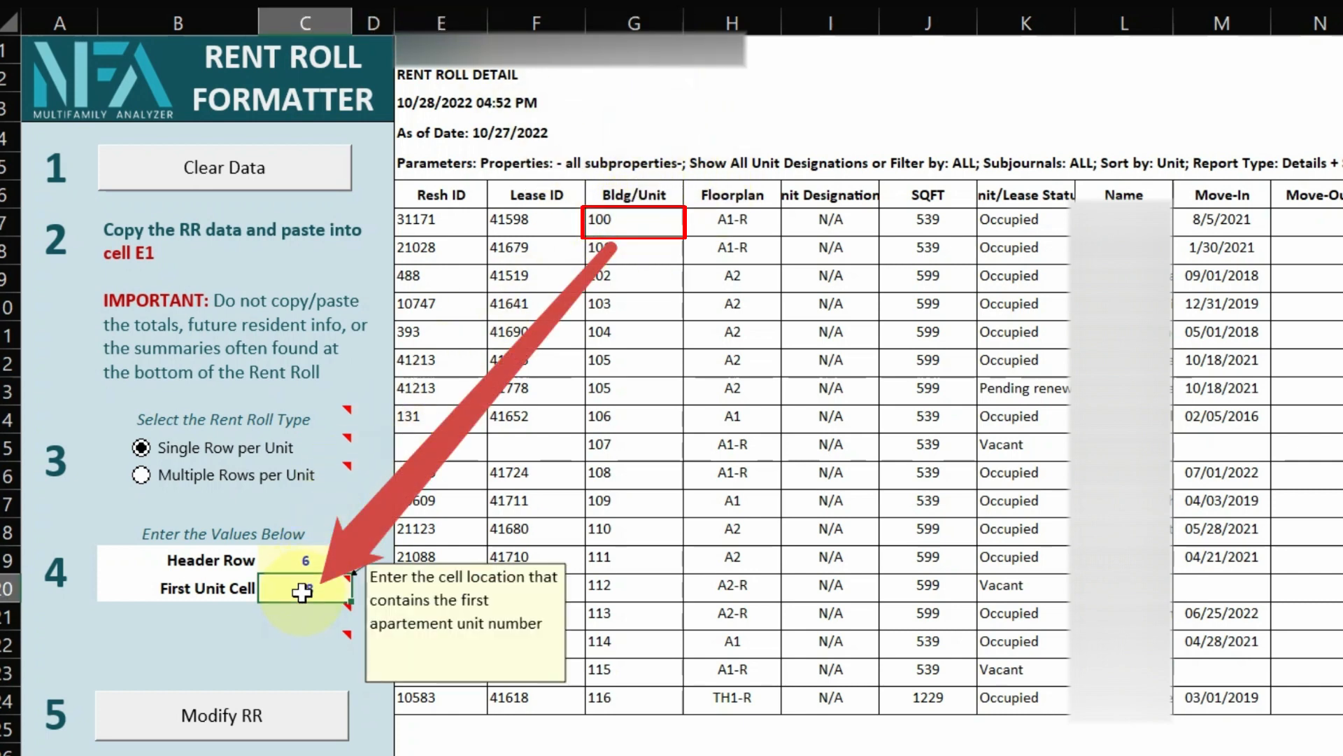
pyautogui.write('G7')
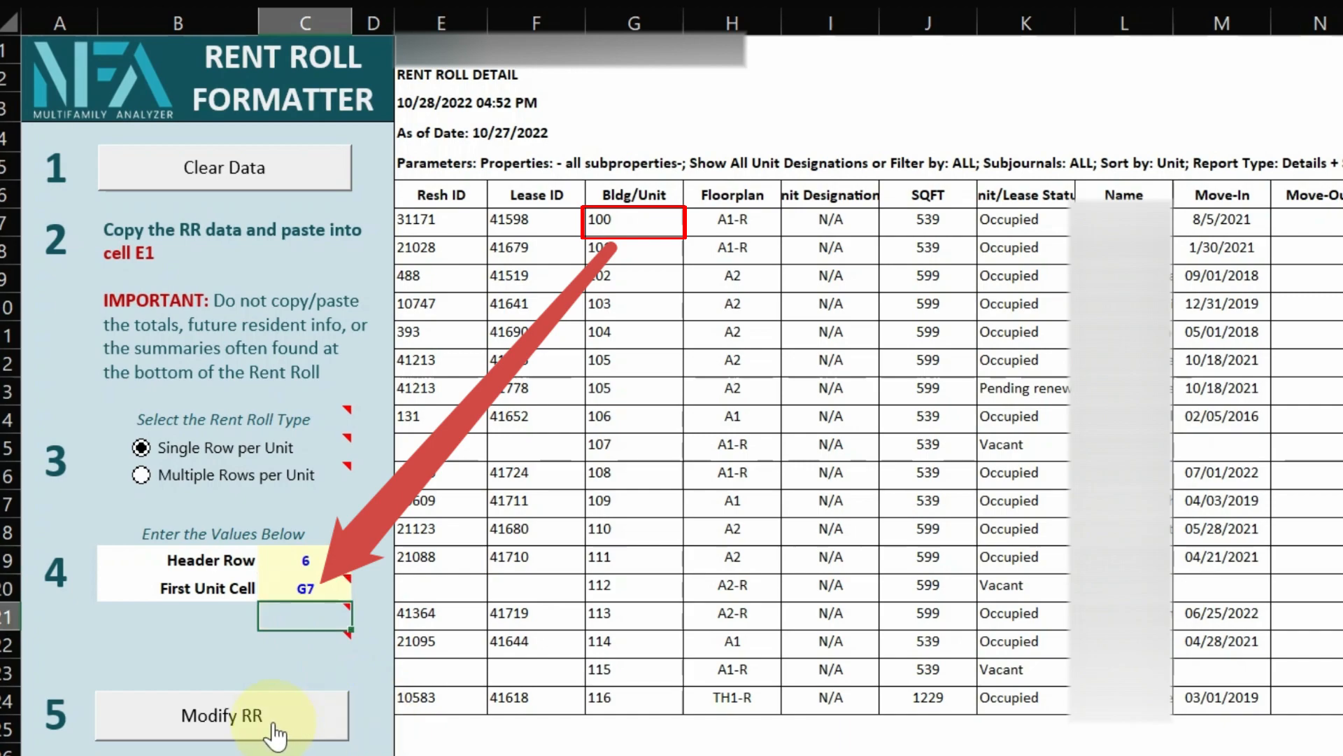
pyautogui.click(221, 715)
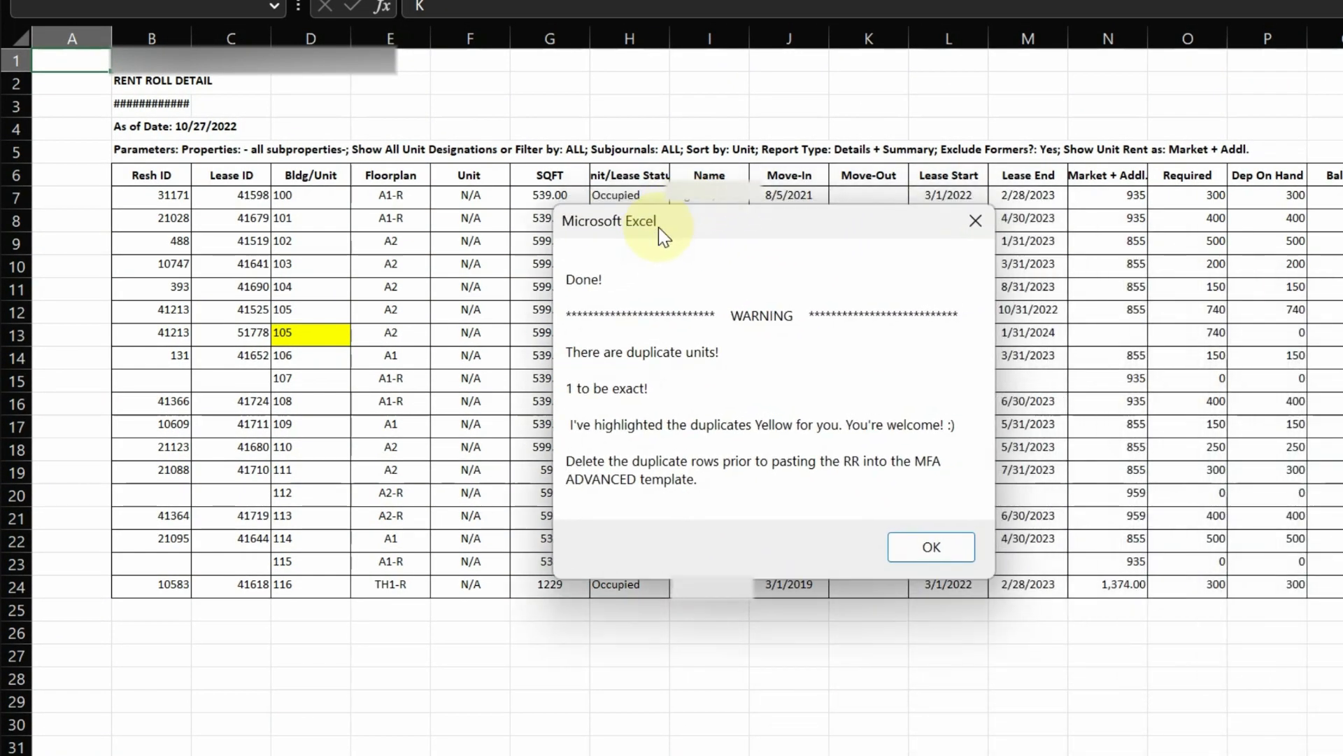
pyautogui.moveTo(676, 291)
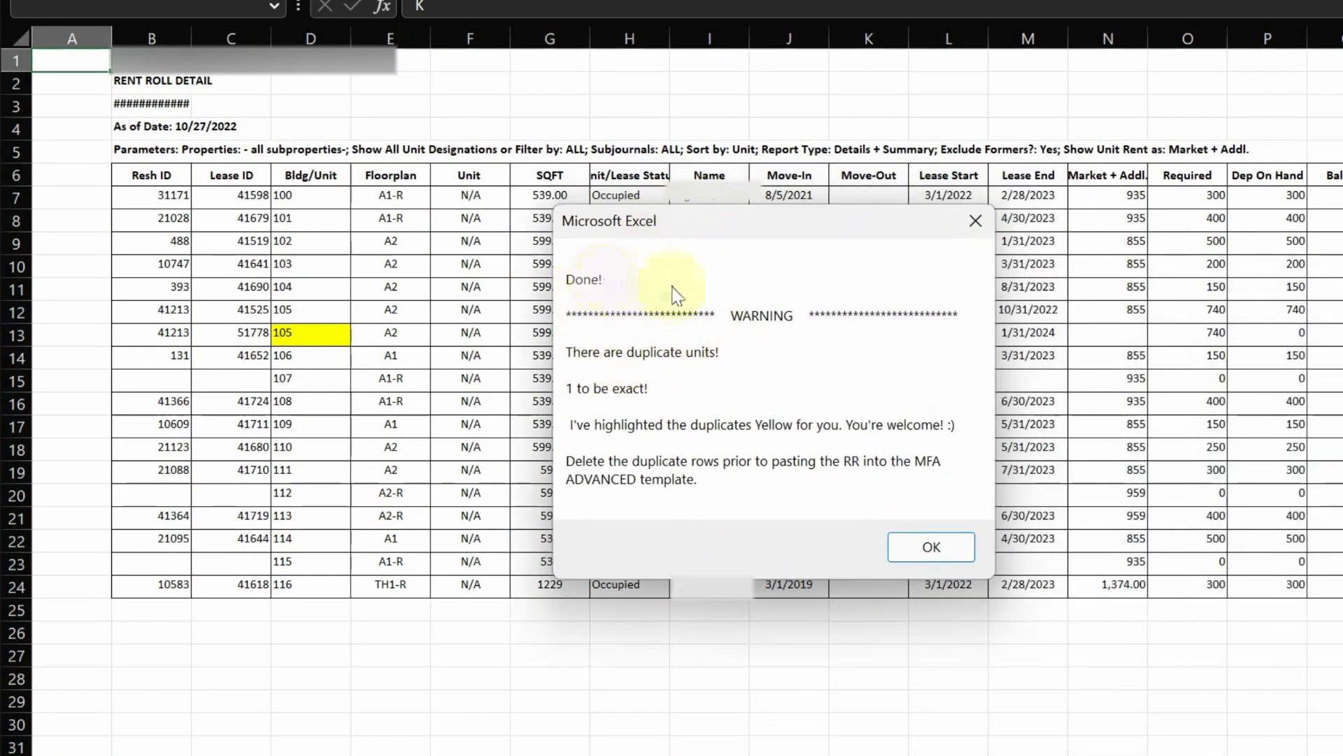
pyautogui.moveTo(611, 407)
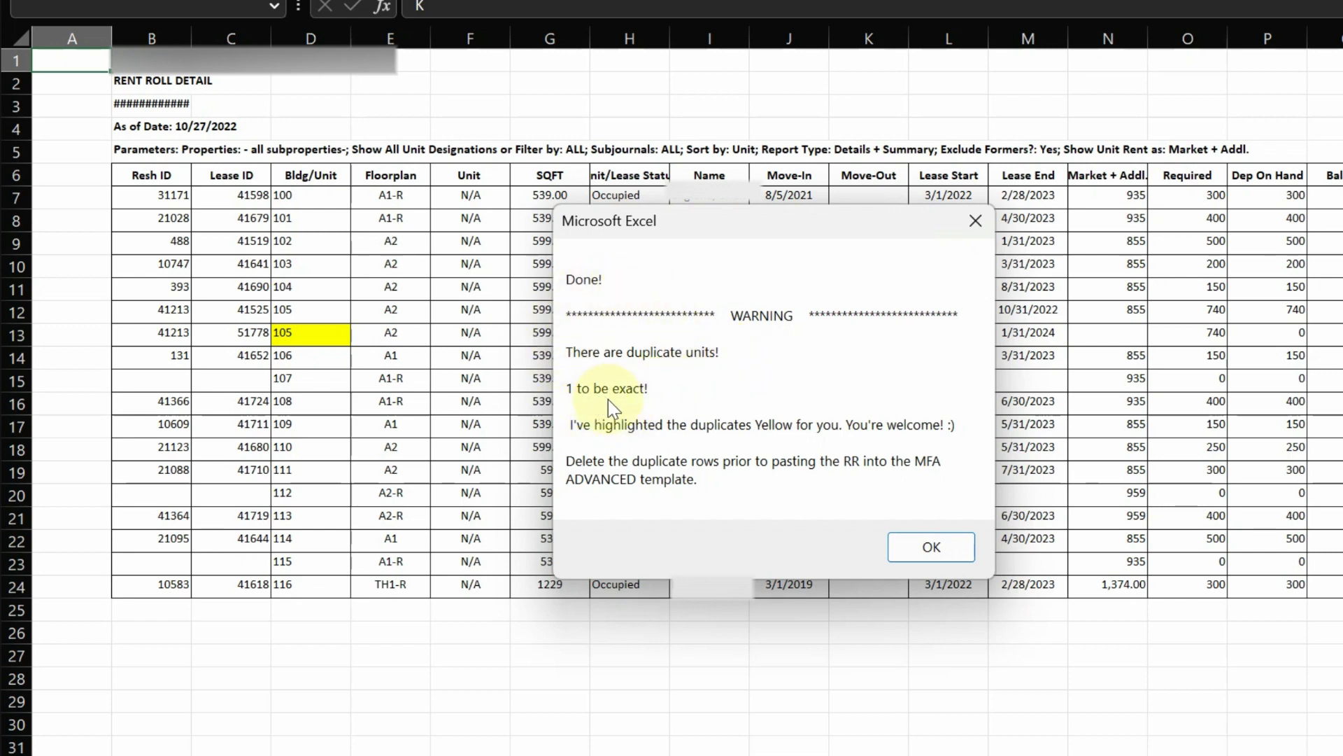
# - Acknowledge the warning, leaving duplicate unit 105 highlighted yellow in the cleaned roll
pyautogui.click(930, 546)
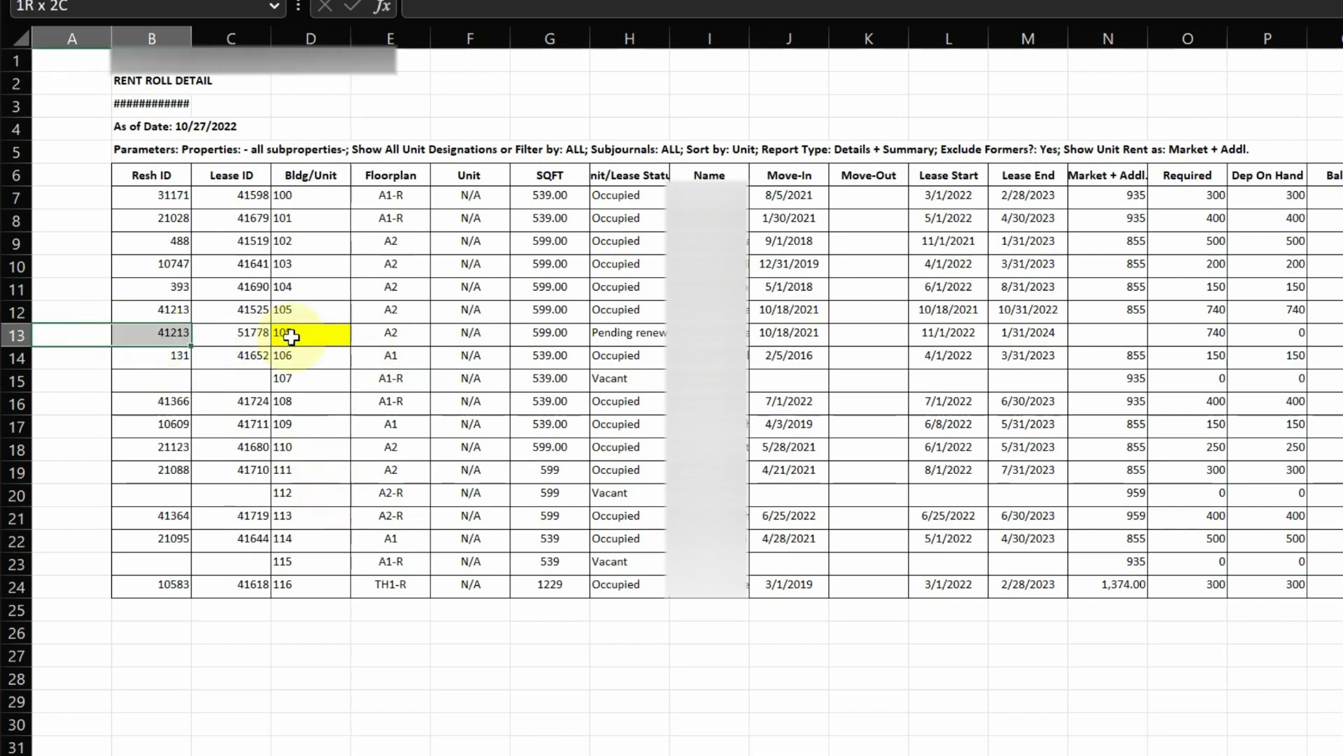
# - Delete the duplicate Pending renewal row for unit 105 and return to the formatter sheet
pyautogui.click(310, 333)
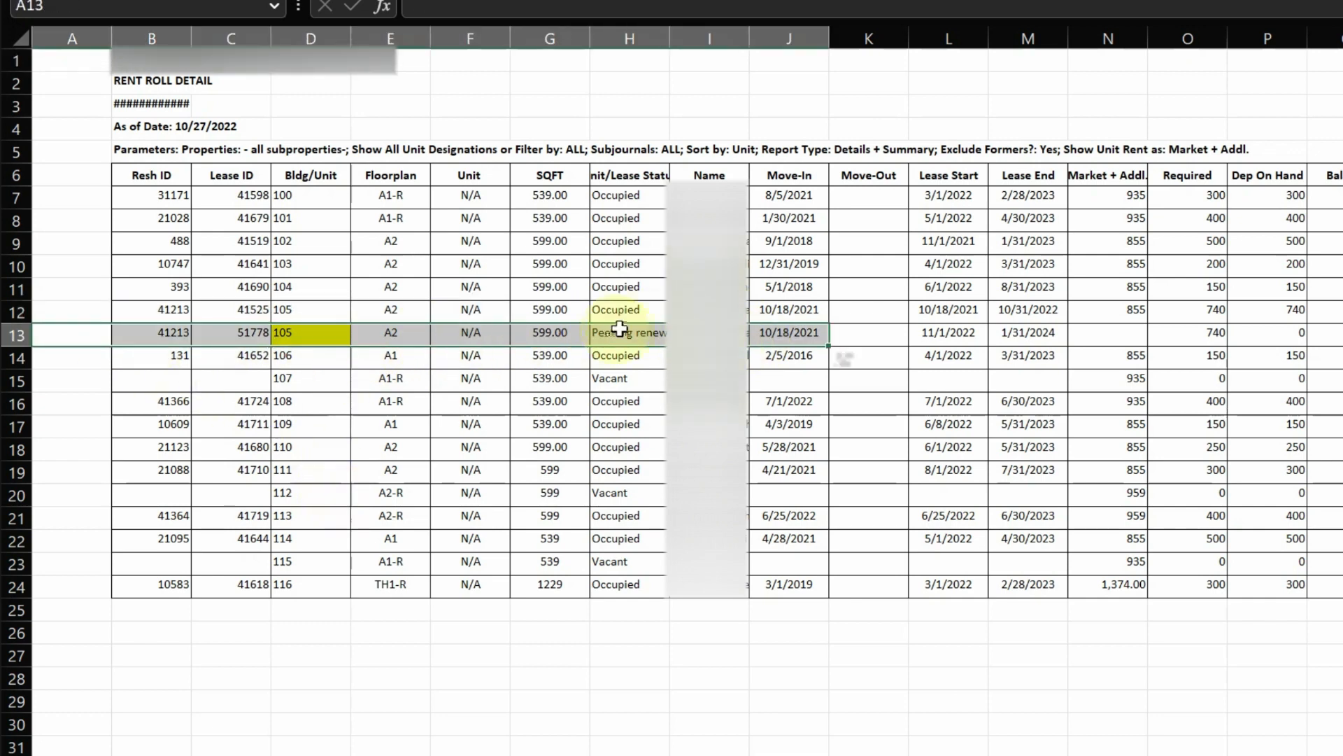
pyautogui.click(634, 332)
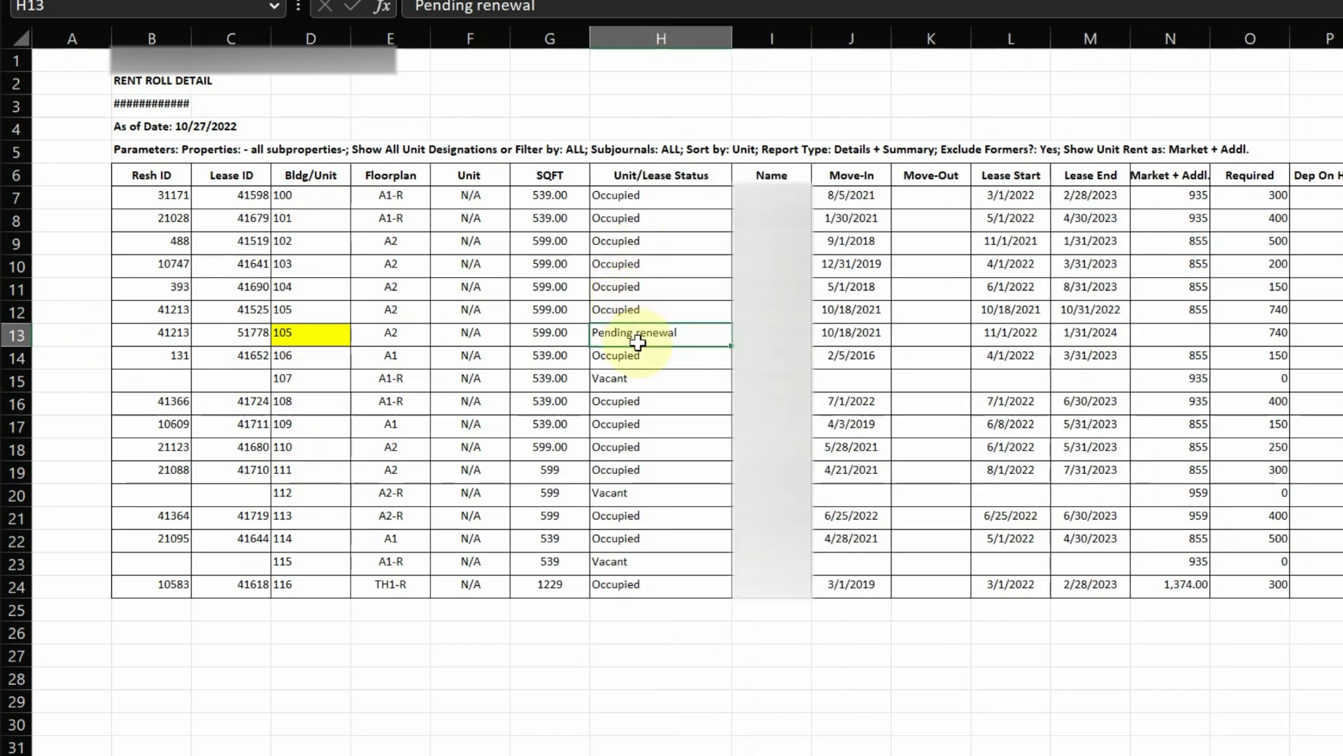
pyautogui.click(15, 334)
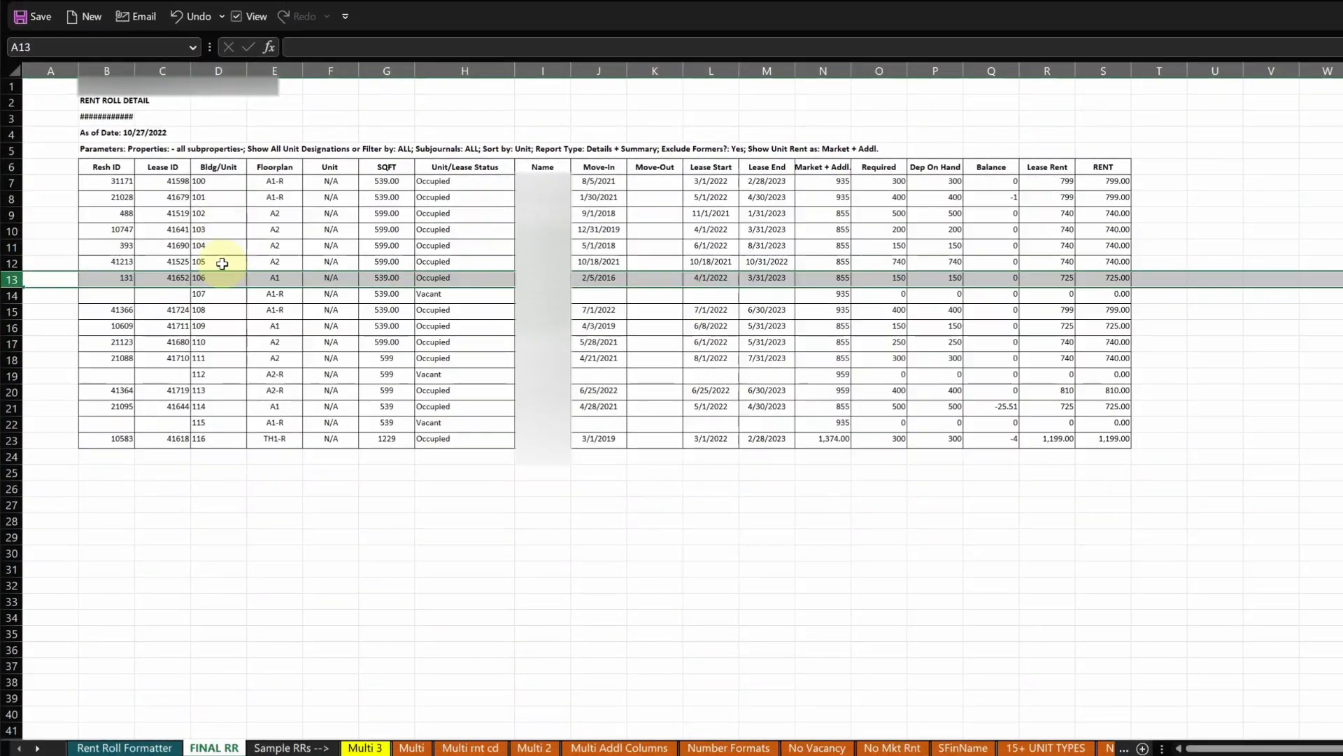
pyautogui.click(218, 261)
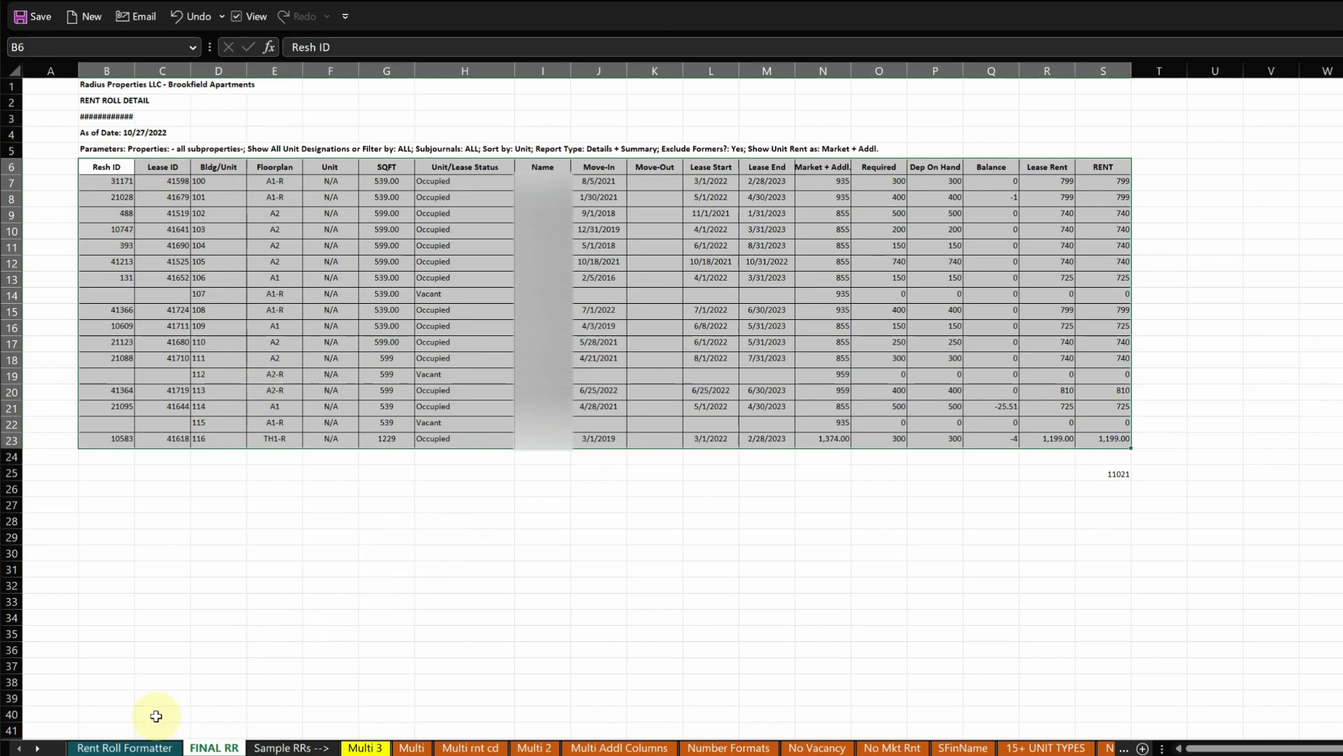
pyautogui.click(125, 747)
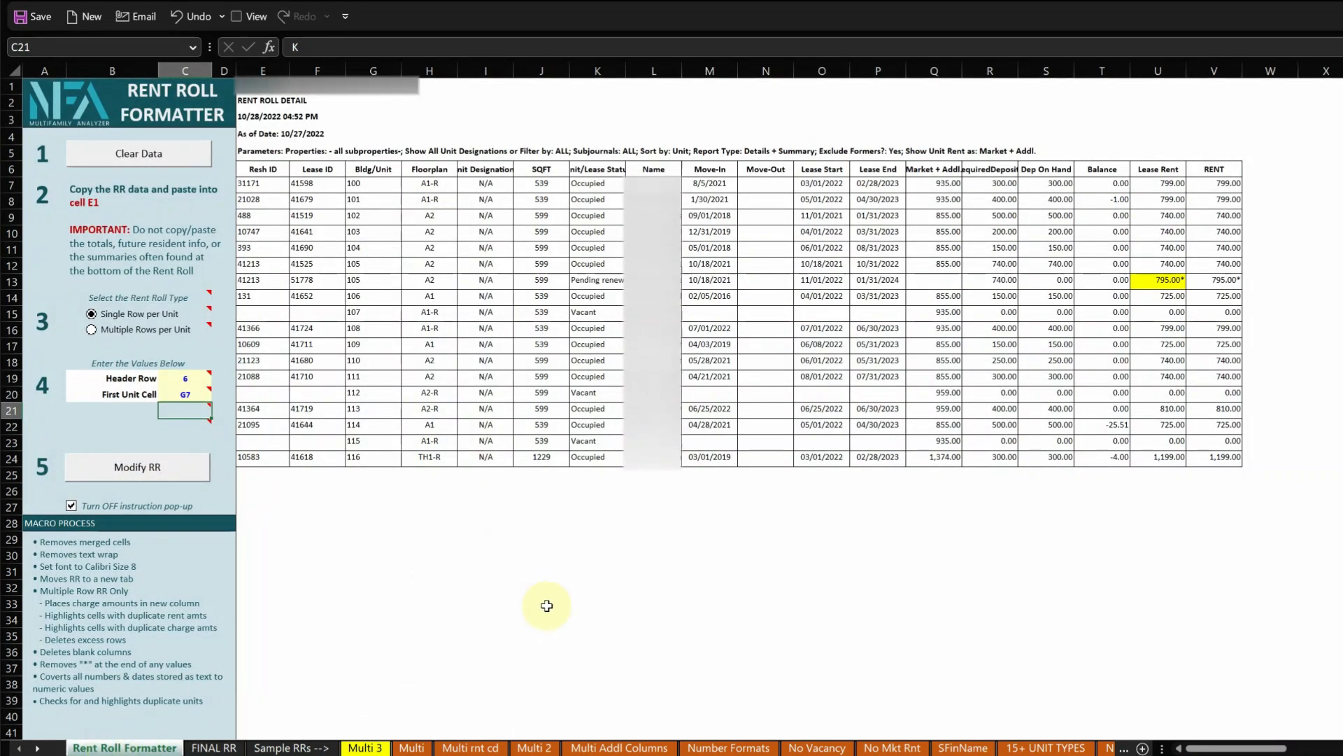